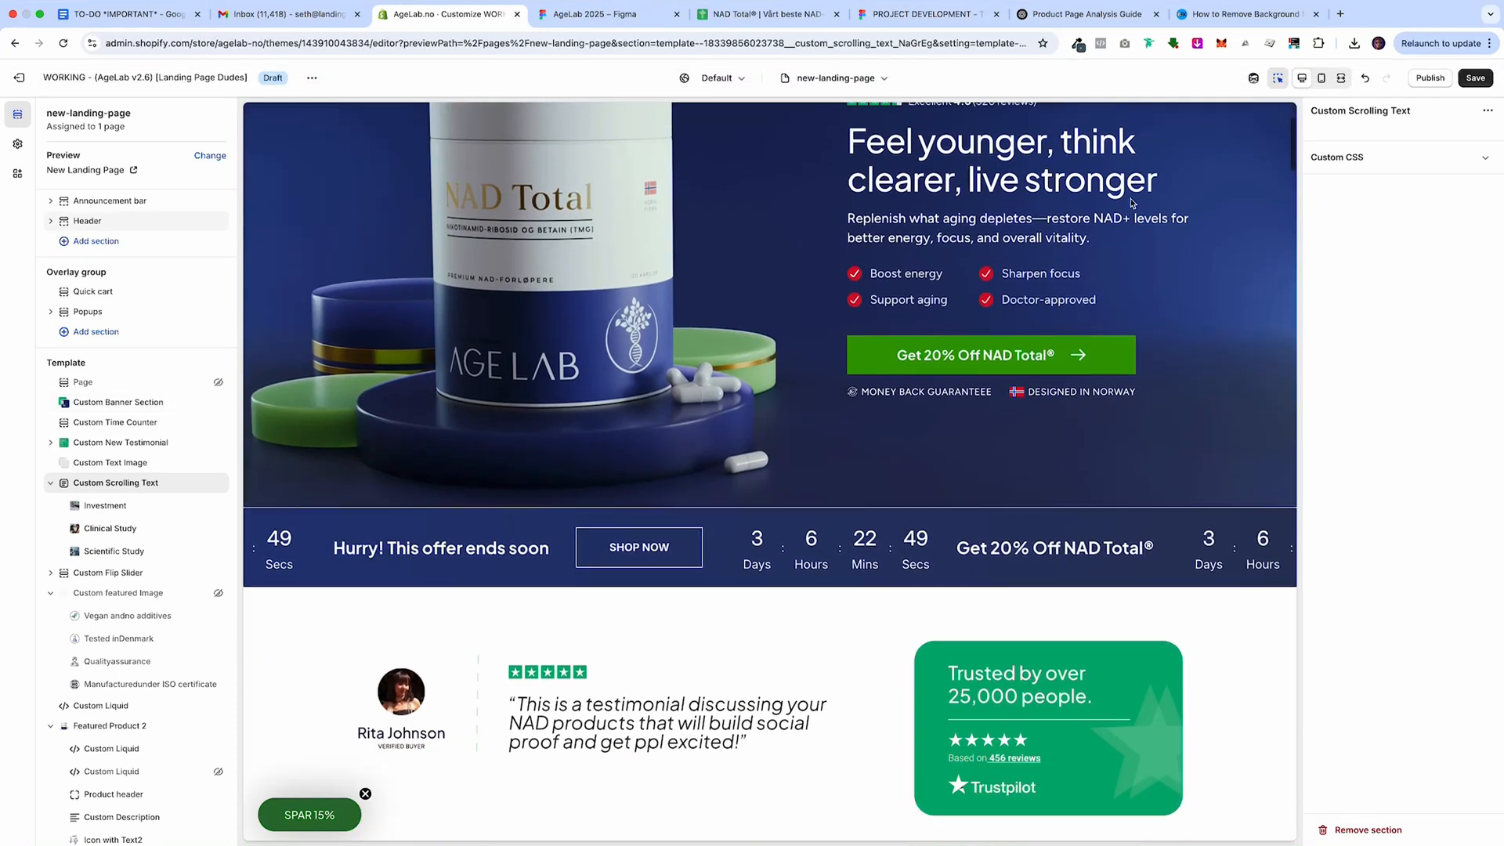
Scroll the canvas down to the red audit slide listing shopper questions beside the question mark.
scroll("down", 3)
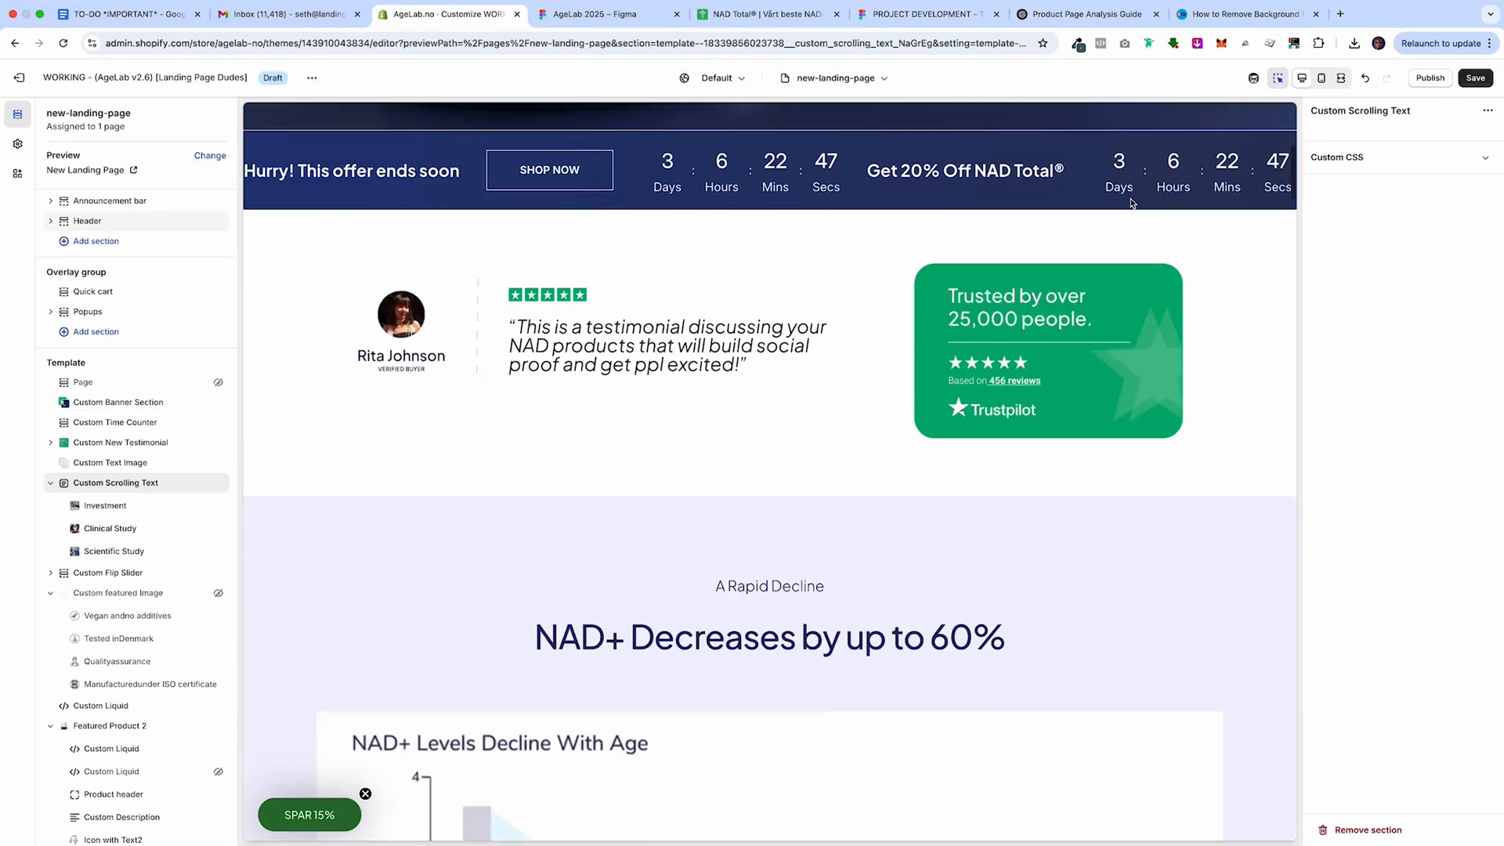
scroll("down", 3)
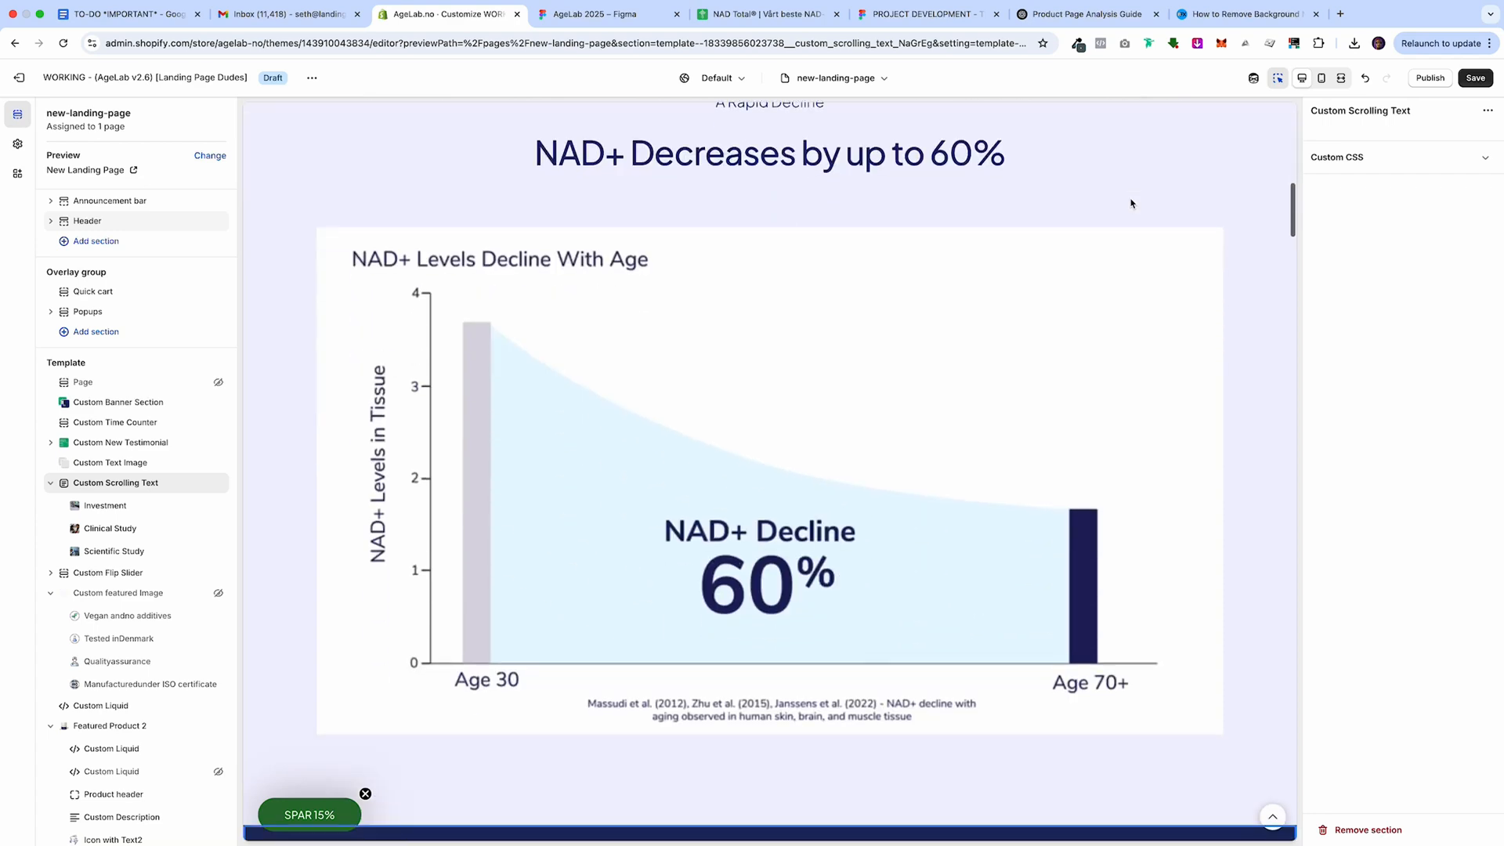
scroll("down", 3)
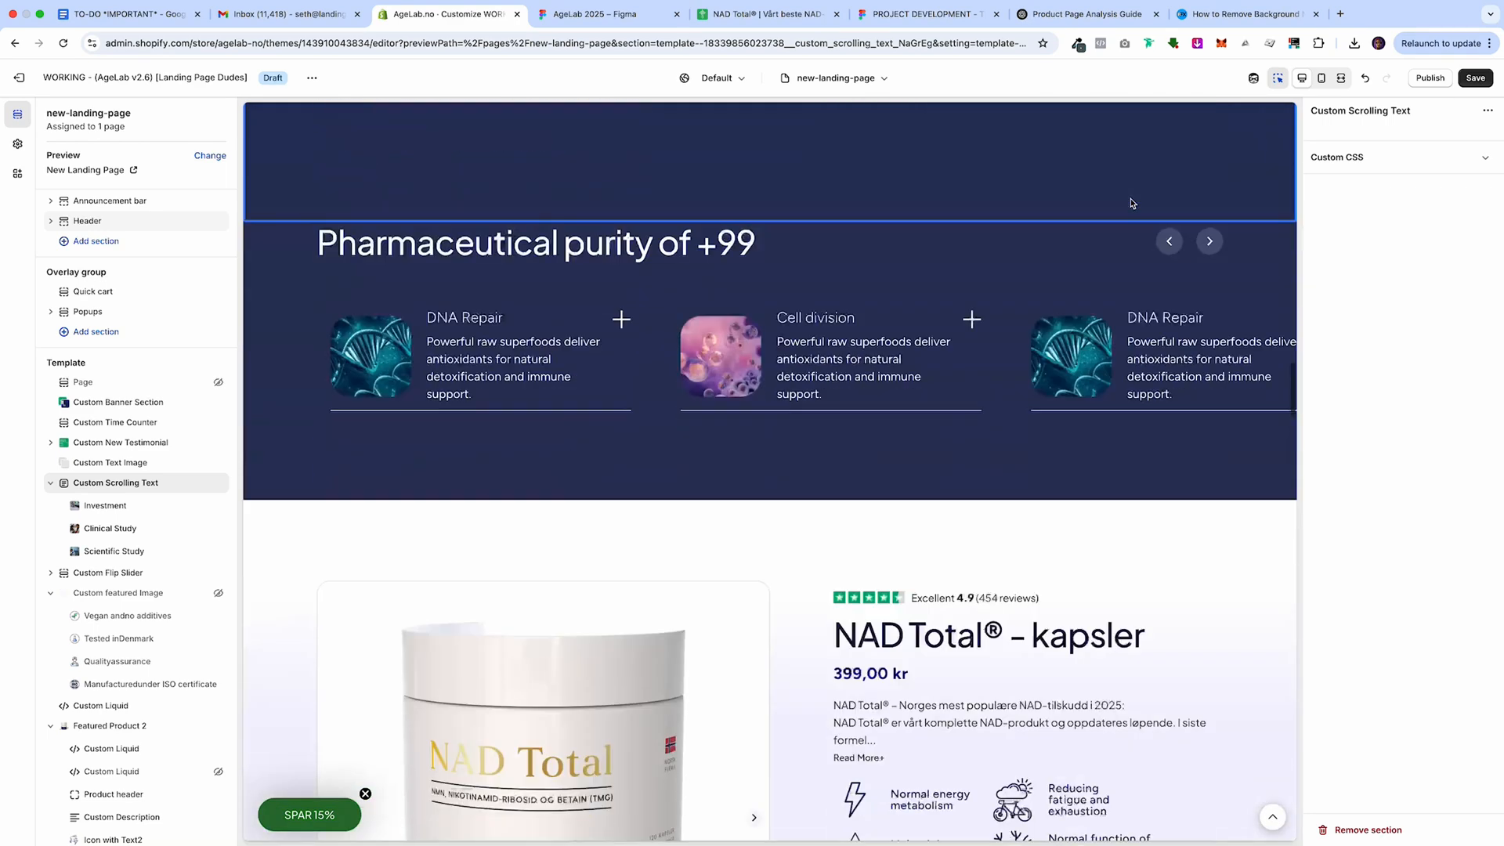
left_click(604, 15)
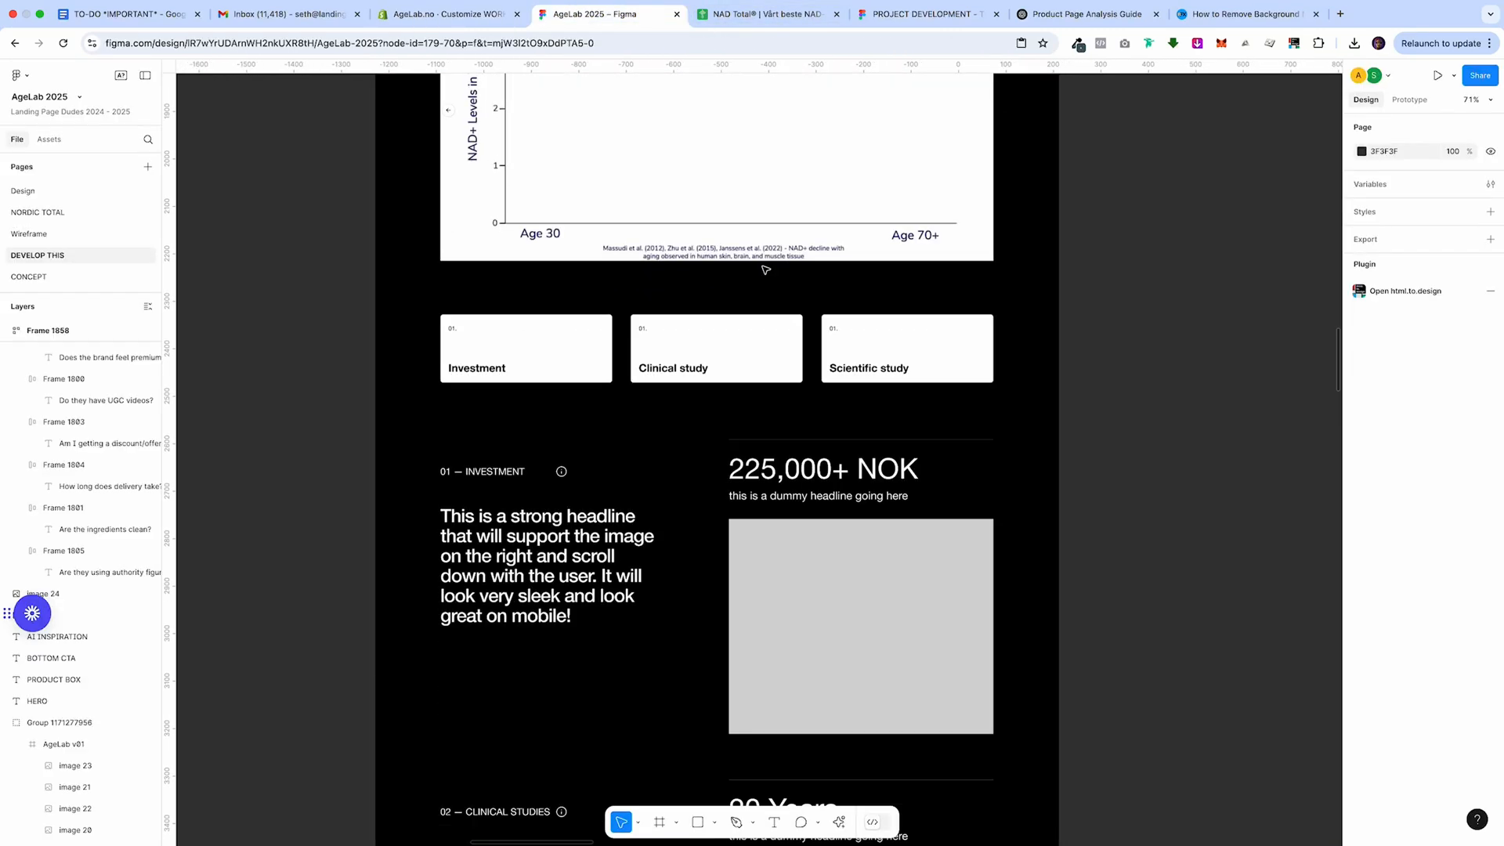
scroll("down", 3)
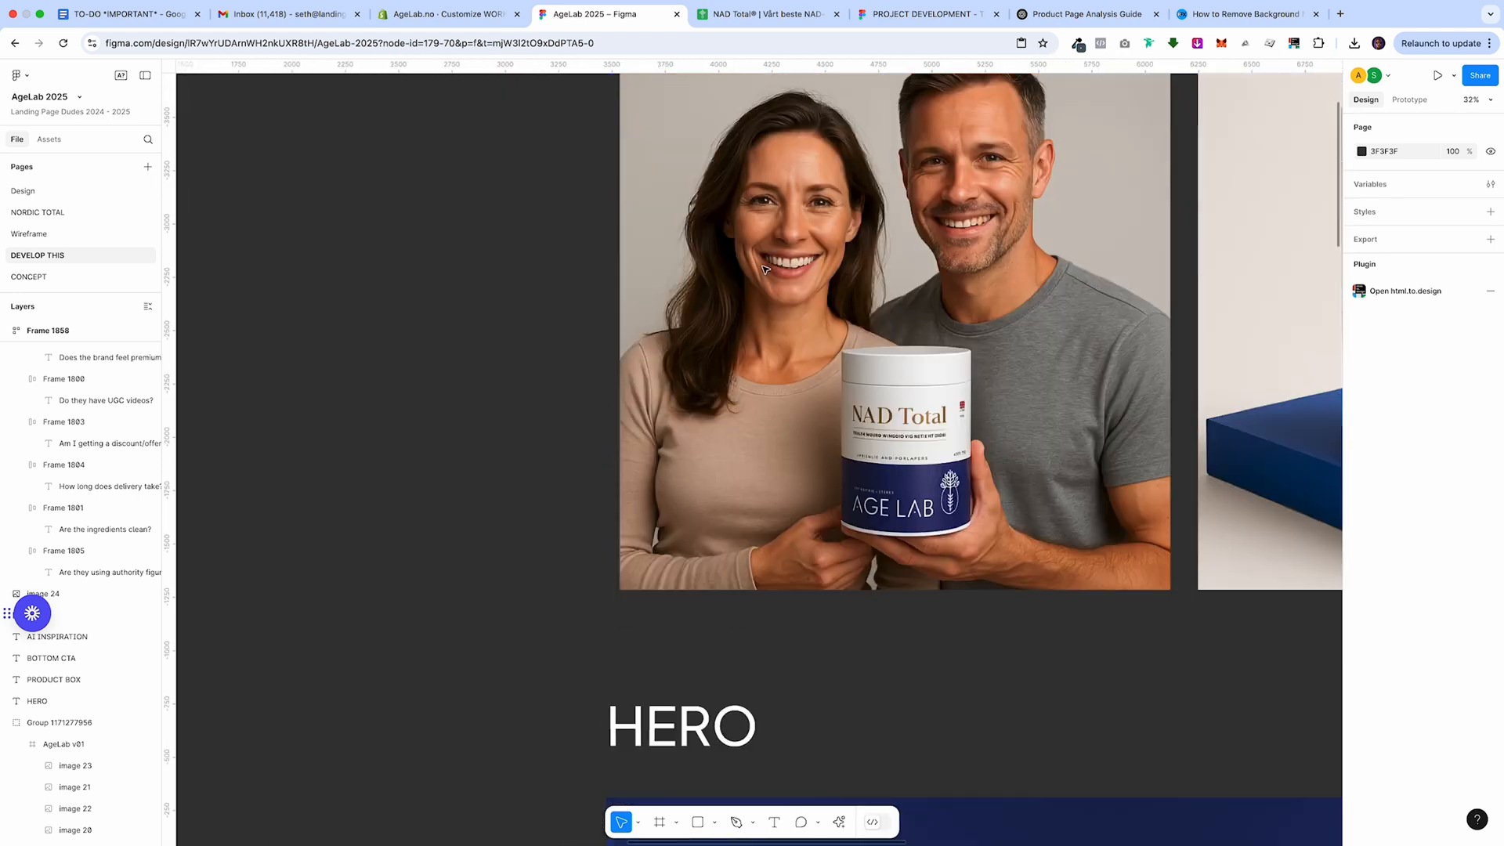
scroll("down", 3)
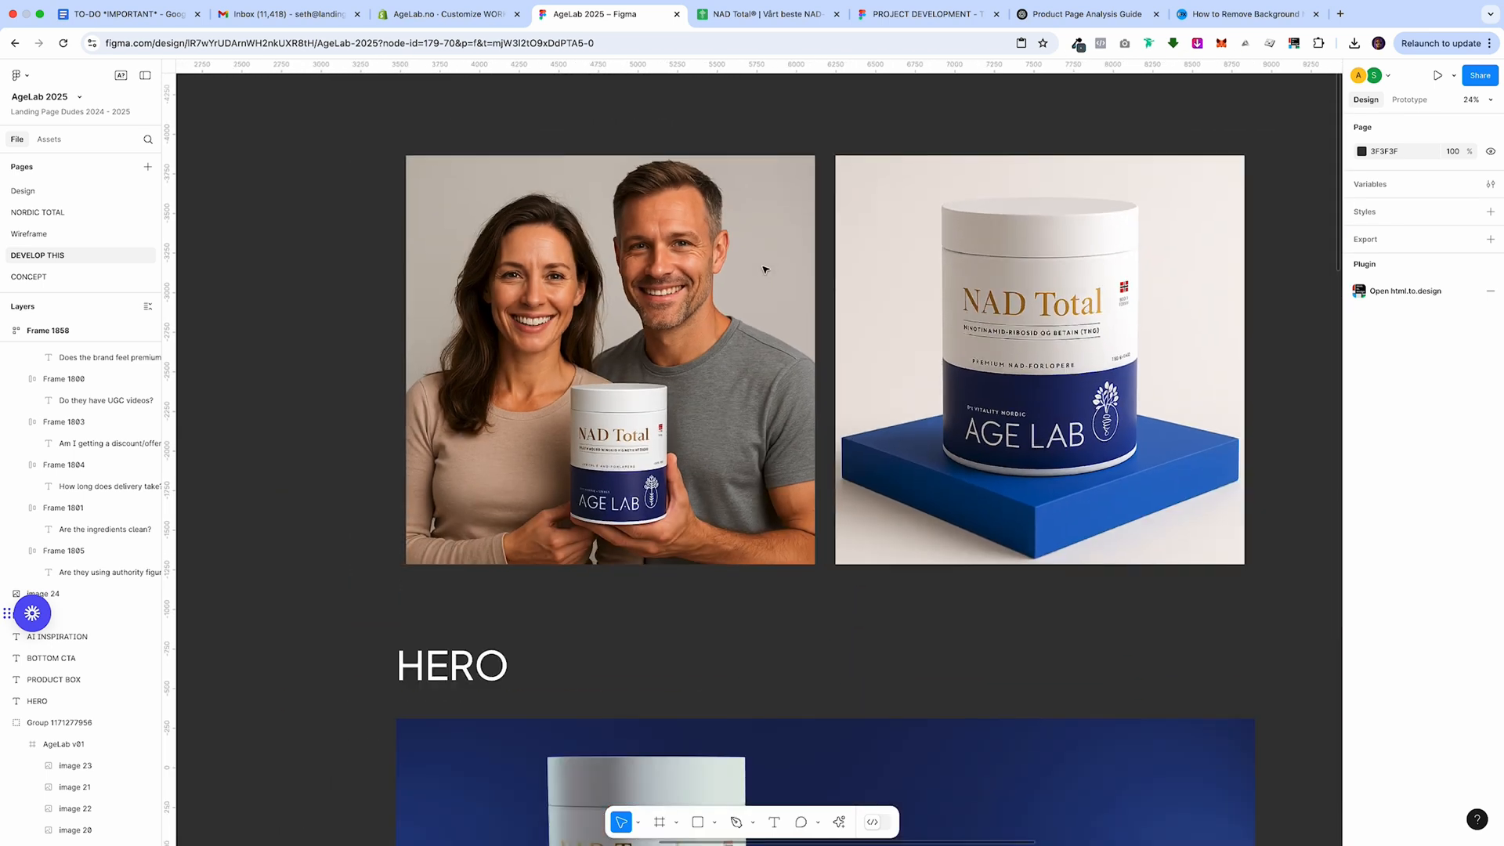
scroll("down", 3)
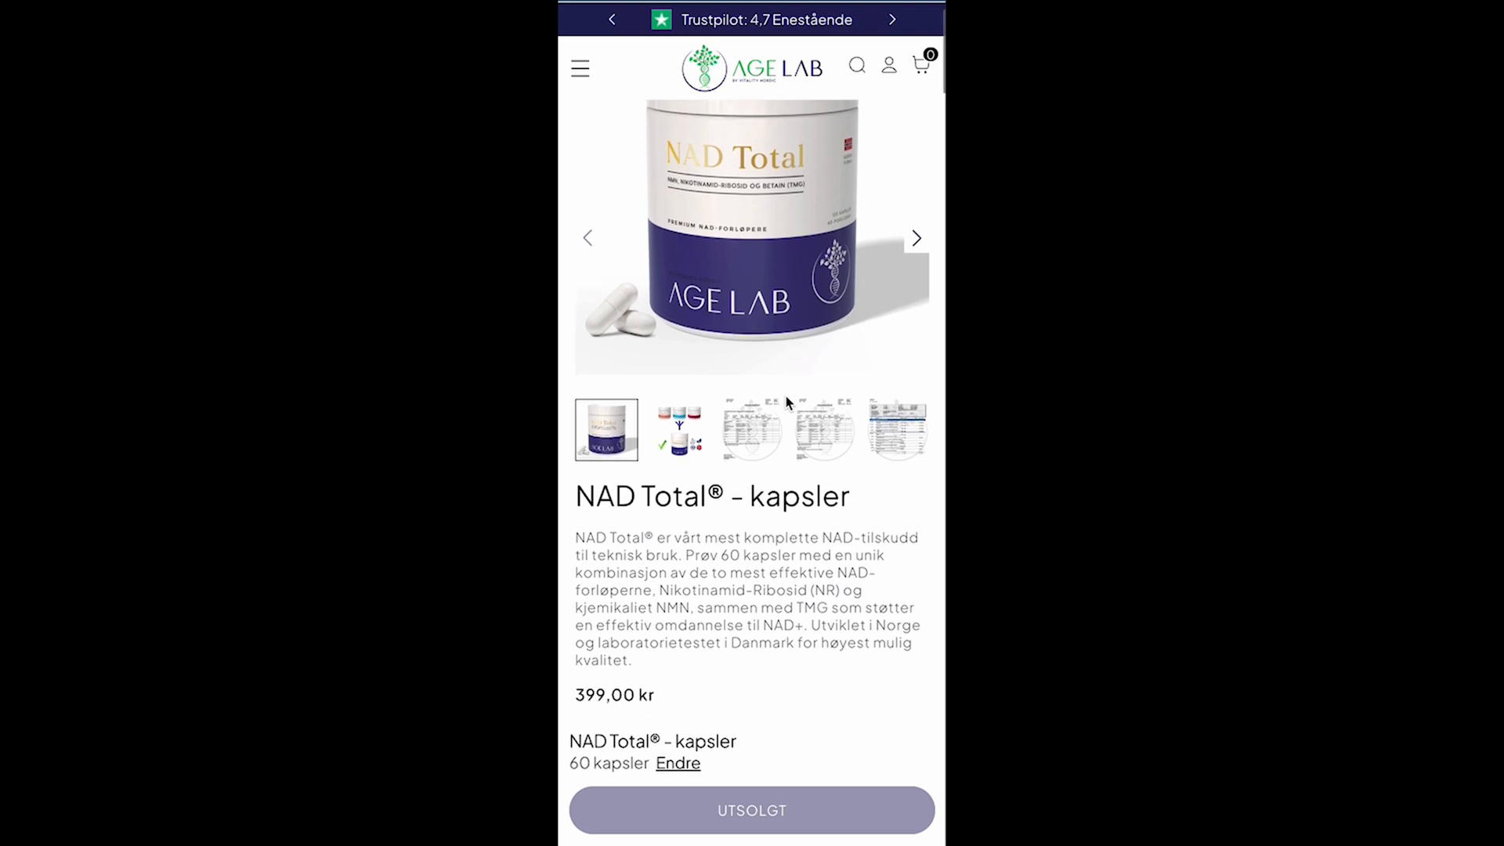
Continue down the slide to the delivery and clean-ingredient questions.
scroll("down", 3)
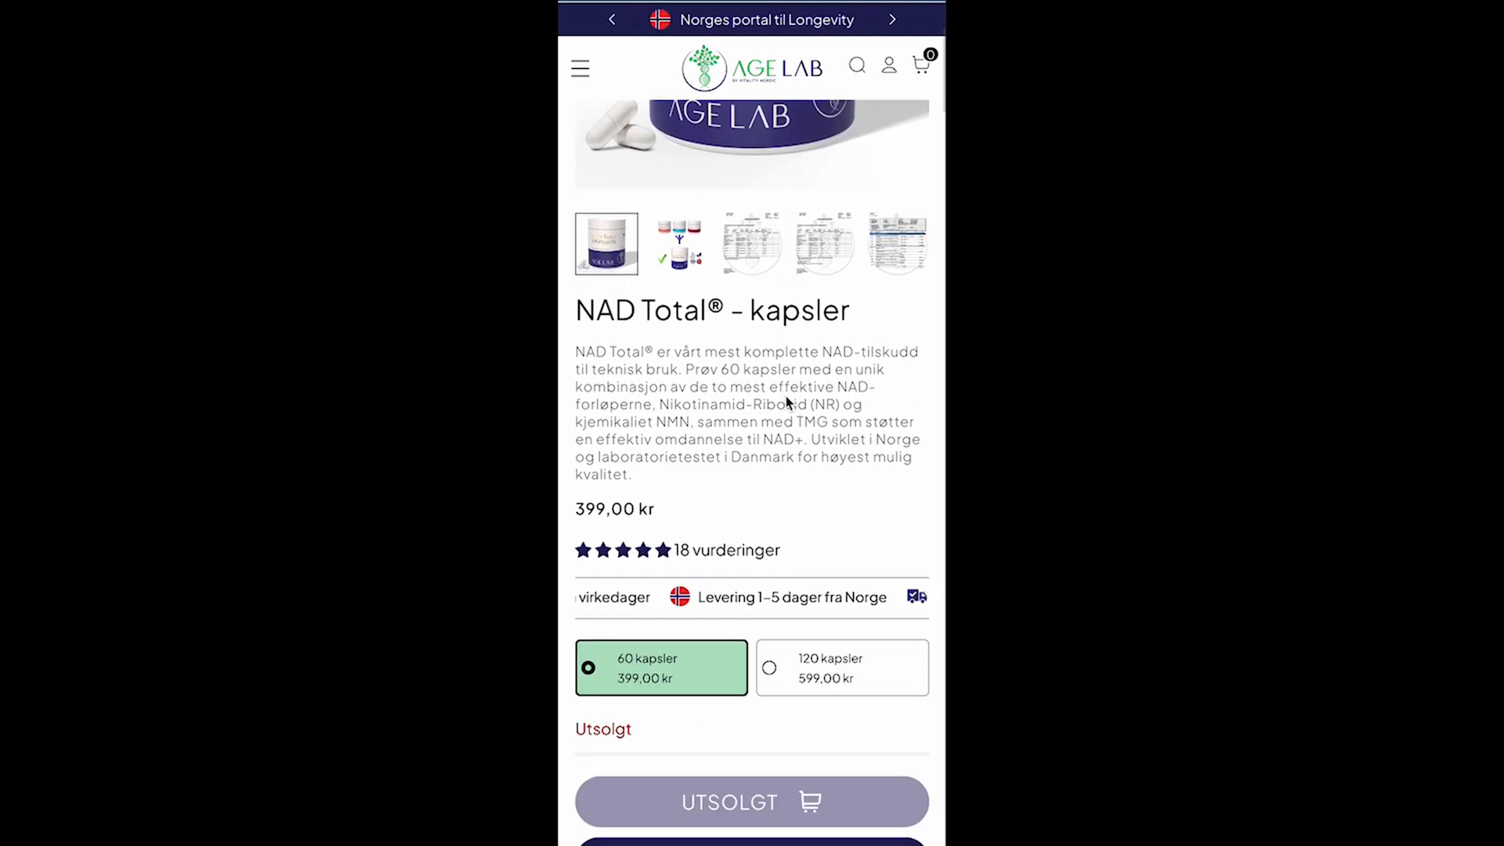
scroll("down", 3)
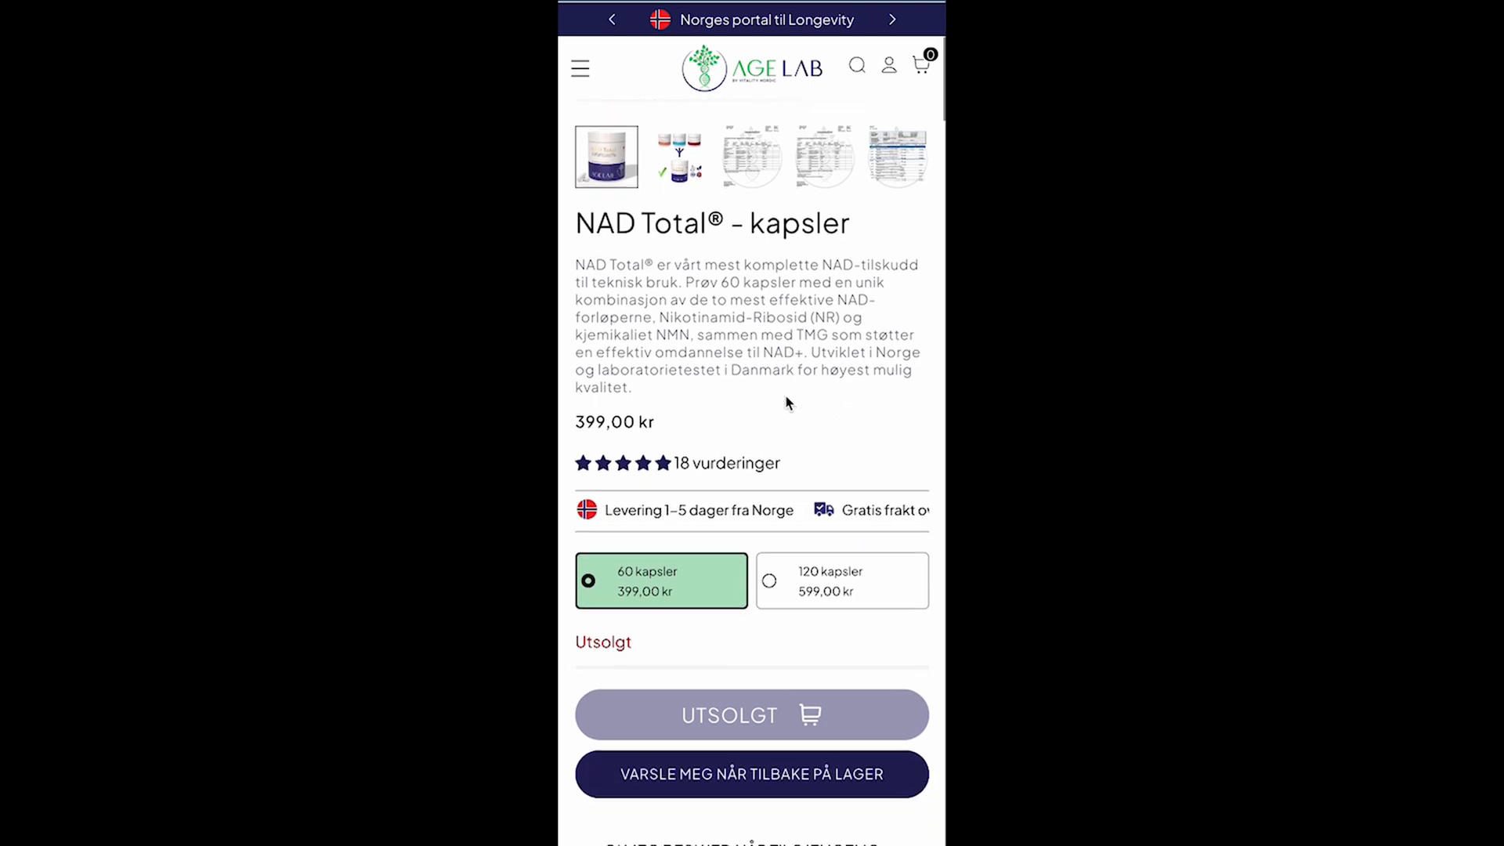
scroll("down", 3)
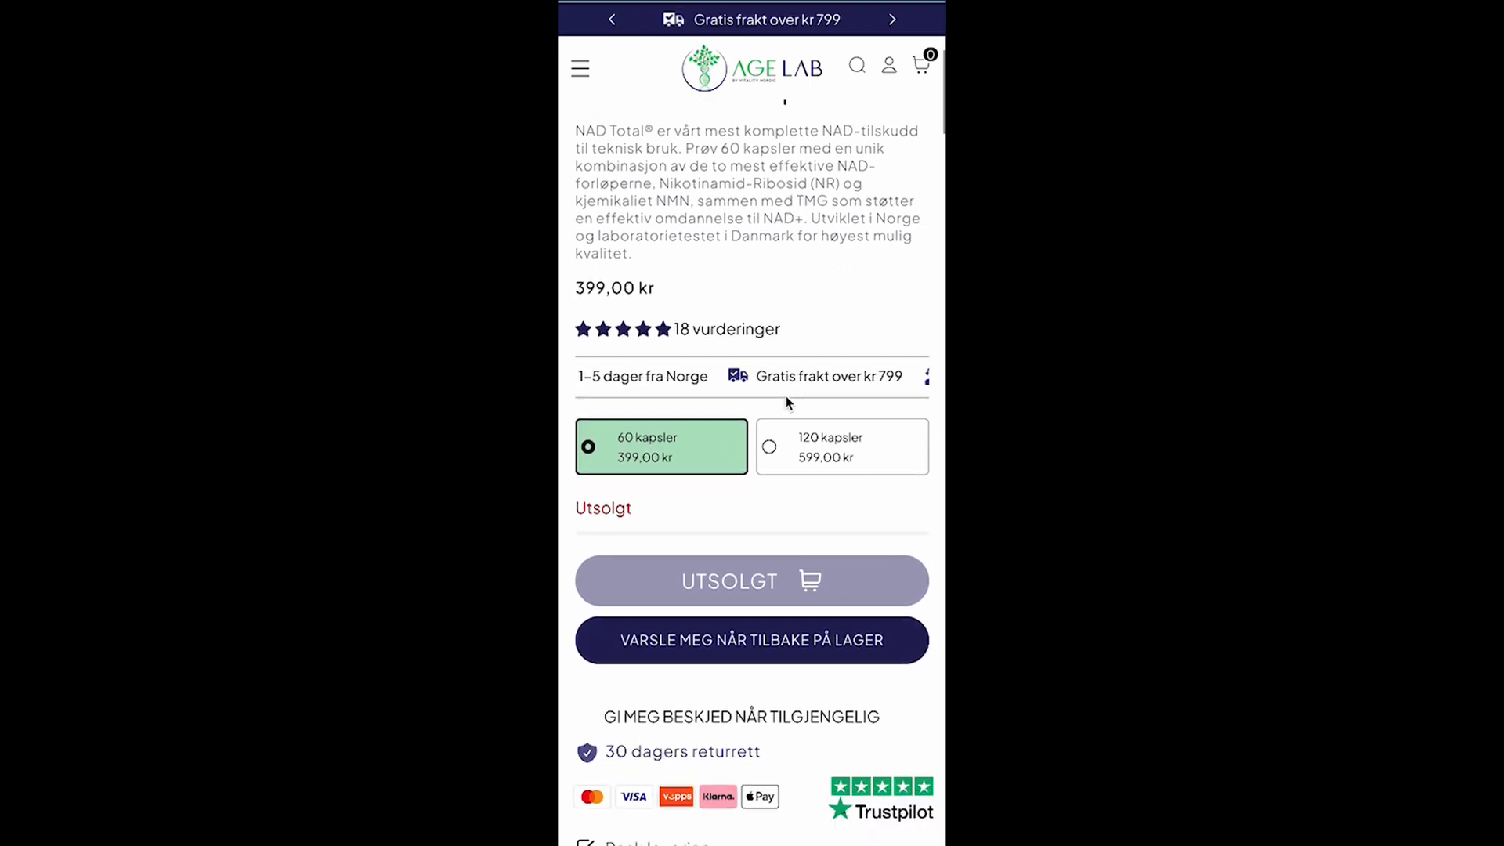
scroll("down", 3)
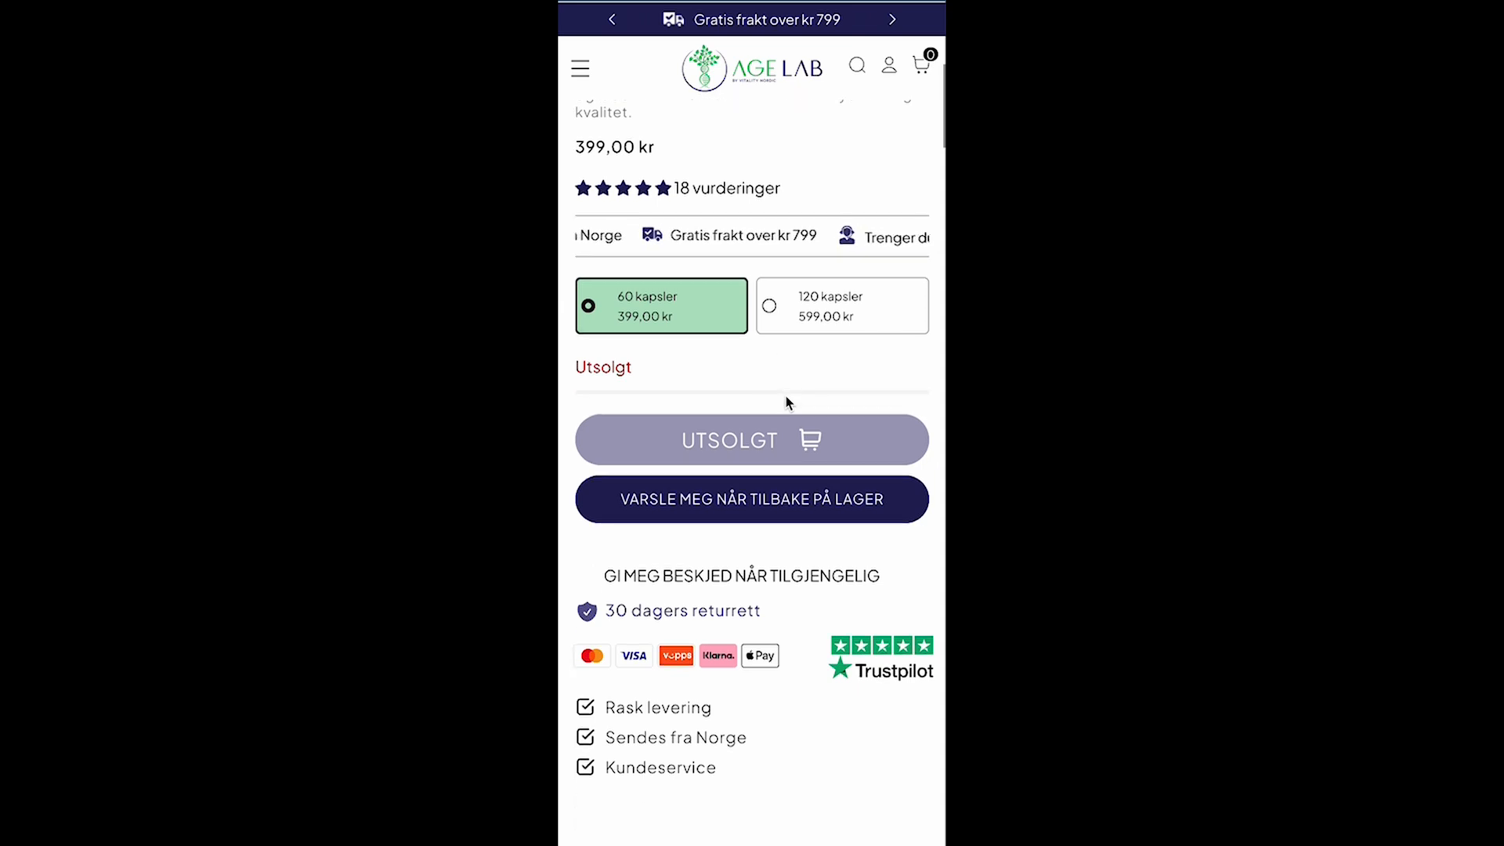
scroll("down", 3)
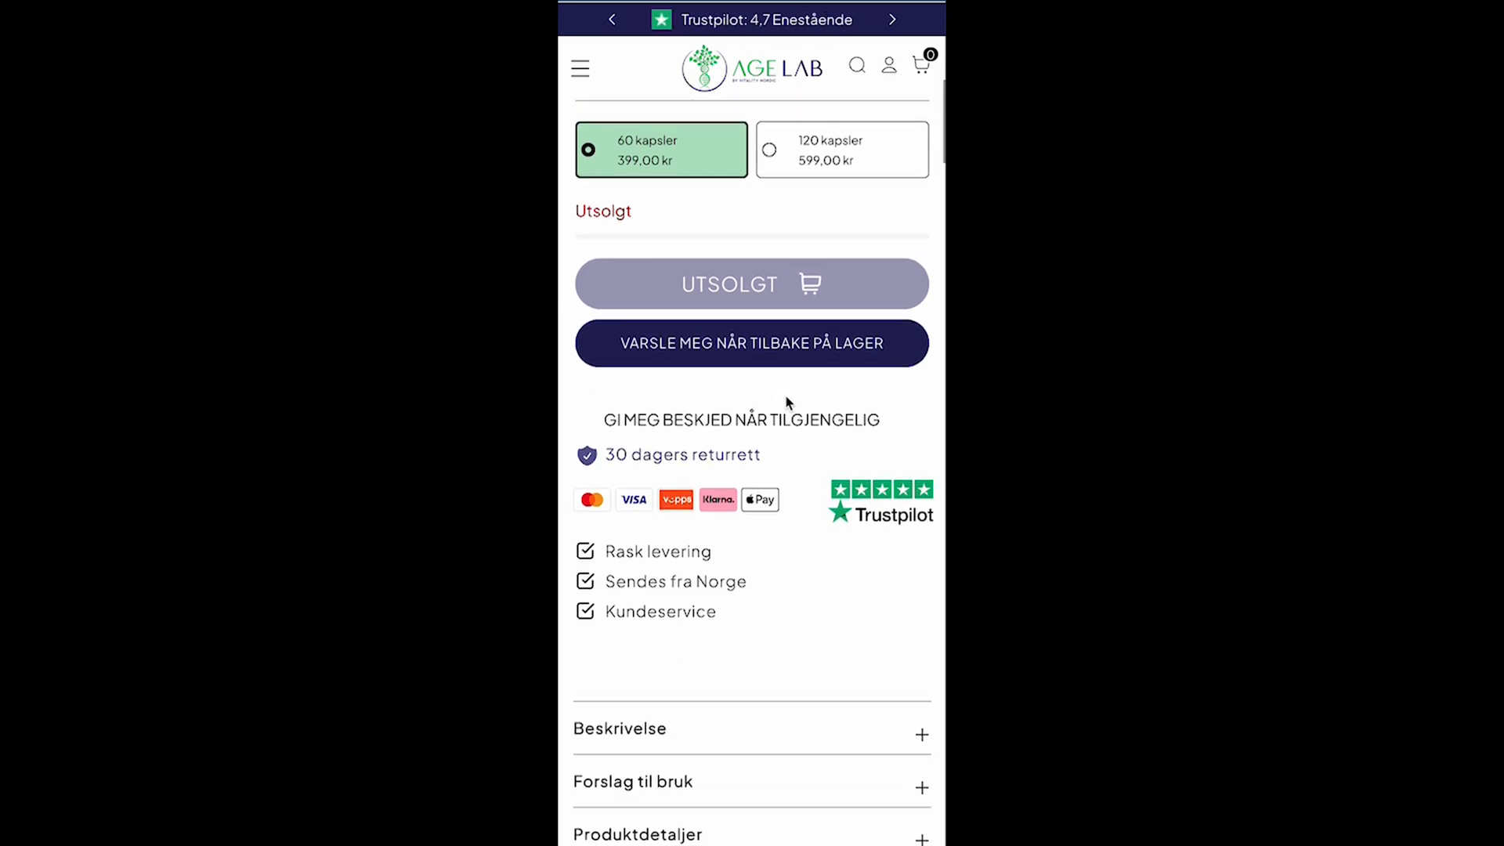
scroll("down", 3)
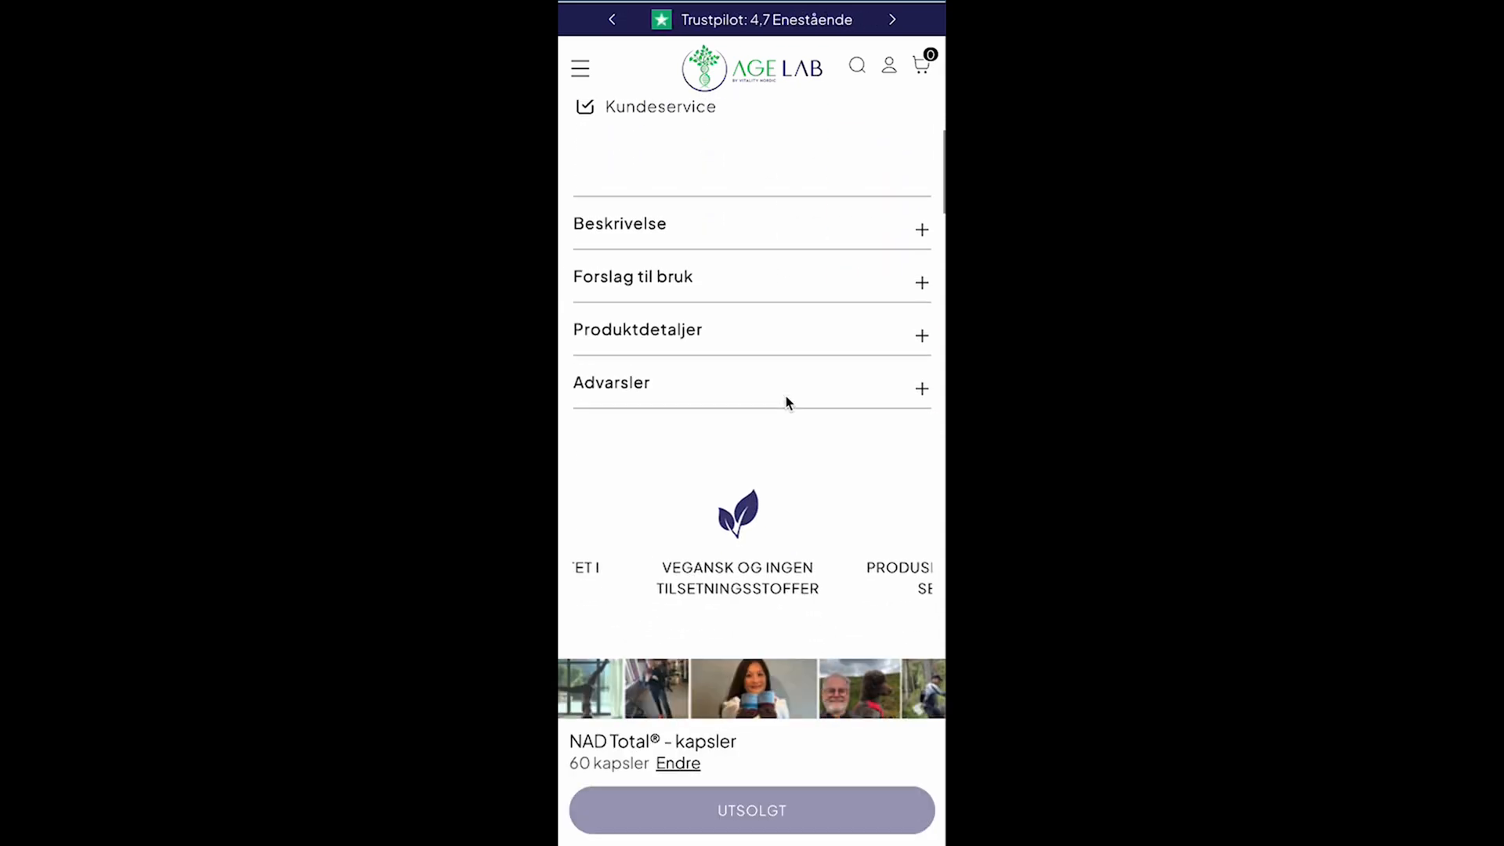
scroll("down", 3)
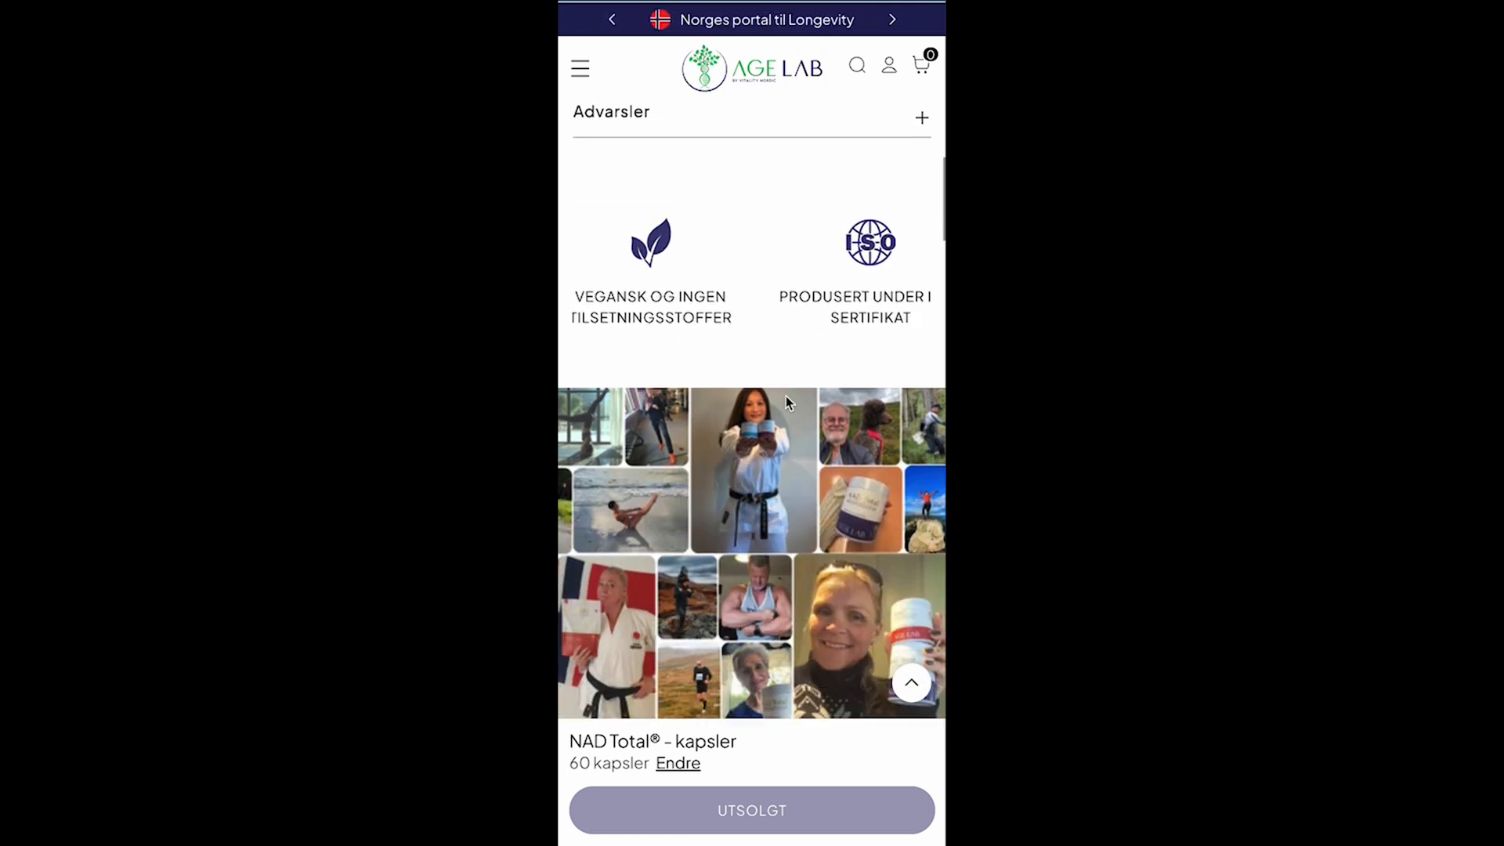
scroll("down", 3)
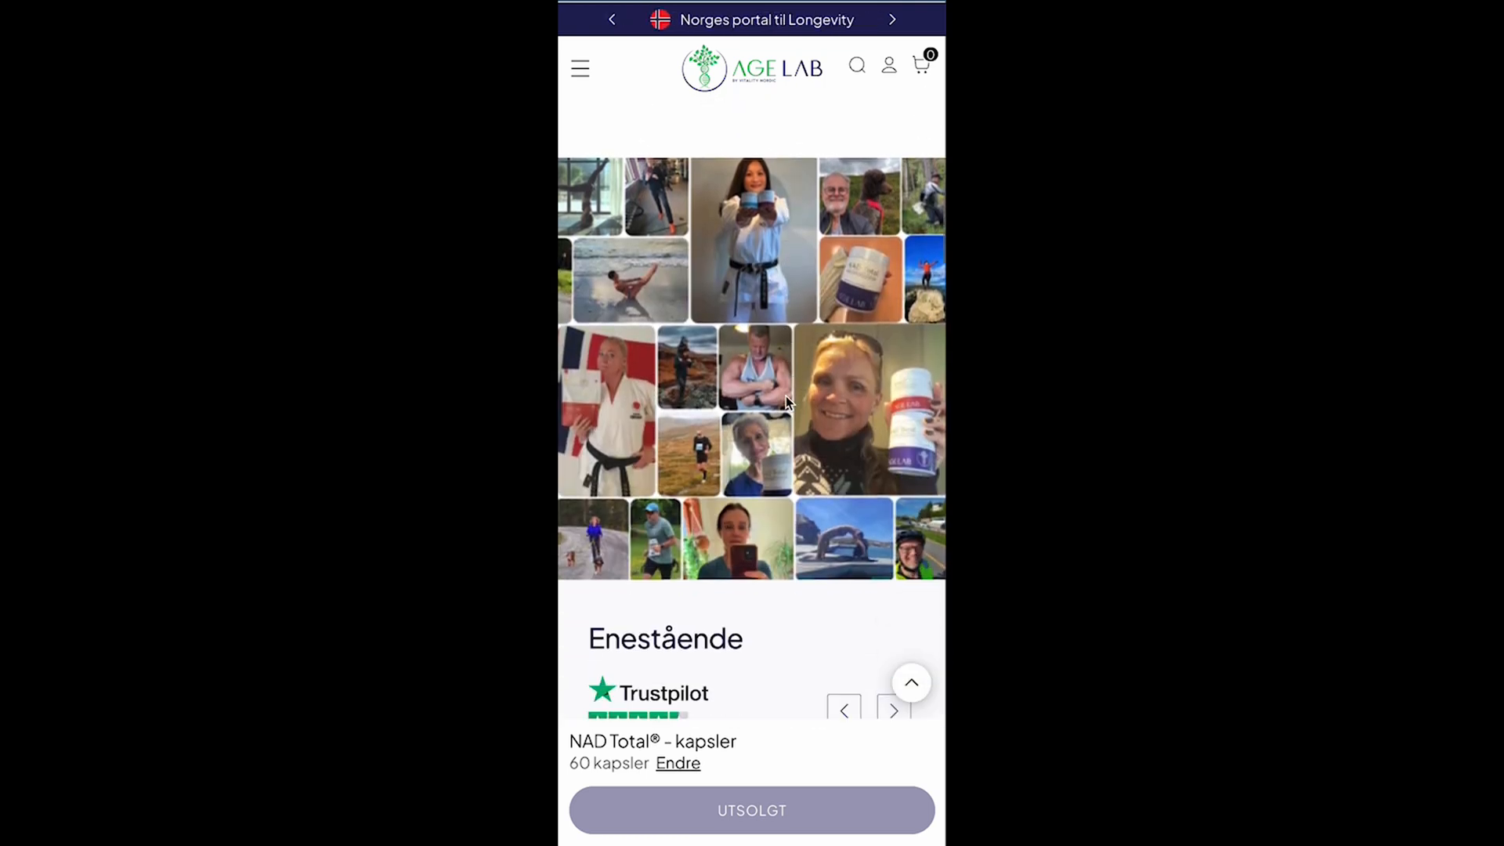
scroll("down", 3)
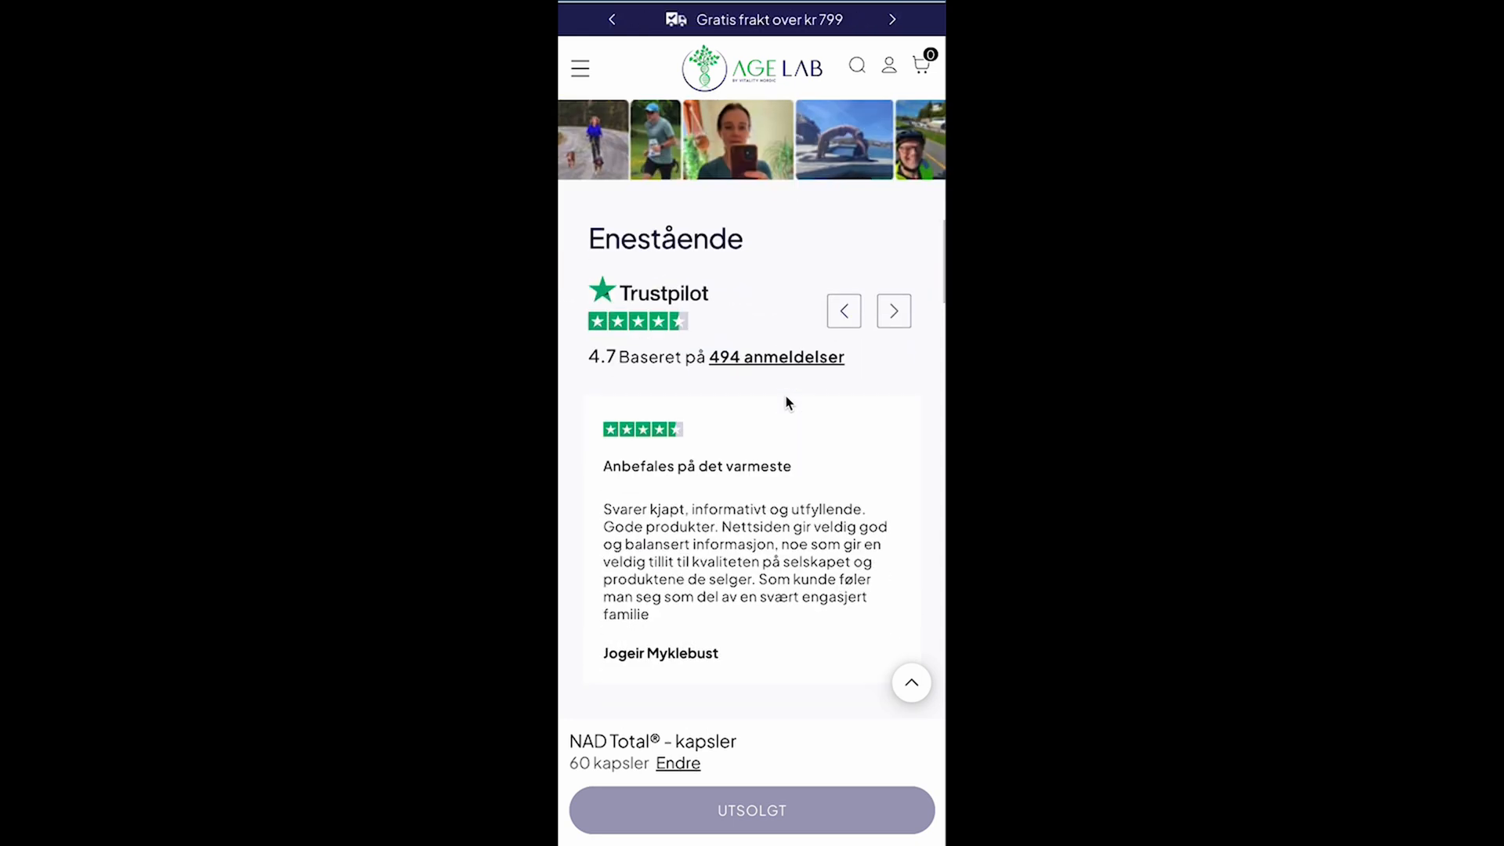
scroll("up", 3)
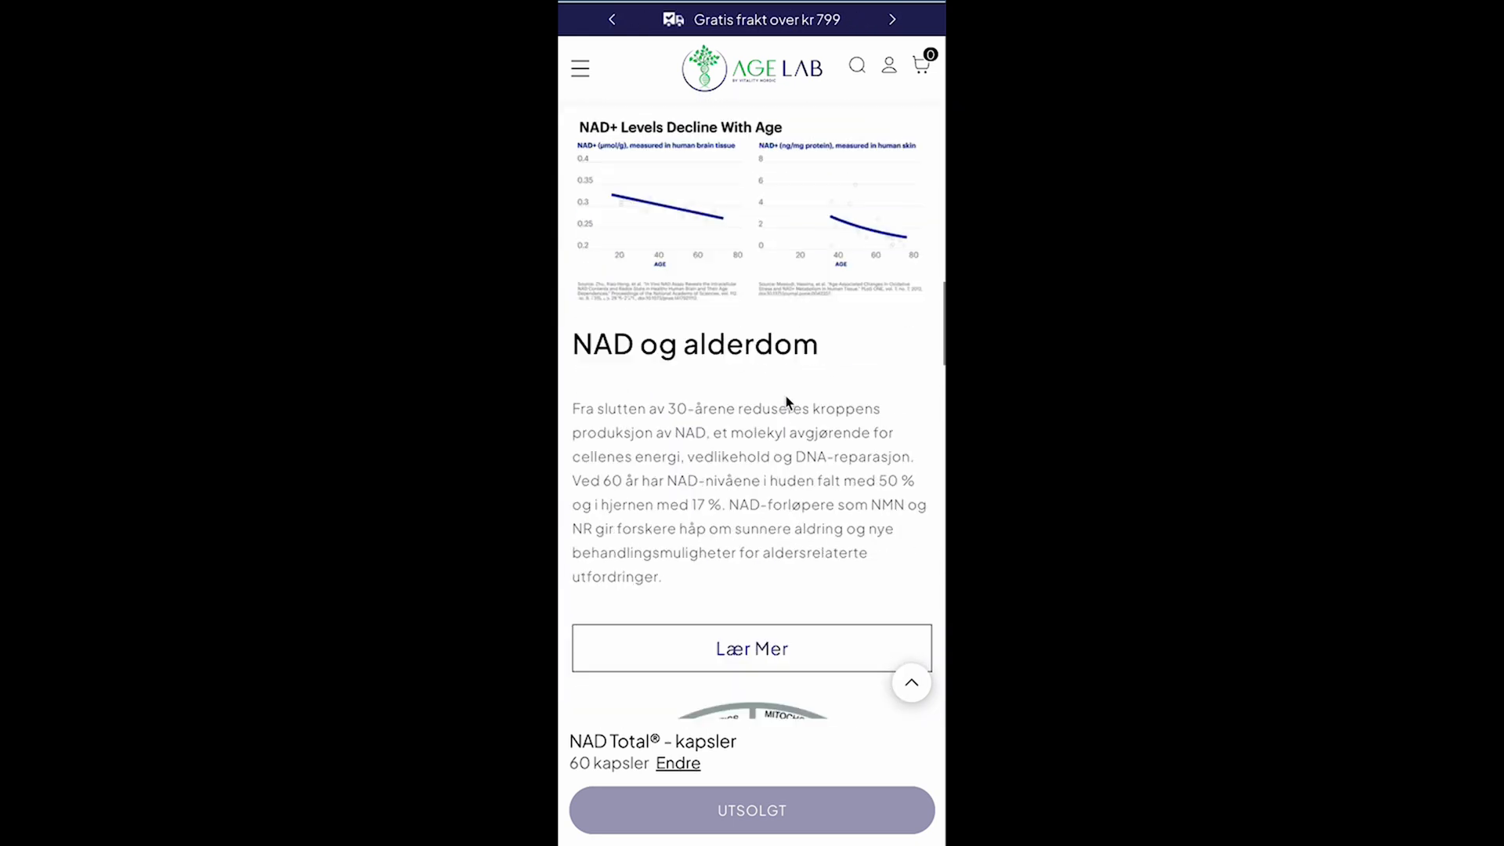
scroll("down", 3)
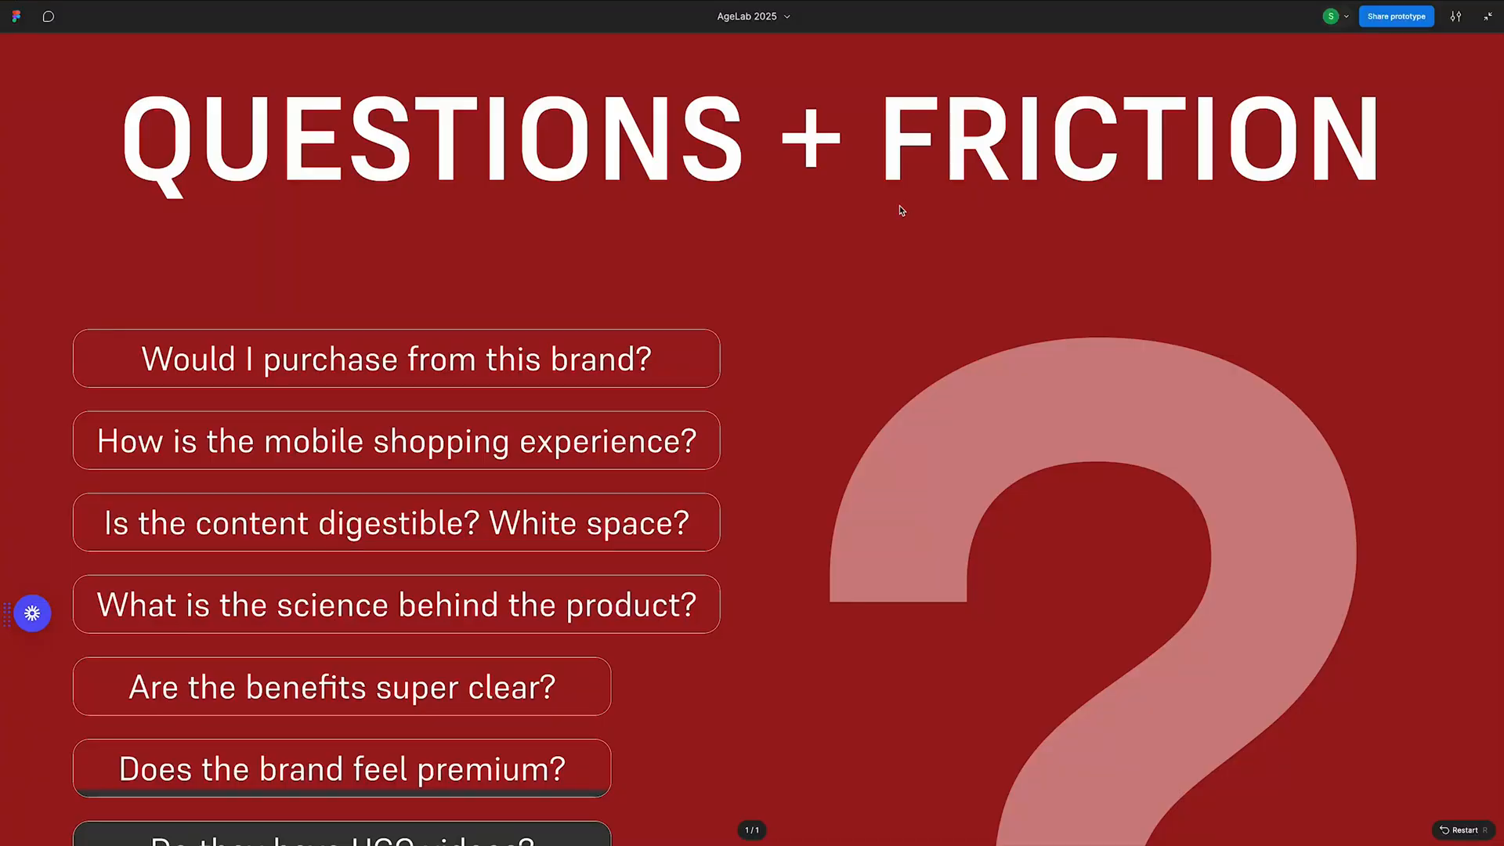
scroll("down", 3)
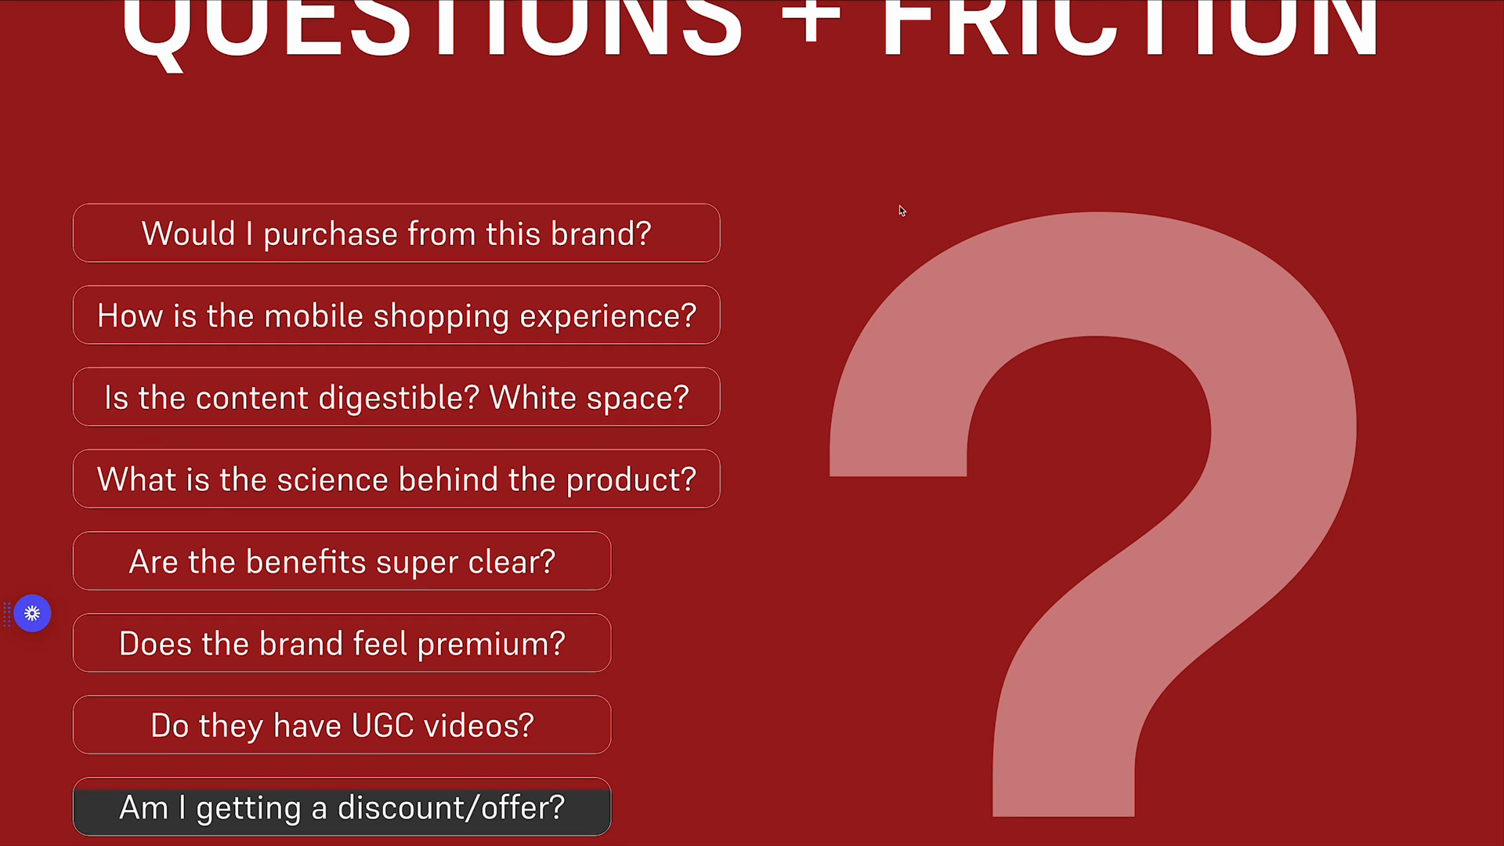
Move on to the wireframe landing page with the countdown offer, adjusting the view around its top.
scroll("down", 3)
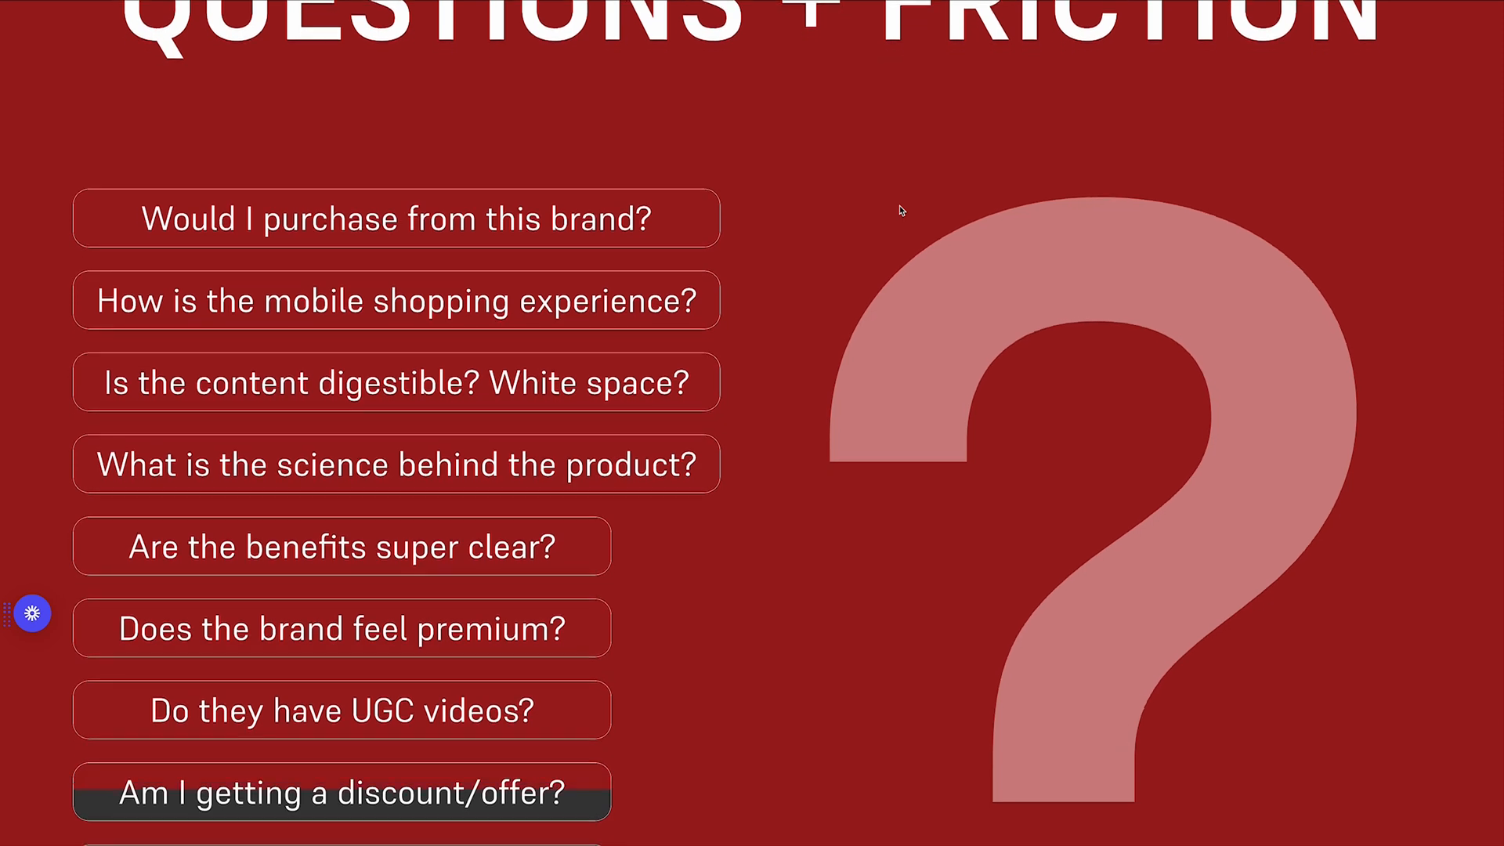
scroll("down", 3)
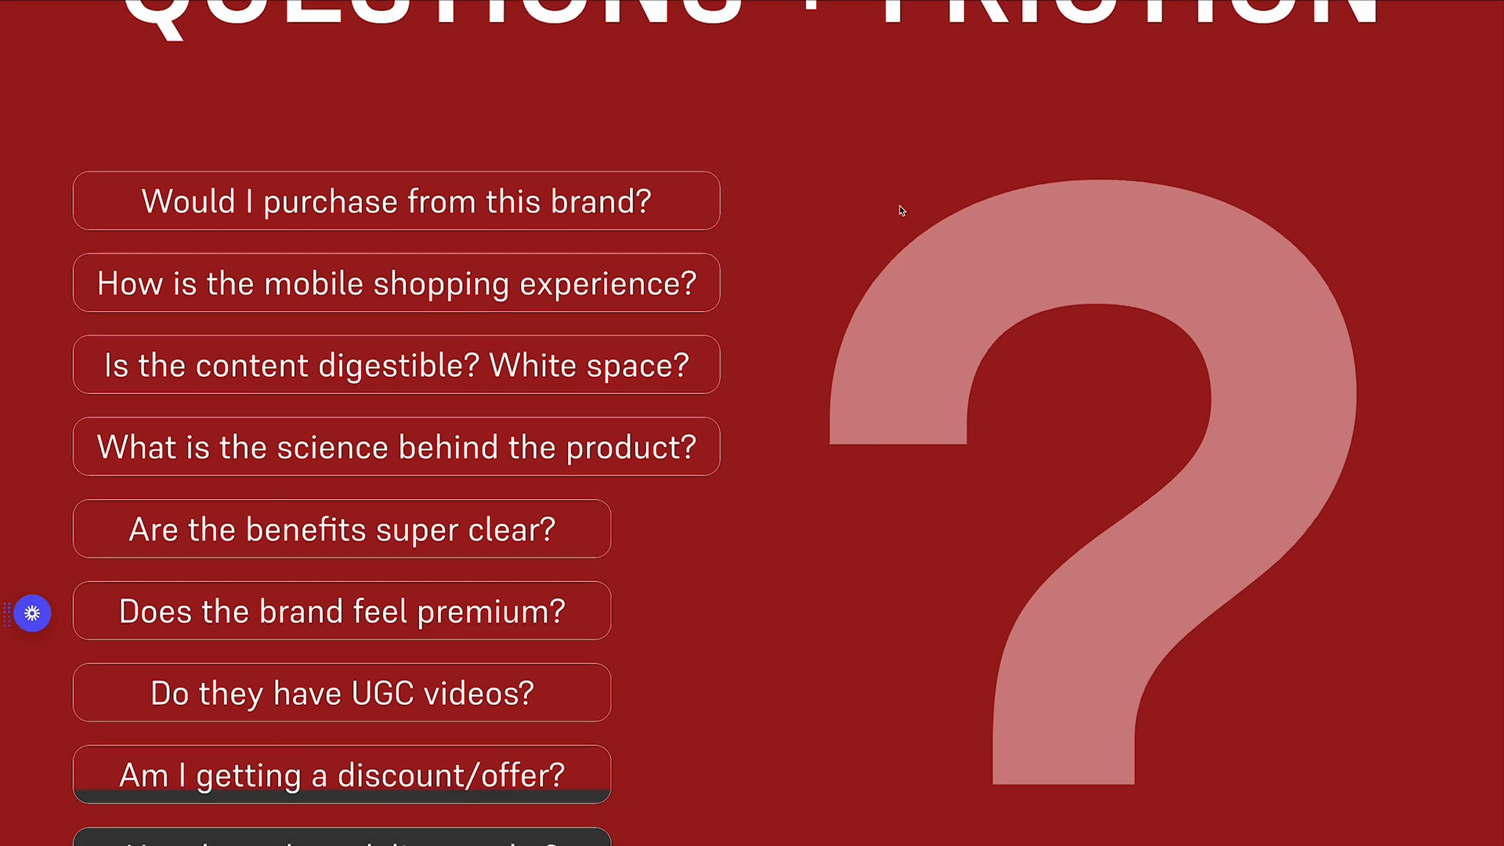
scroll("down", 3)
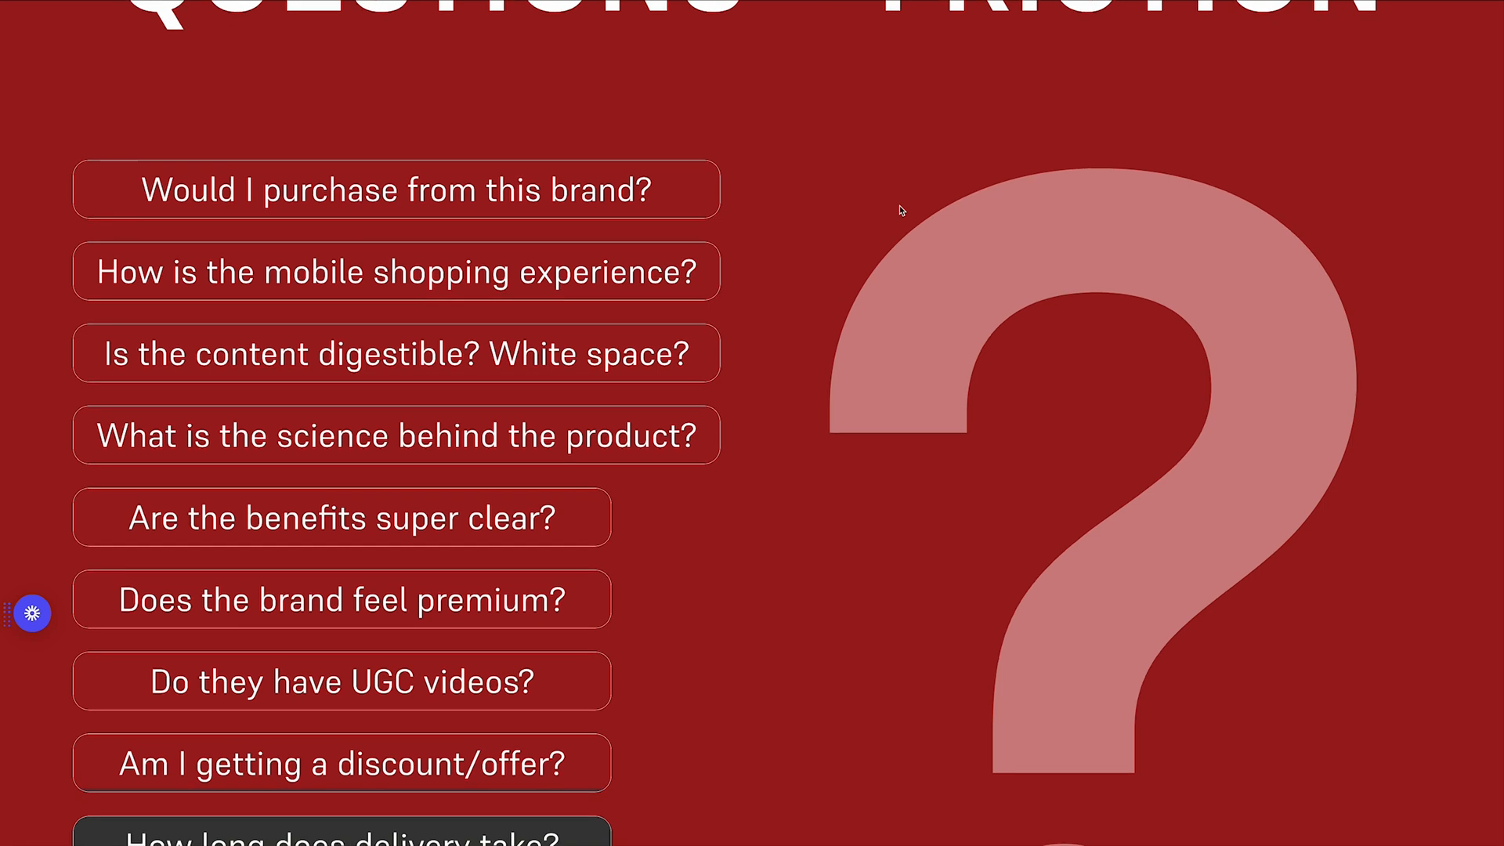
scroll("up", 3)
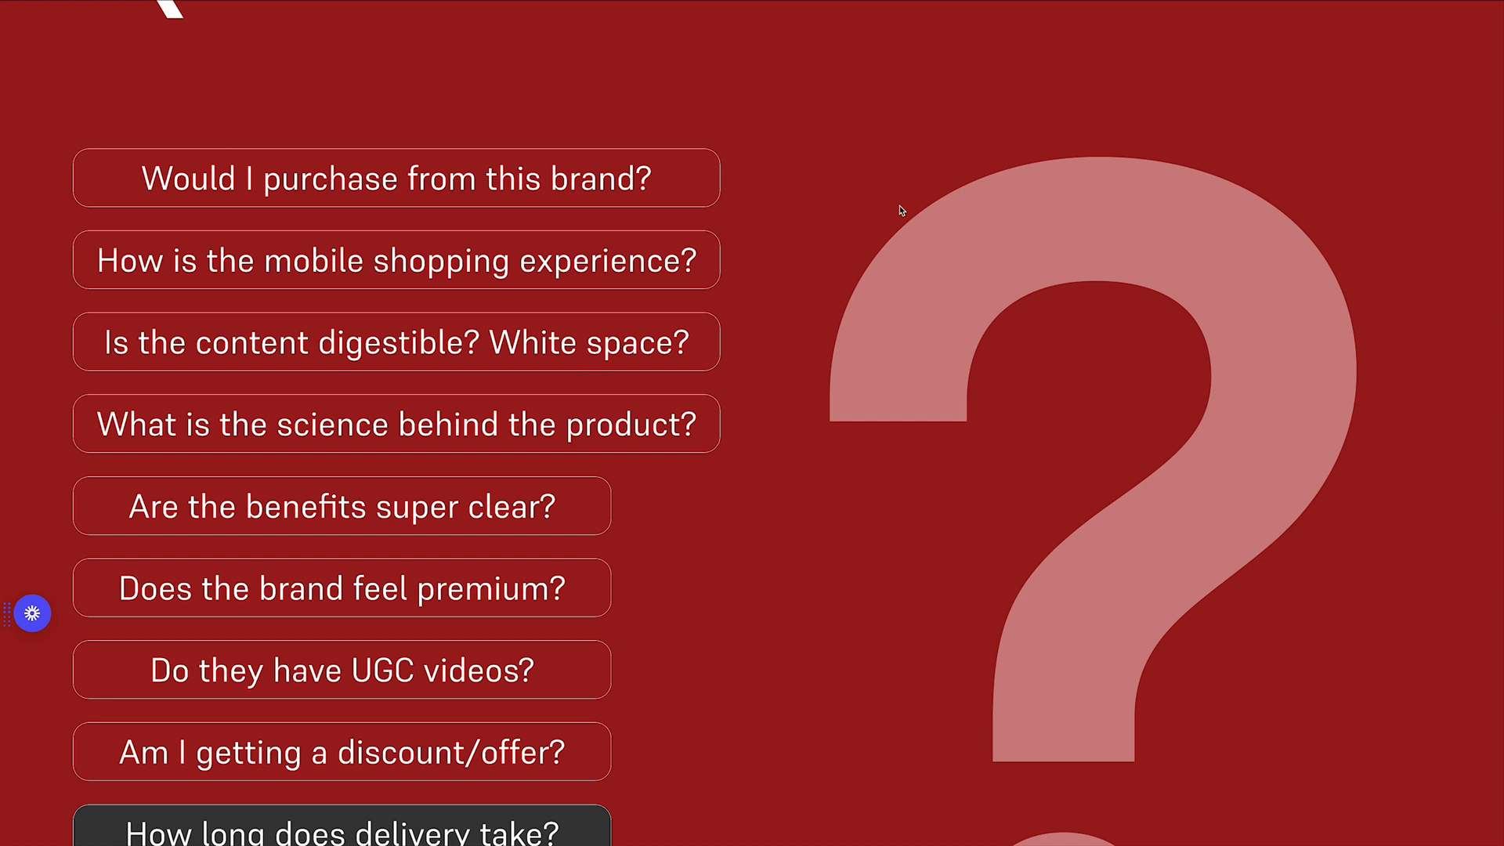
mouse_move(875, 280)
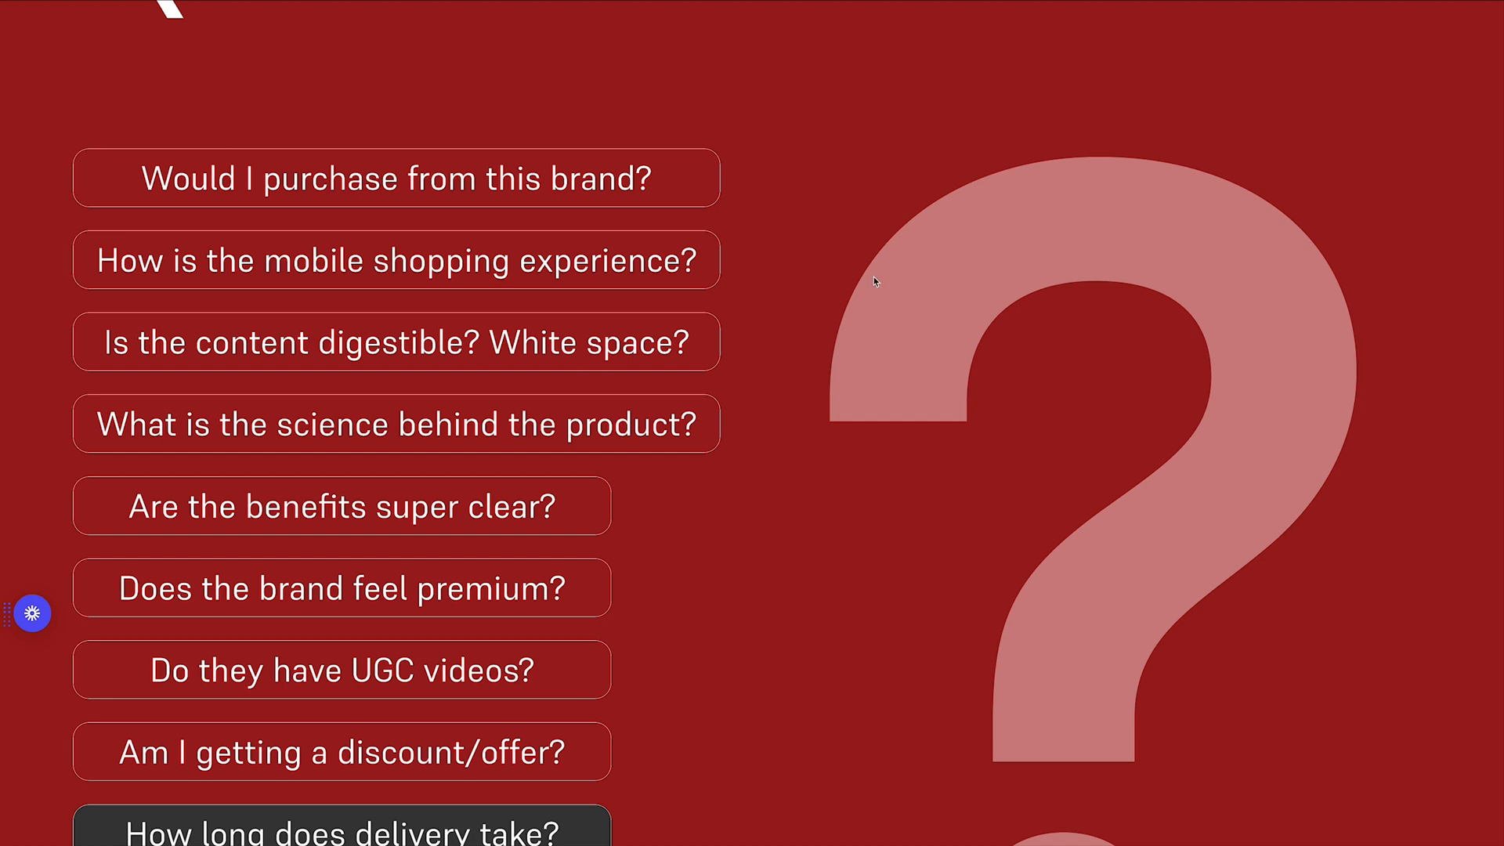
scroll("up", 3)
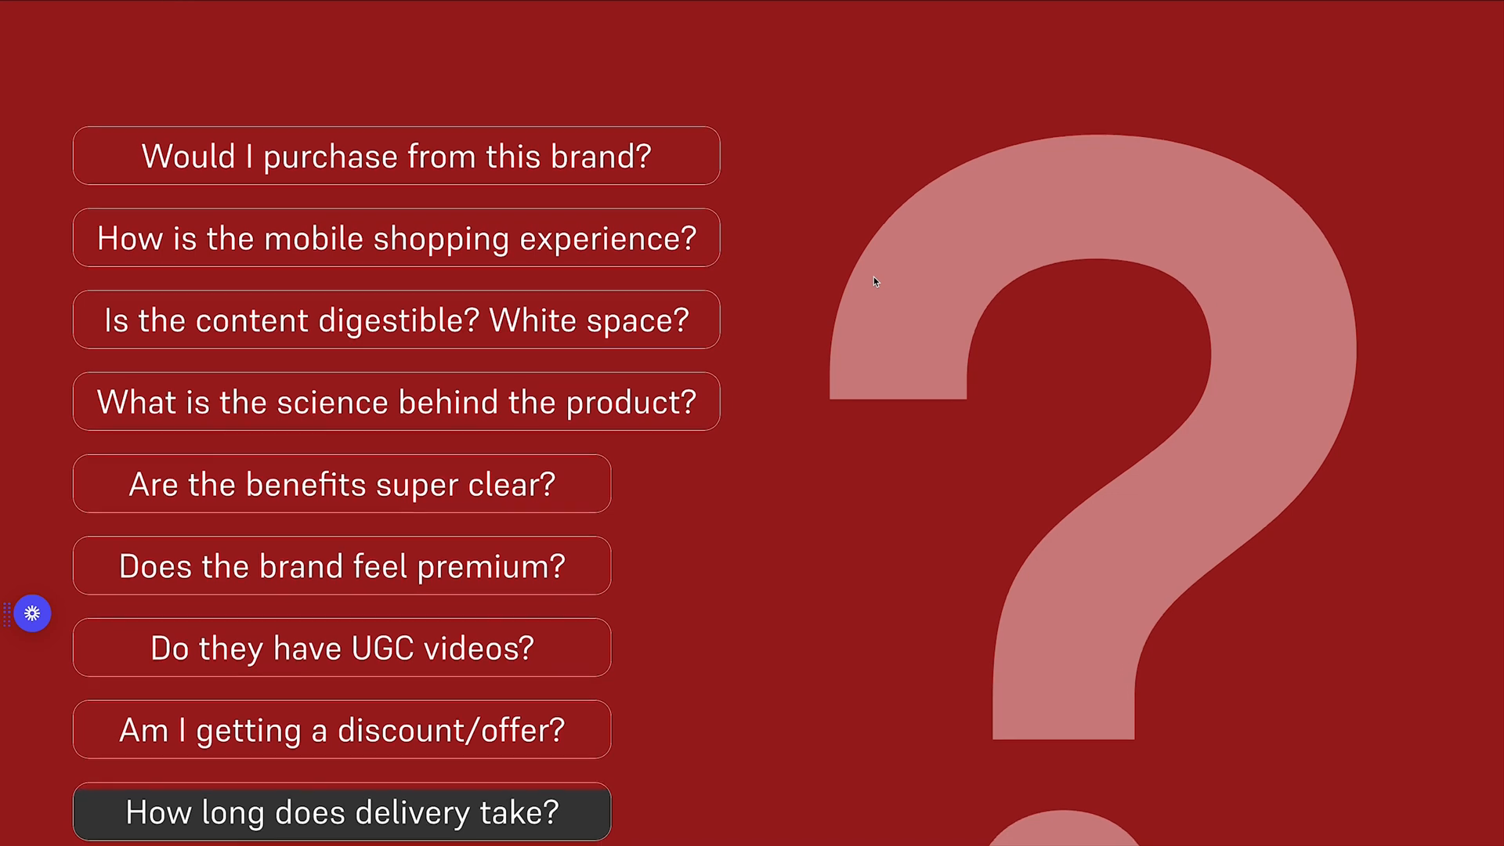
scroll("up", 3)
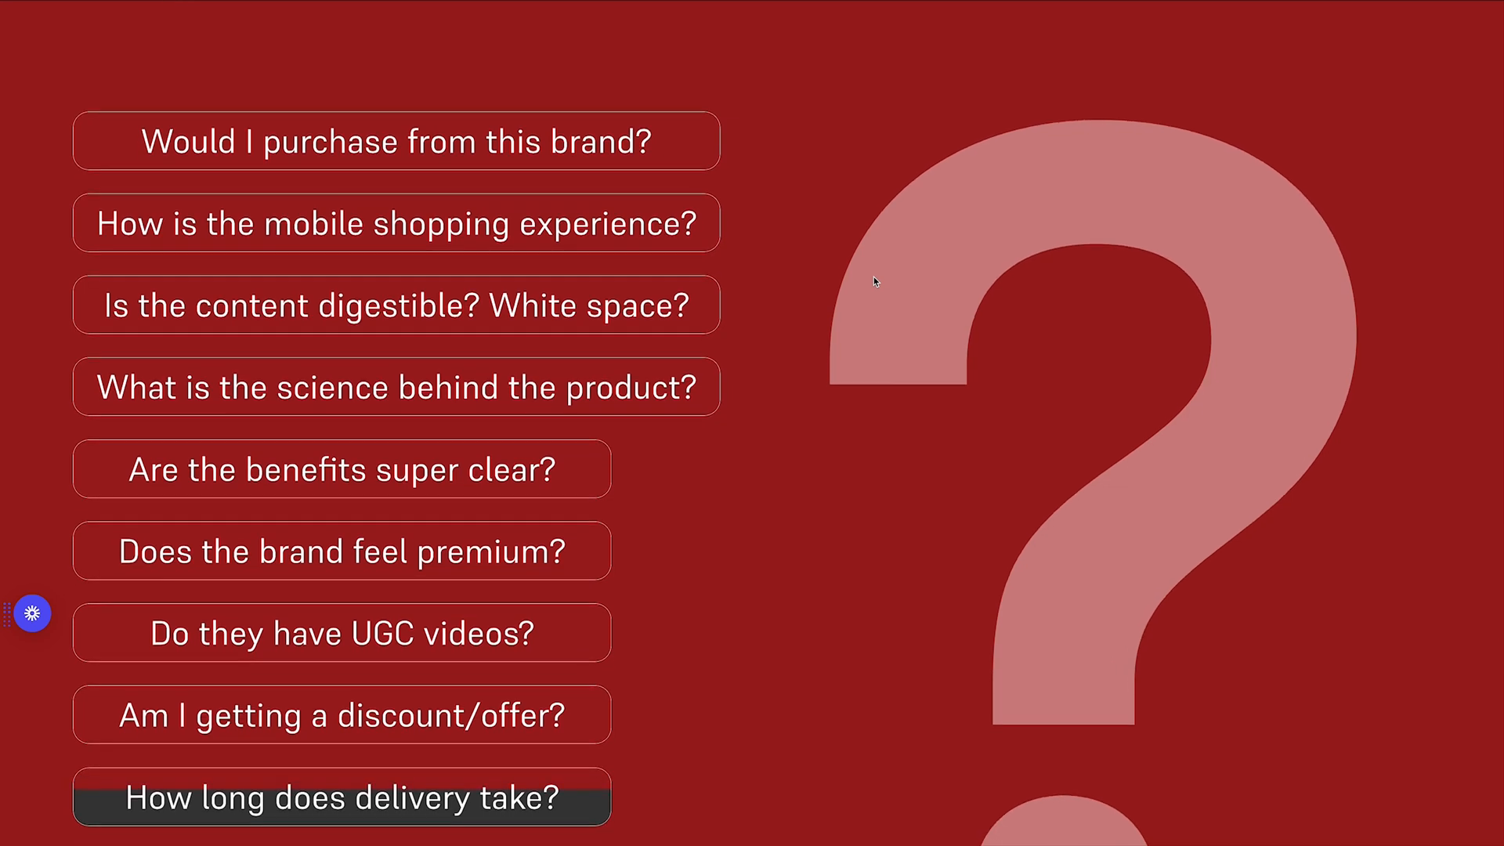
scroll("down", 3)
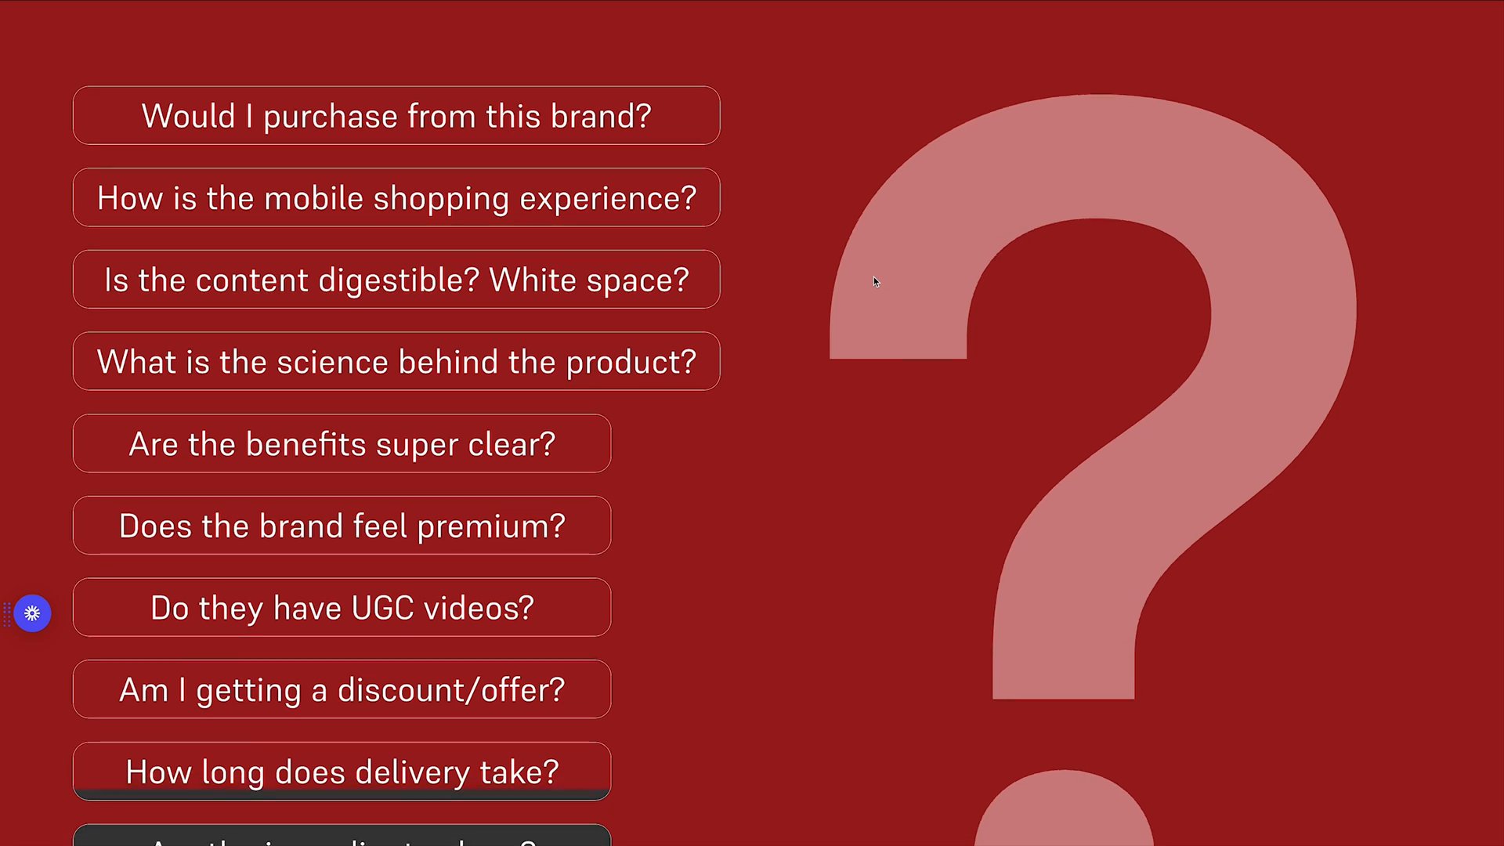
scroll("up", 3)
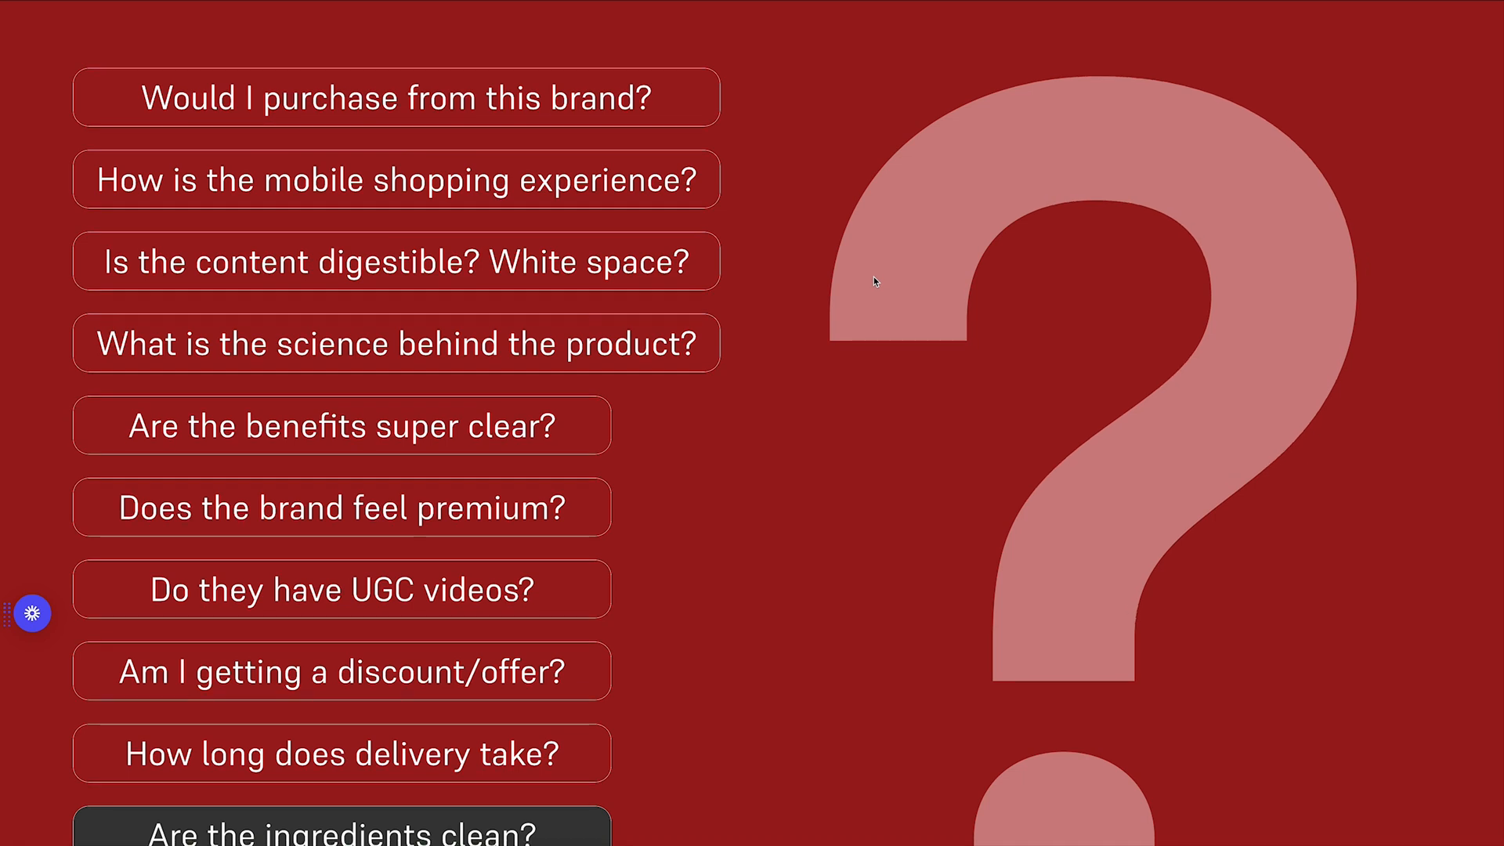
scroll("down", 3)
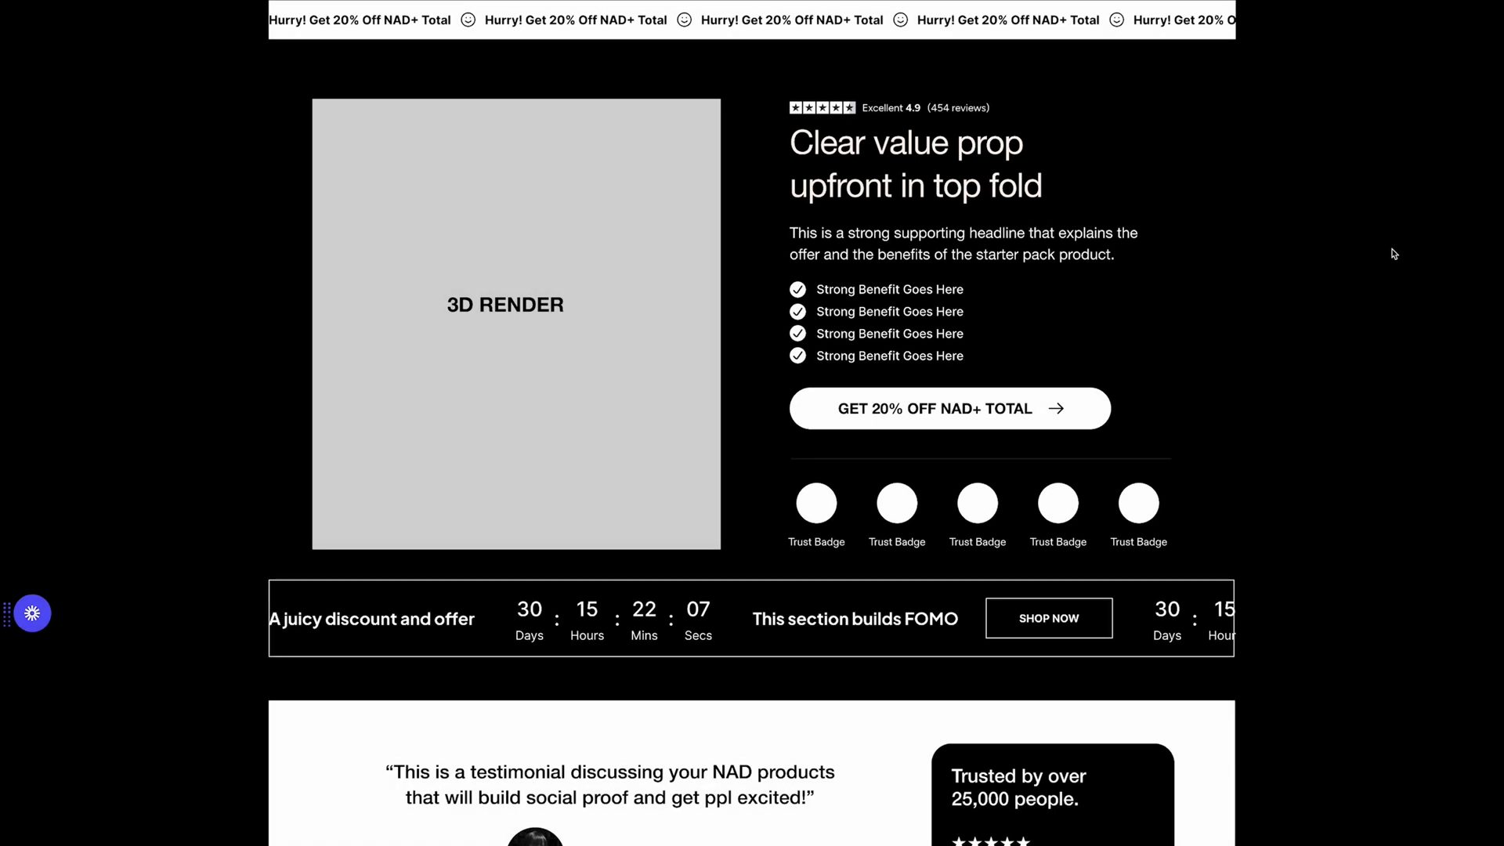
mouse_move(1043, 390)
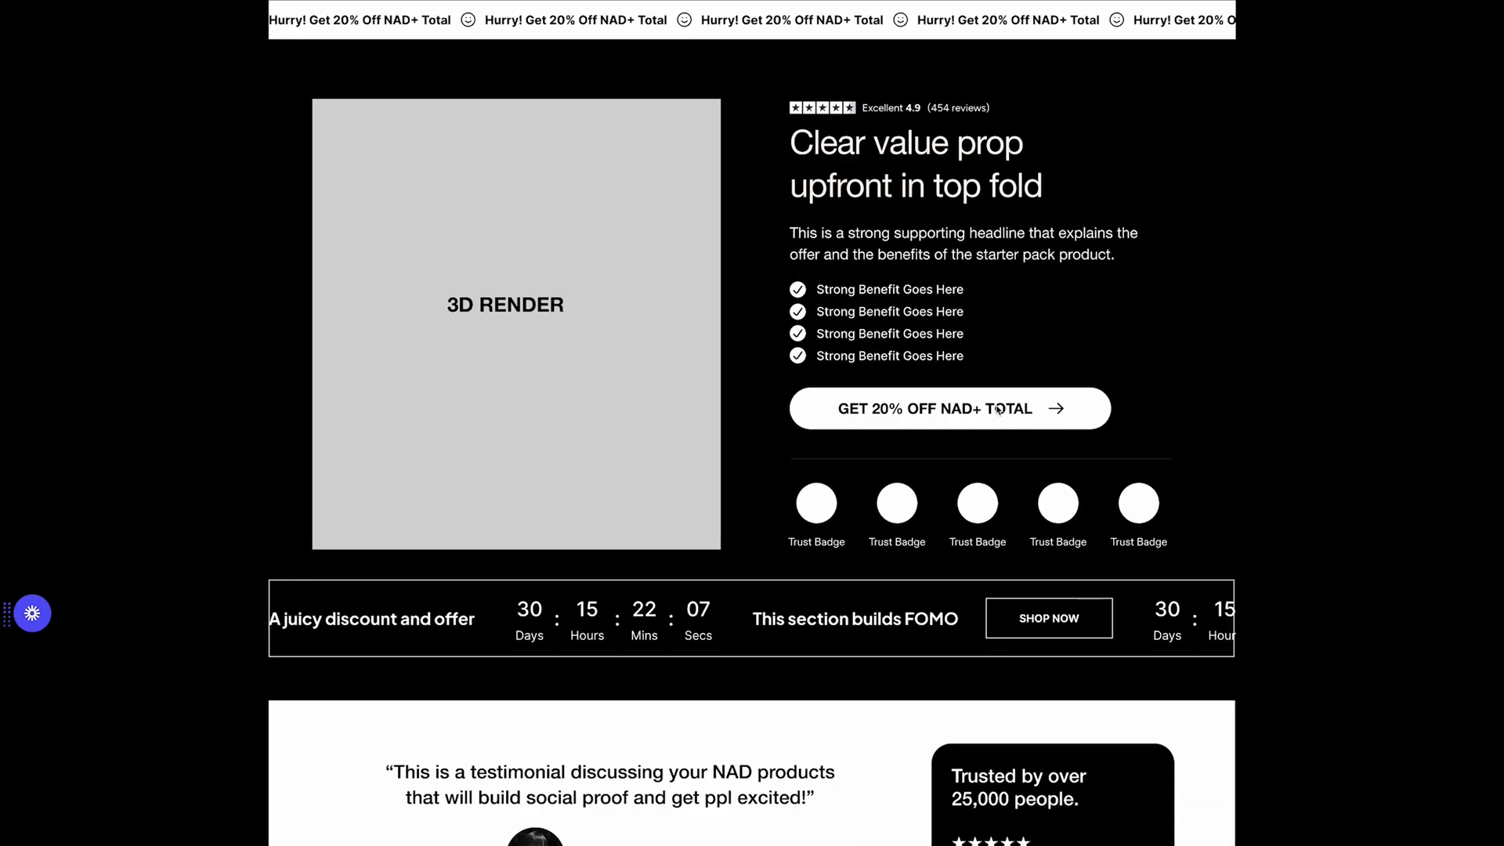
scroll("down", 3)
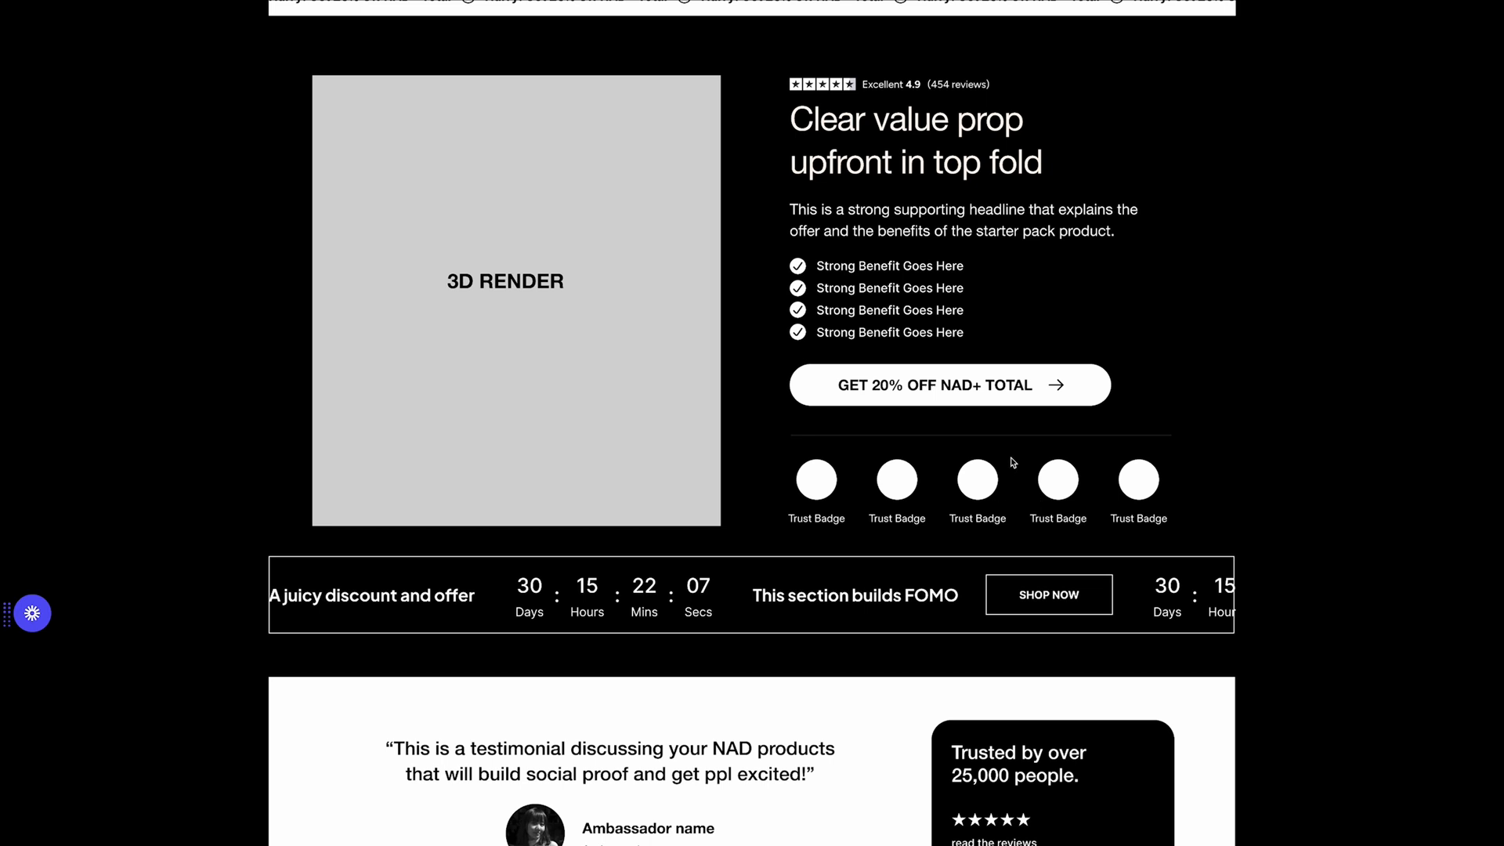
mouse_move(994, 462)
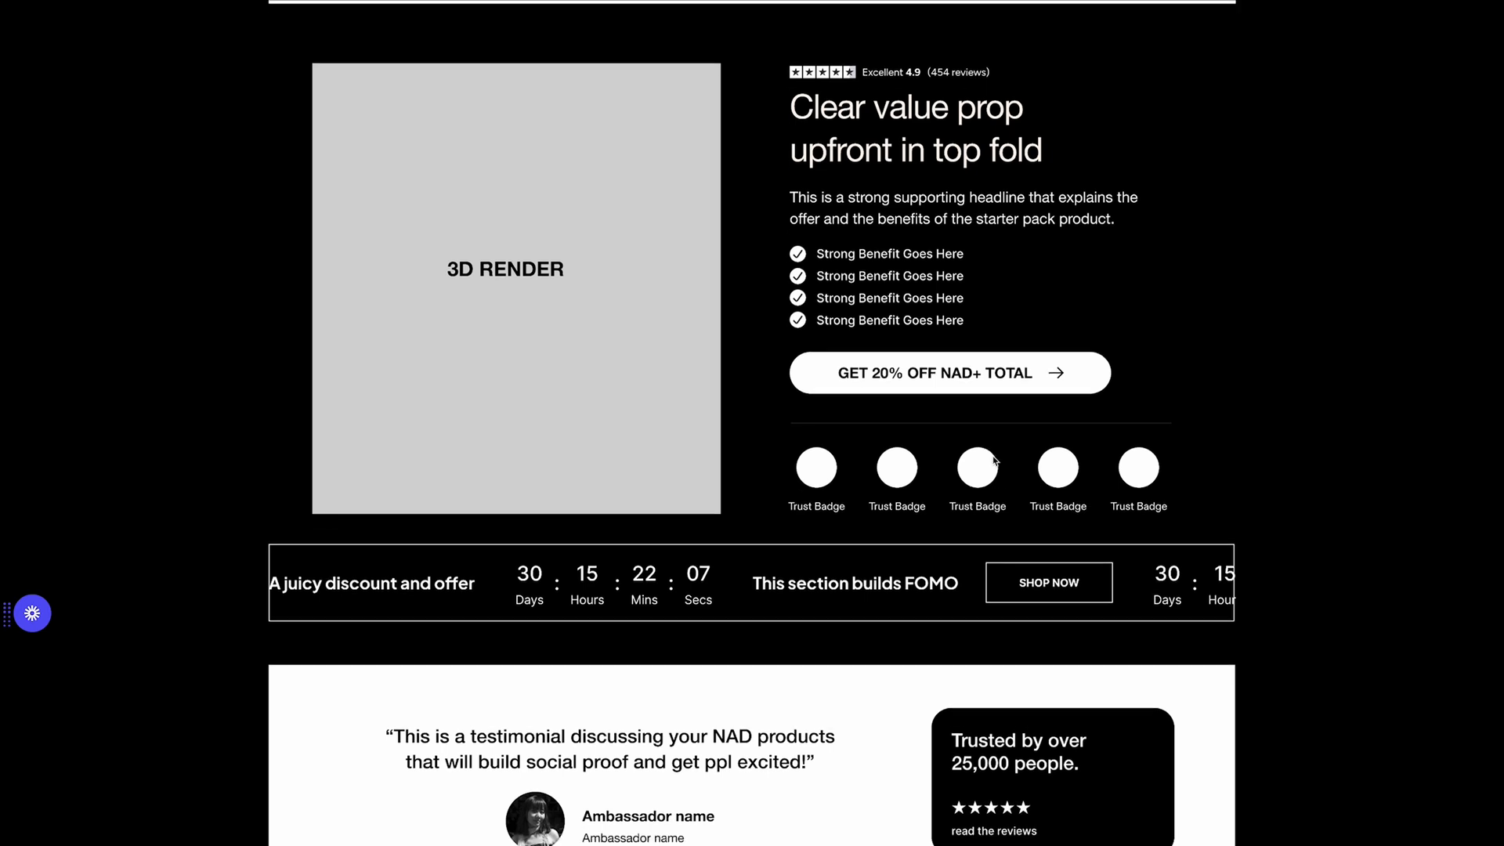
Scroll past the countdown bar to the testimonial block and 'Your Brain Shrinks as NAD+ Declines' heading.
scroll("down", 3)
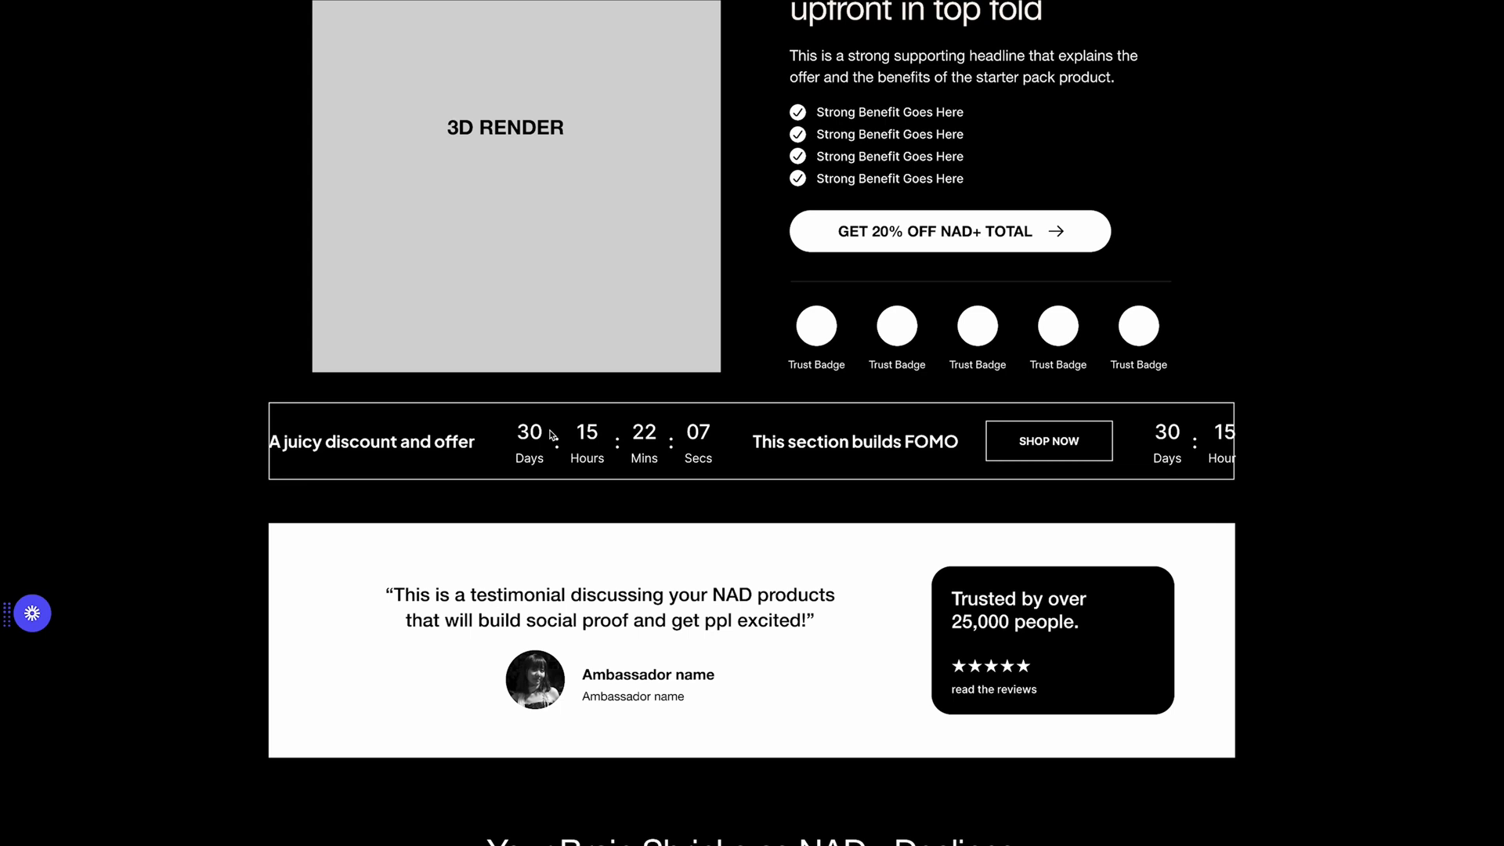
mouse_move(552, 620)
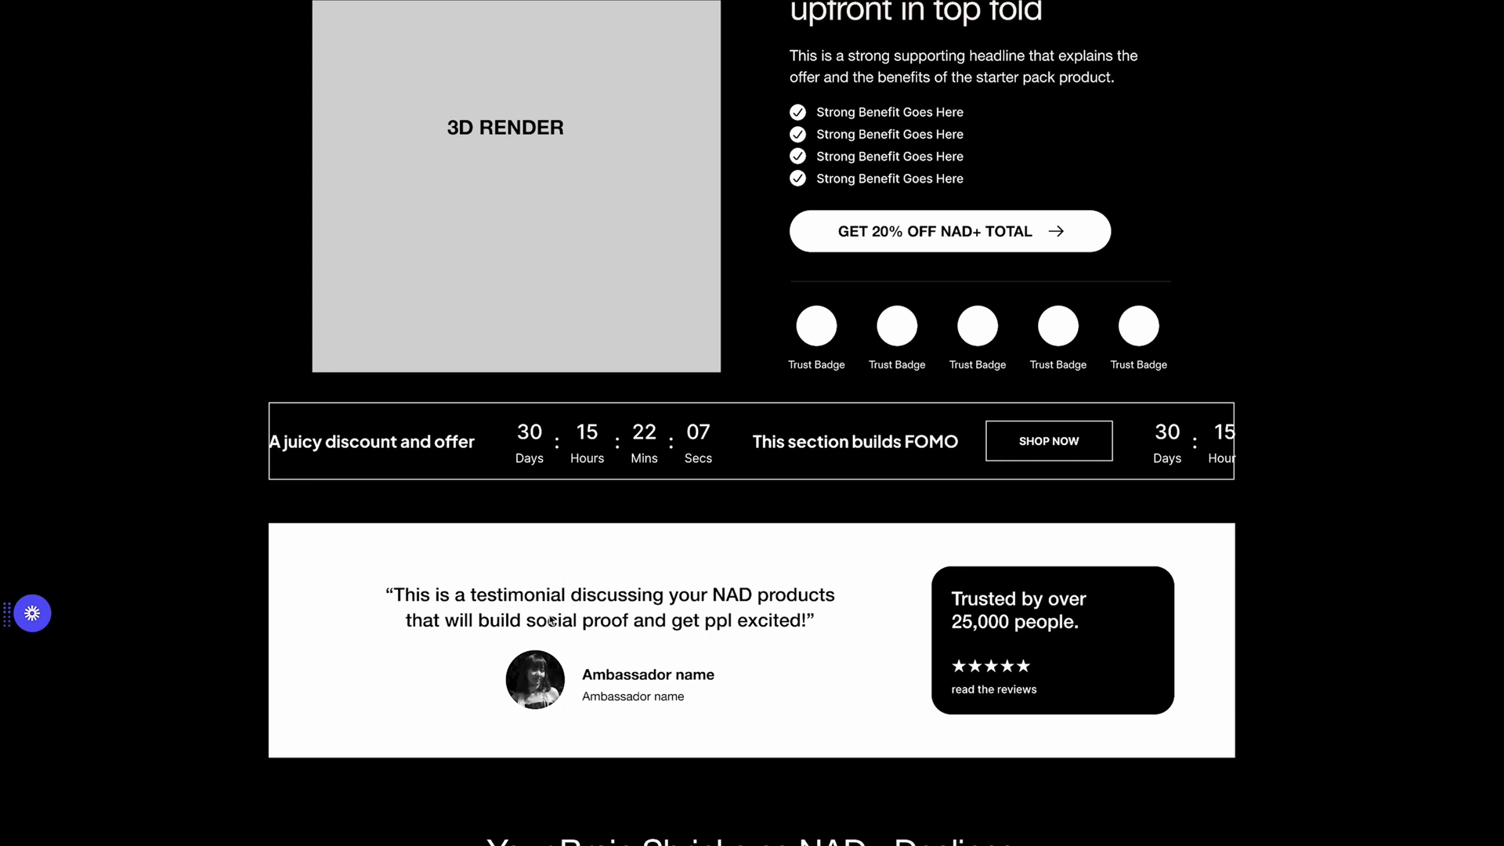
scroll("down", 3)
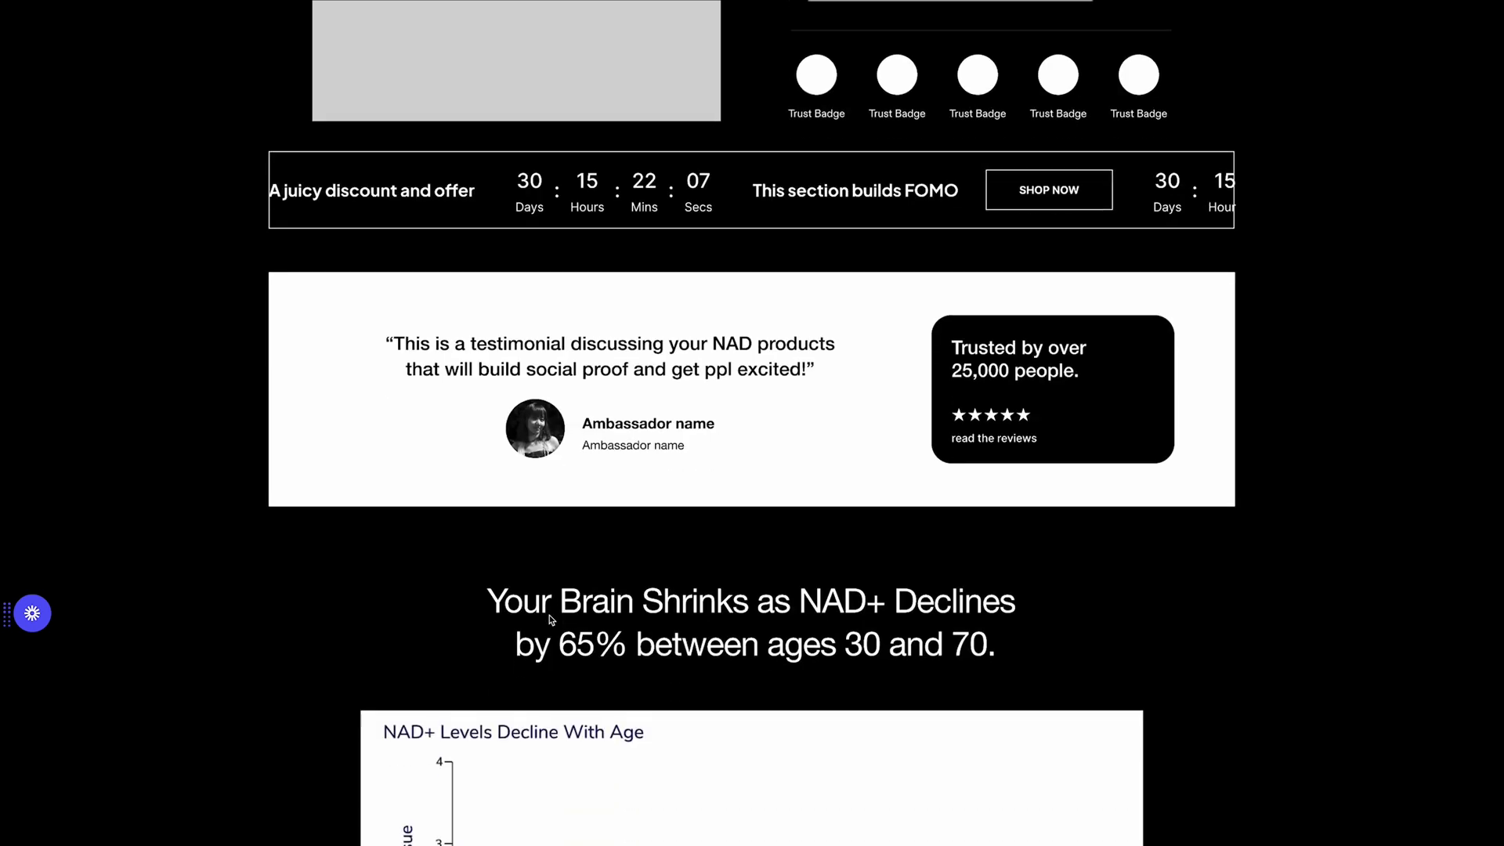
mouse_move(639, 467)
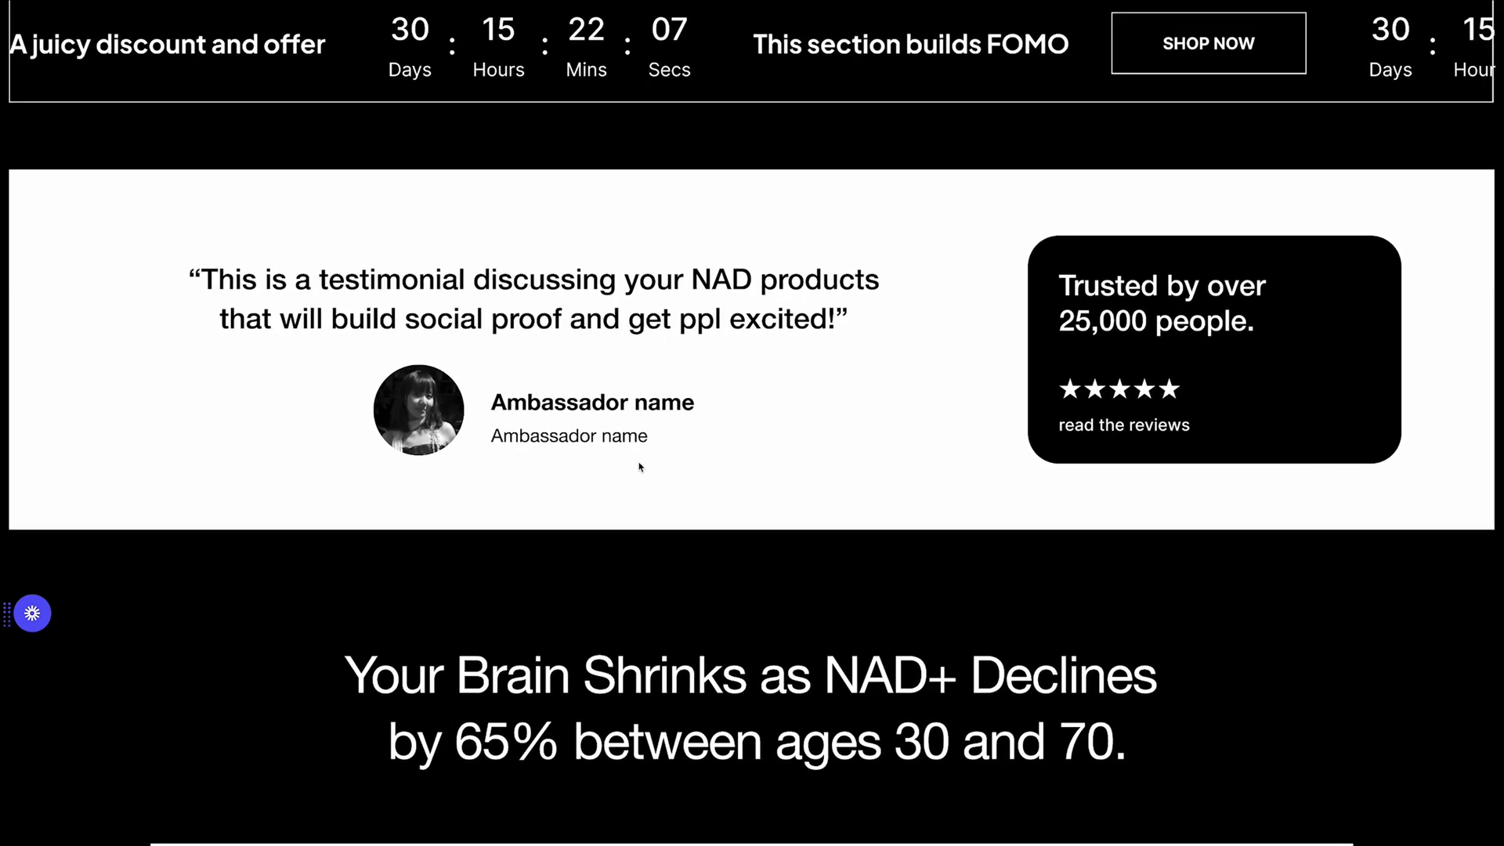
scroll("up", 3)
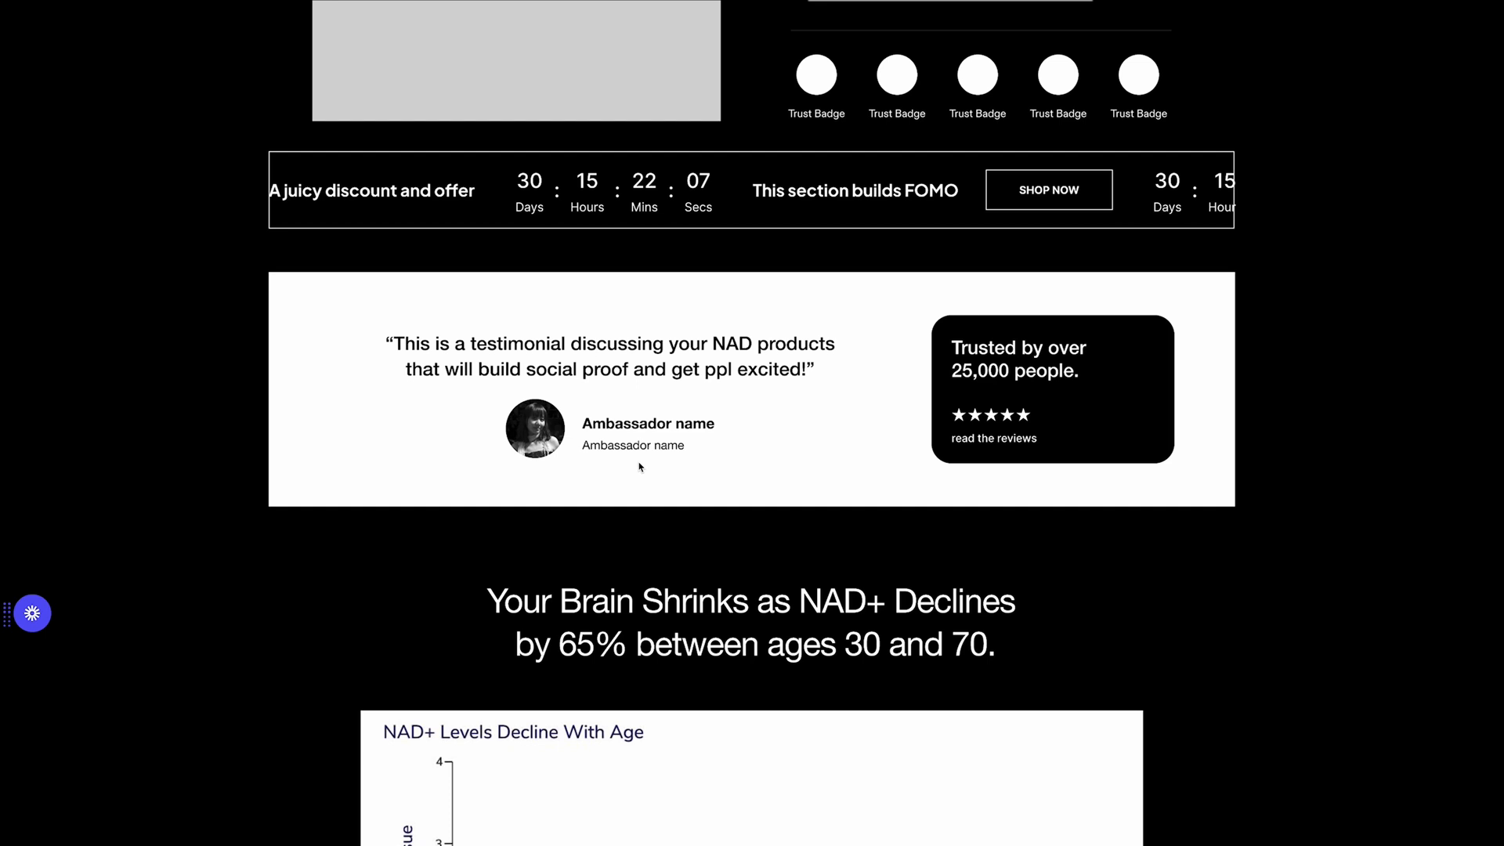
Scroll to the NAD+ Levels Decline With Age chart, three study cards and 225,000+ NOK investment headline.
scroll("down", 3)
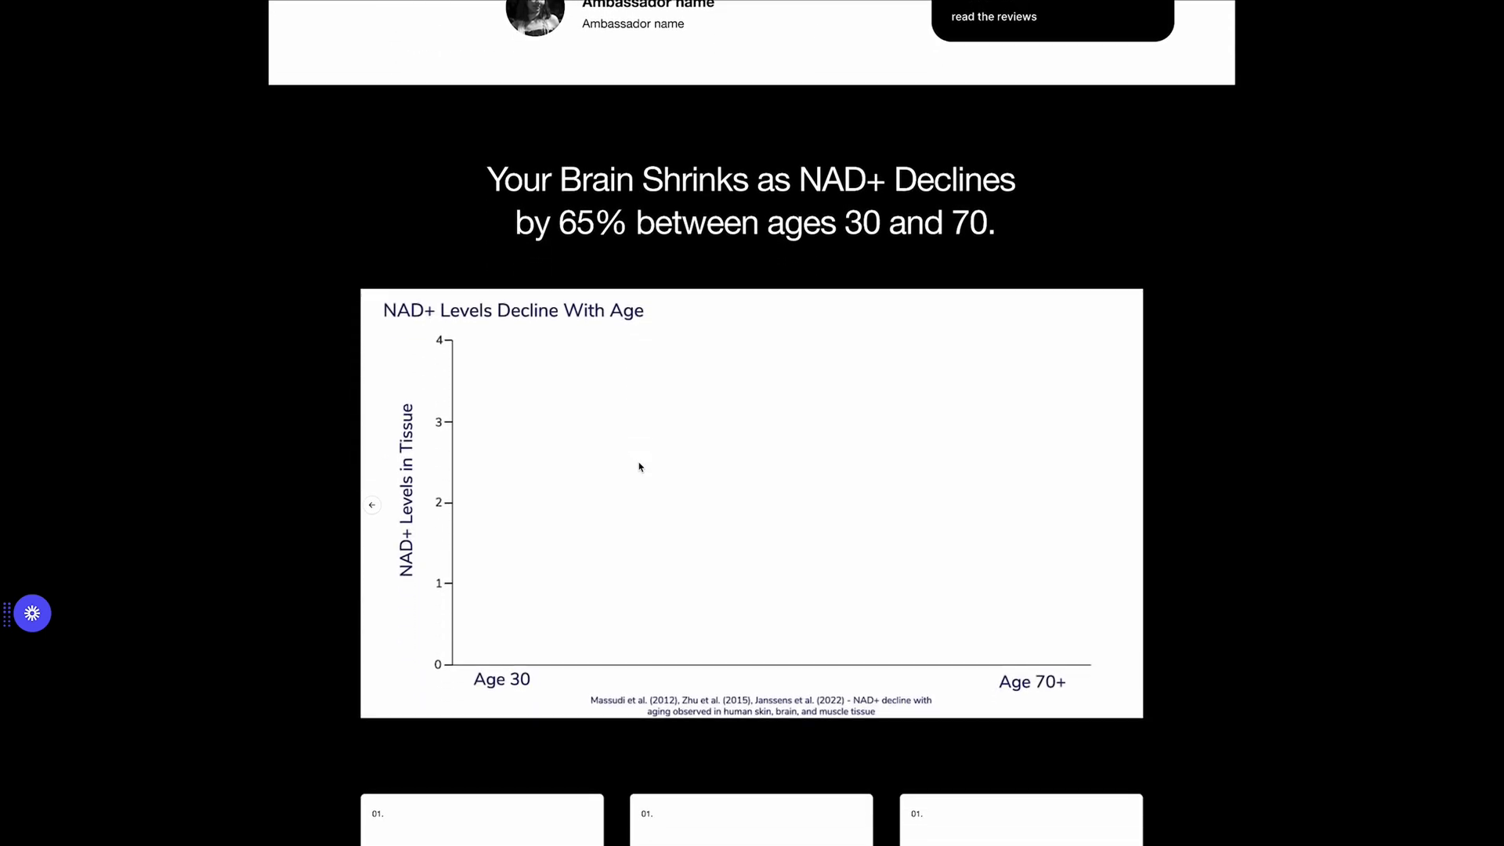
scroll("down", 3)
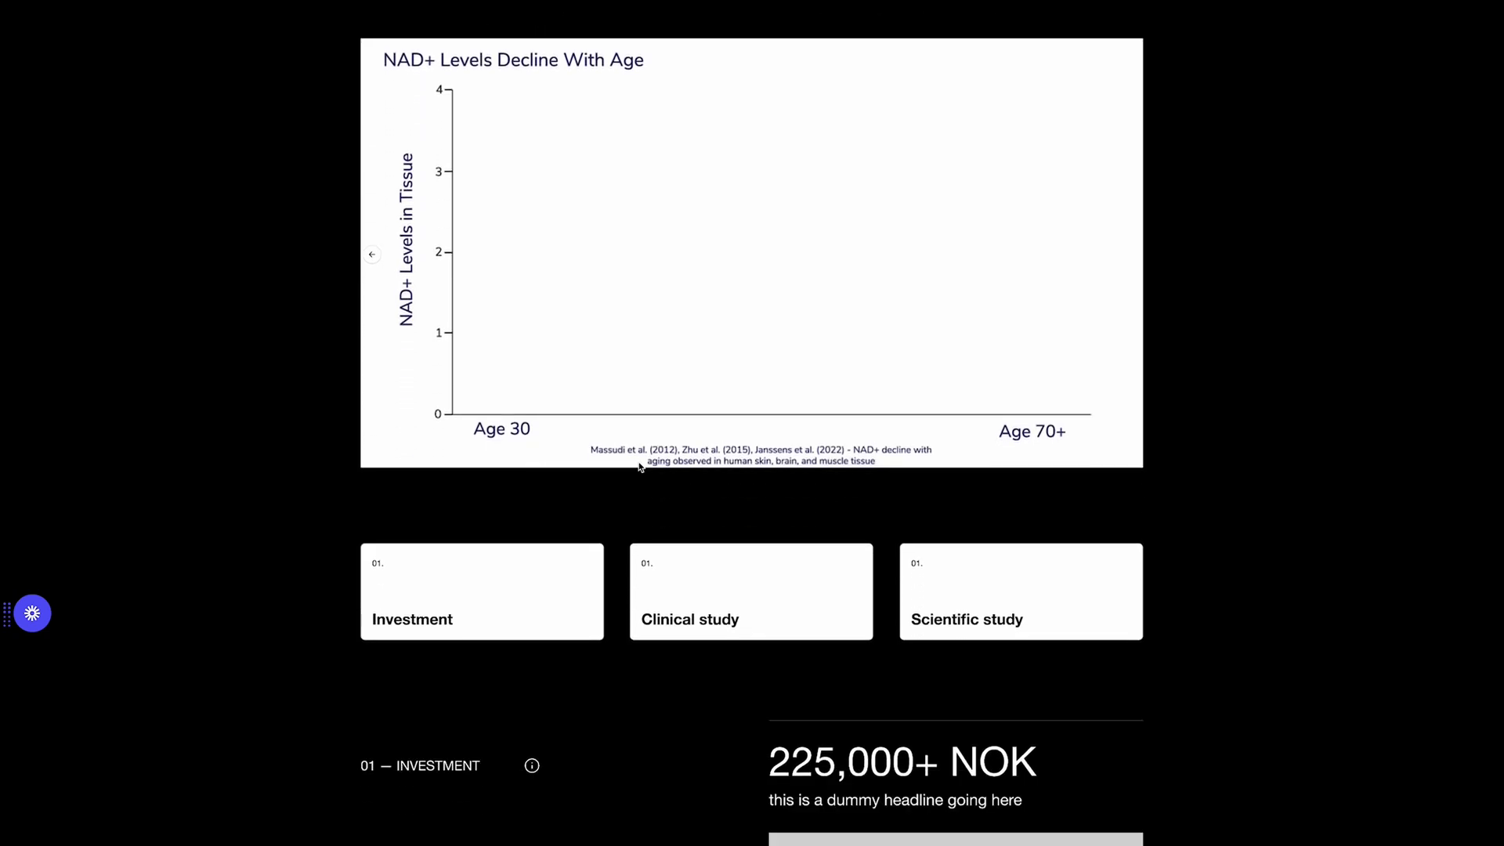
scroll("down", 3)
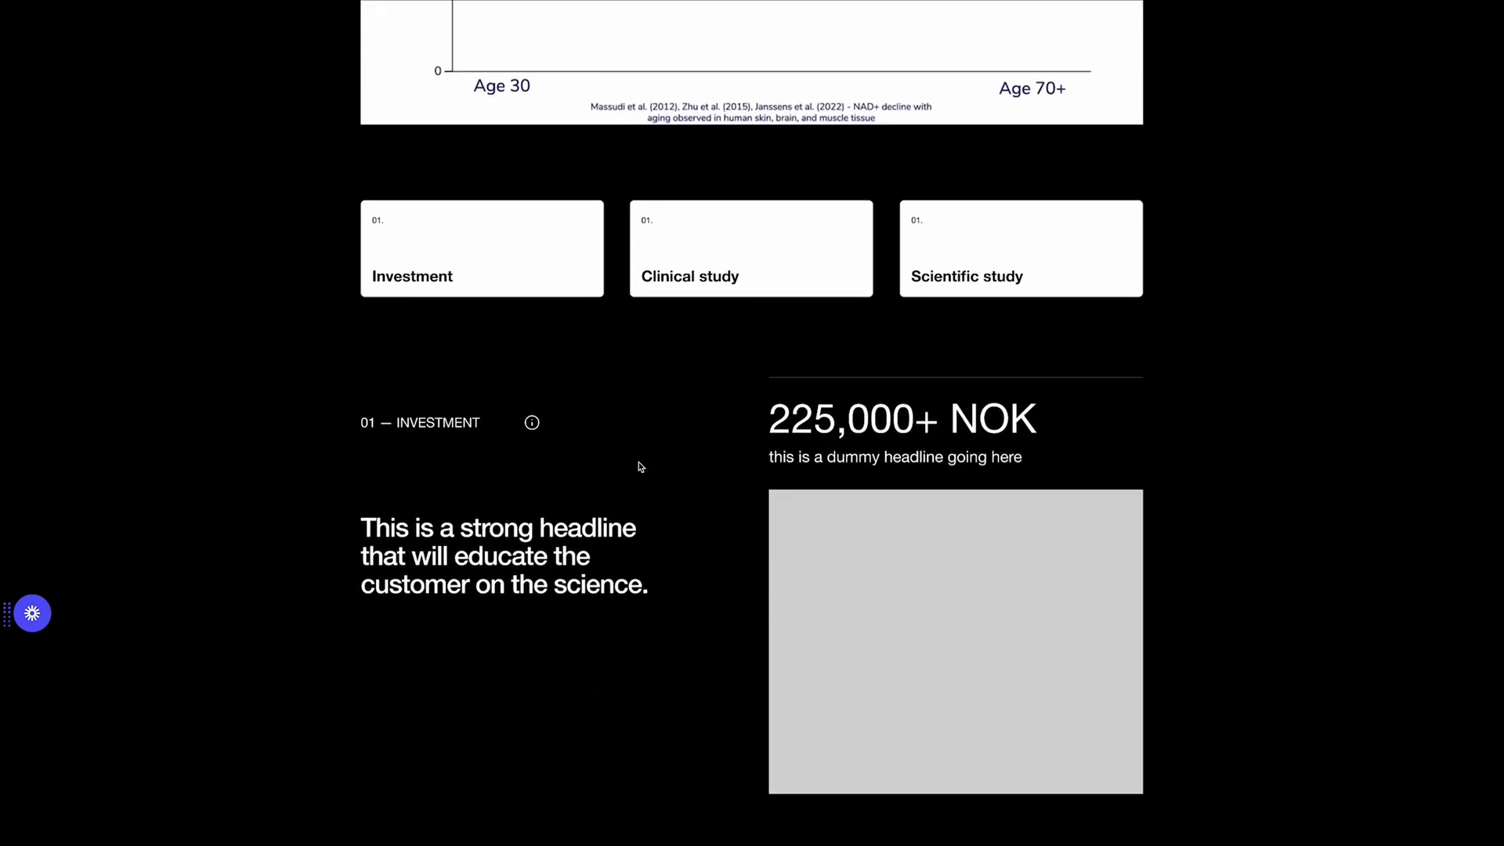
scroll("up", 3)
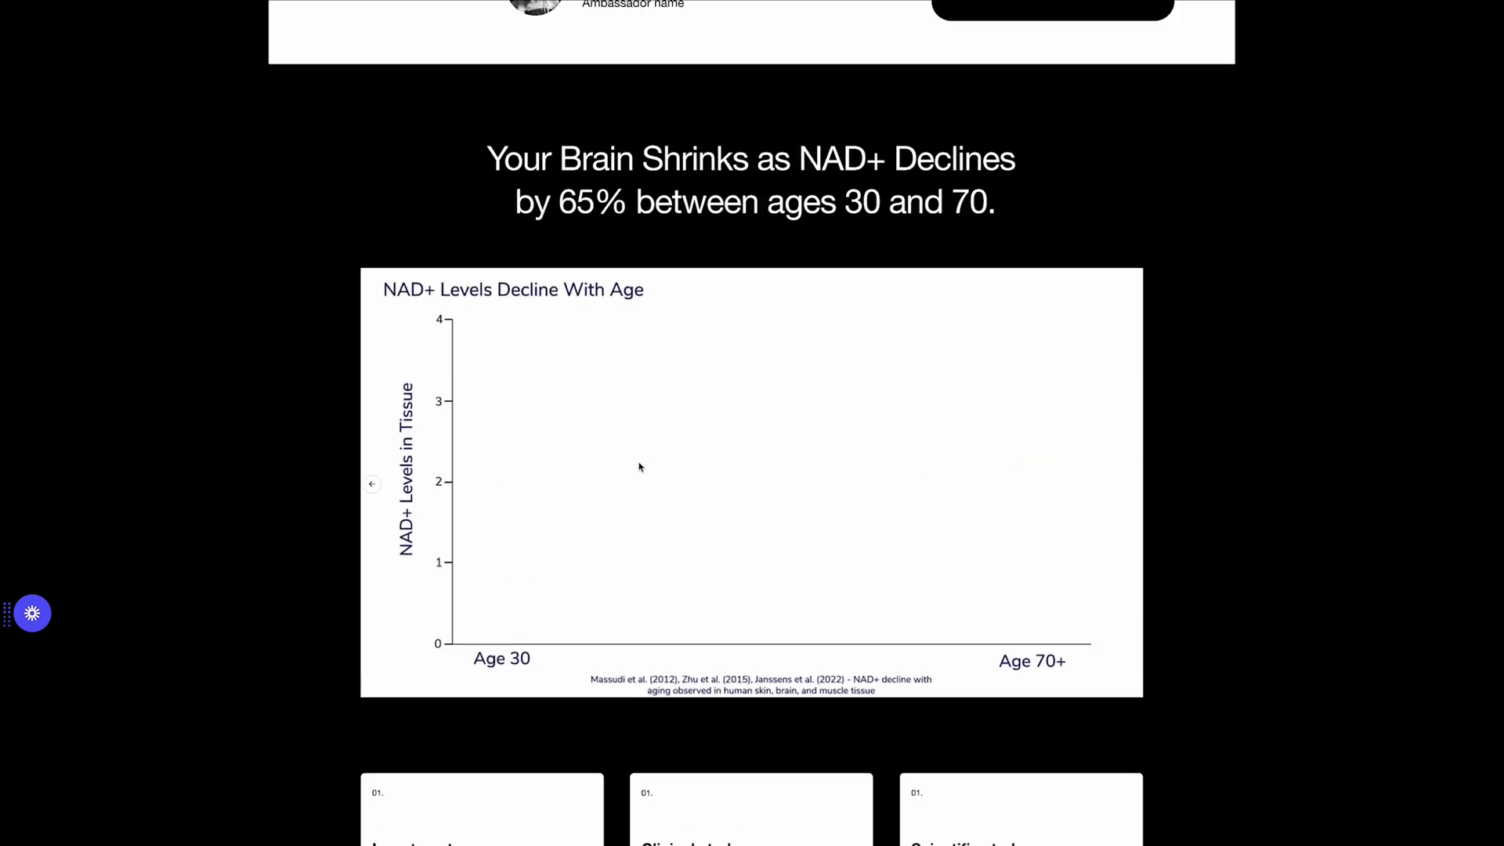
scroll("down", 3)
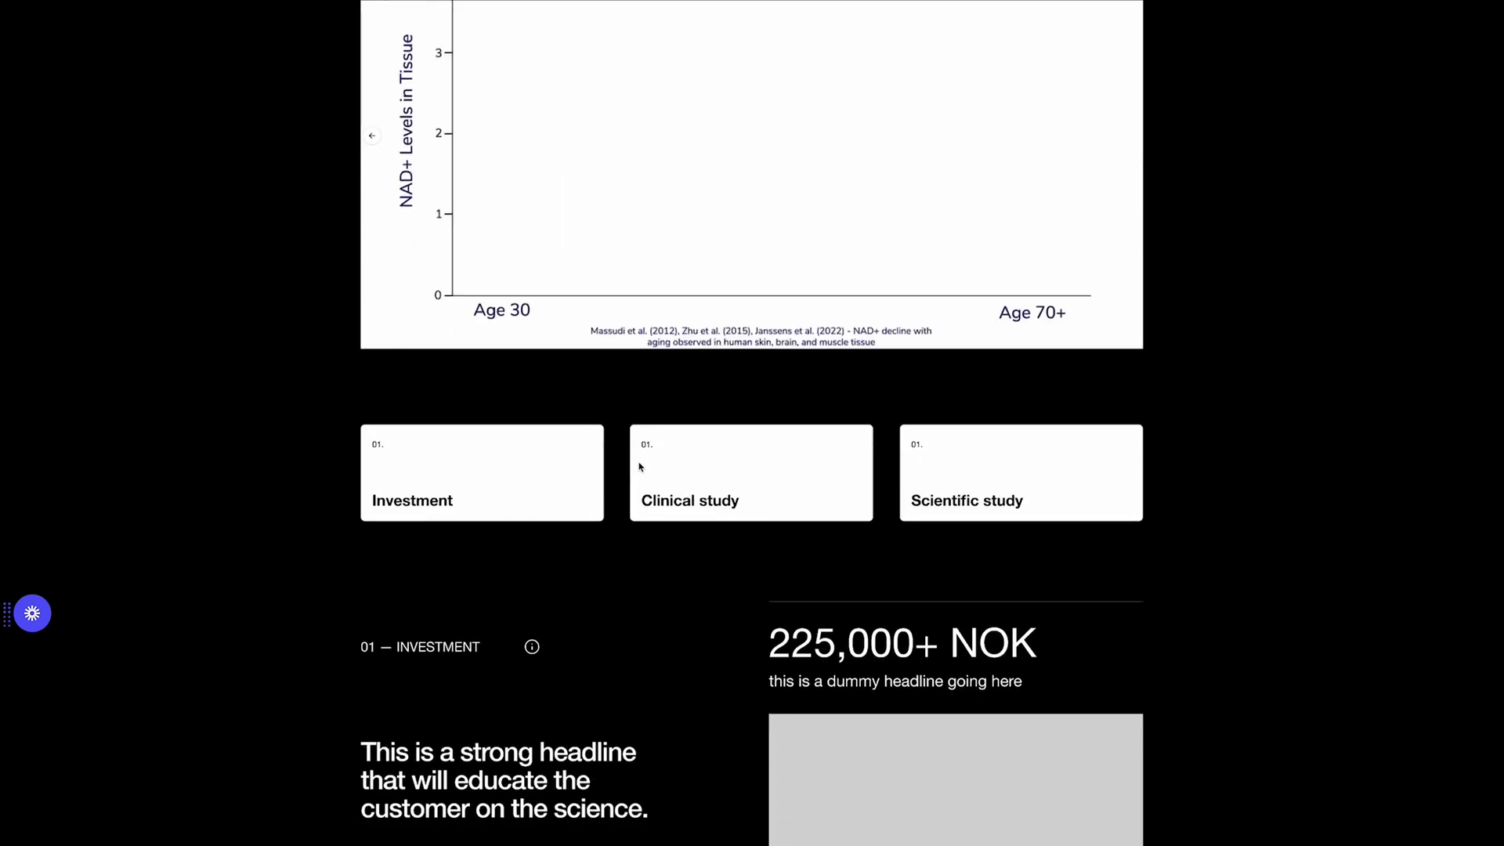
Scroll through Investment and Clinical Studies '20 Years' to the Scientific Studies '280+ Studies' block.
scroll("down", 3)
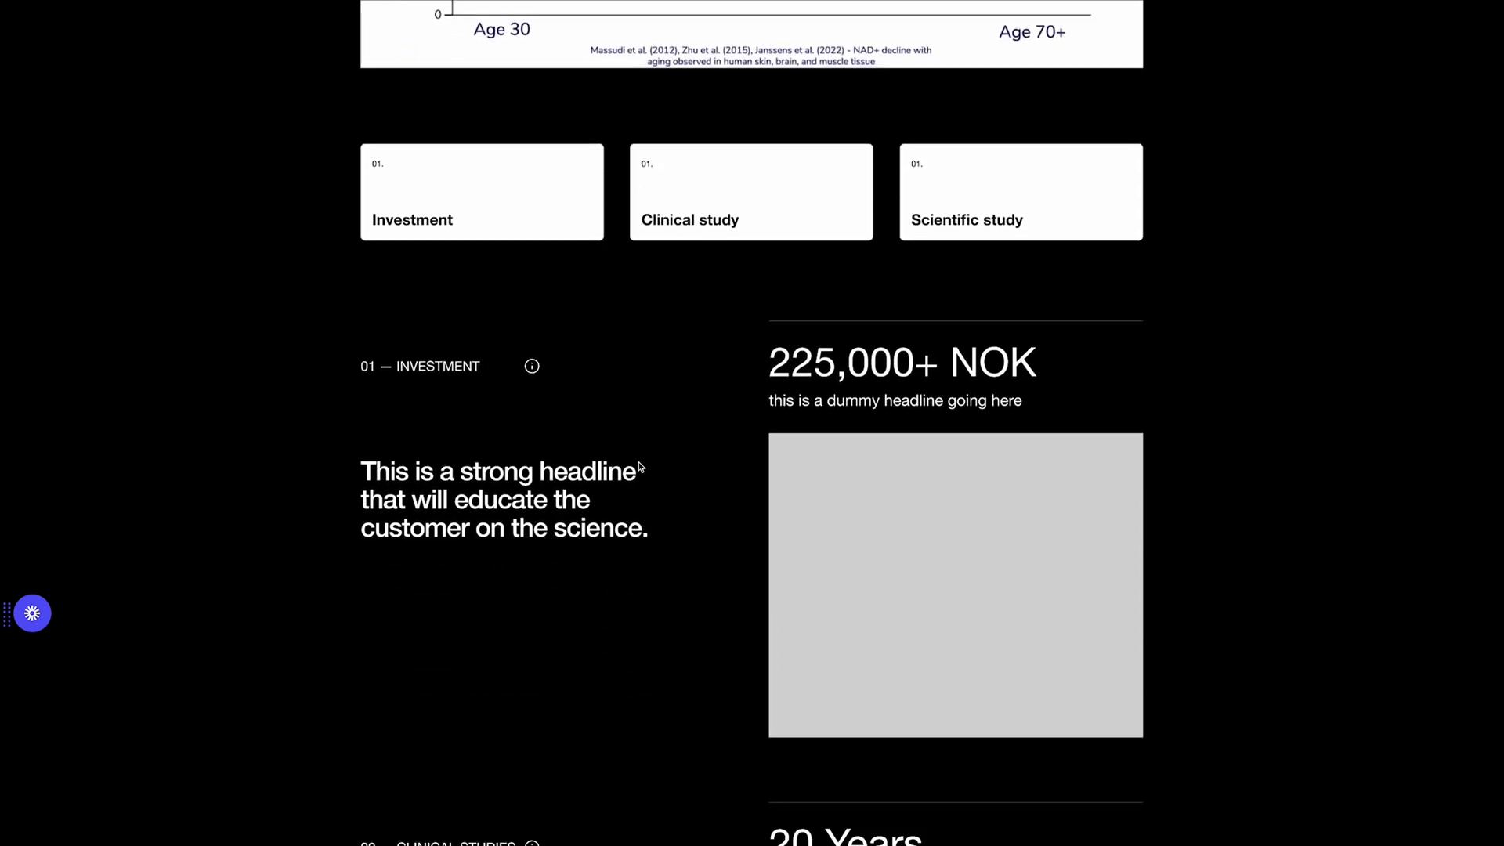
scroll("down", 3)
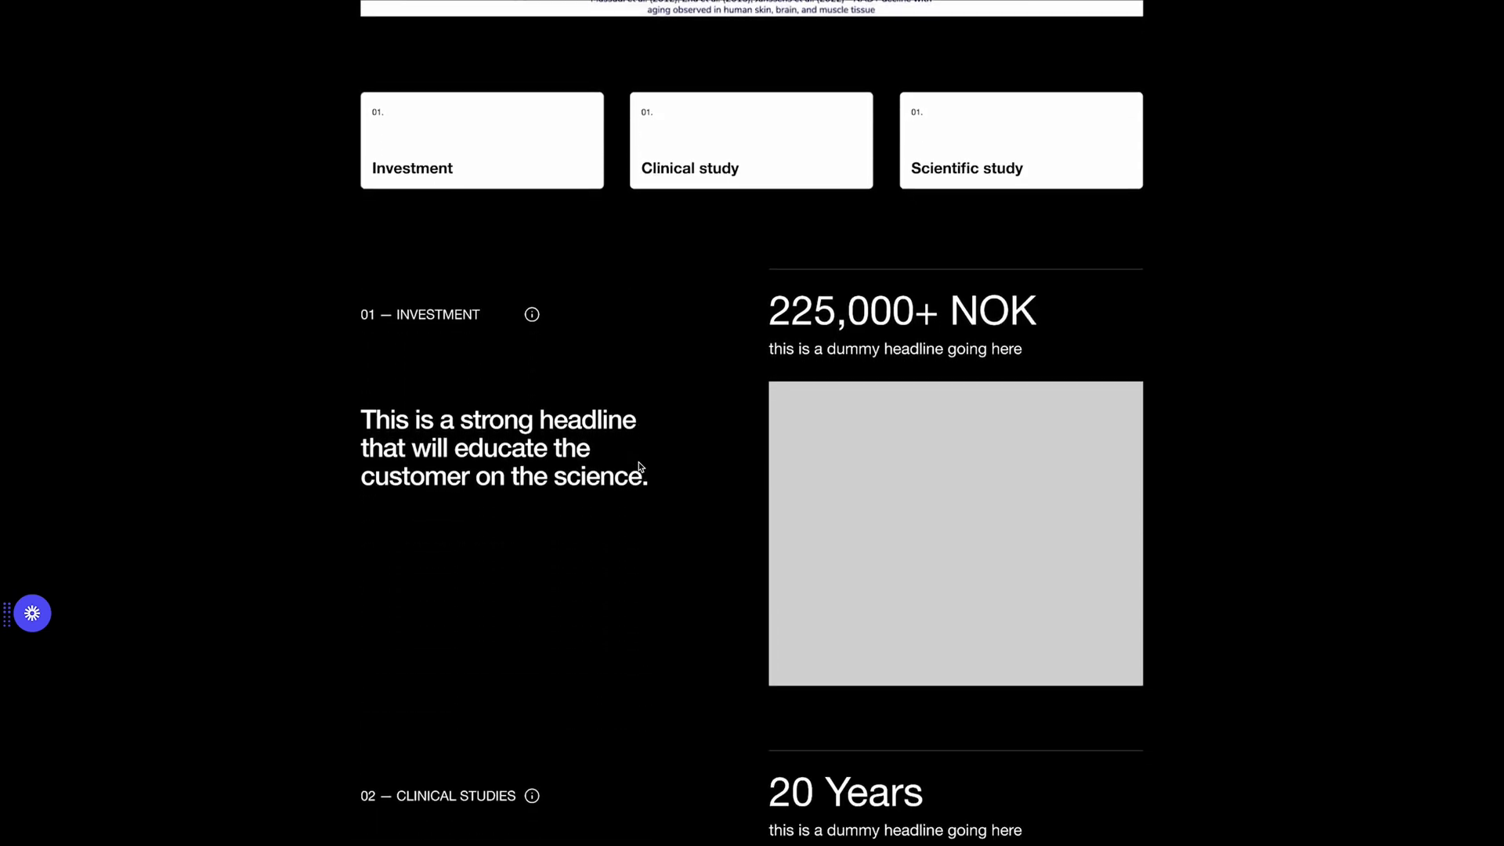
scroll("down", 3)
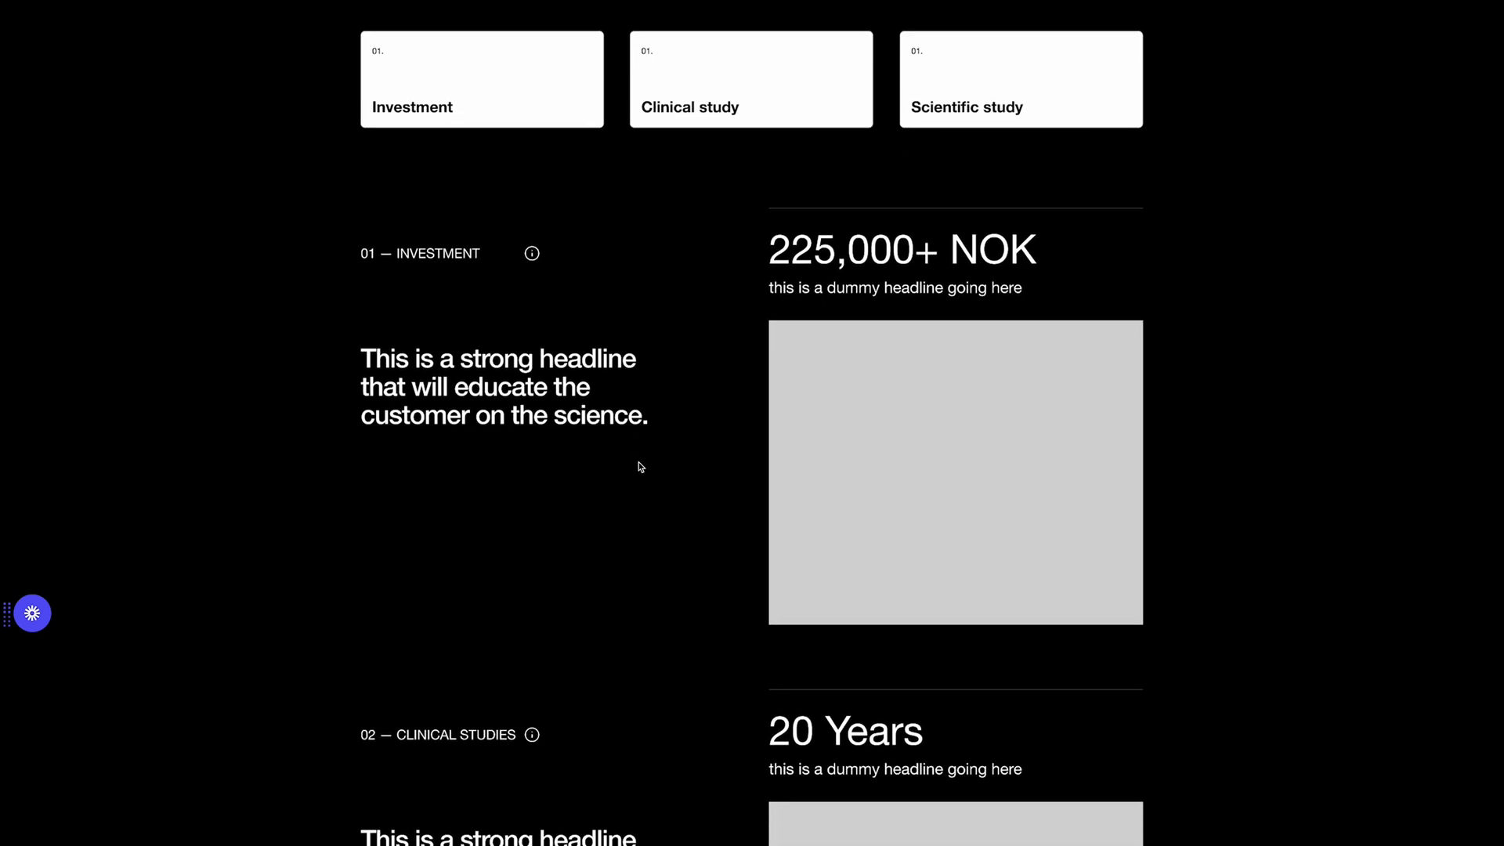
scroll("down", 3)
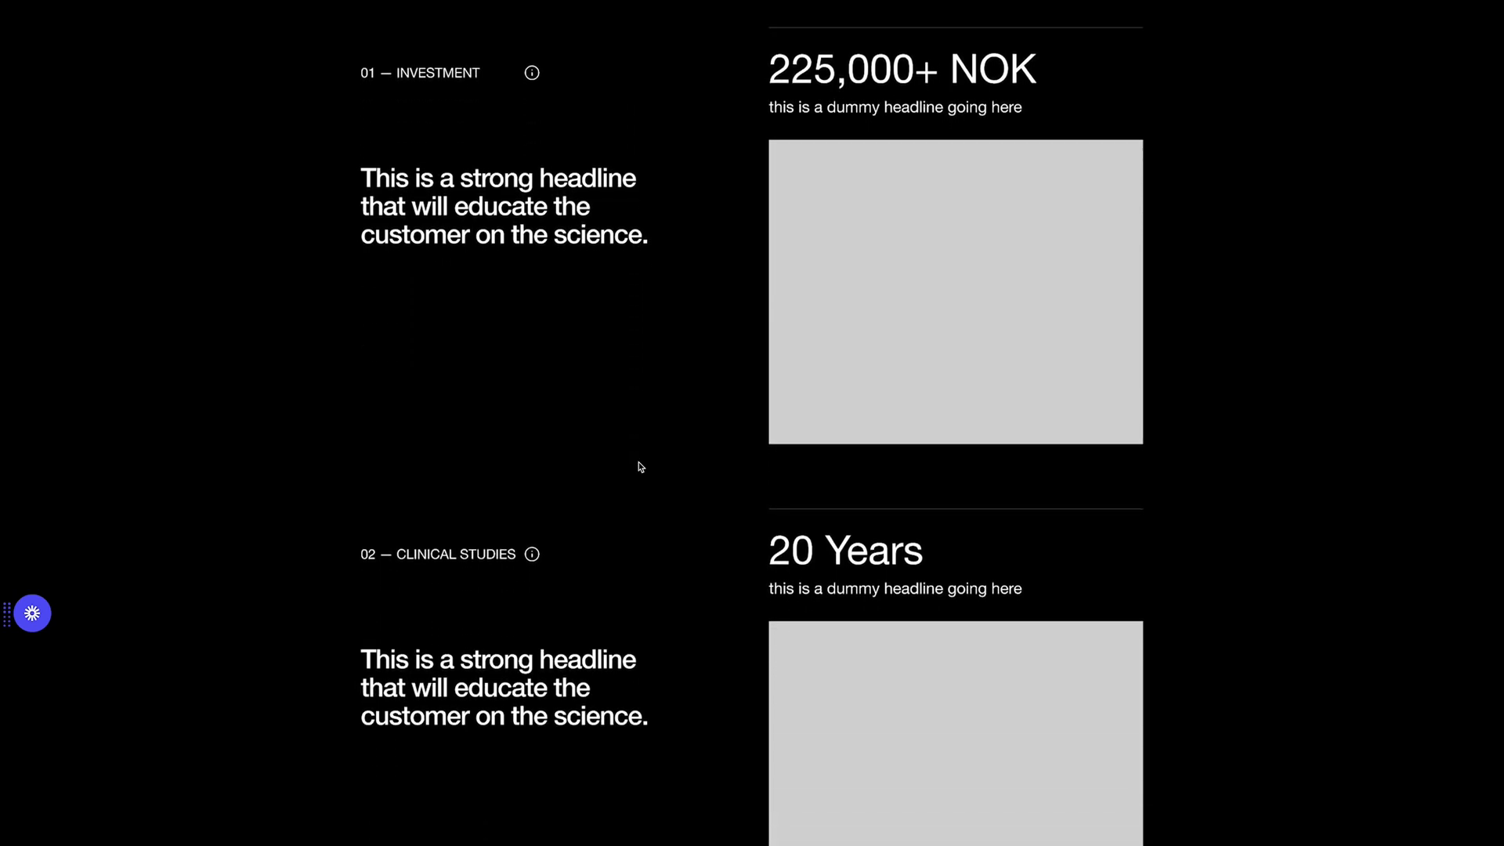
scroll("down", 3)
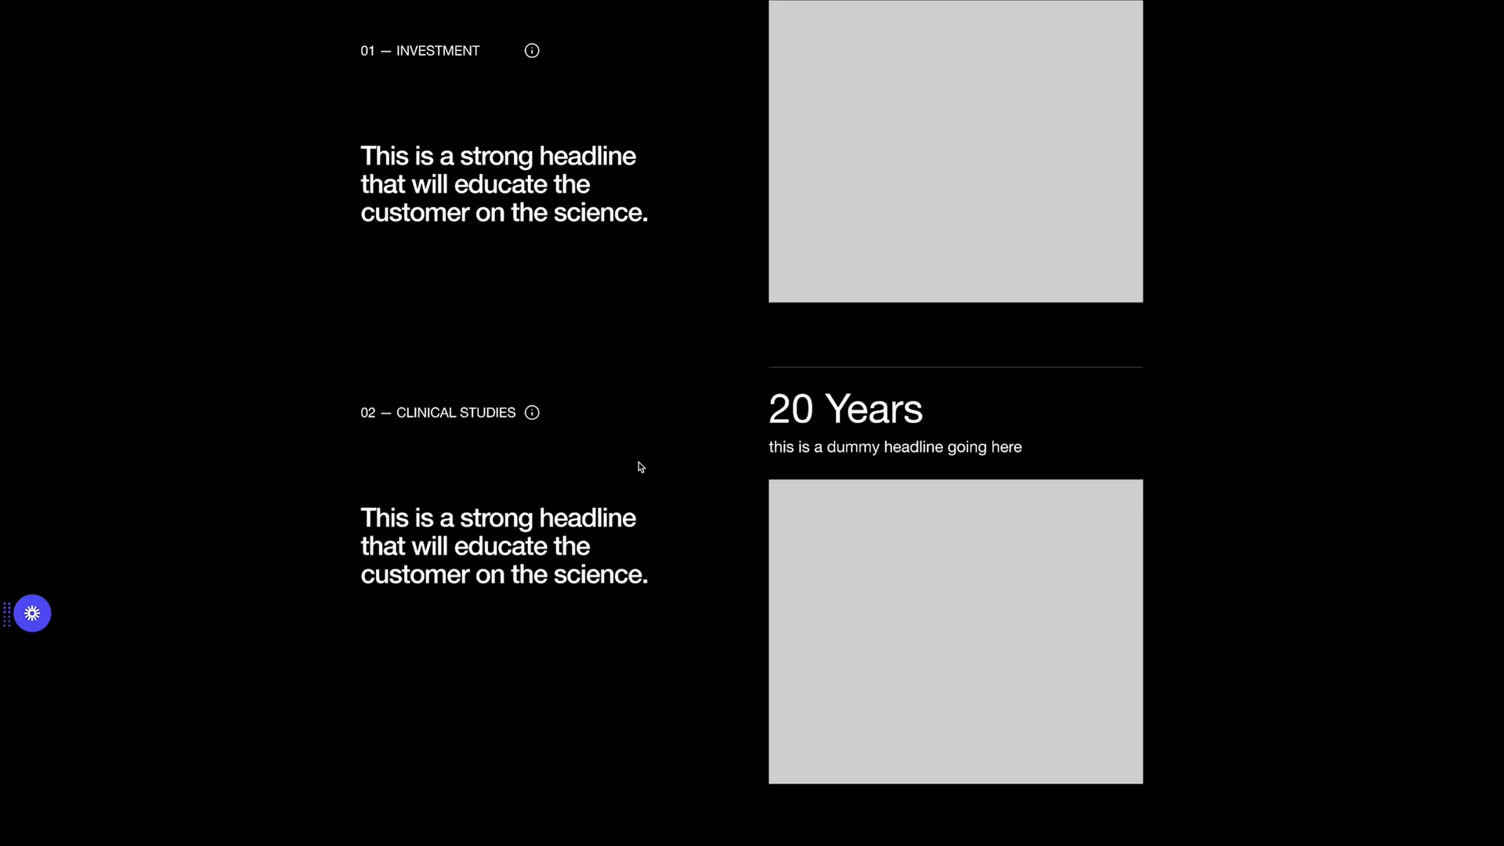
scroll("down", 3)
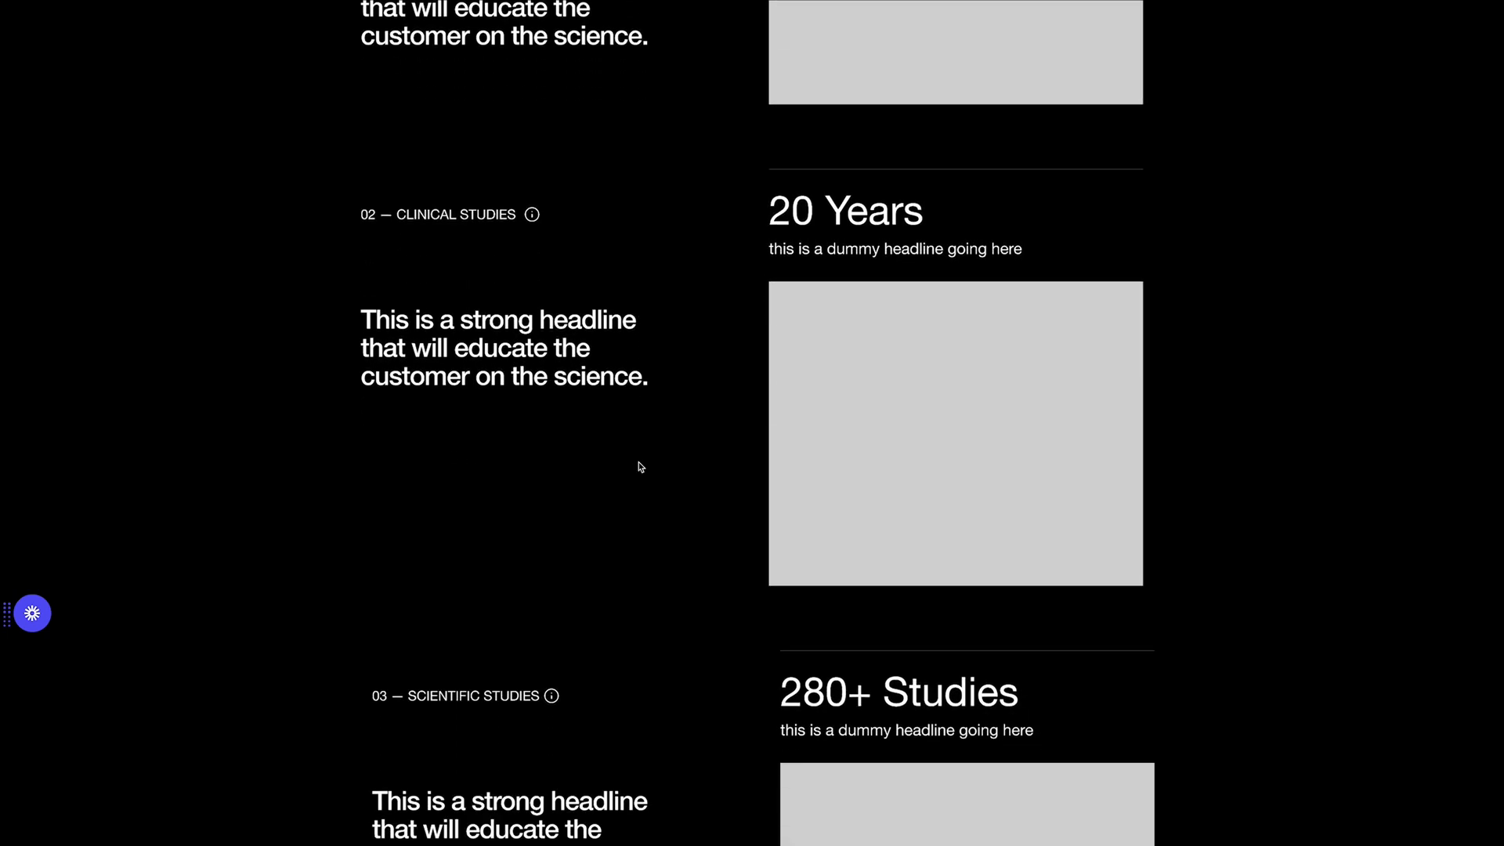
scroll("down", 3)
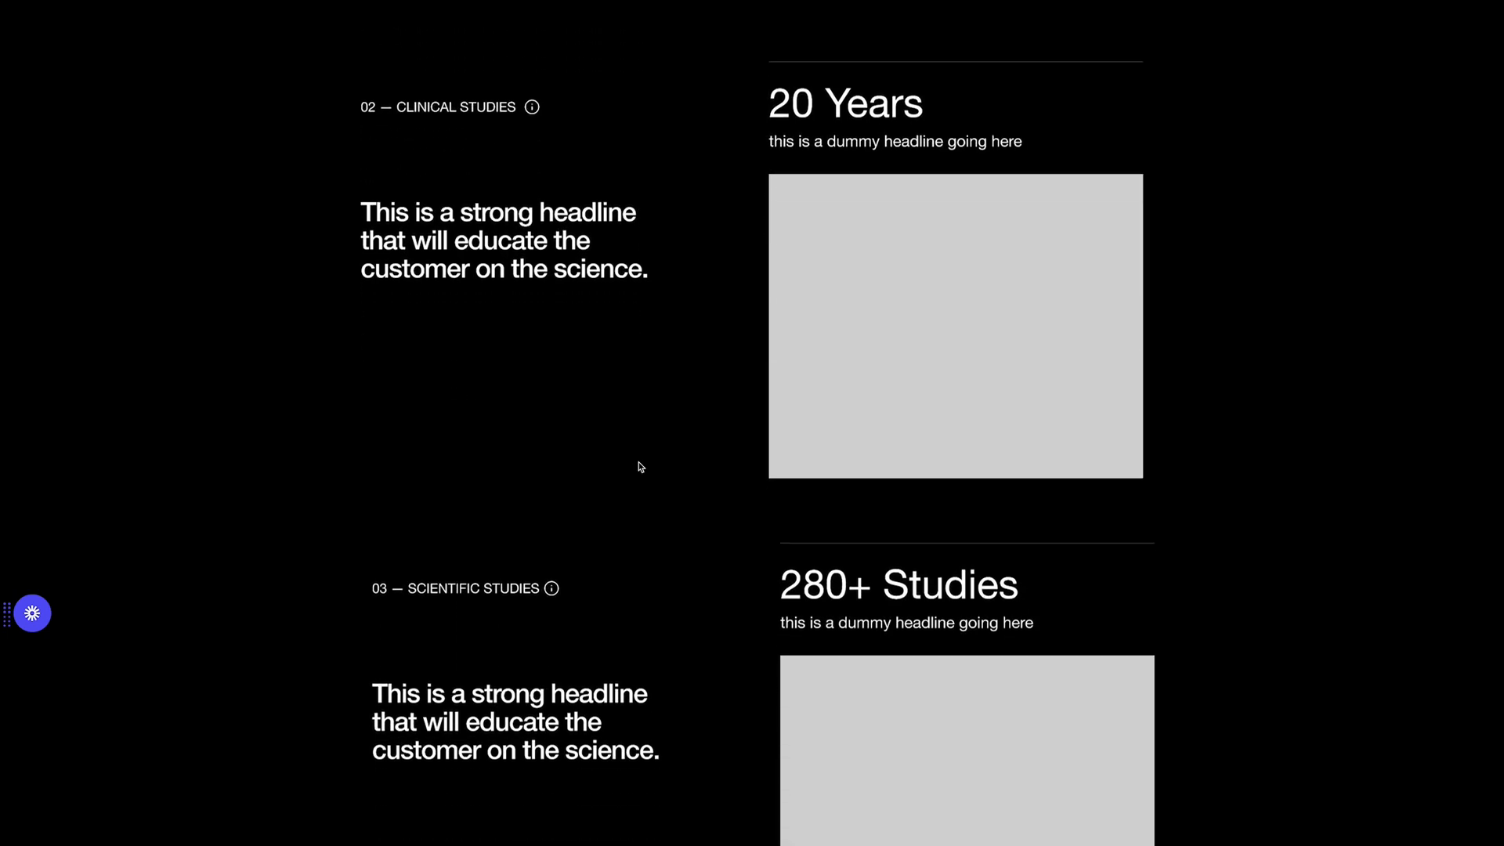
scroll("down", 3)
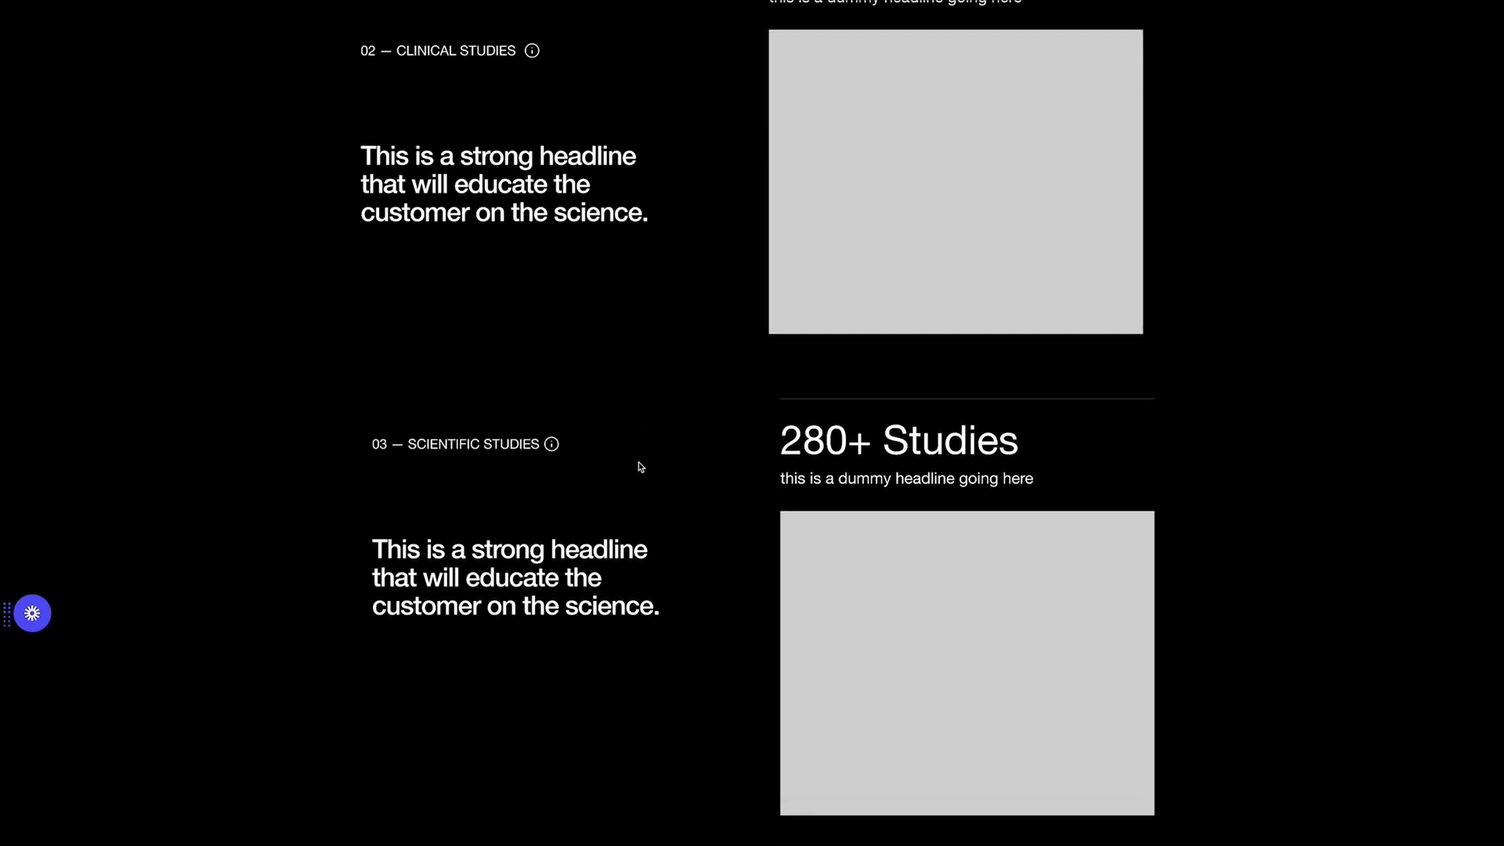
scroll("down", 3)
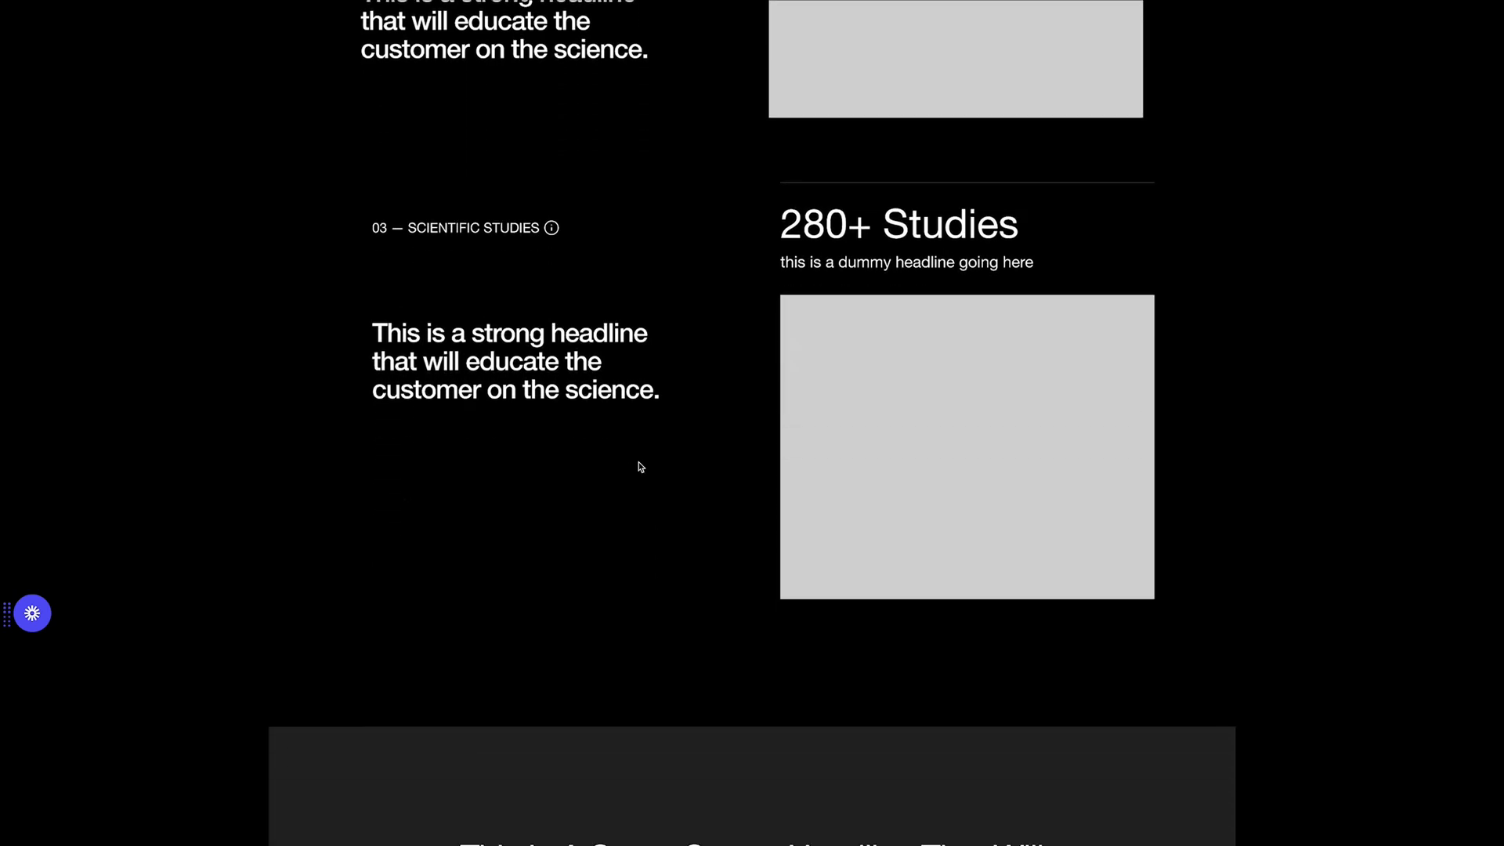
Scroll past the NAD Total Capsules product box and trust badges to the 'Pharmaceutical purity of +99' cards.
scroll("down", 3)
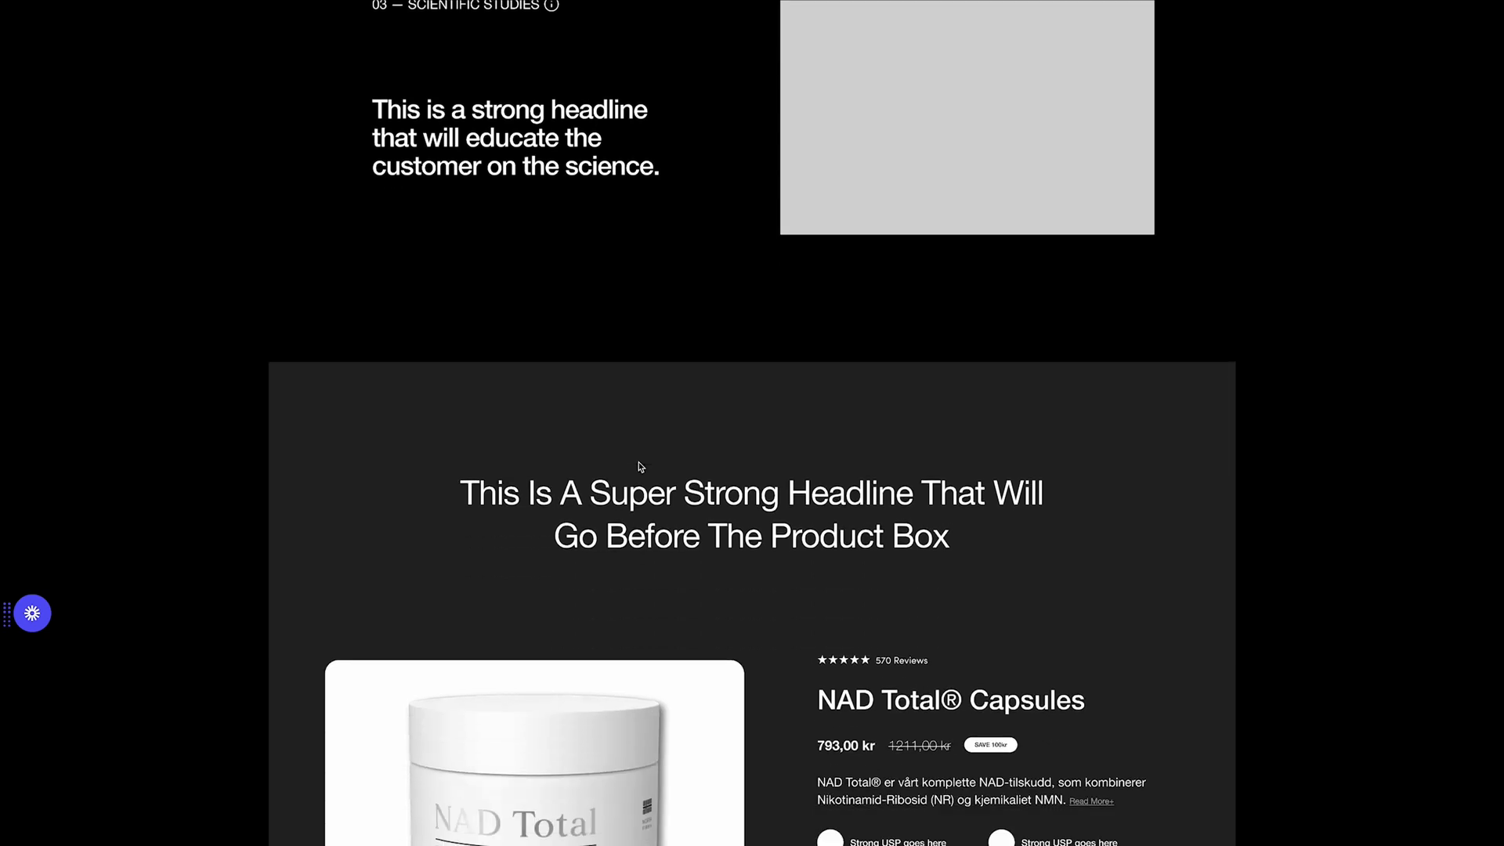
scroll("down", 3)
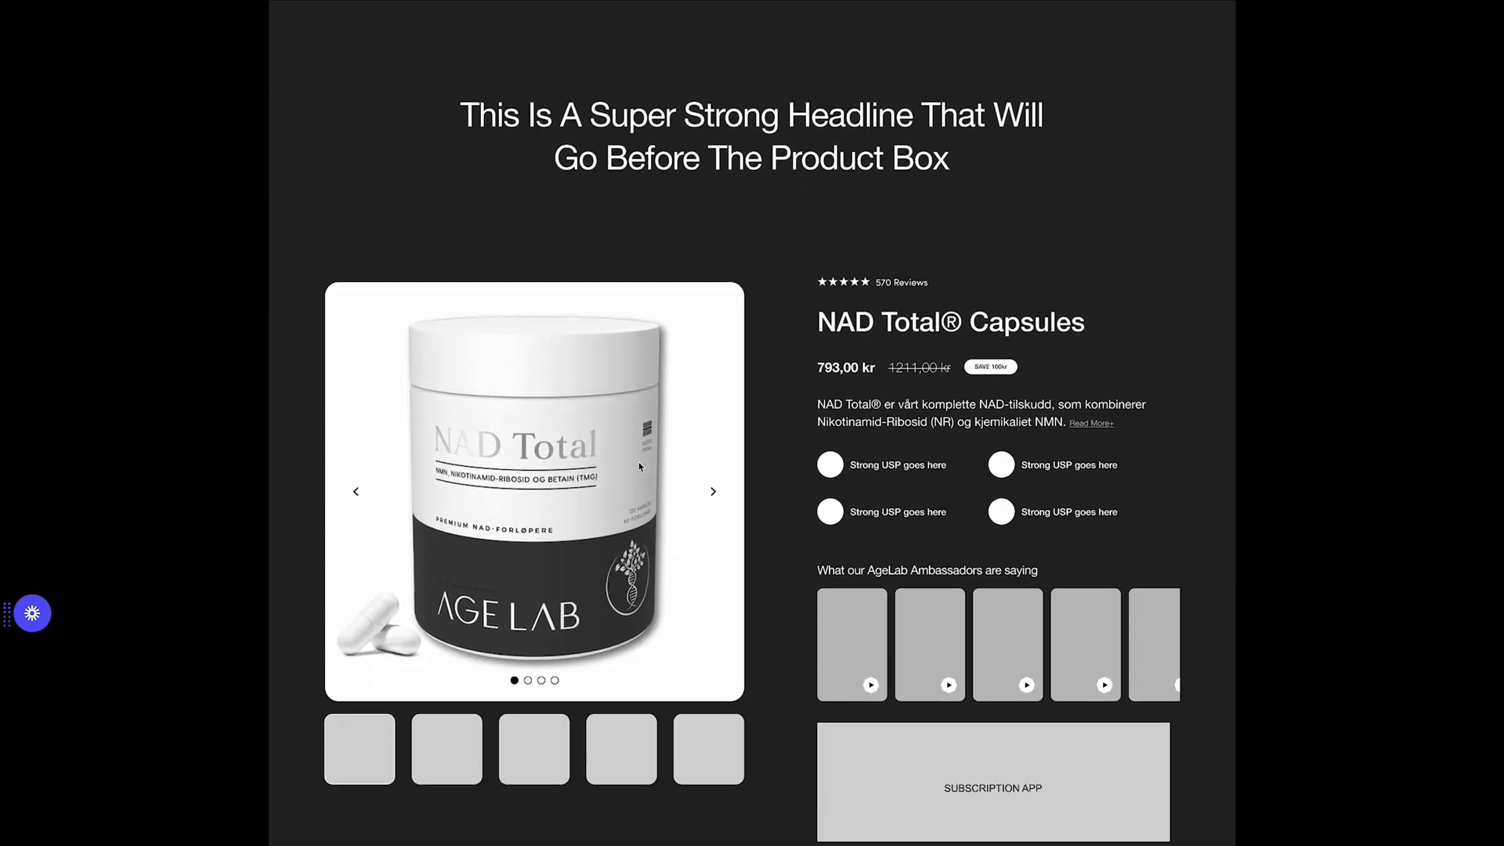
scroll("down", 3)
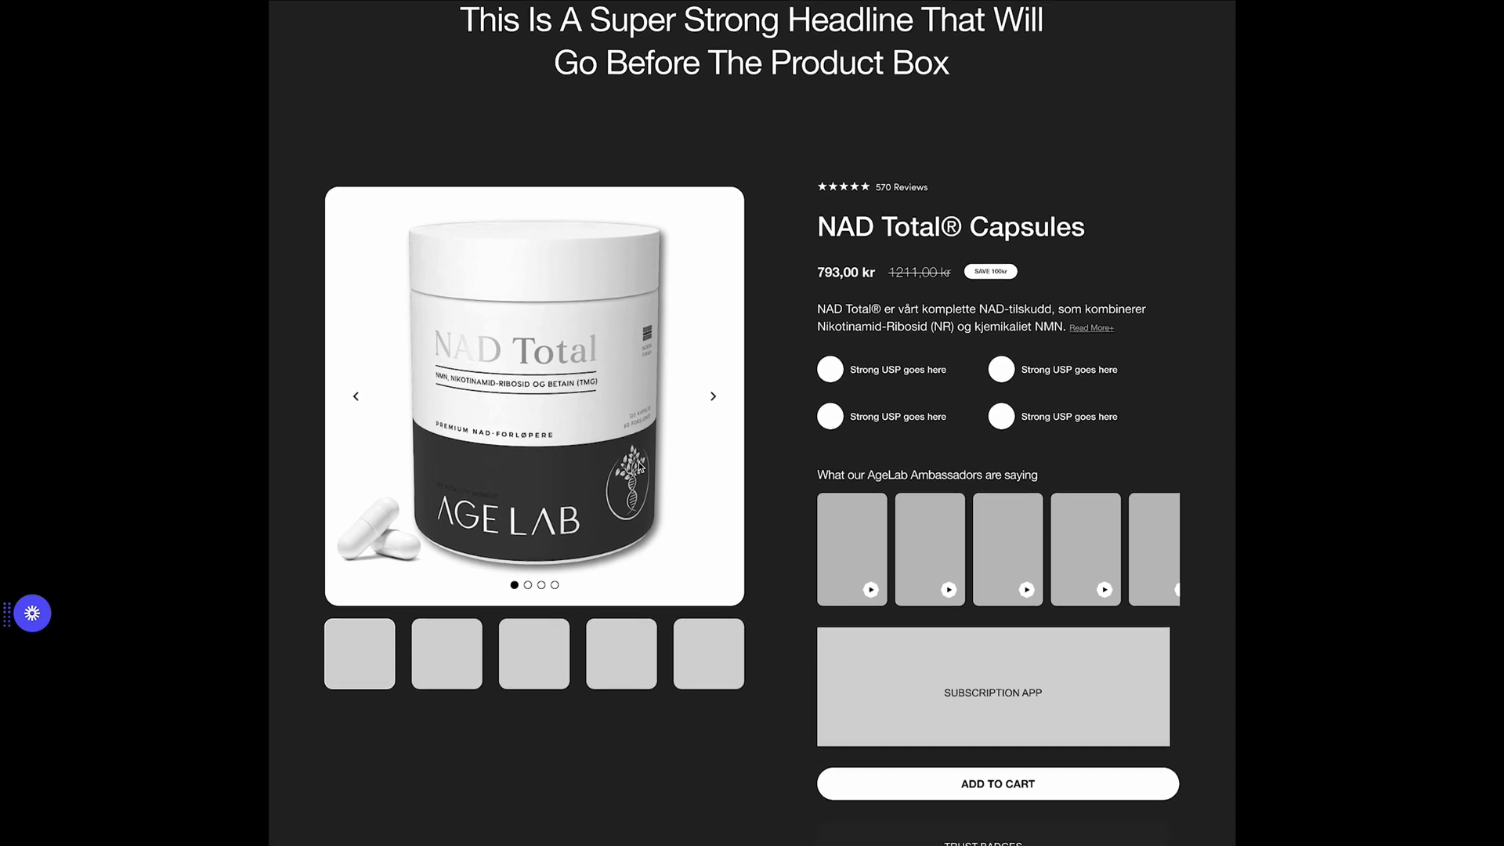
mouse_move(796, 547)
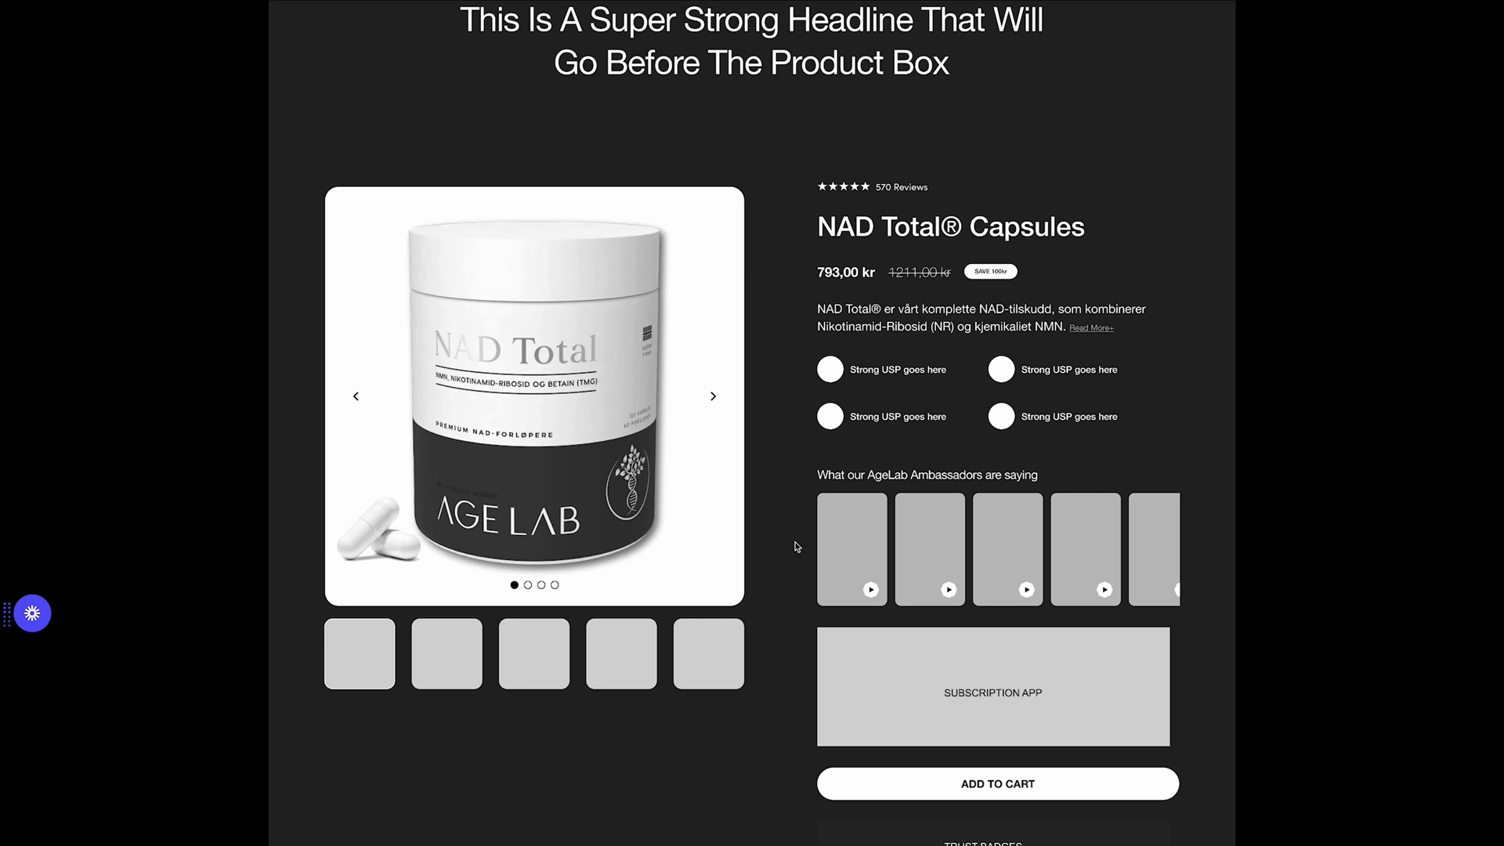
scroll("down", 3)
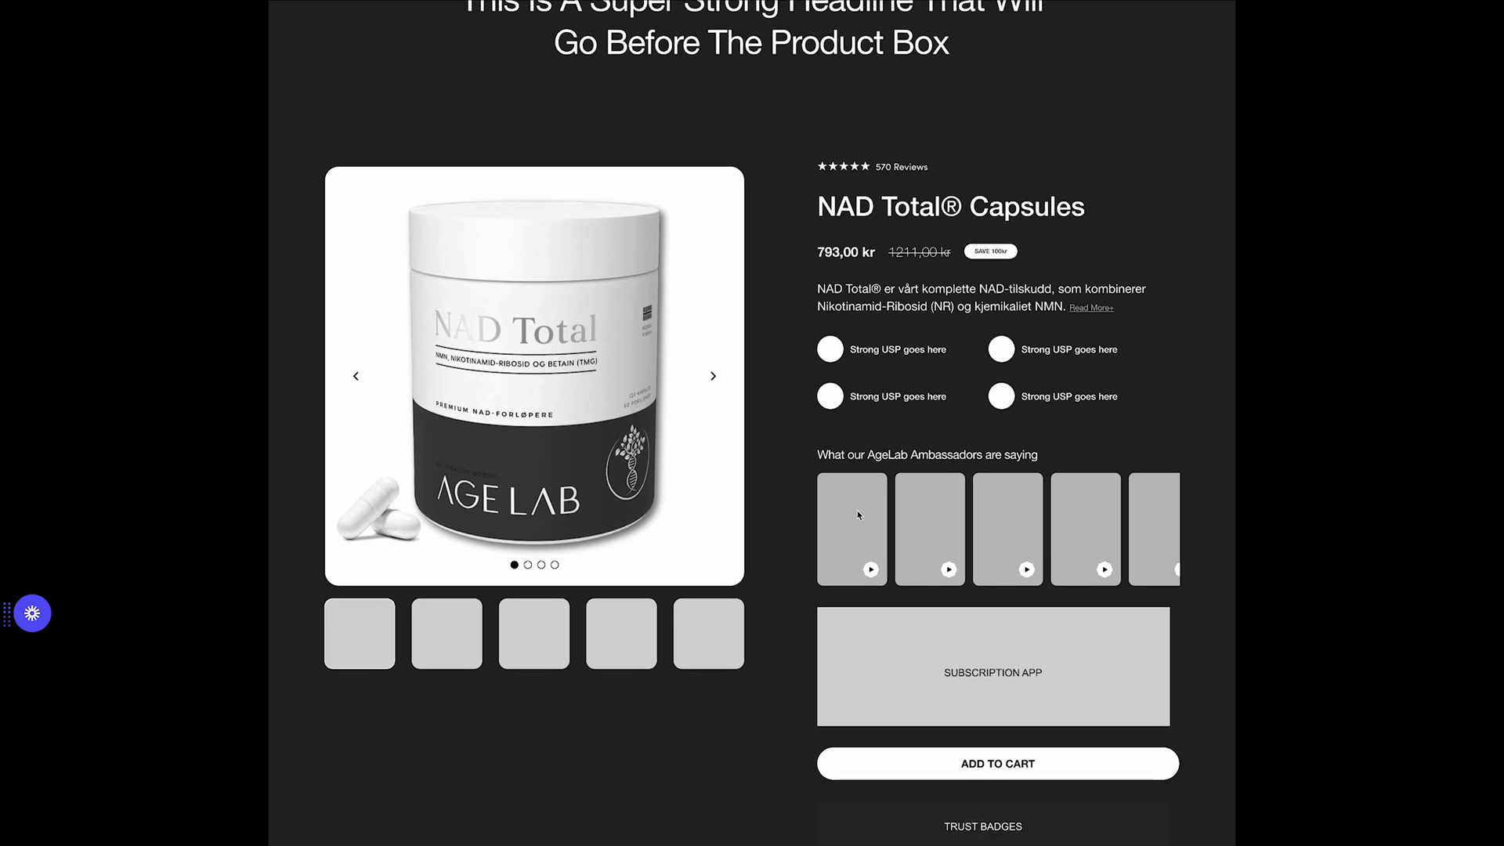
scroll("down", 3)
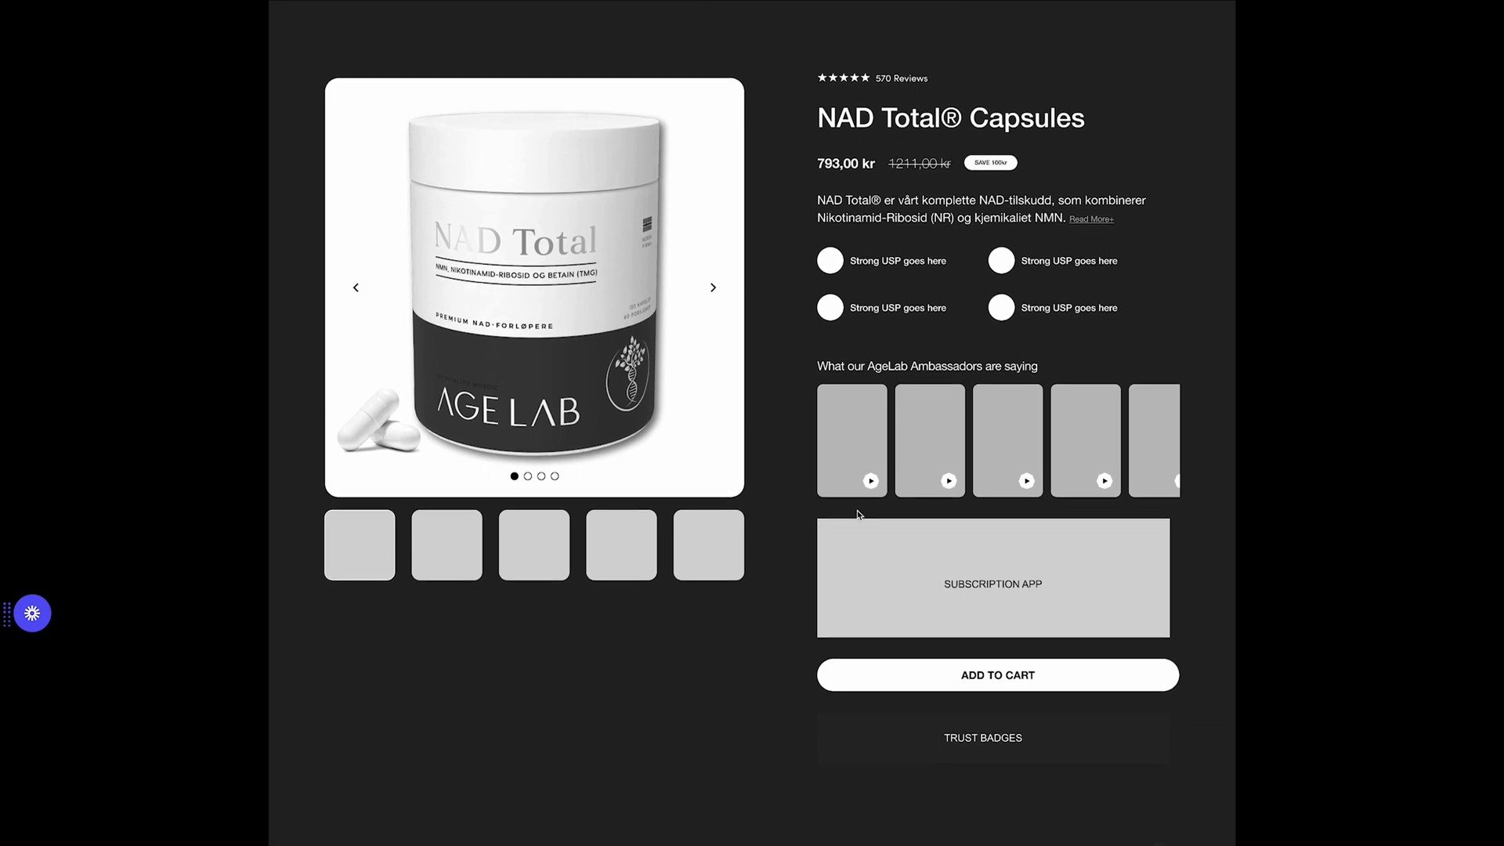
scroll("down", 3)
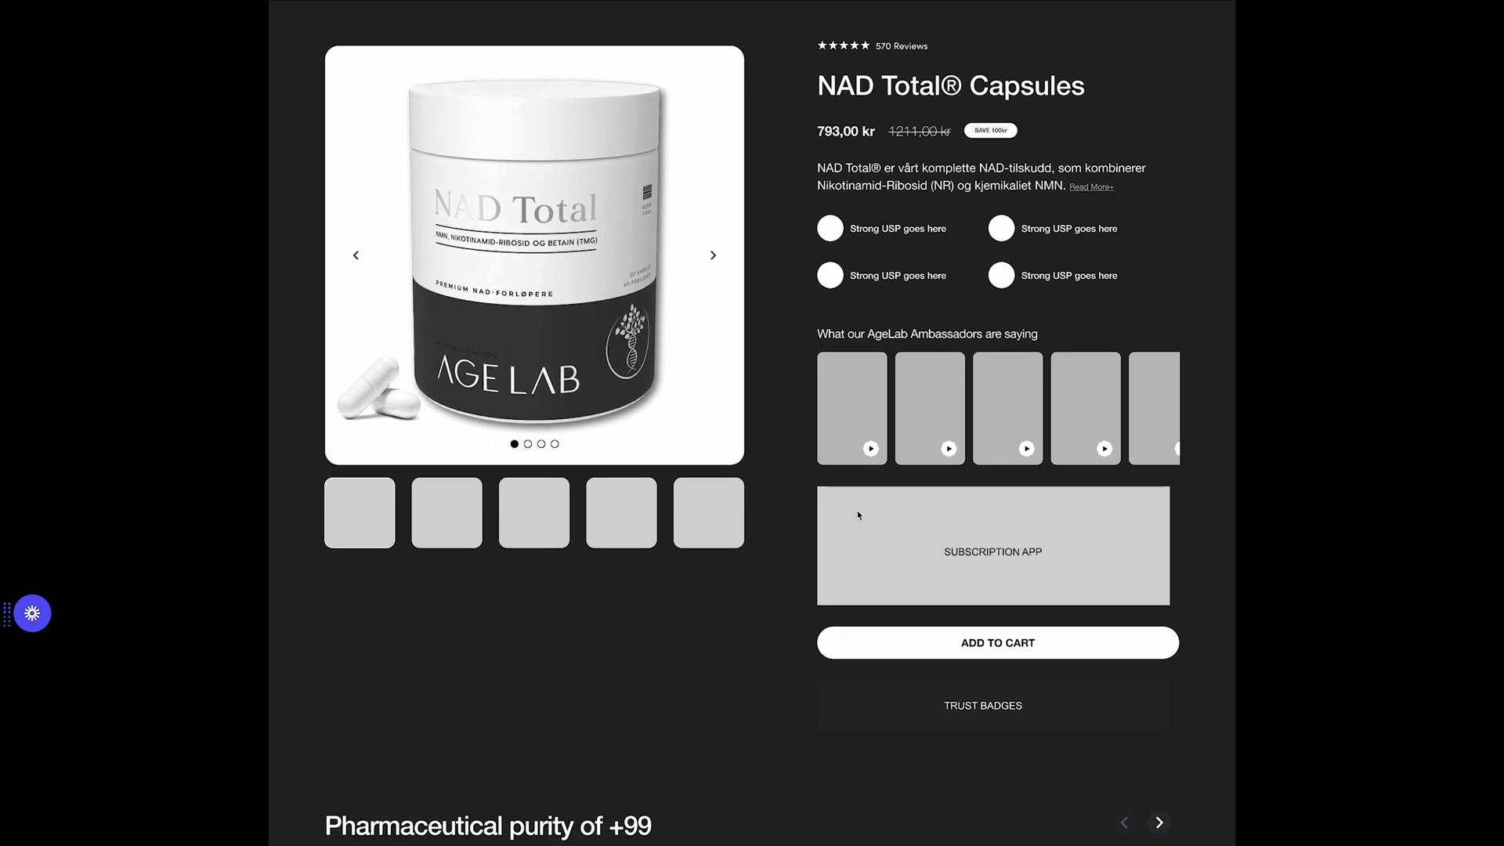
scroll("down", 3)
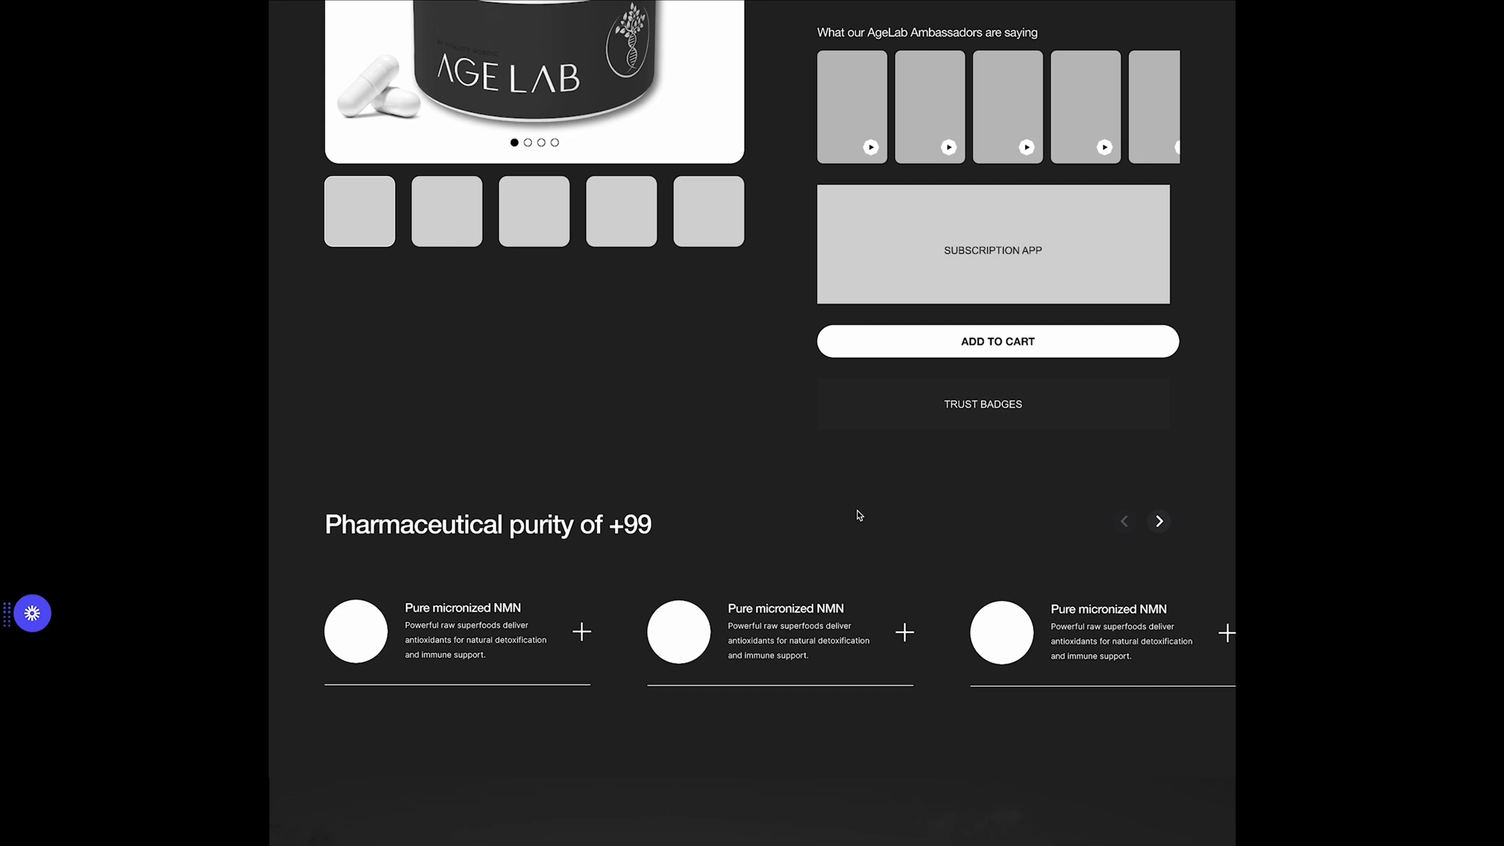
Scroll below the ingredient cards to the Longevity section with the runner photo.
scroll("down", 3)
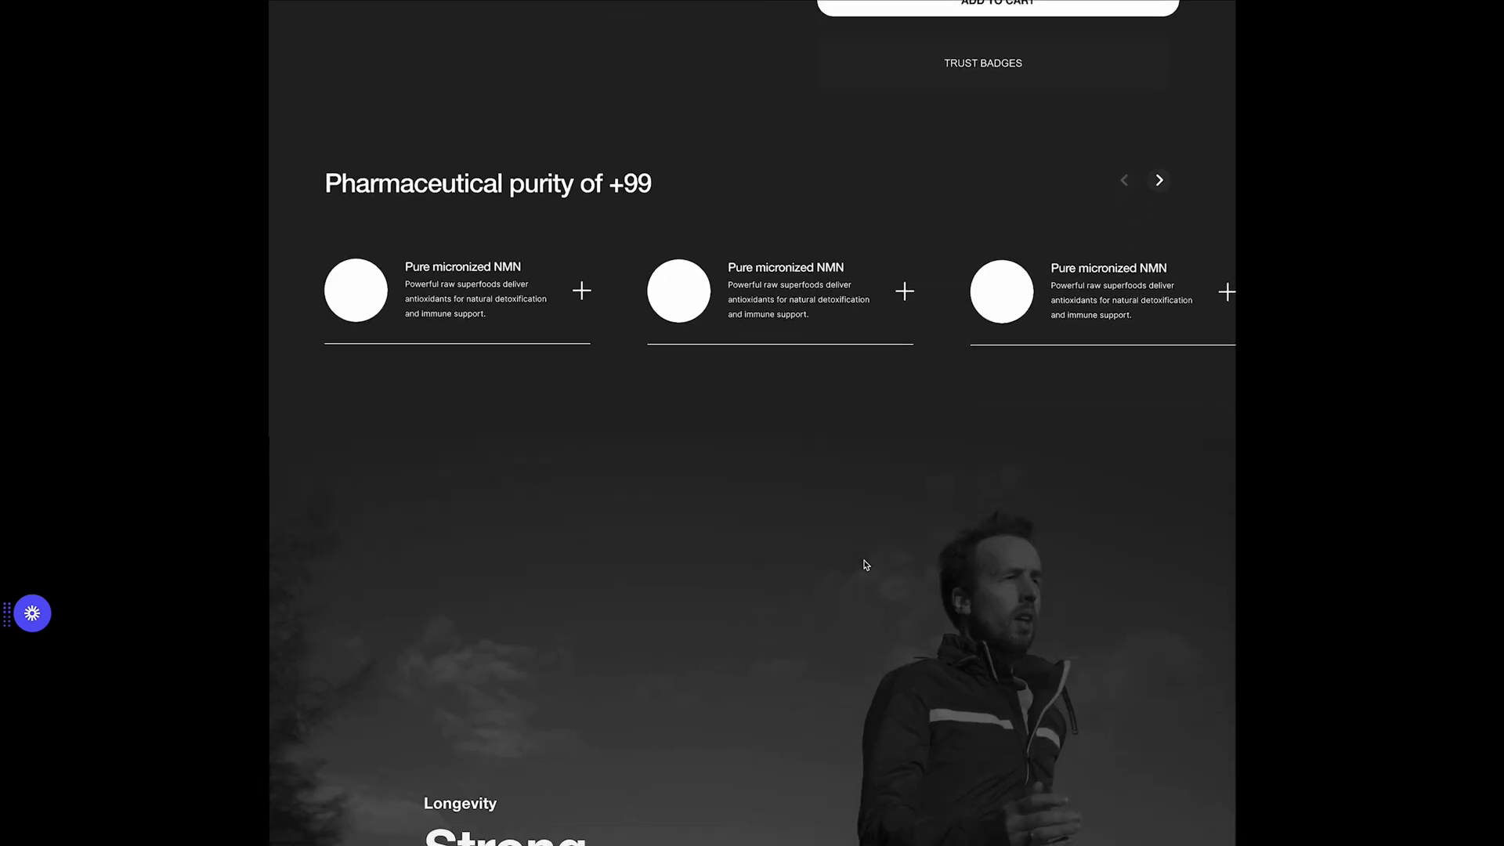
Scroll past the Longevity headline to the Whole-Body Benefits carousel with DNA, brain and heart cards.
scroll("down", 3)
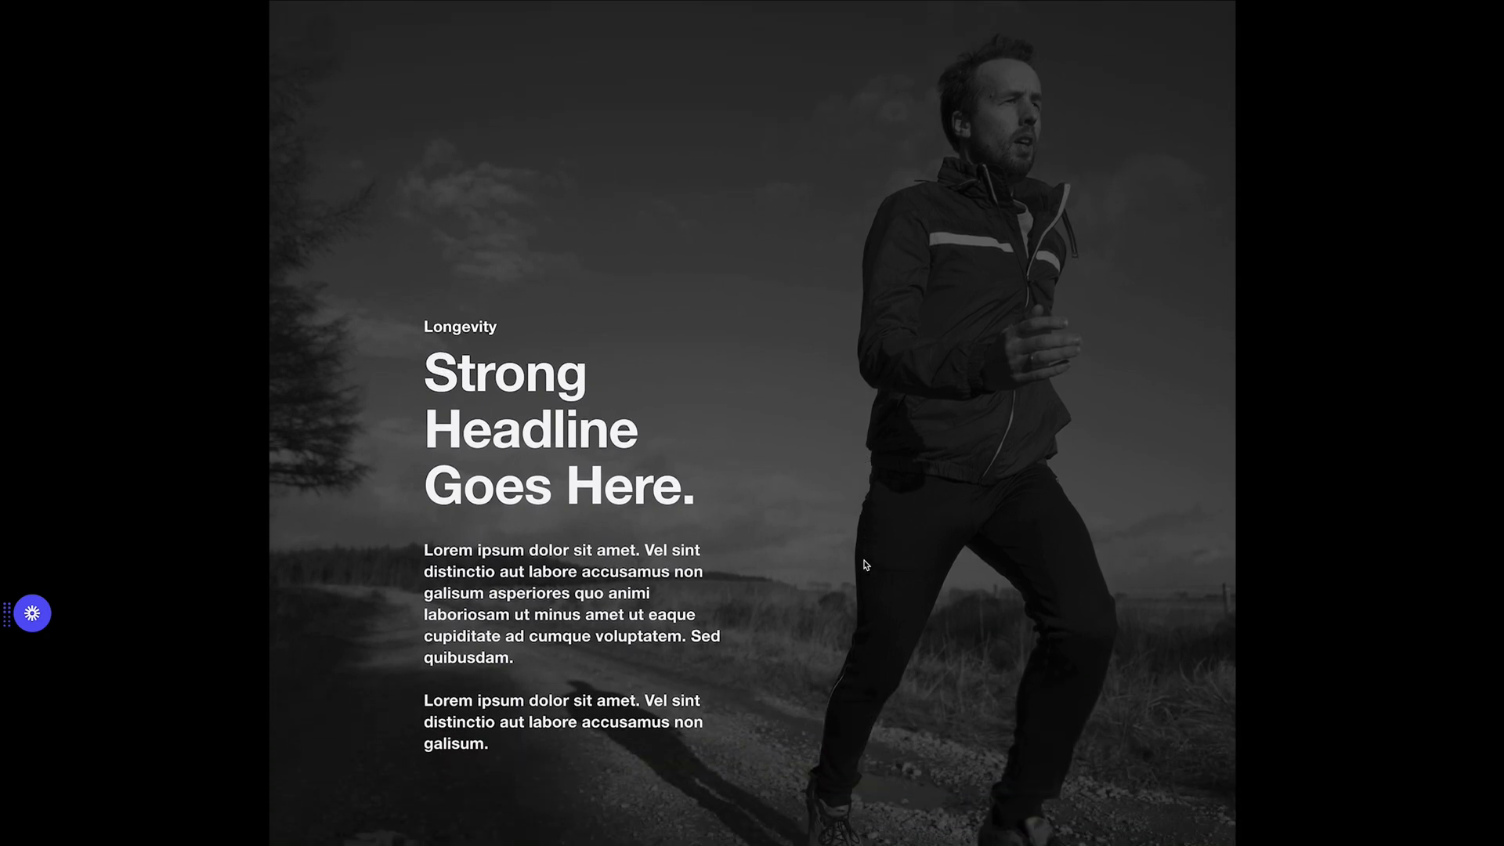
scroll("down", 3)
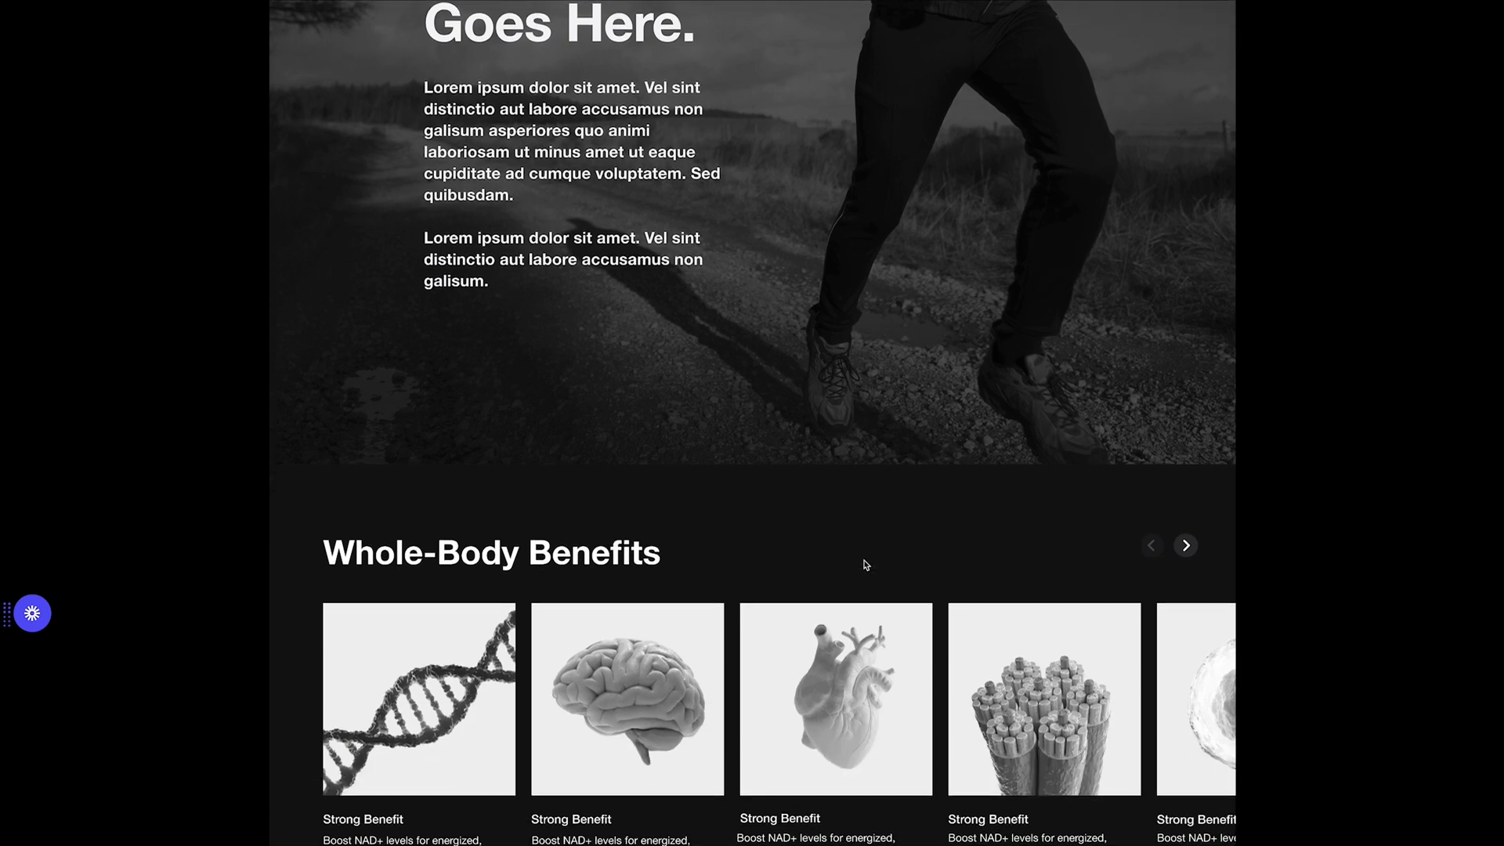
scroll("down", 3)
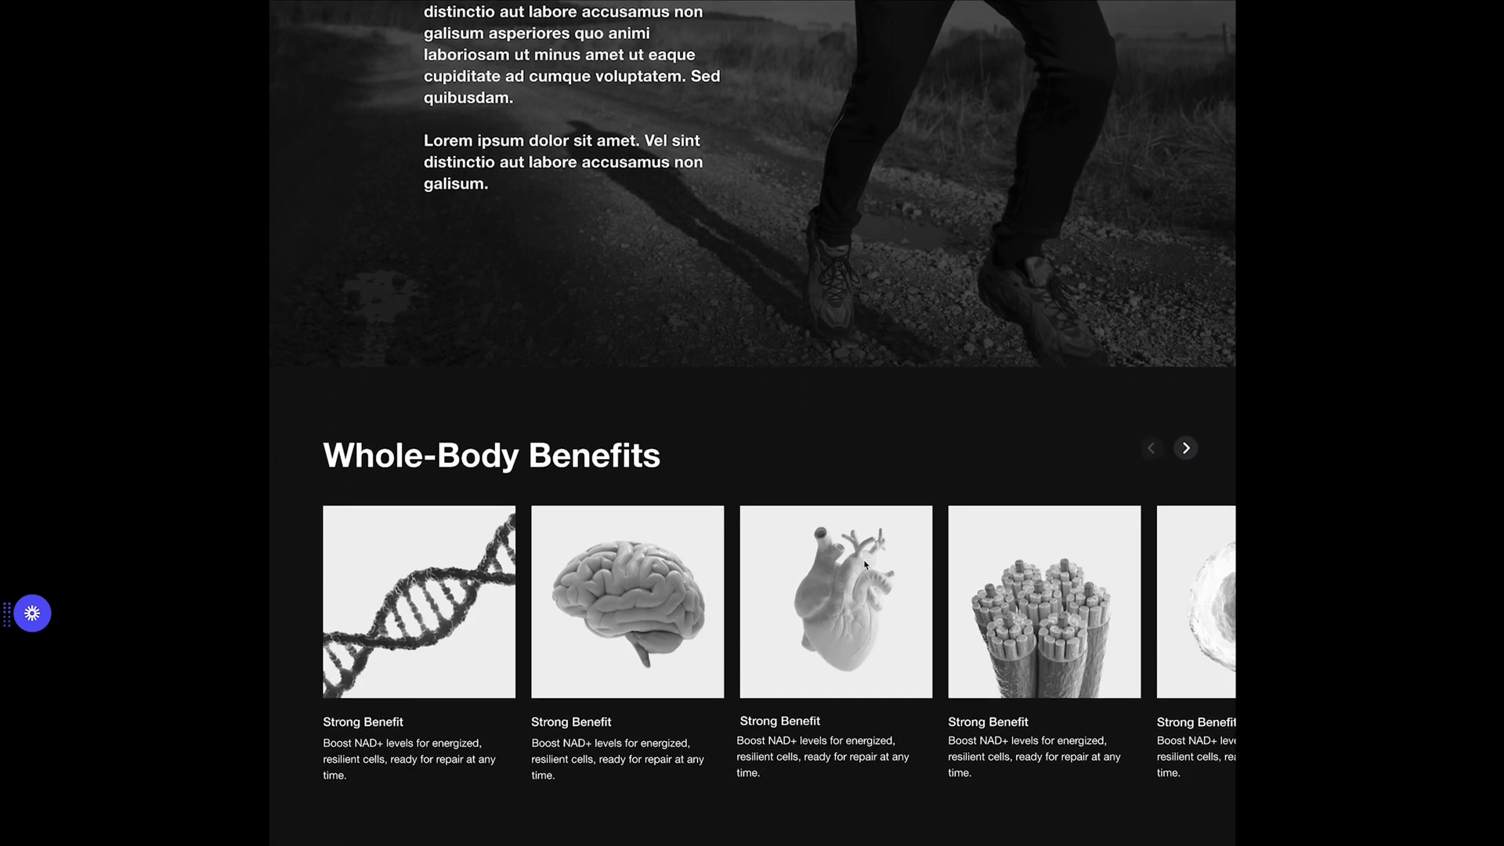
scroll("down", 3)
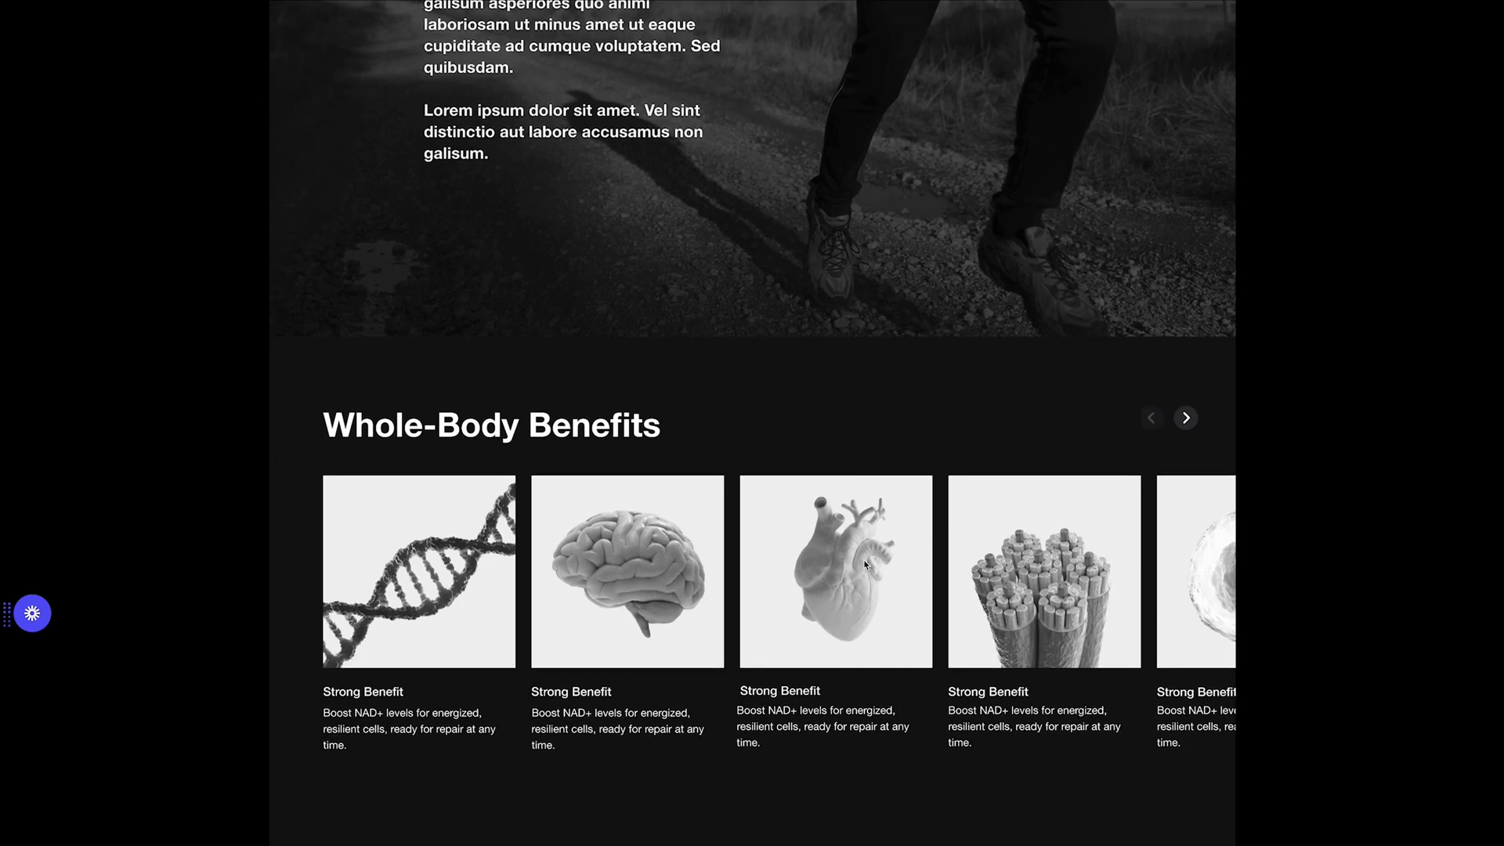
scroll("down", 3)
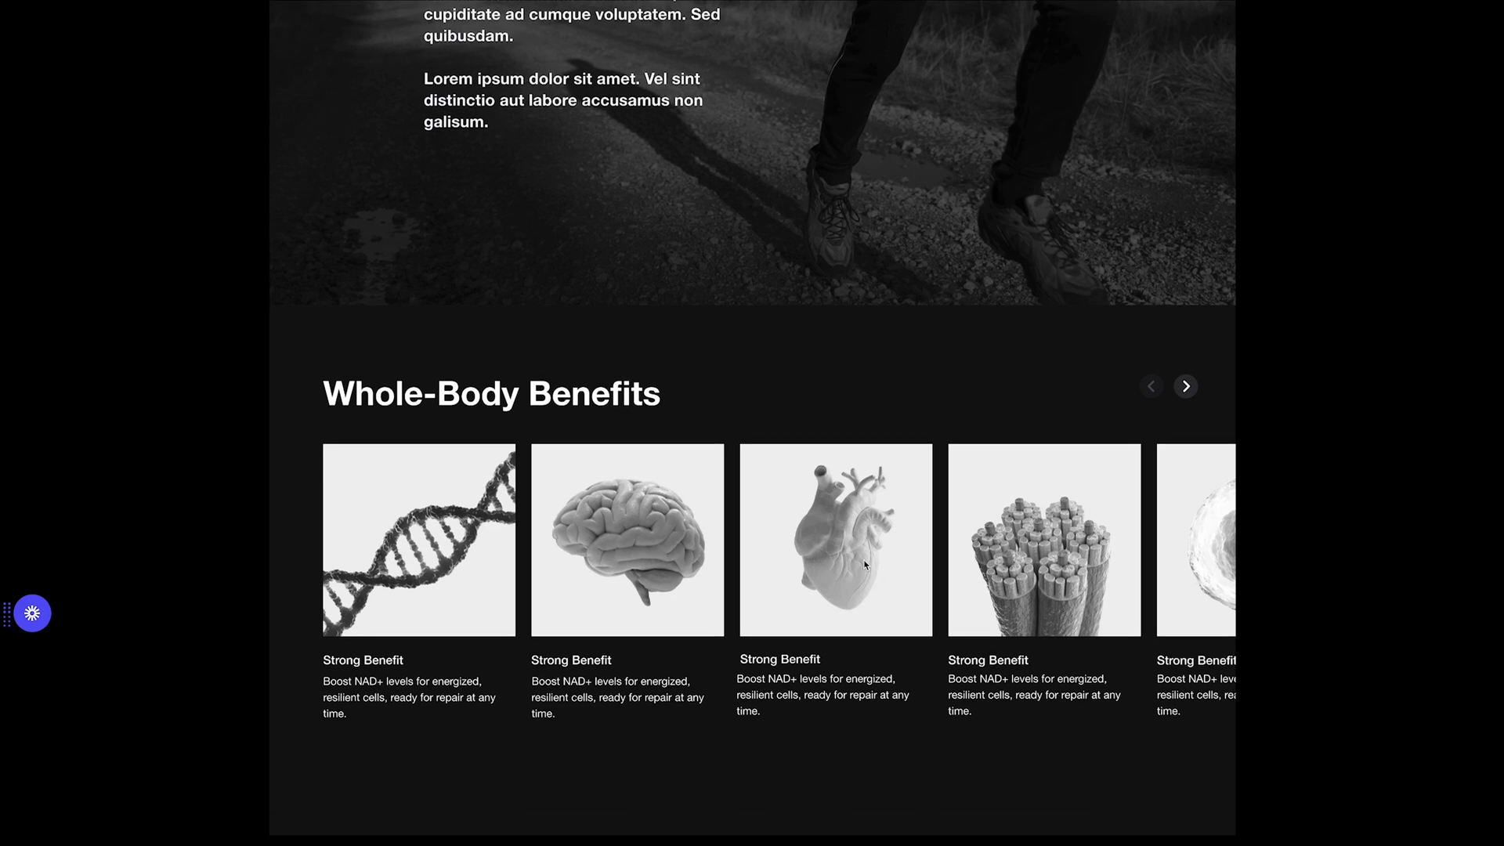
mouse_move(652, 565)
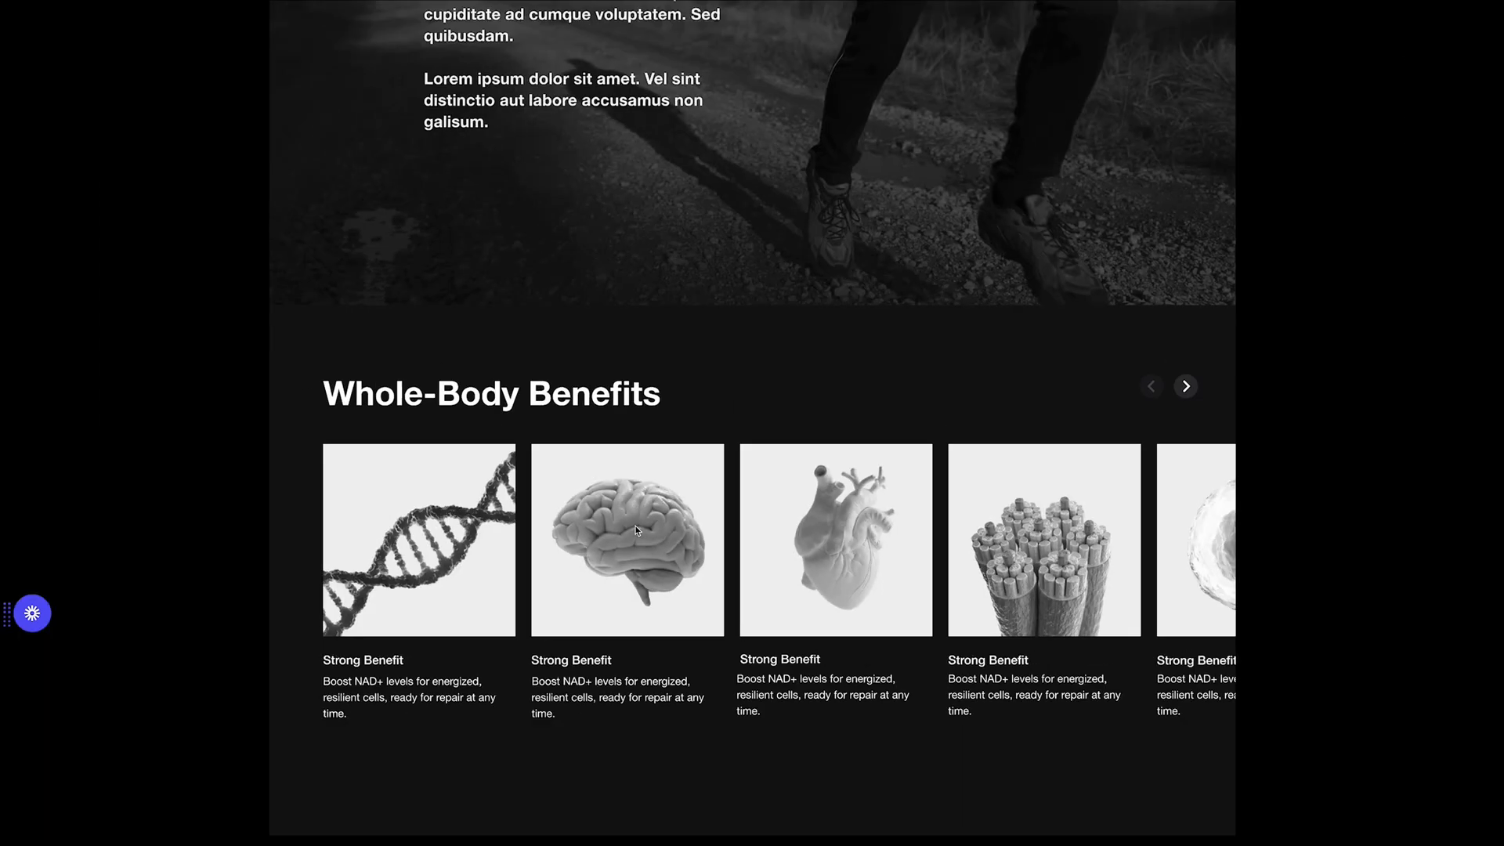
Scroll through the 'Backed By World-Leading Researchers' quote cards to the 'What our customers say' review row.
scroll("down", 3)
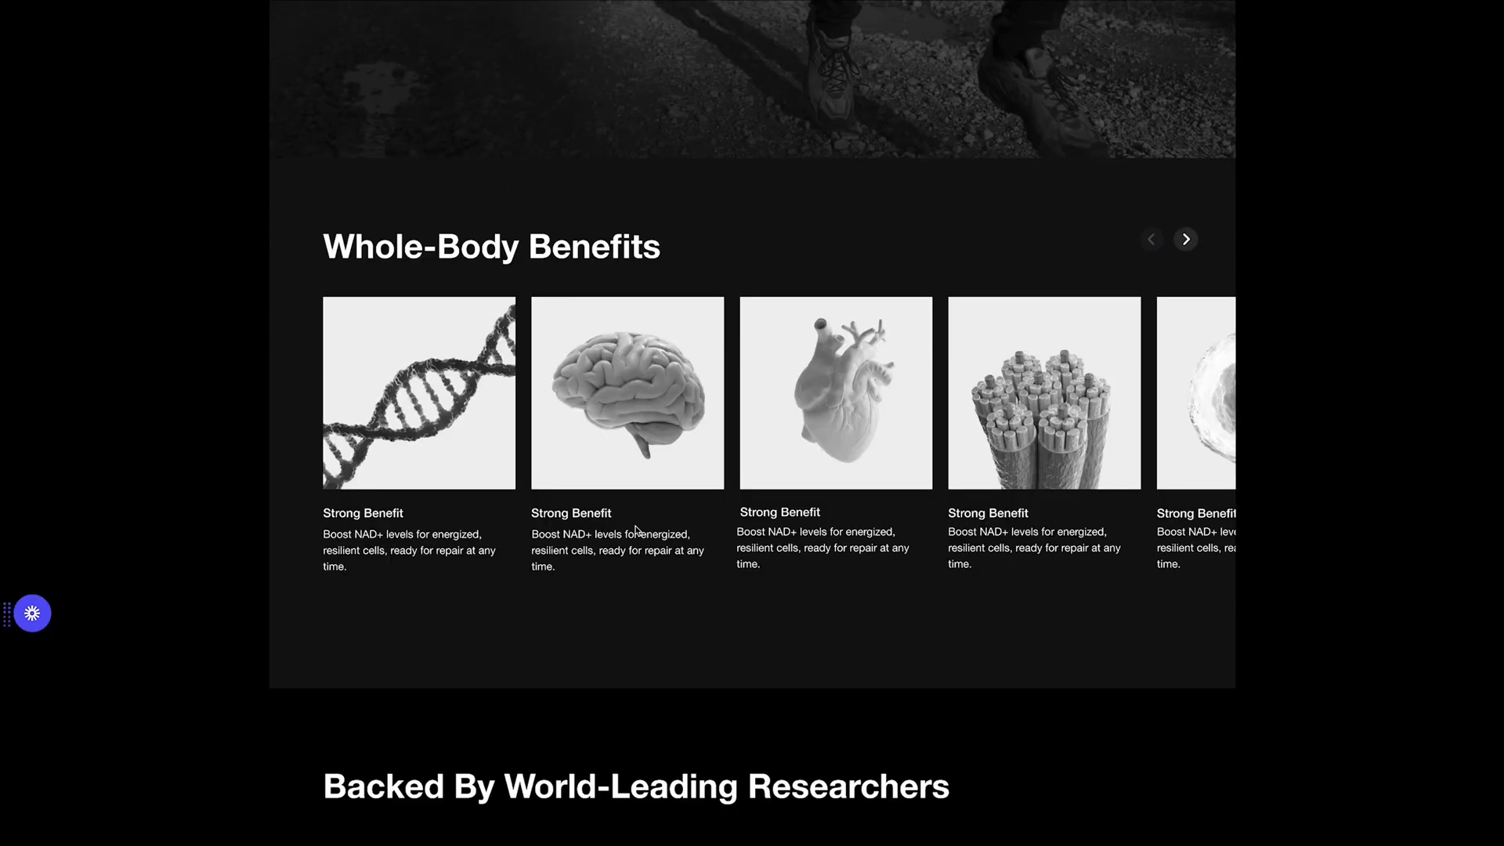
scroll("down", 3)
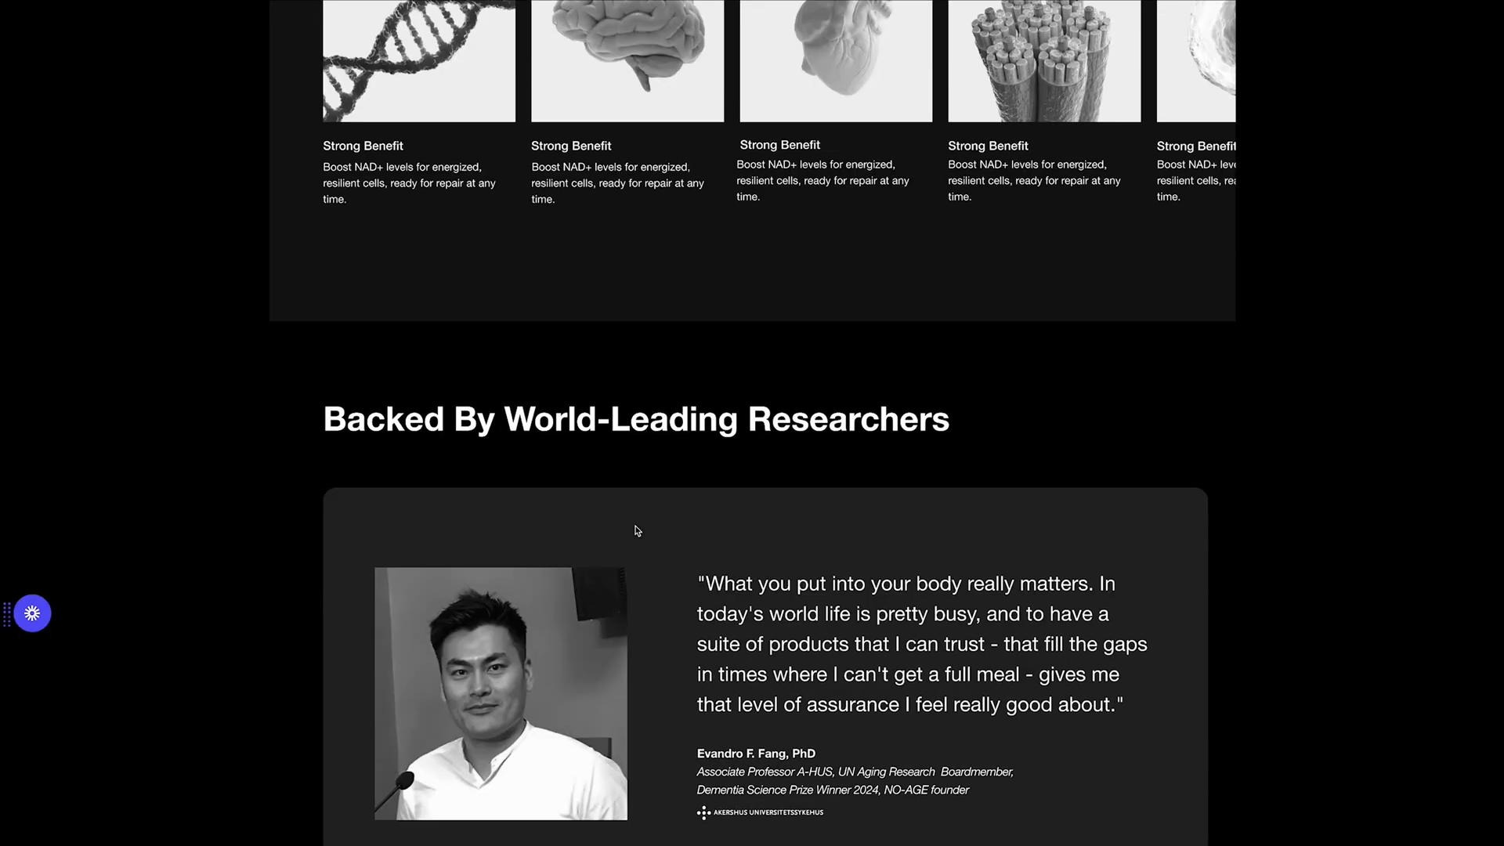
scroll("down", 3)
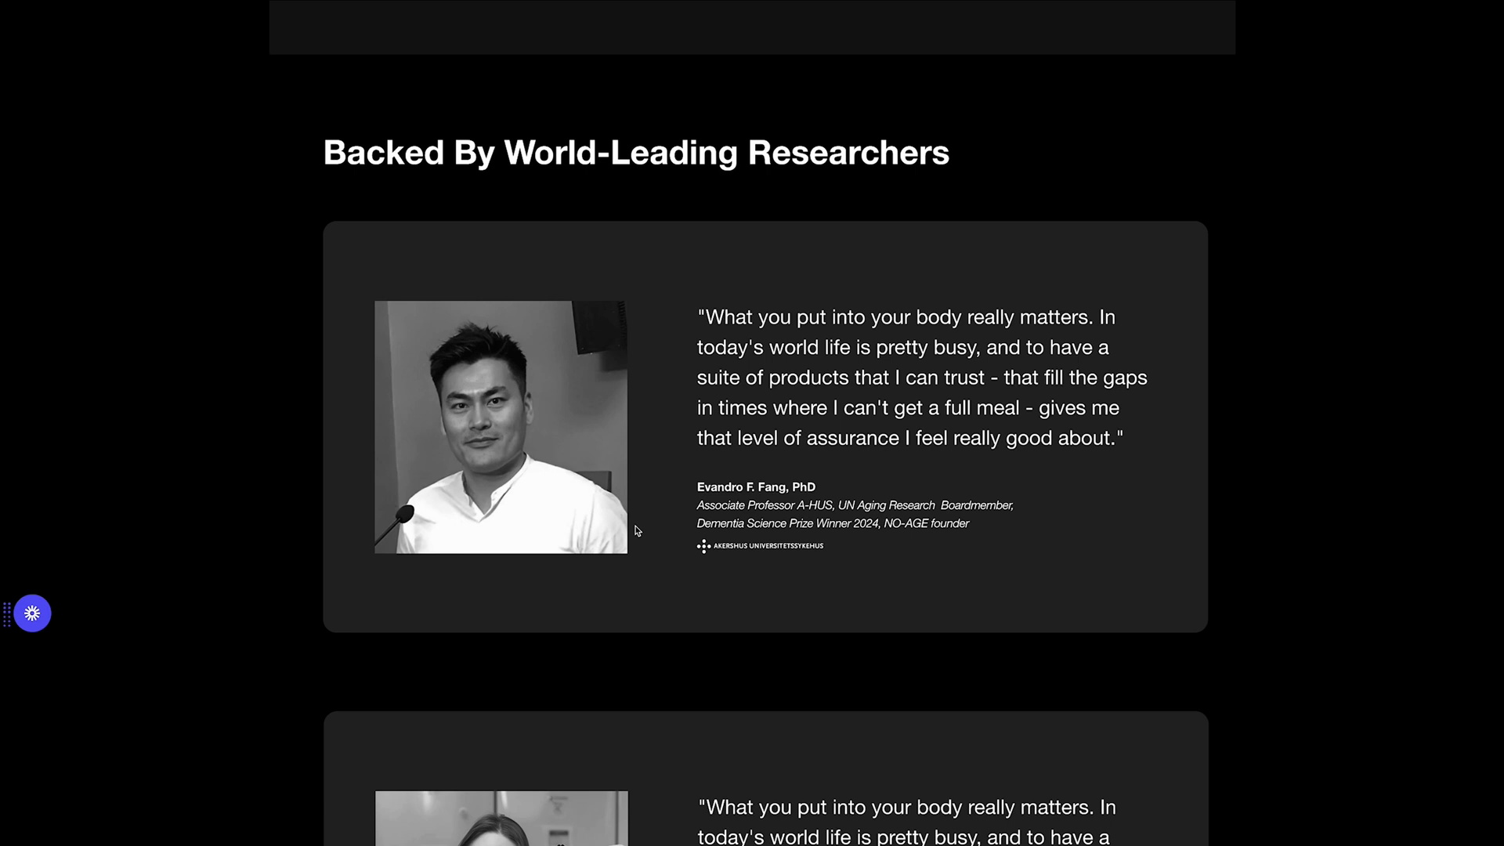
scroll("down", 3)
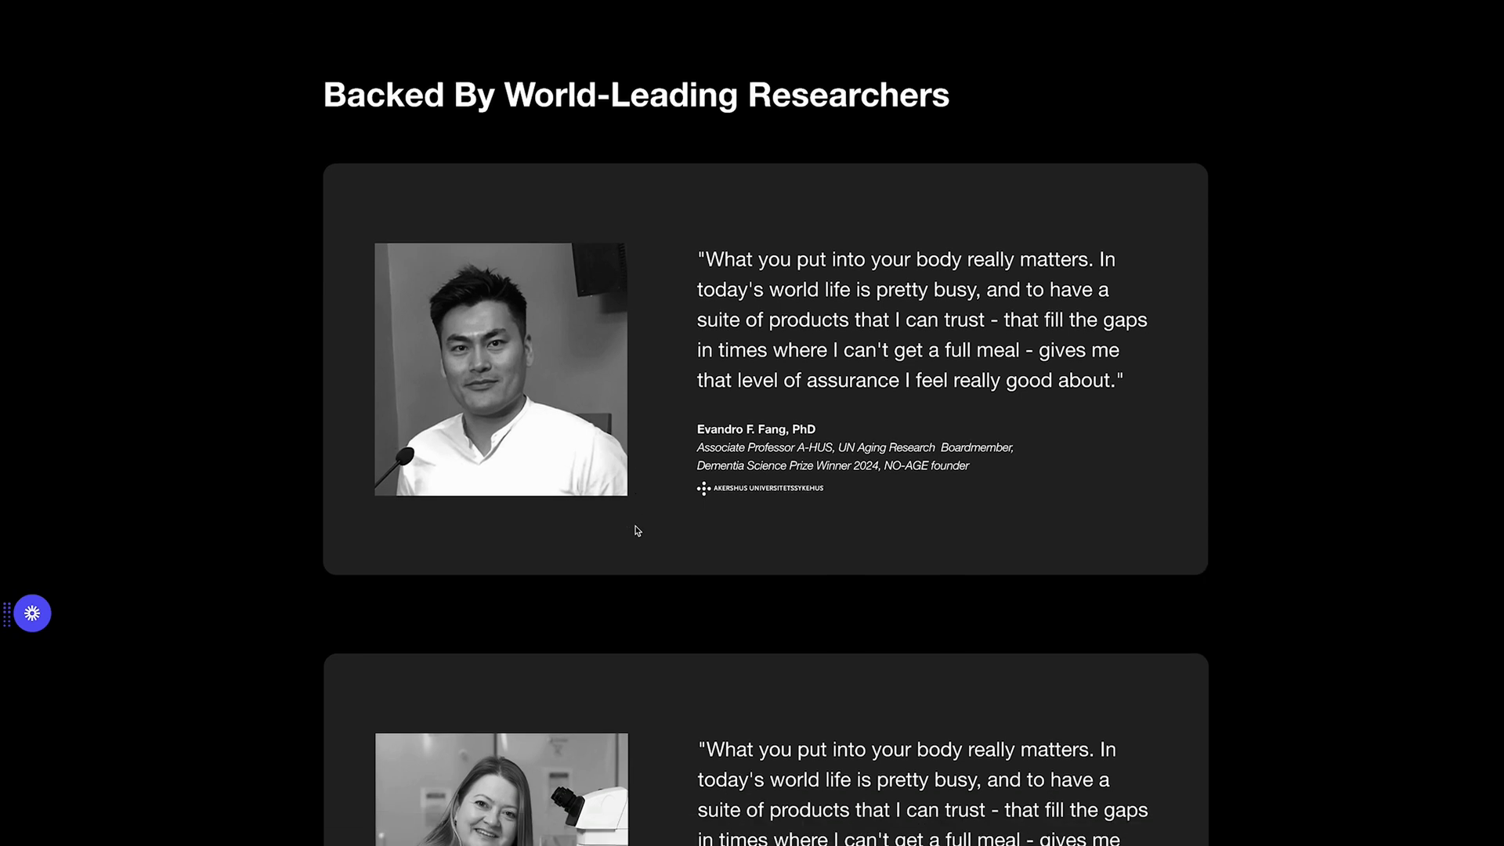
scroll("down", 3)
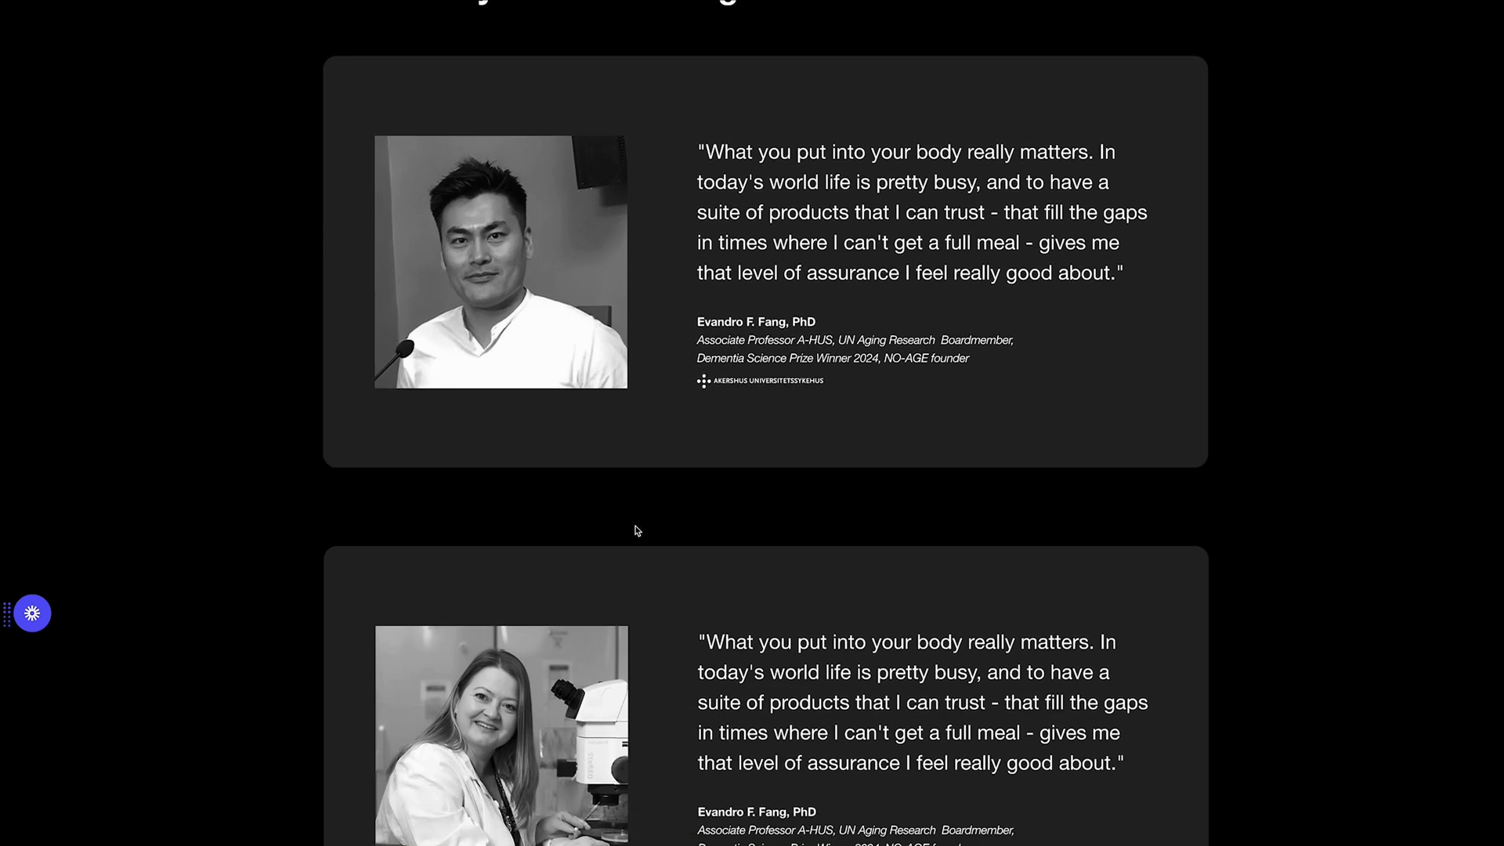
scroll("down", 3)
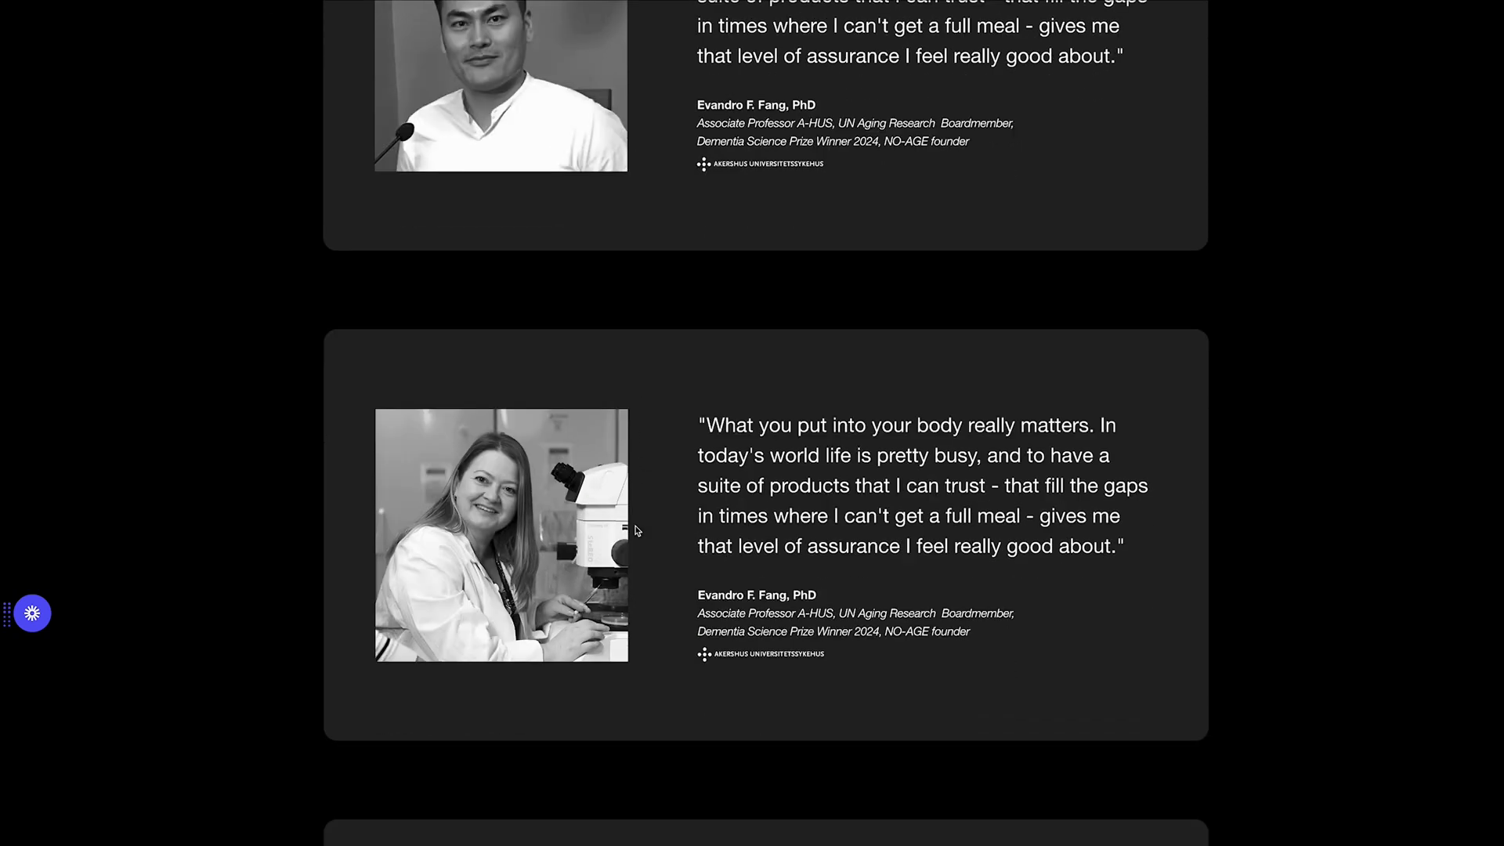
scroll("down", 3)
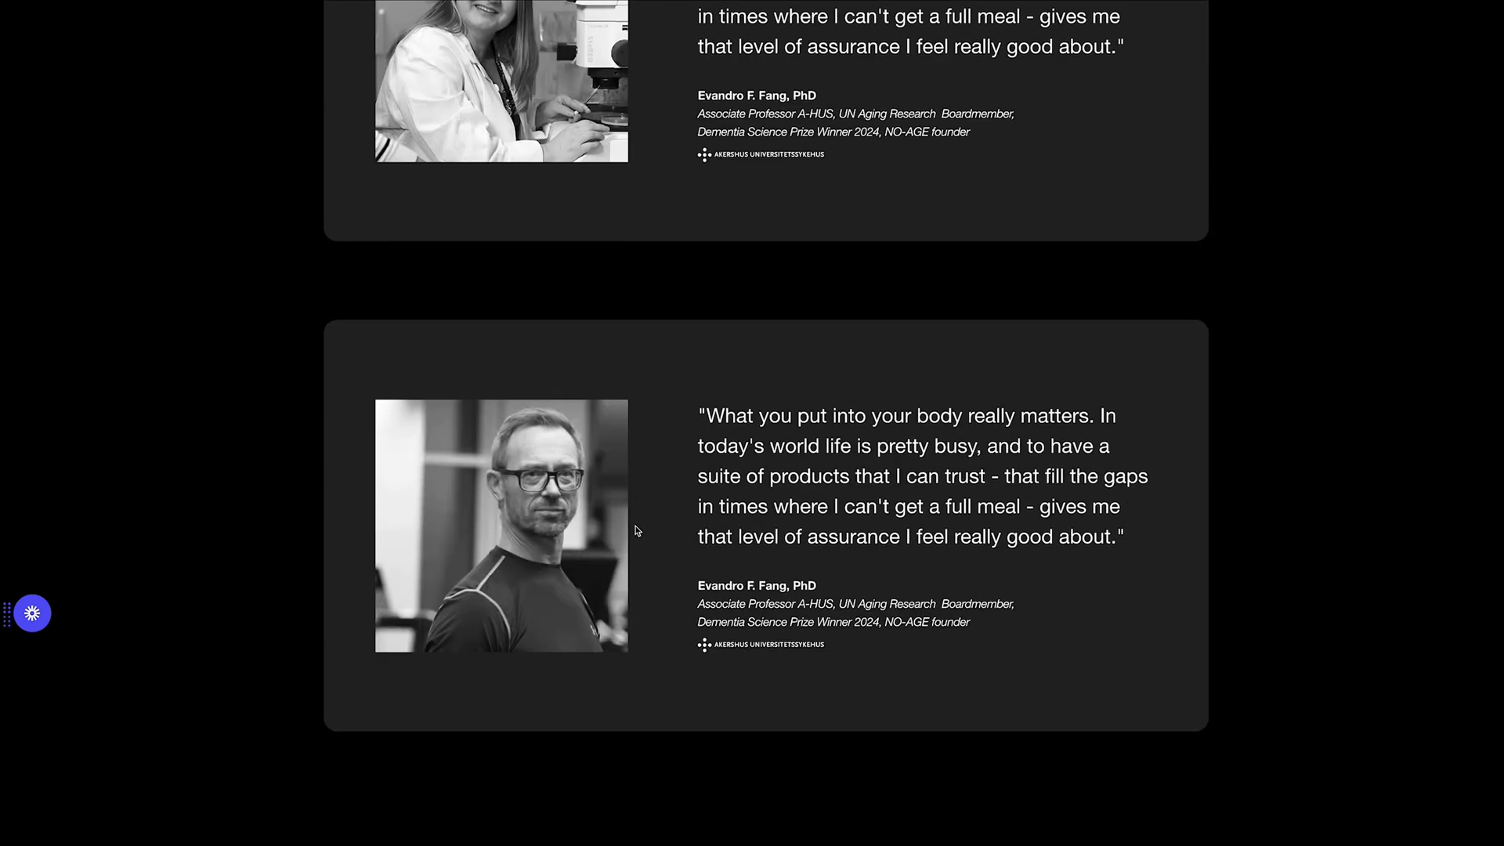
scroll("down", 3)
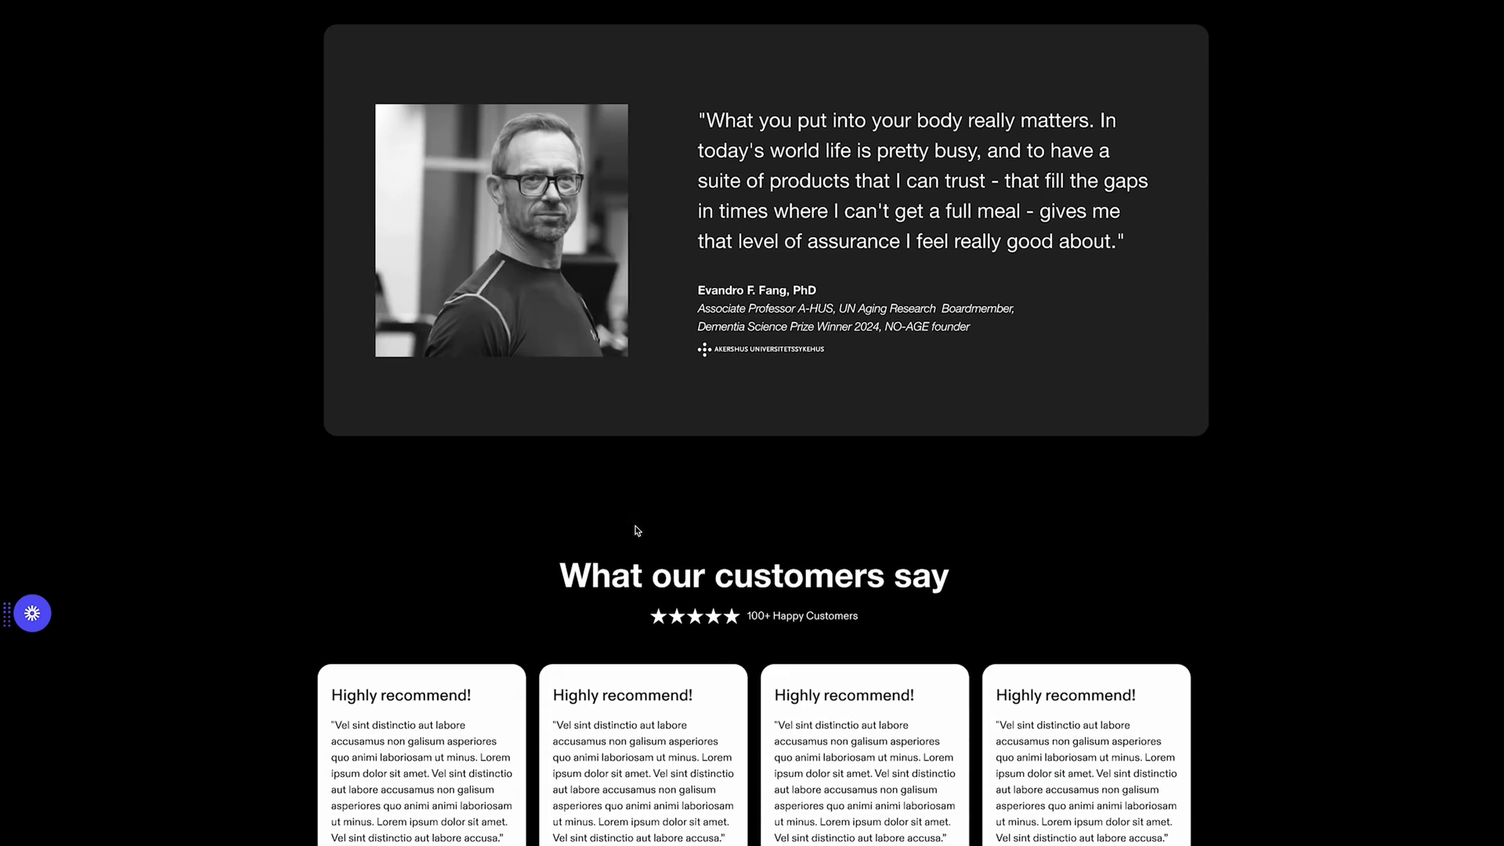
Scroll past the customer review grid to the Frequently asked questions list and support badges.
scroll("down", 3)
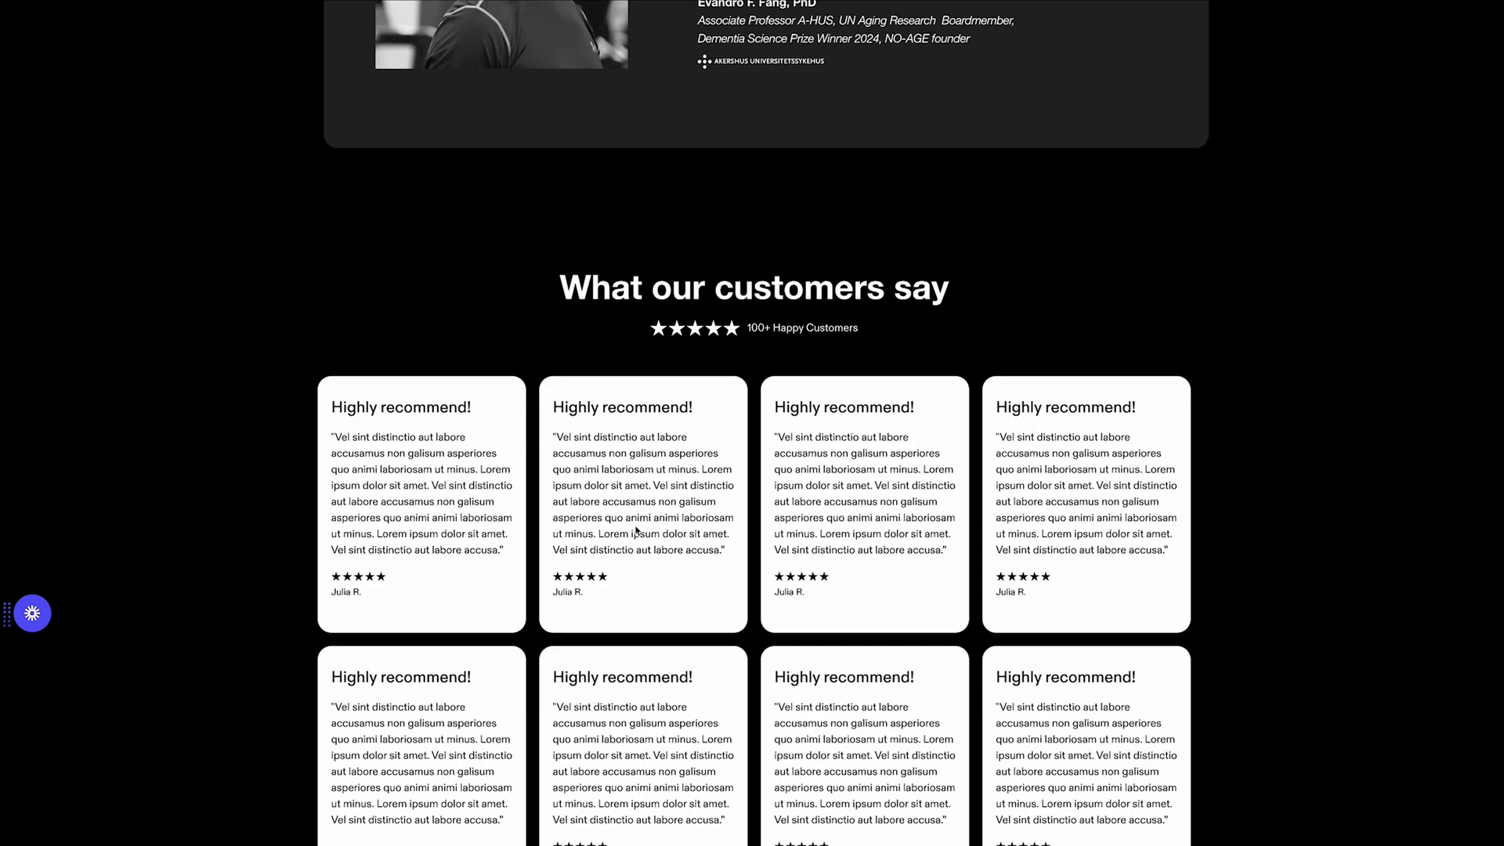
scroll("down", 3)
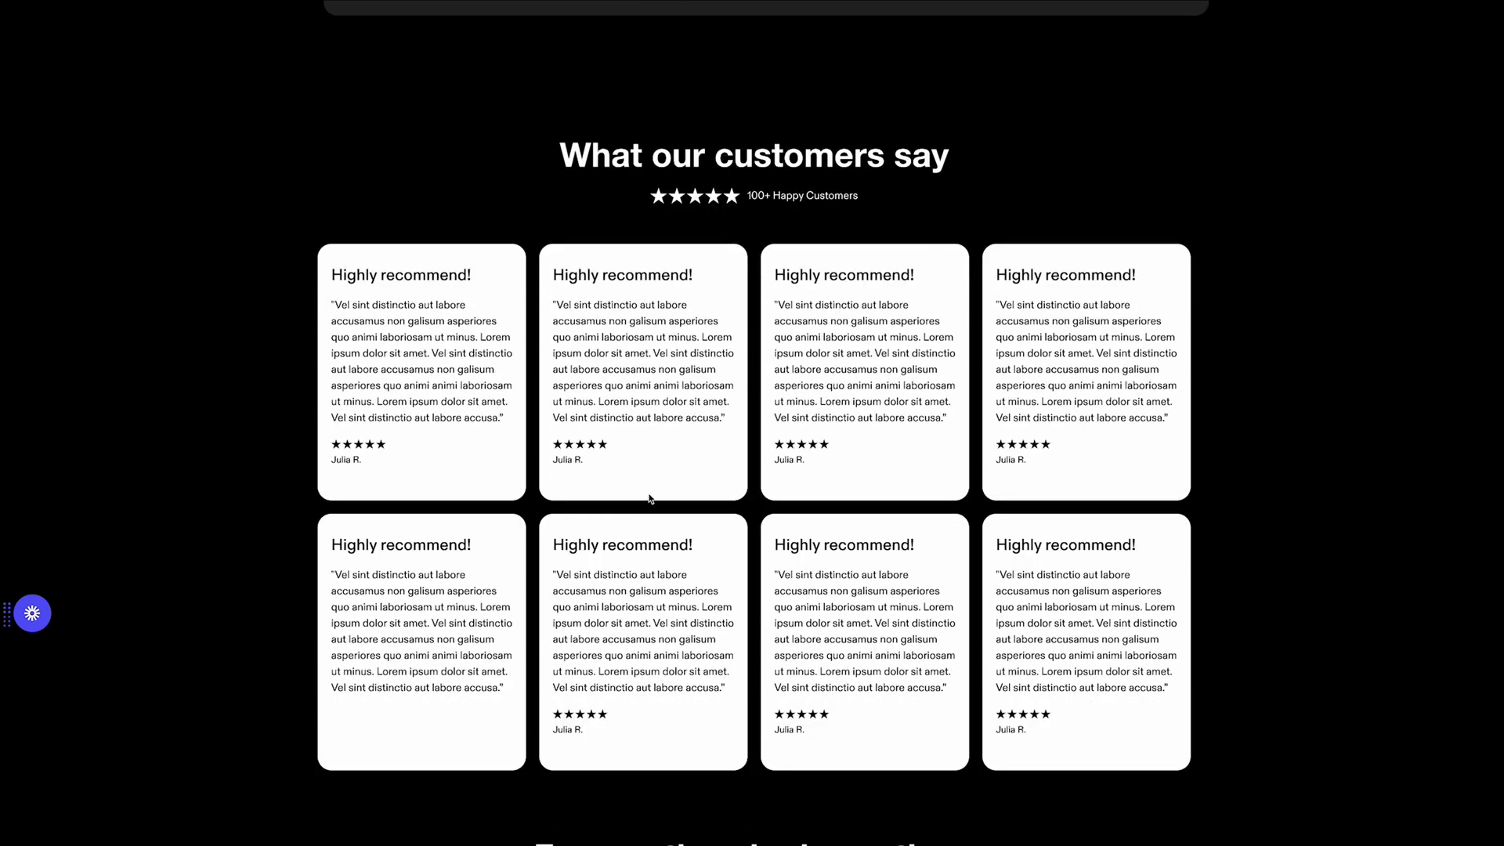
scroll("down", 3)
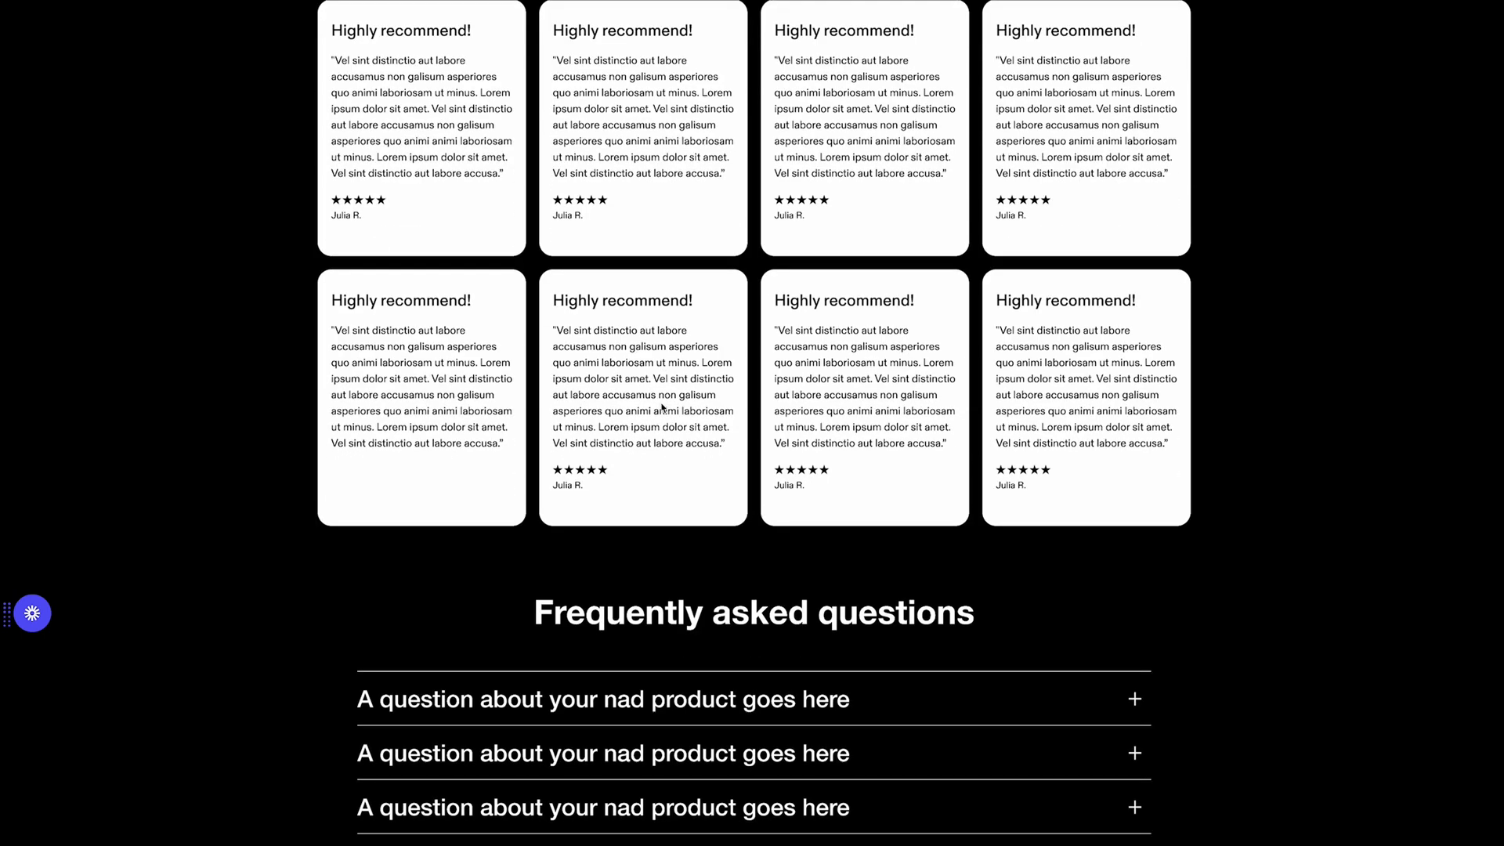
scroll("down", 3)
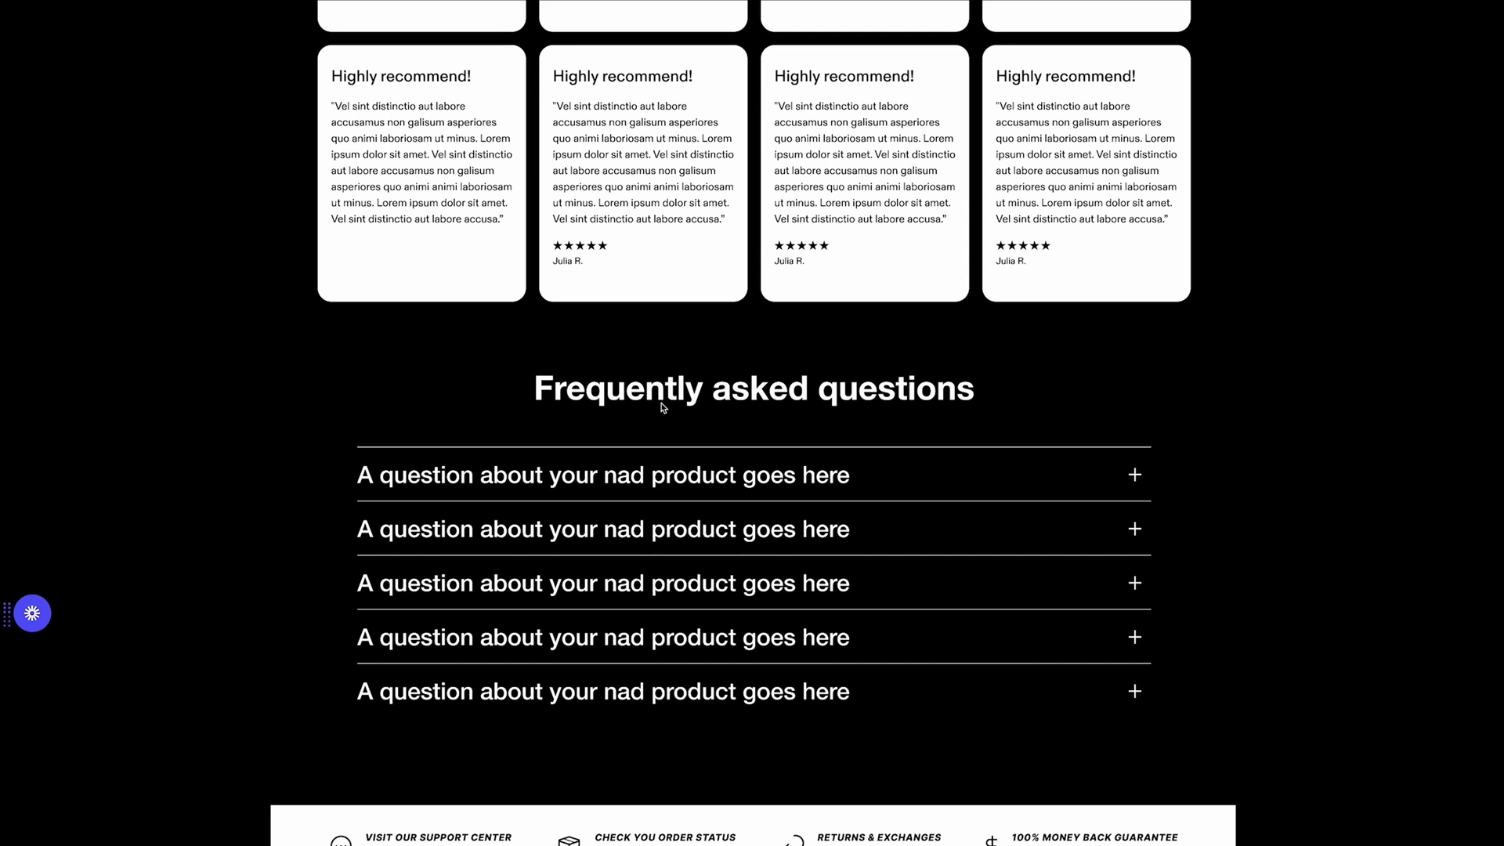
scroll("down", 3)
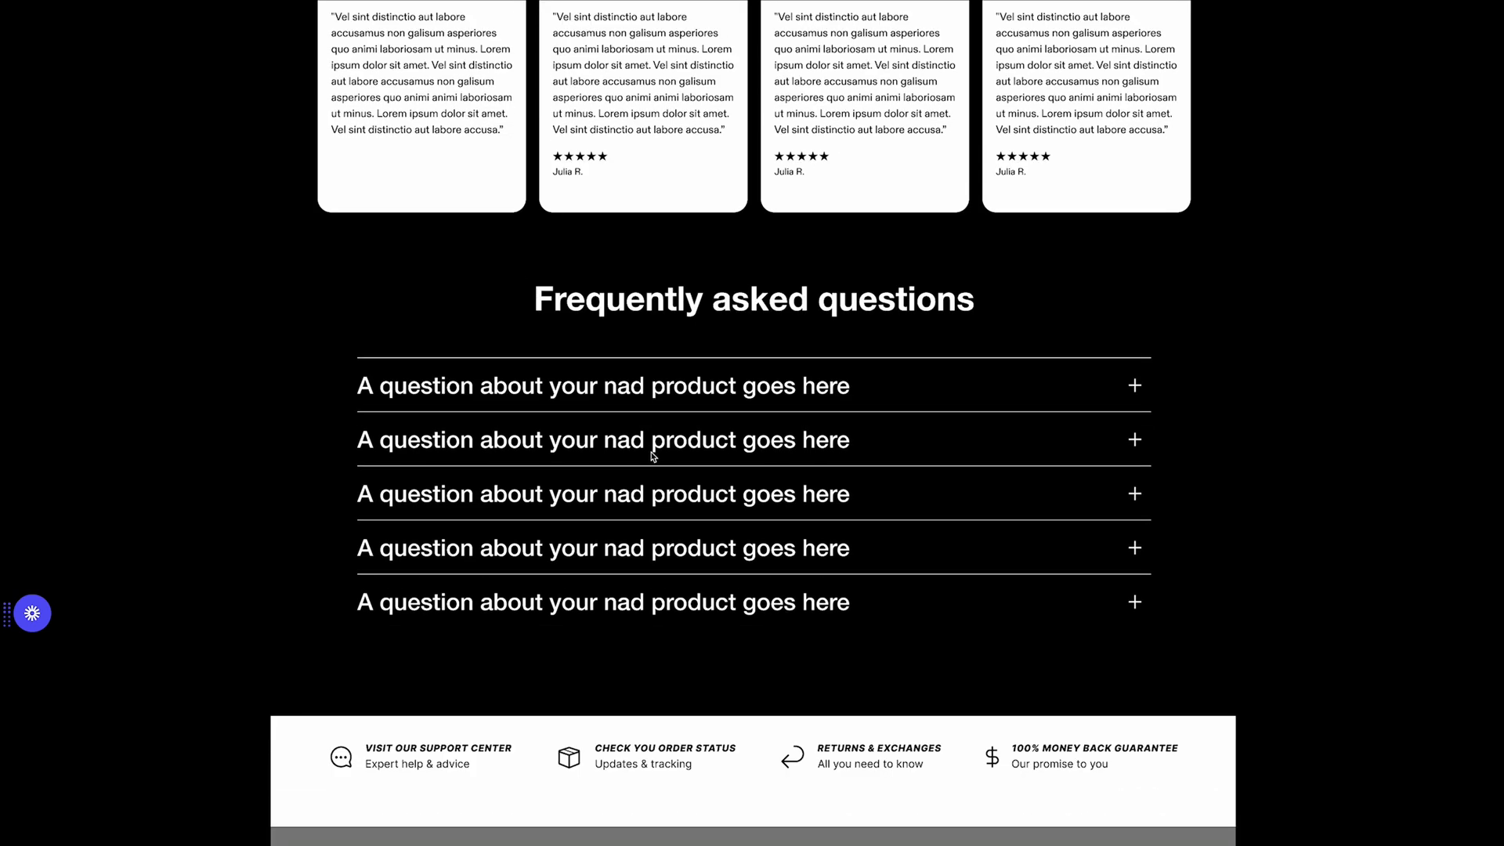
scroll("down", 3)
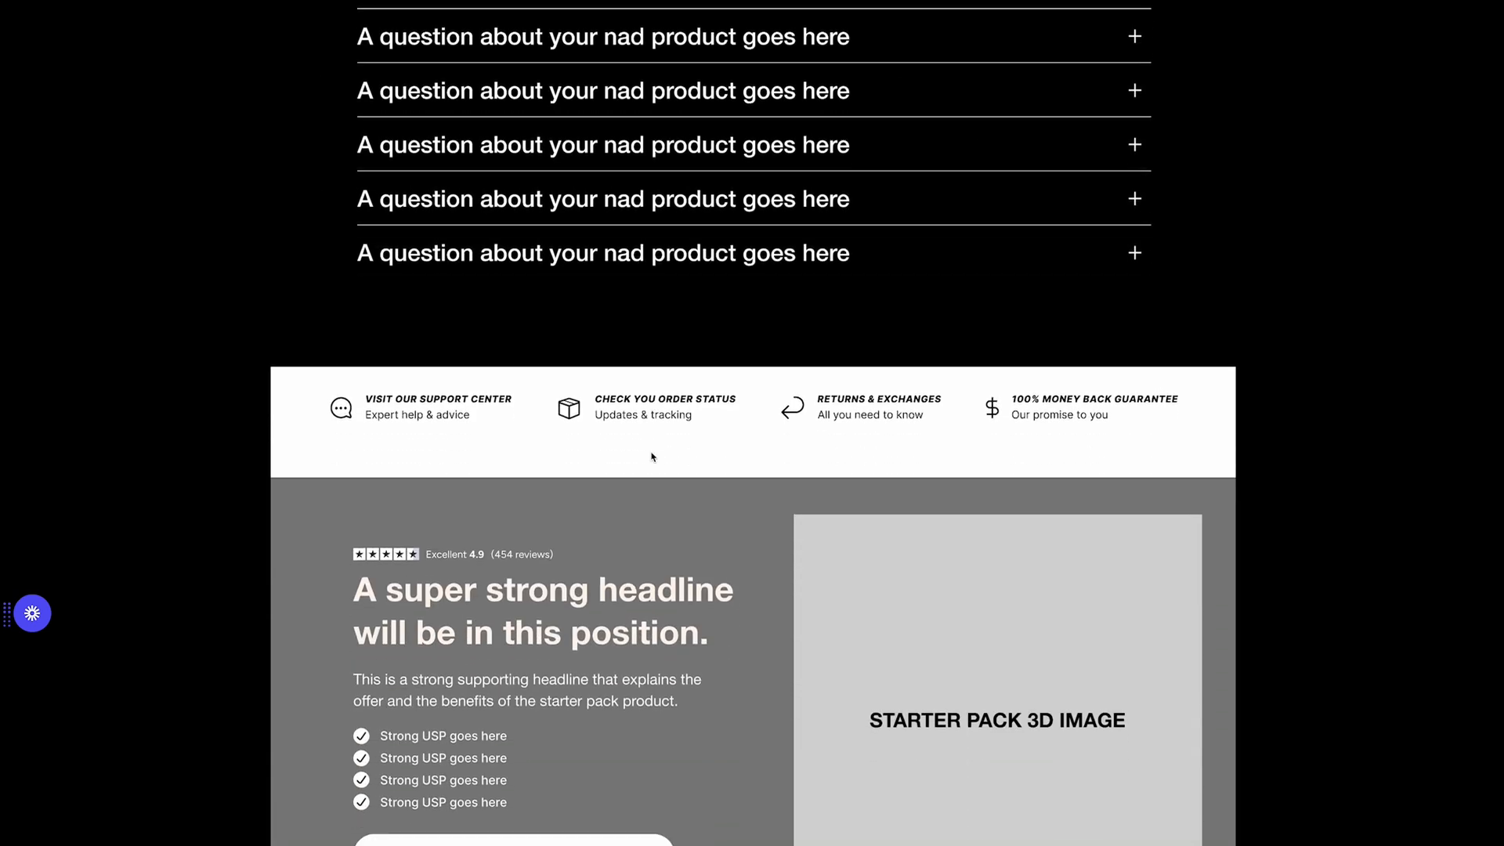
Reach the Buy Starter Kit offer at the bottom, then exit the presentation to the 3D renders canvas.
scroll("down", 3)
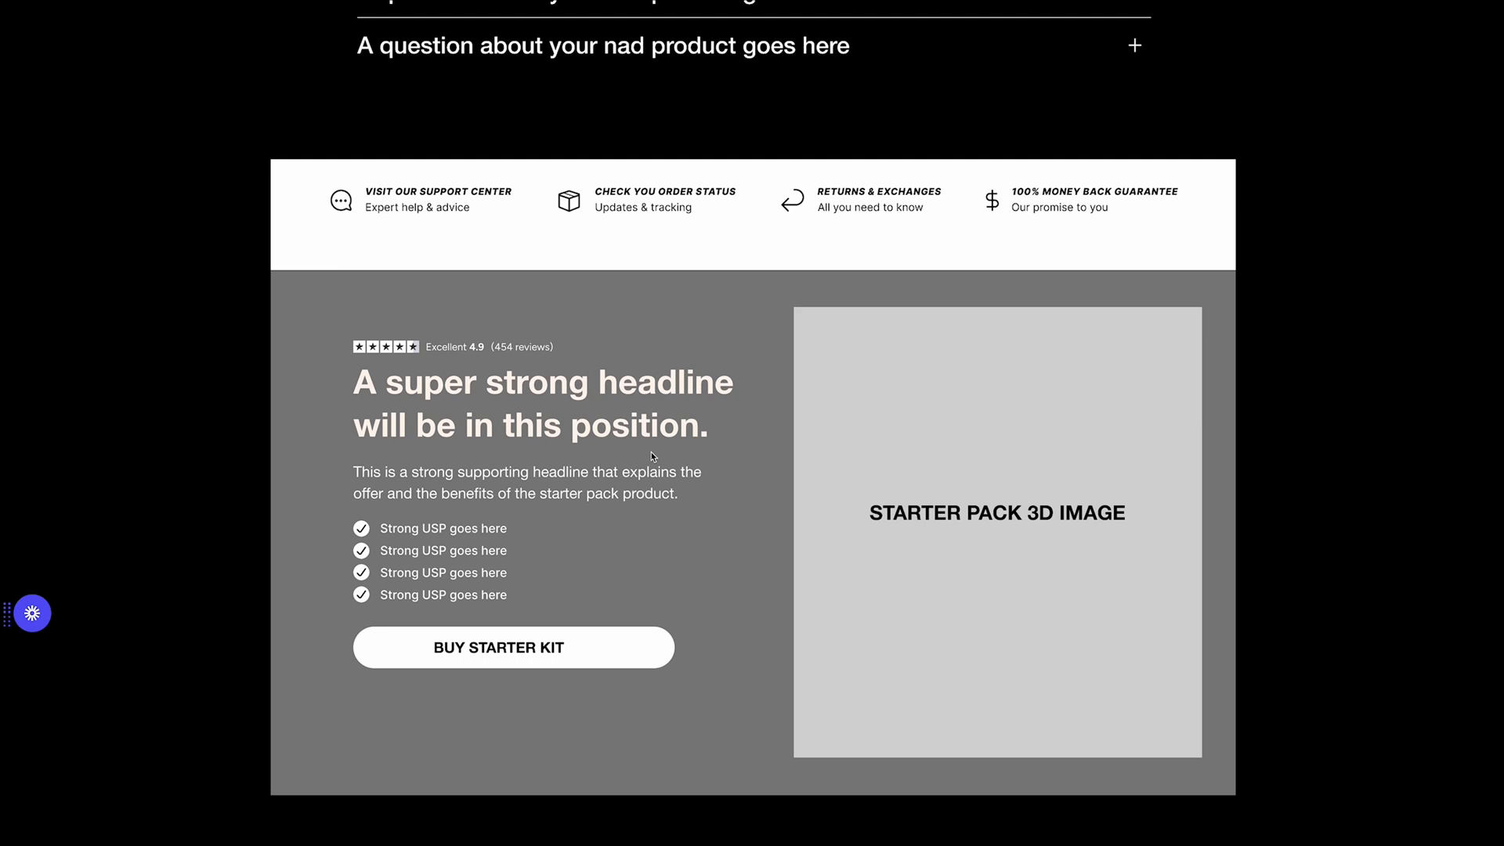
scroll("up", 3)
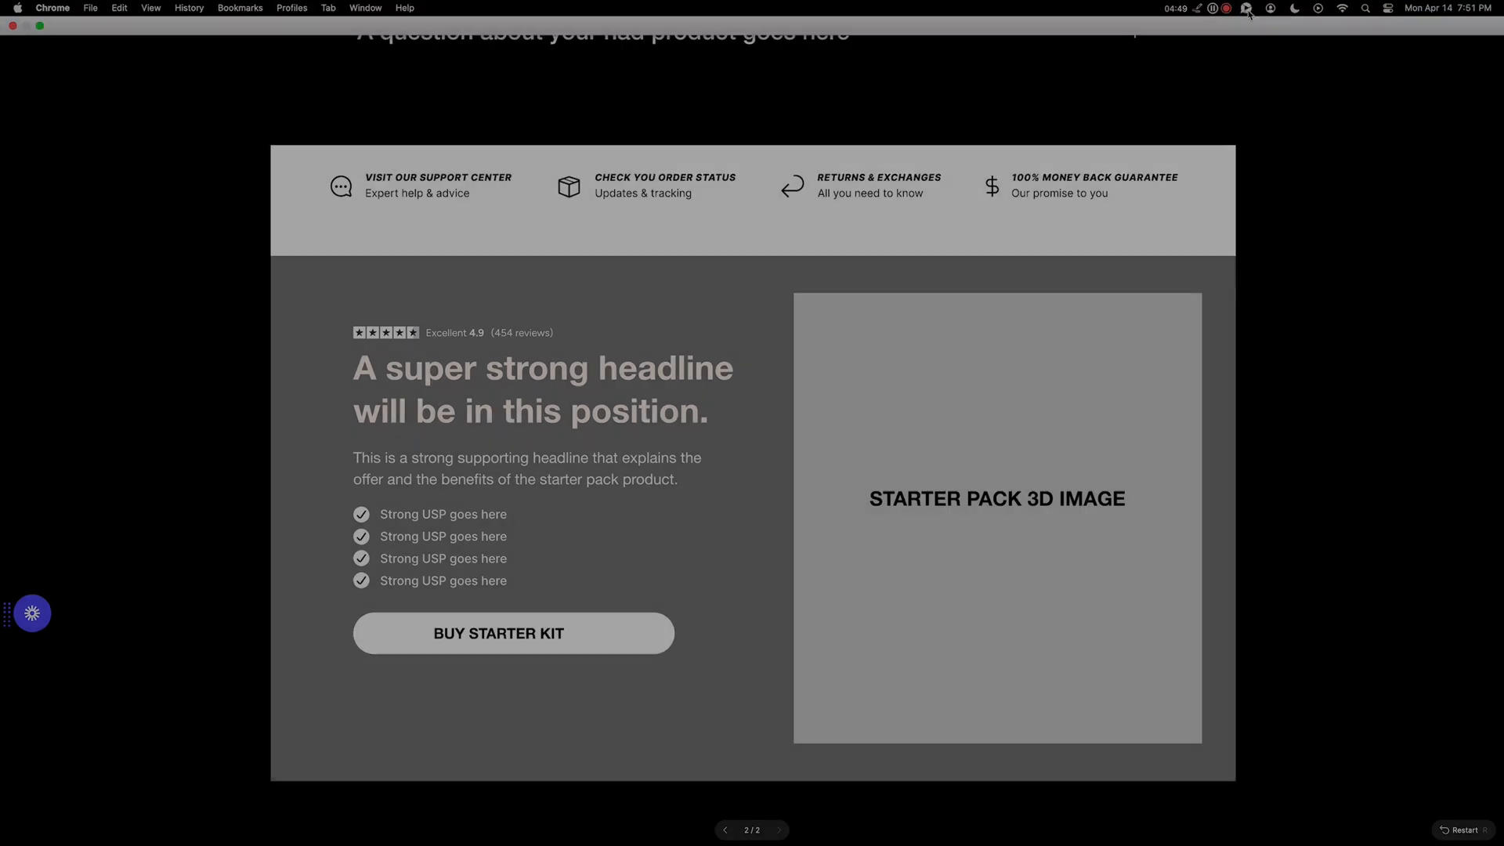
left_click(782, 831)
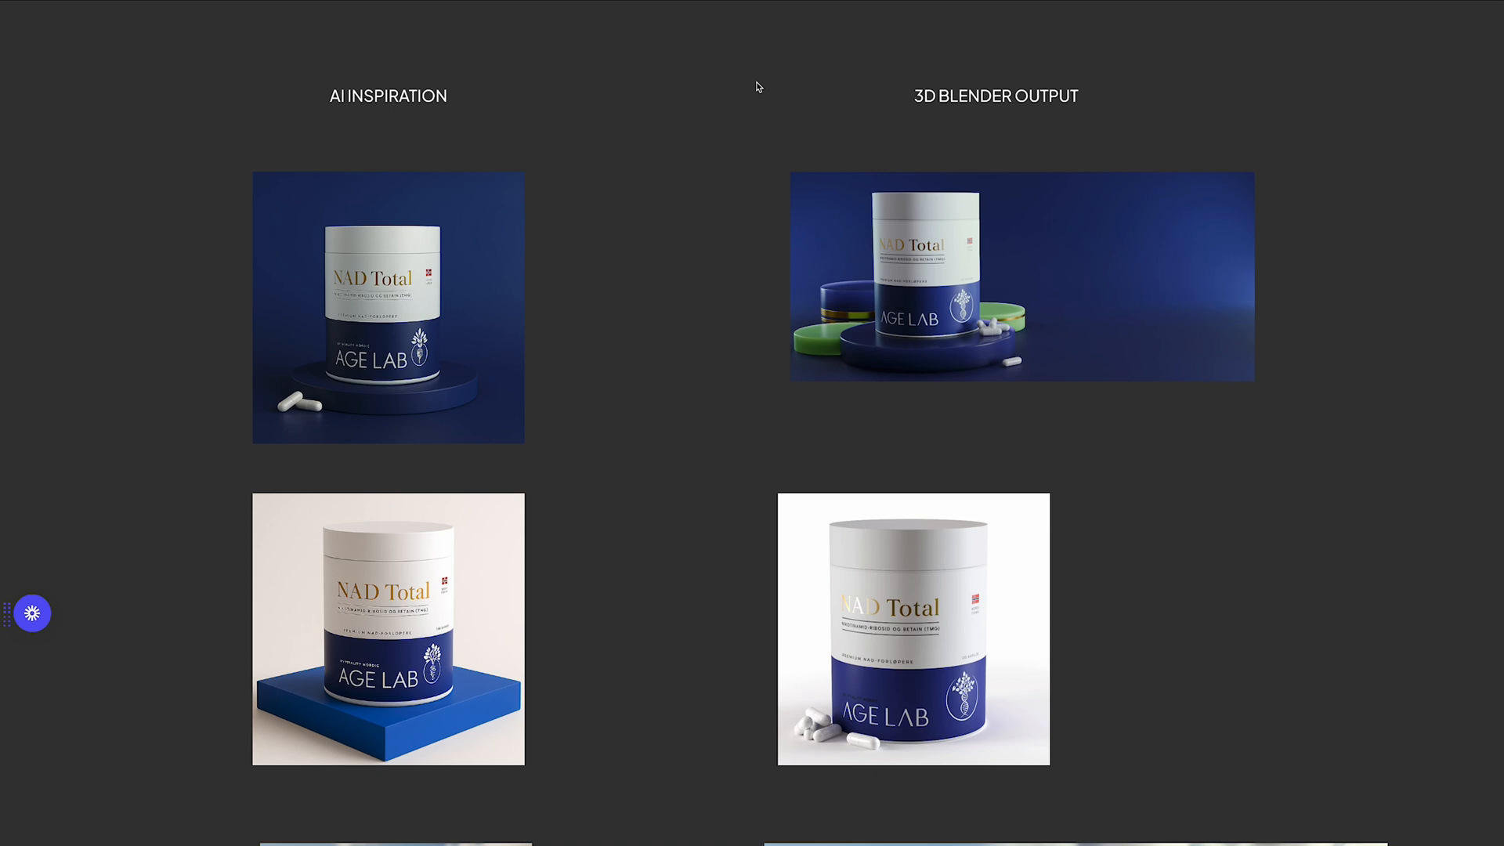
mouse_move(719, 281)
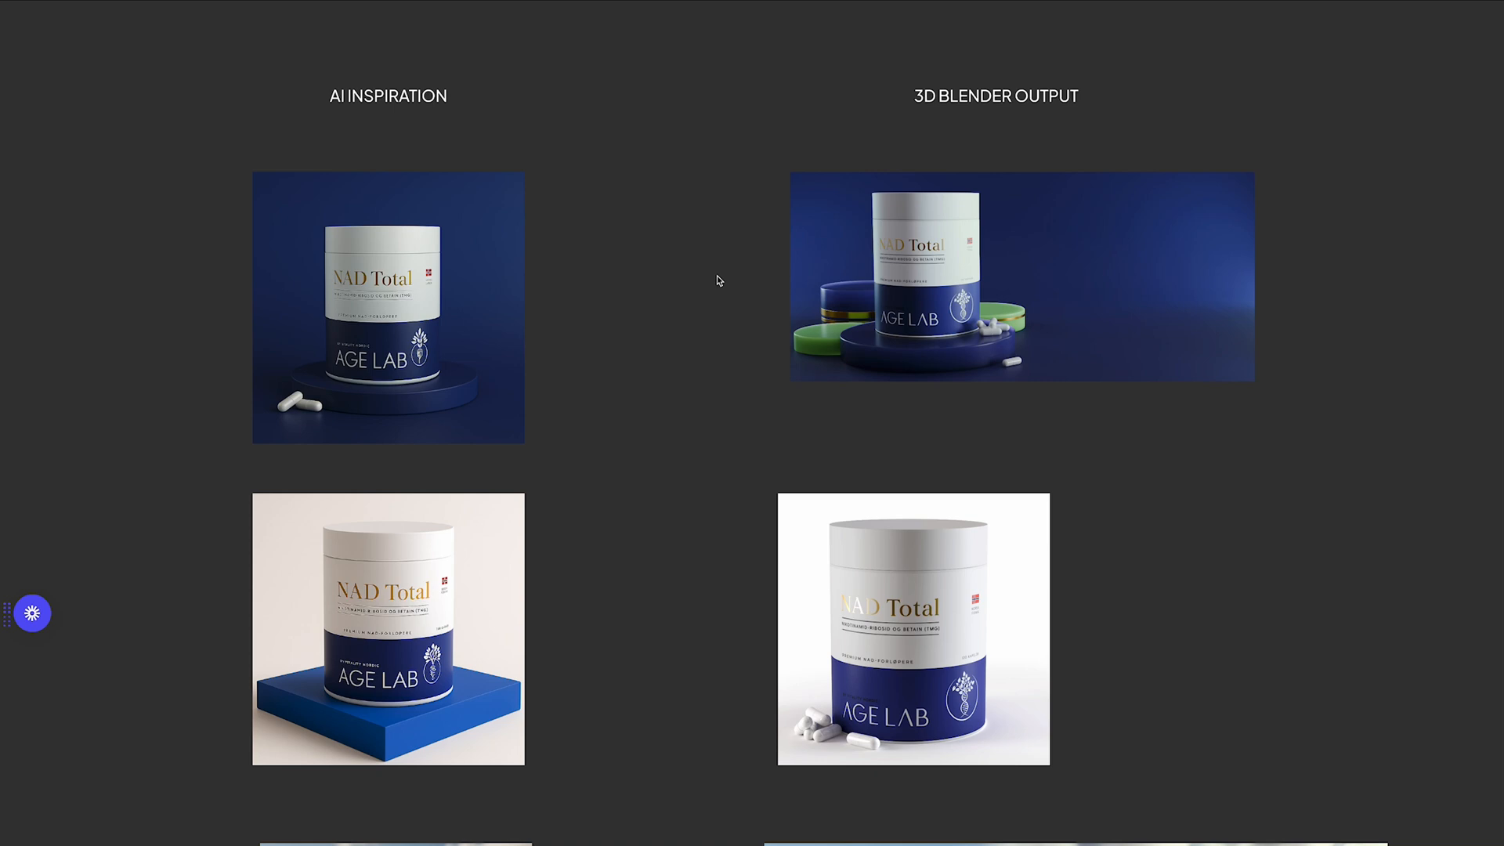
mouse_move(709, 326)
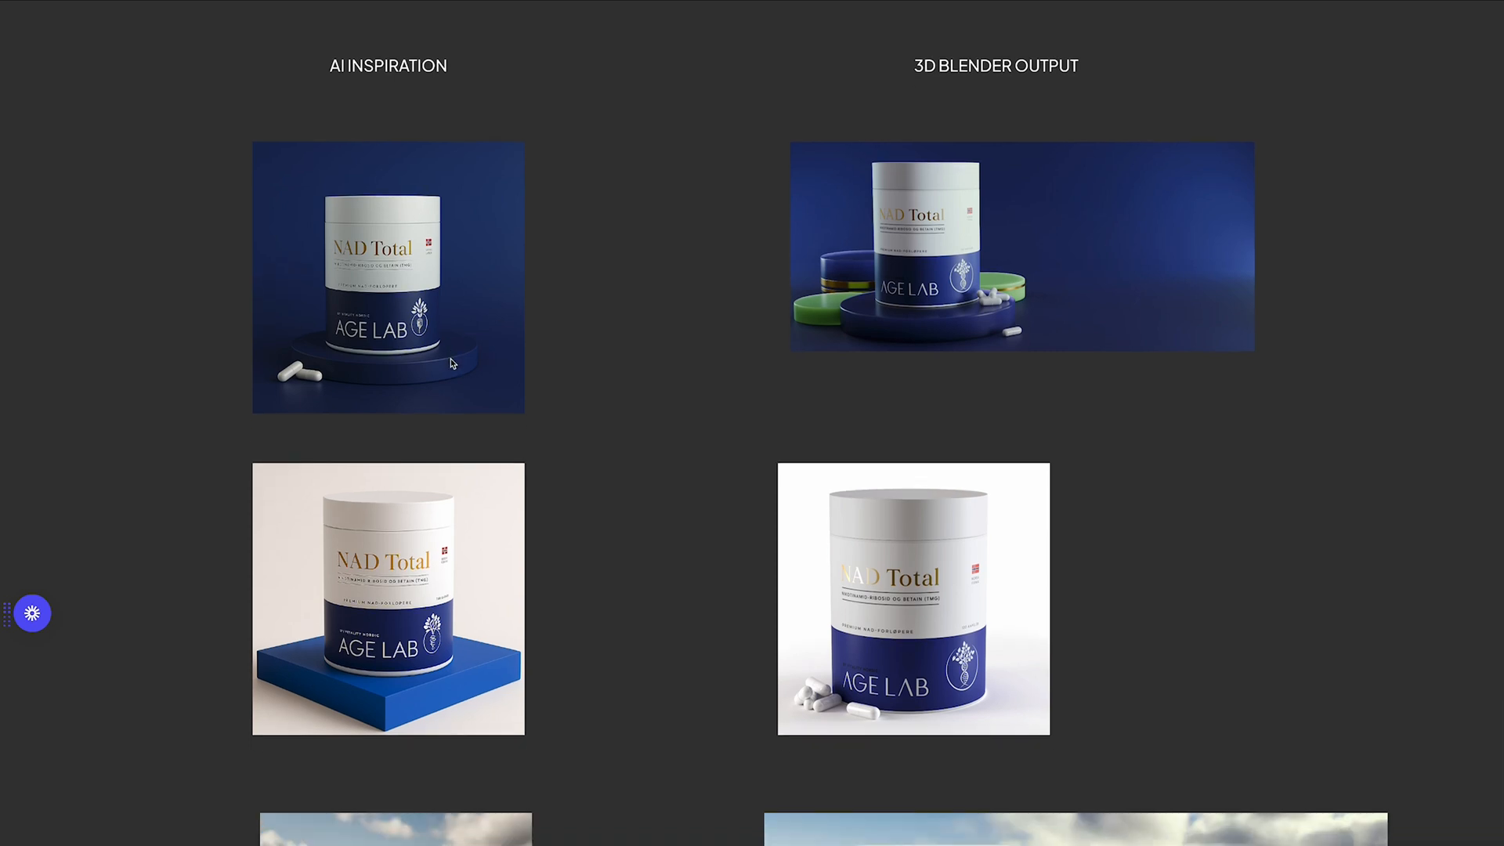
scroll("up", 3)
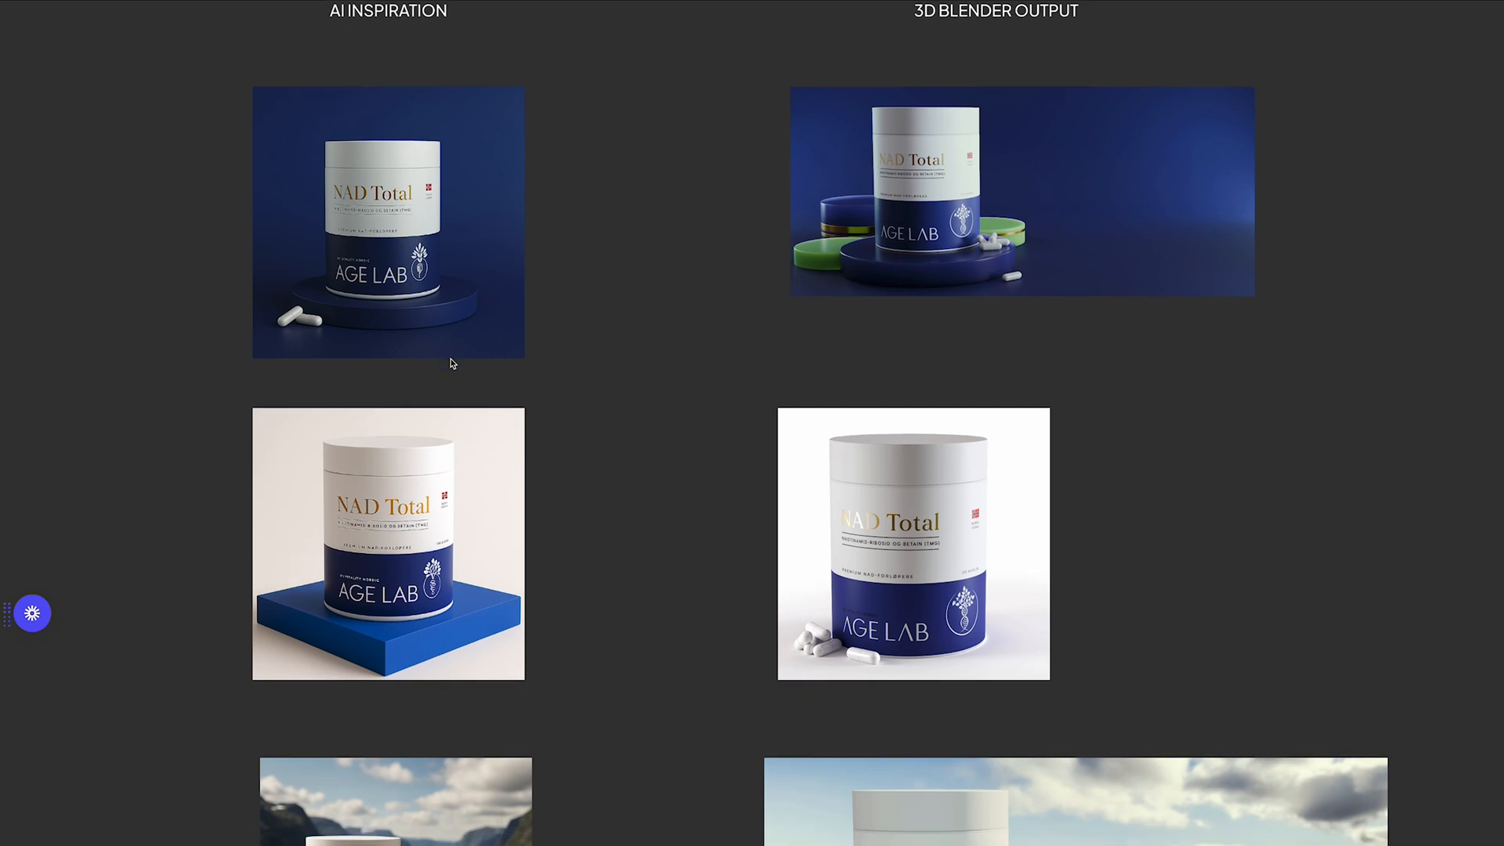
scroll("down", 3)
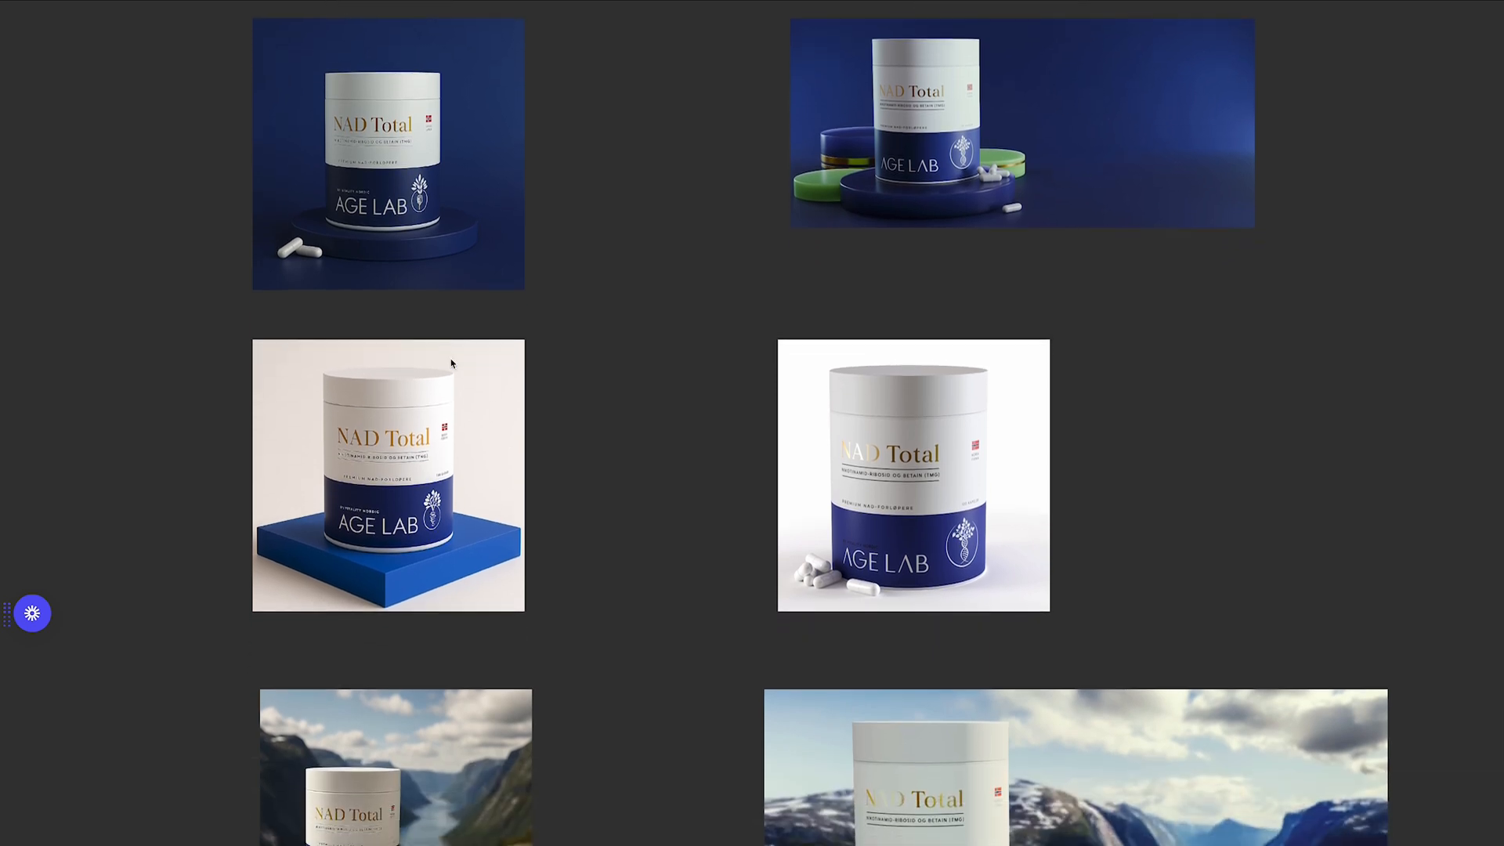
scroll("down", 3)
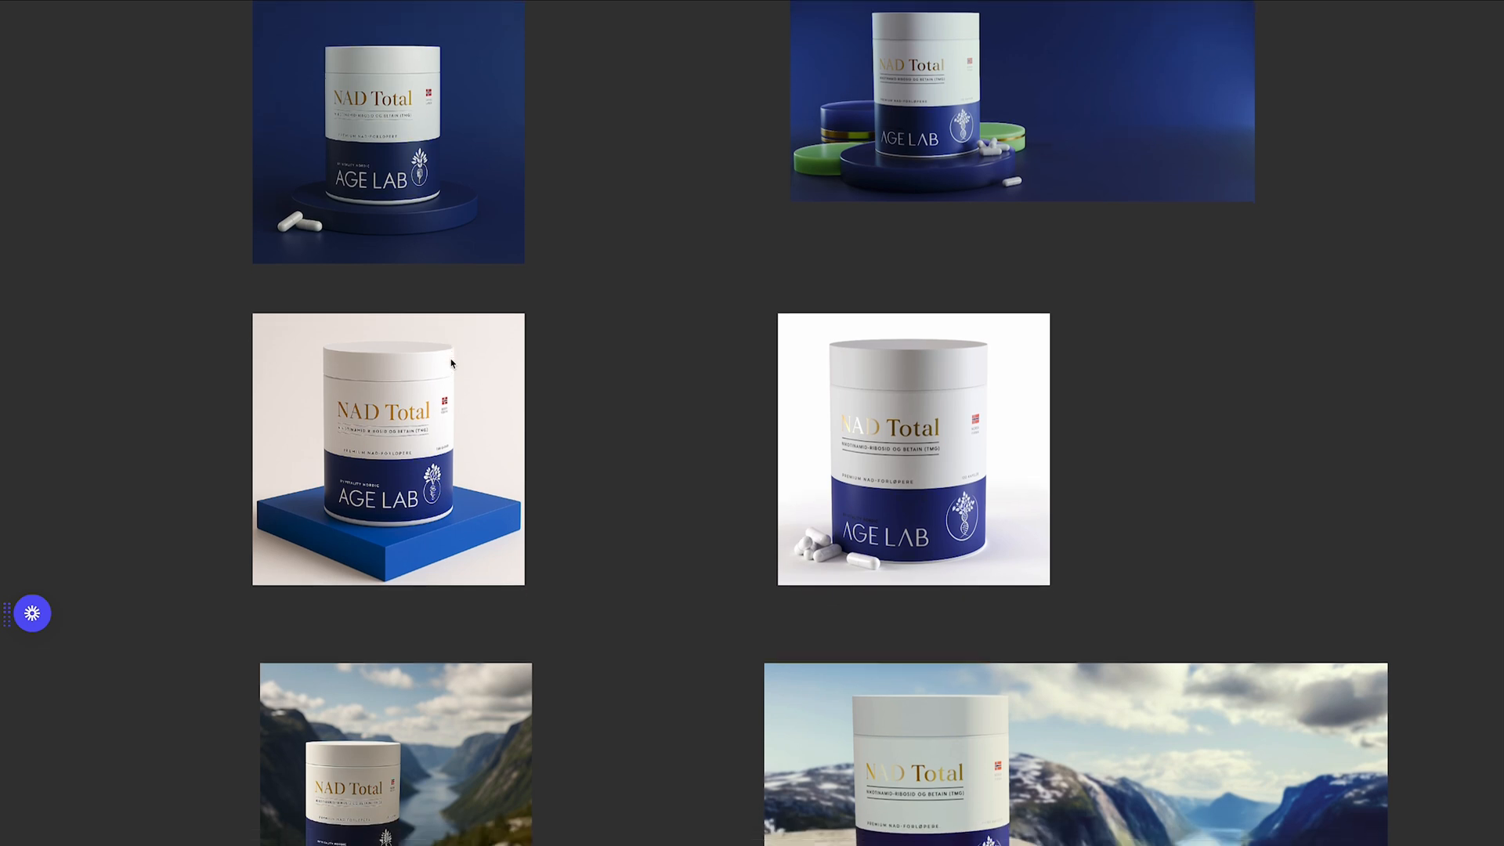
scroll("down", 3)
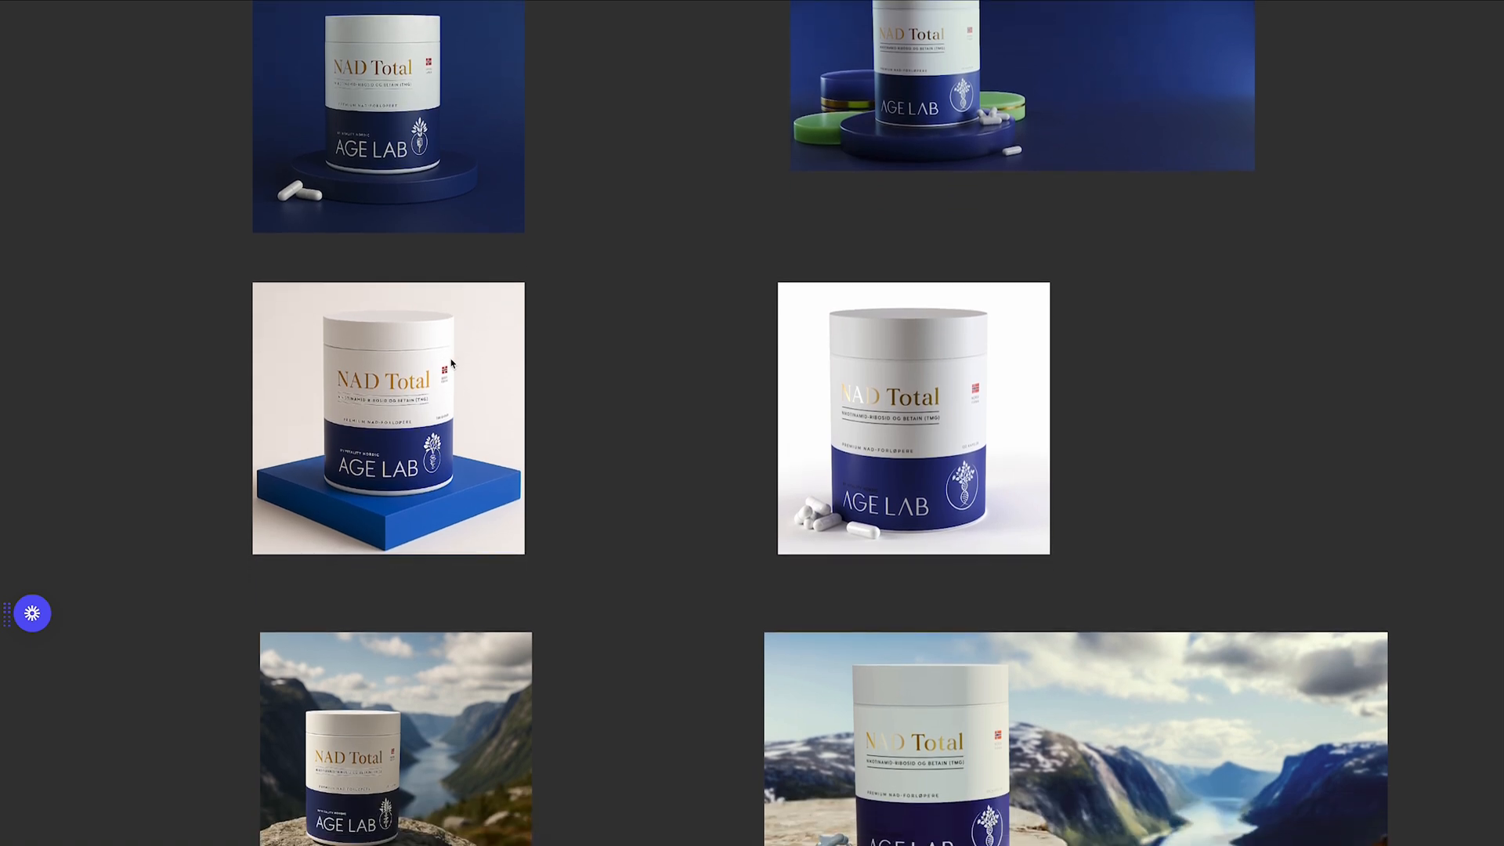
scroll("down", 3)
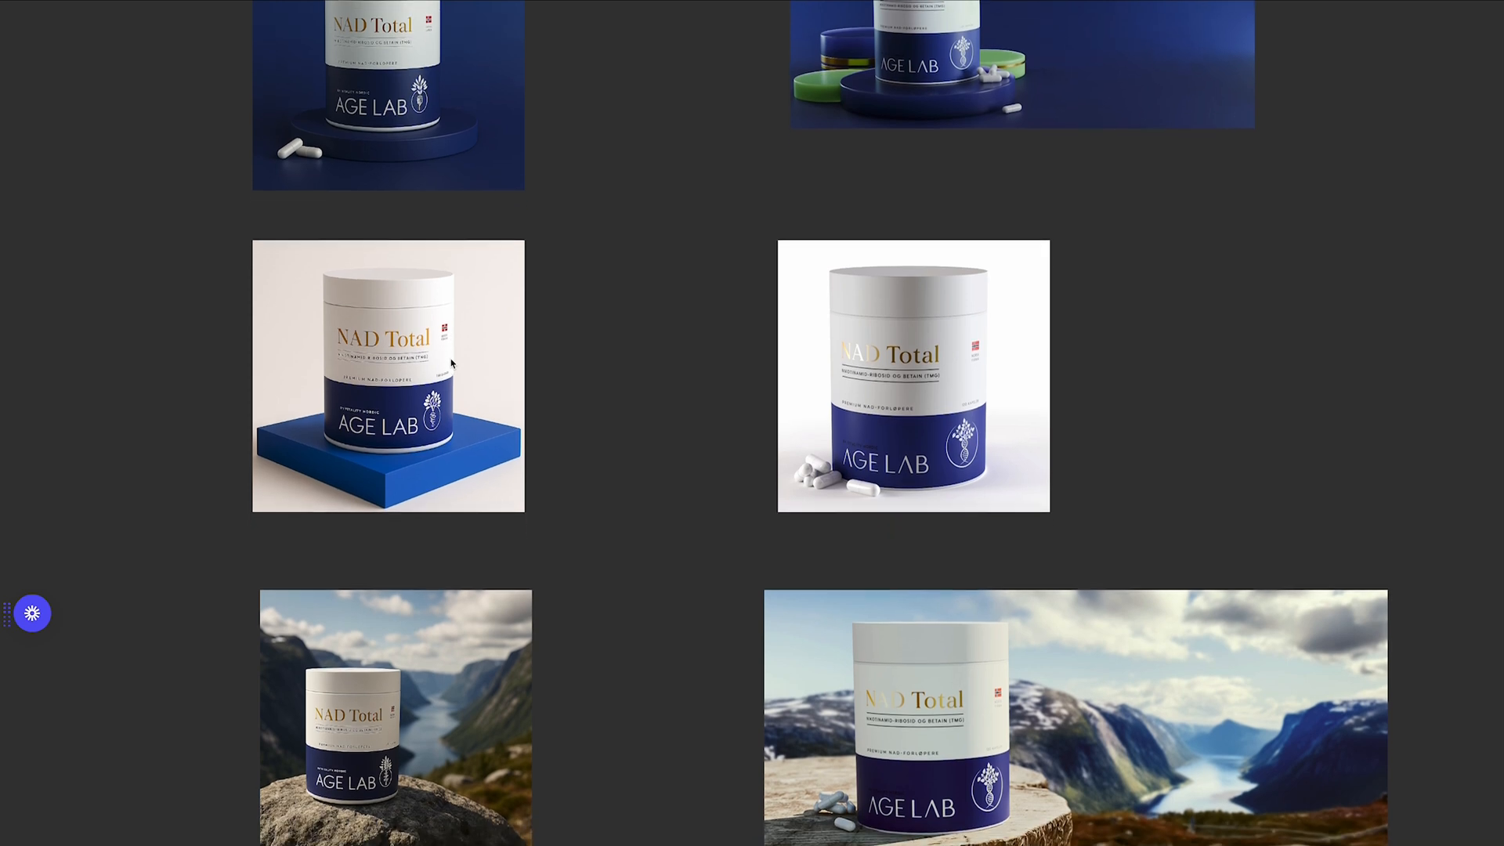
scroll("down", 3)
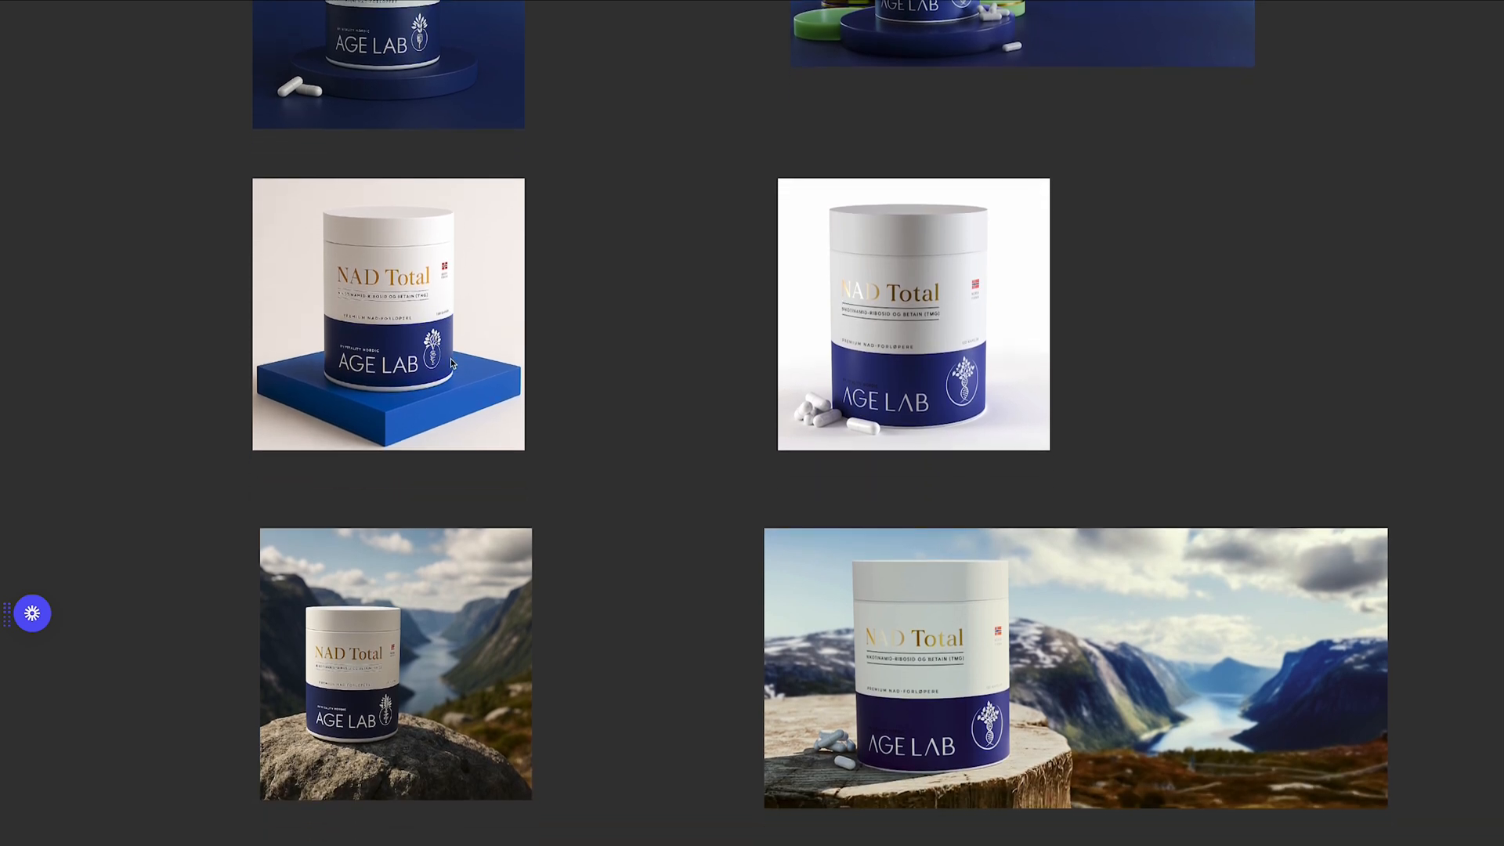
scroll("down", 3)
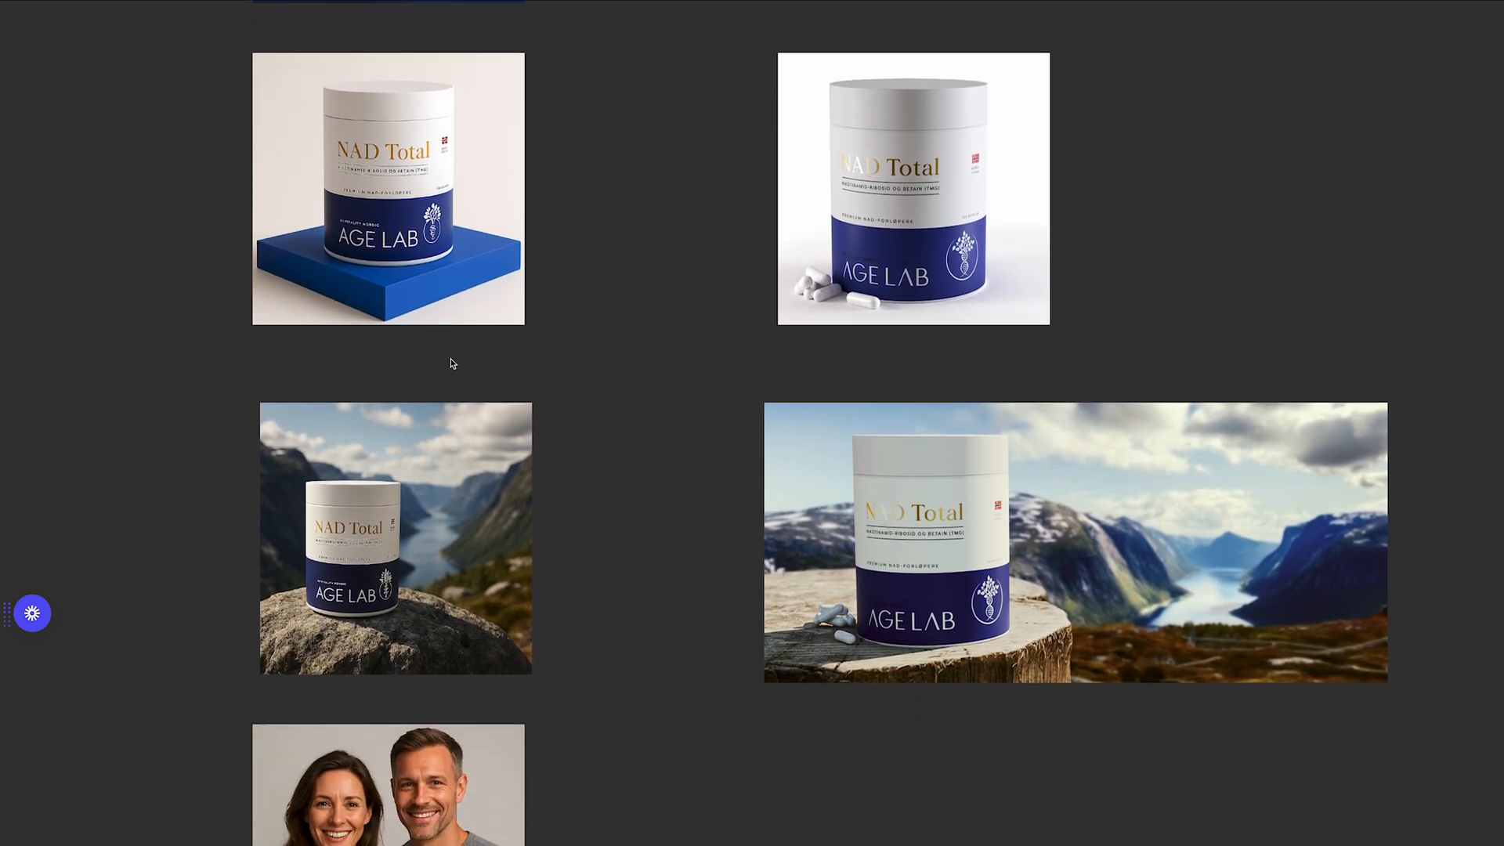
scroll("down", 3)
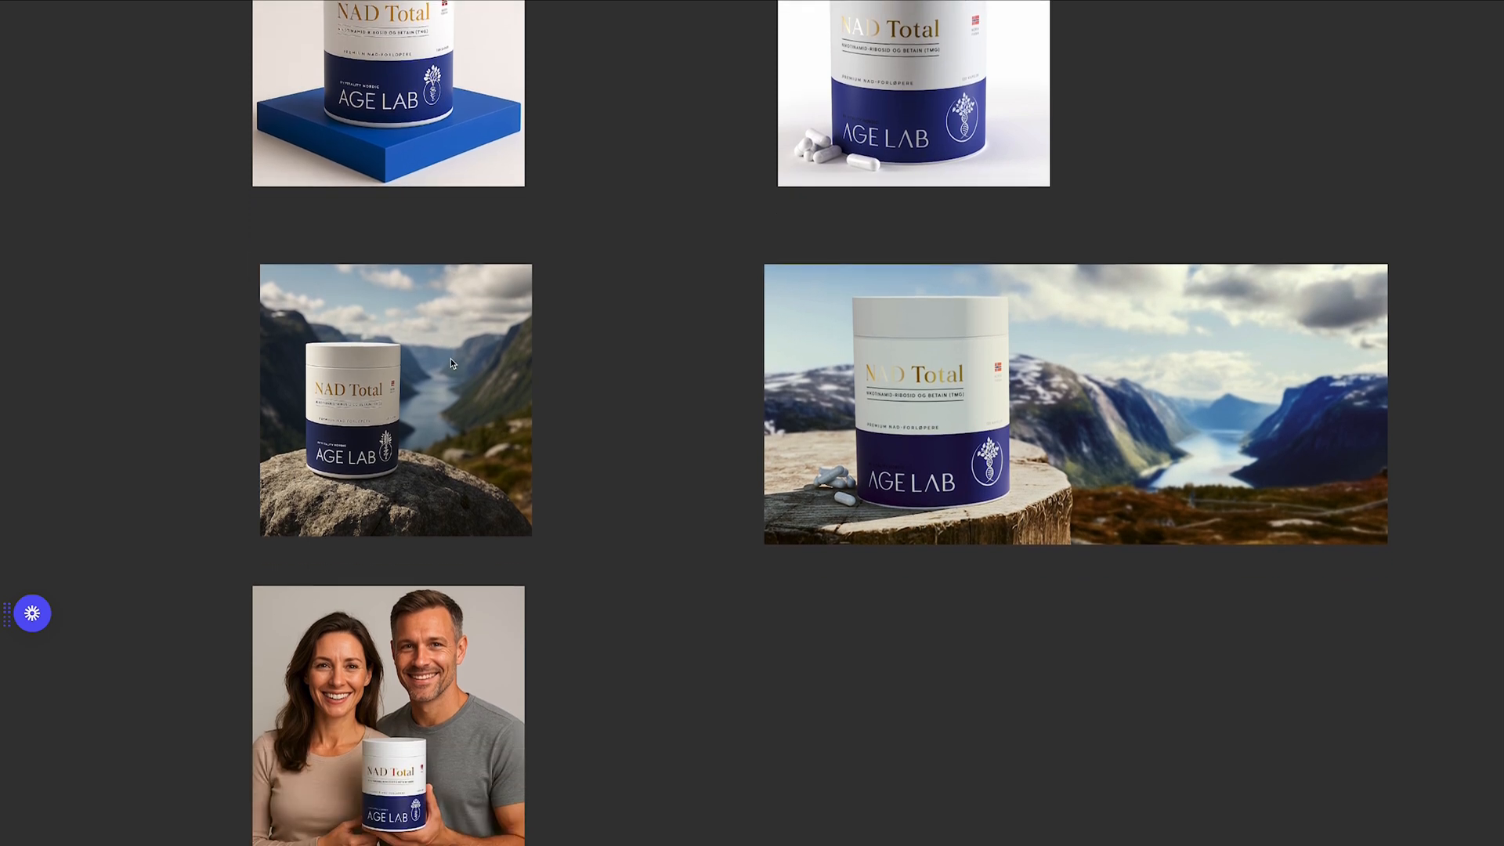
scroll("up", 3)
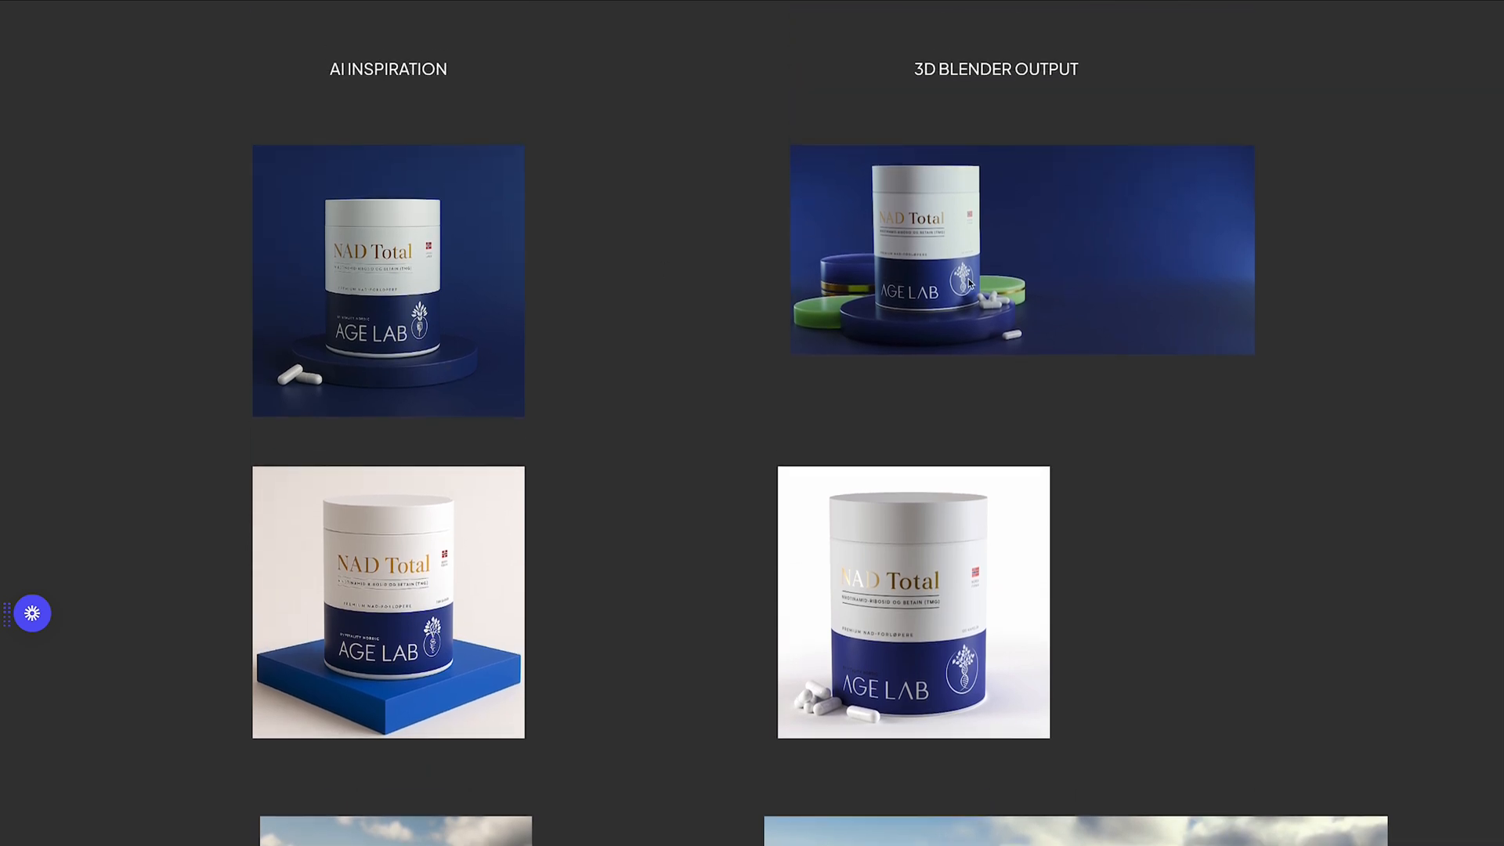
scroll("down", 3)
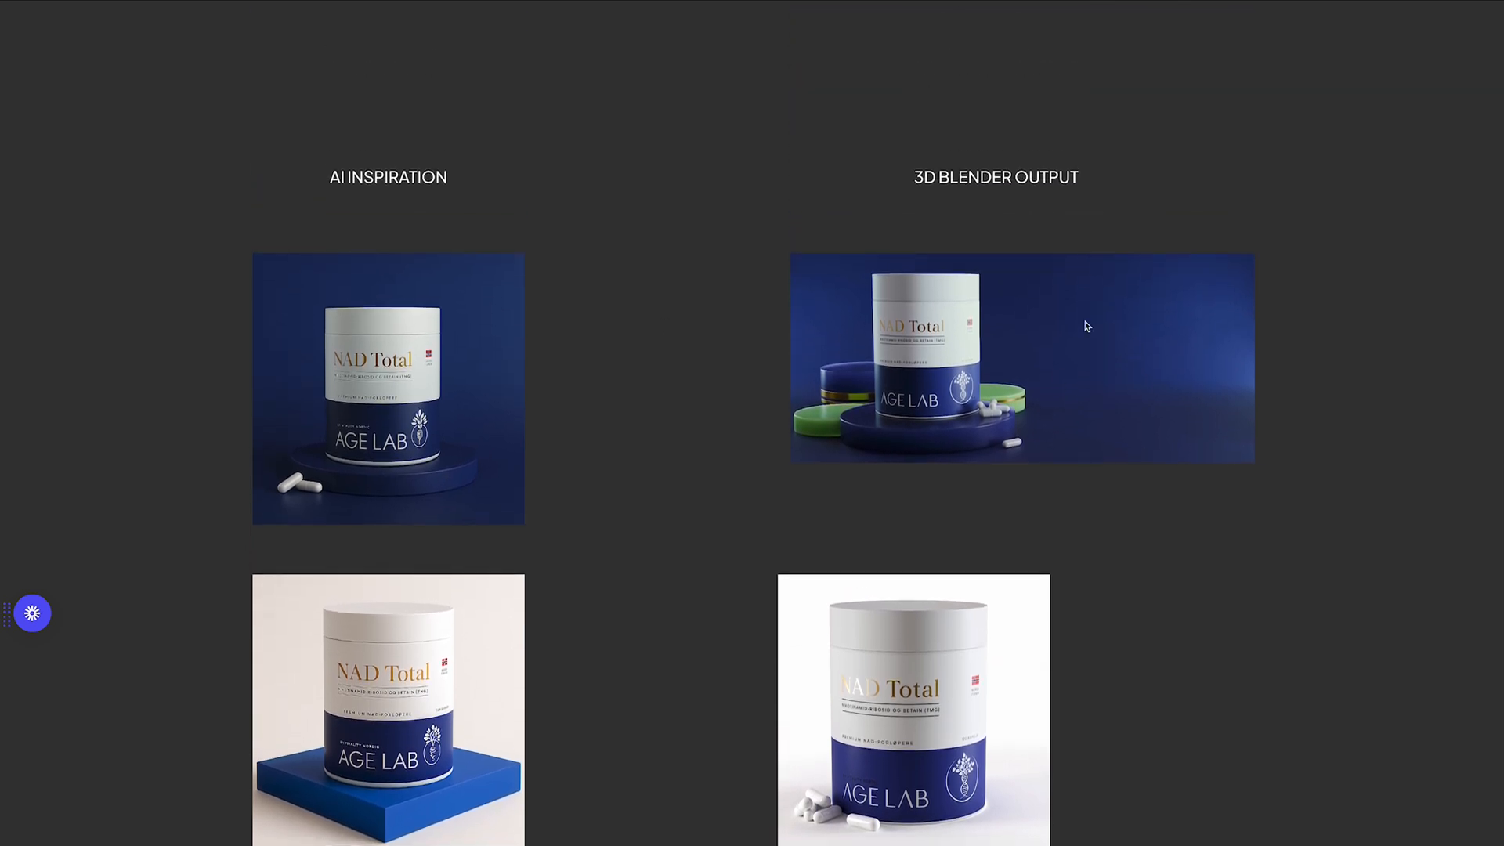
mouse_move(1084, 360)
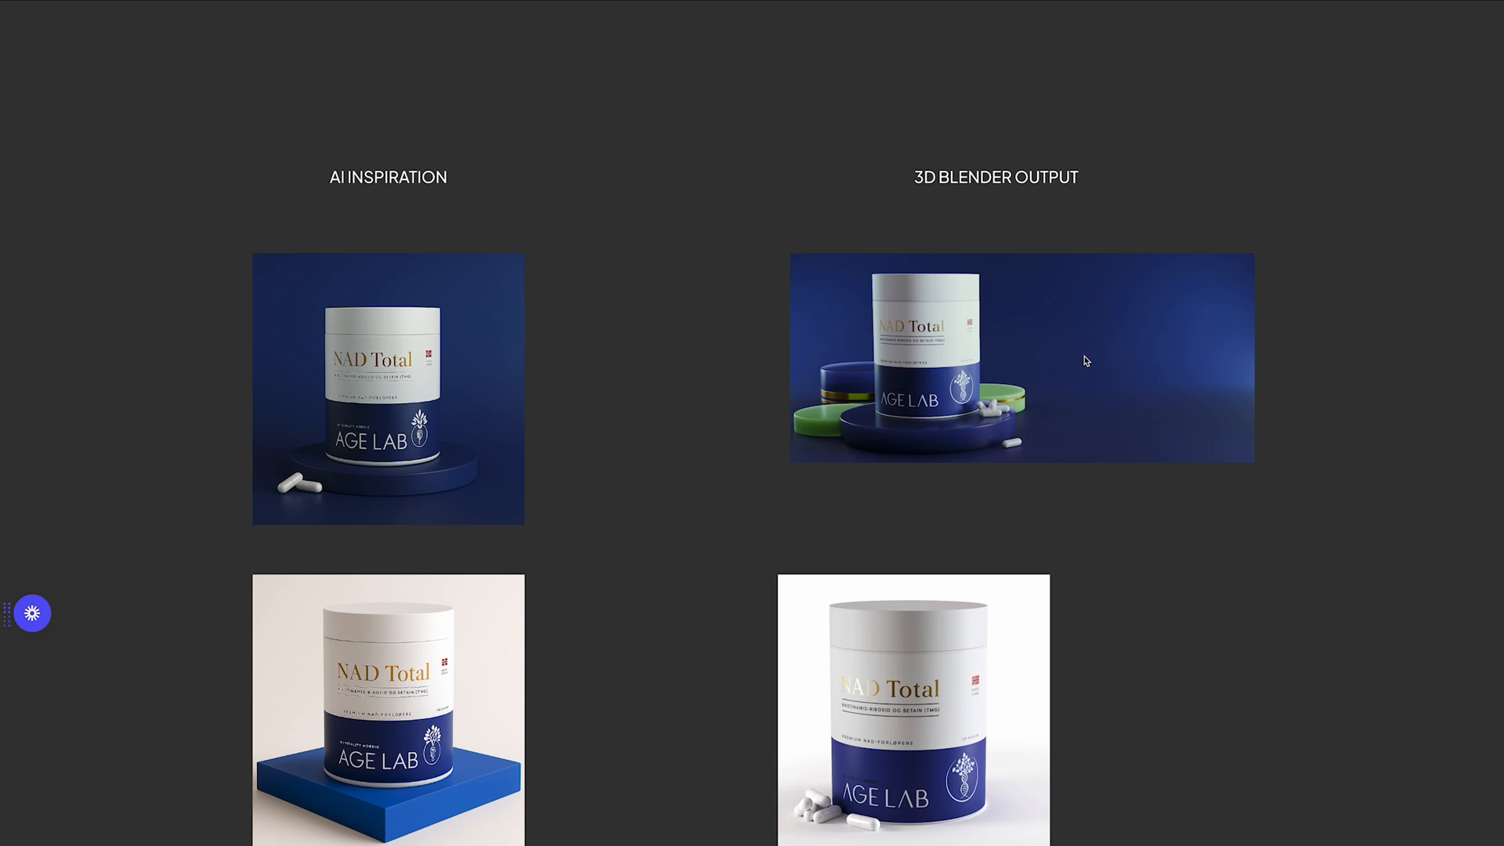
scroll("down", 3)
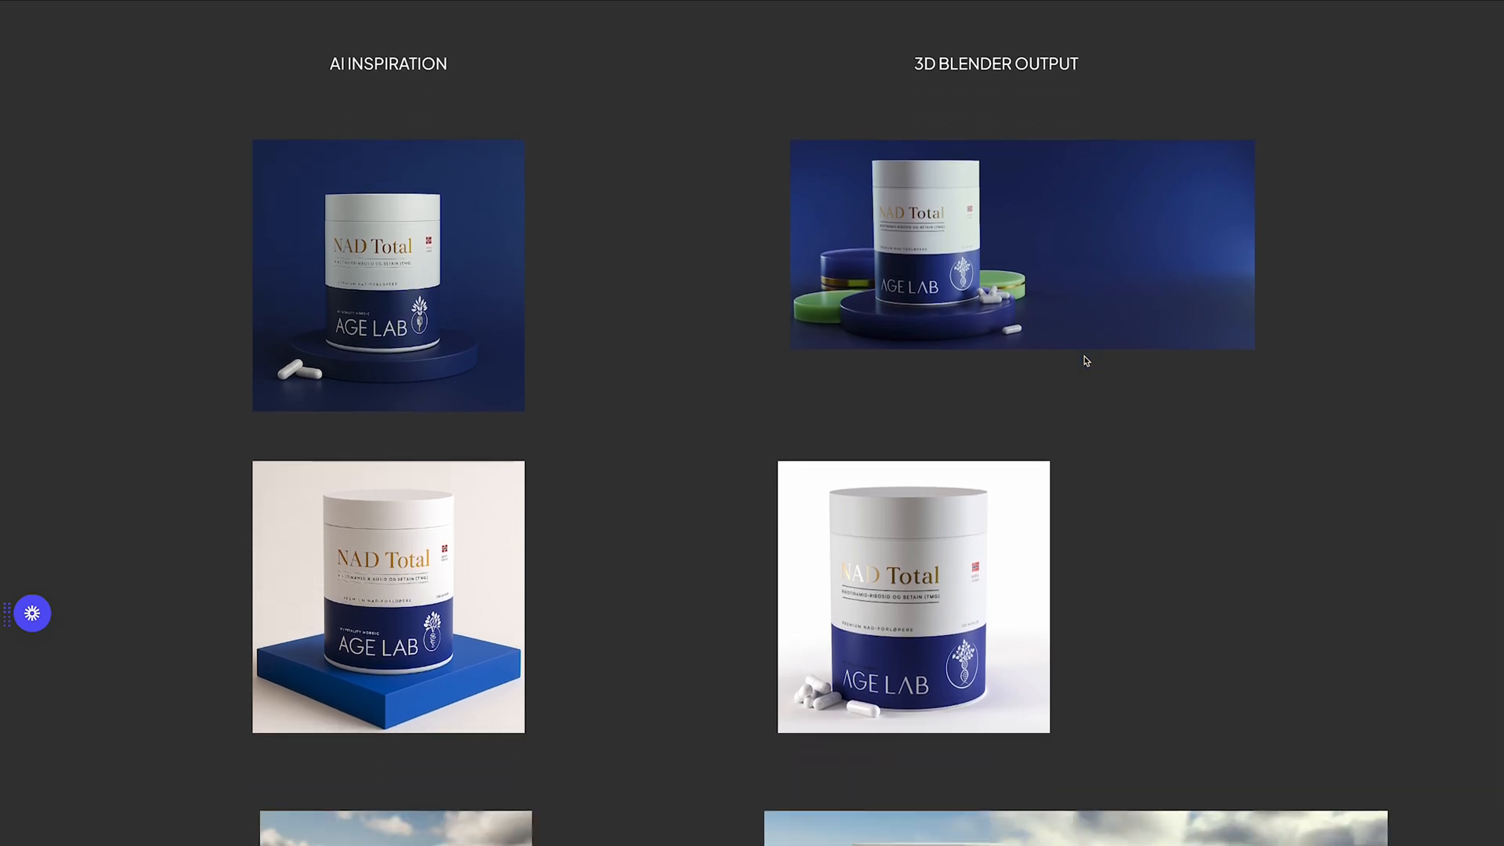
scroll("down", 3)
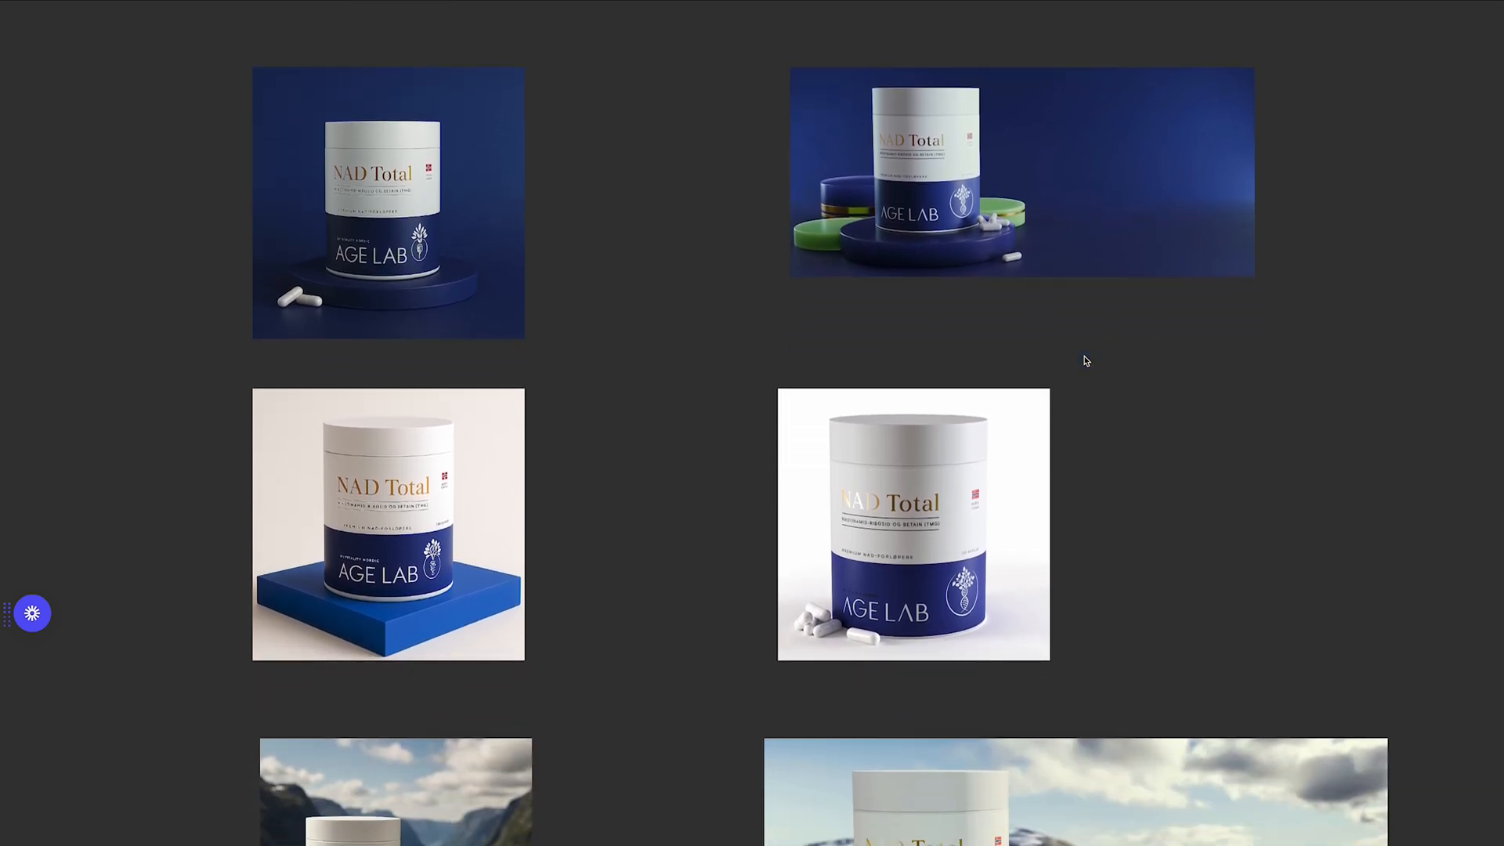
scroll("down", 3)
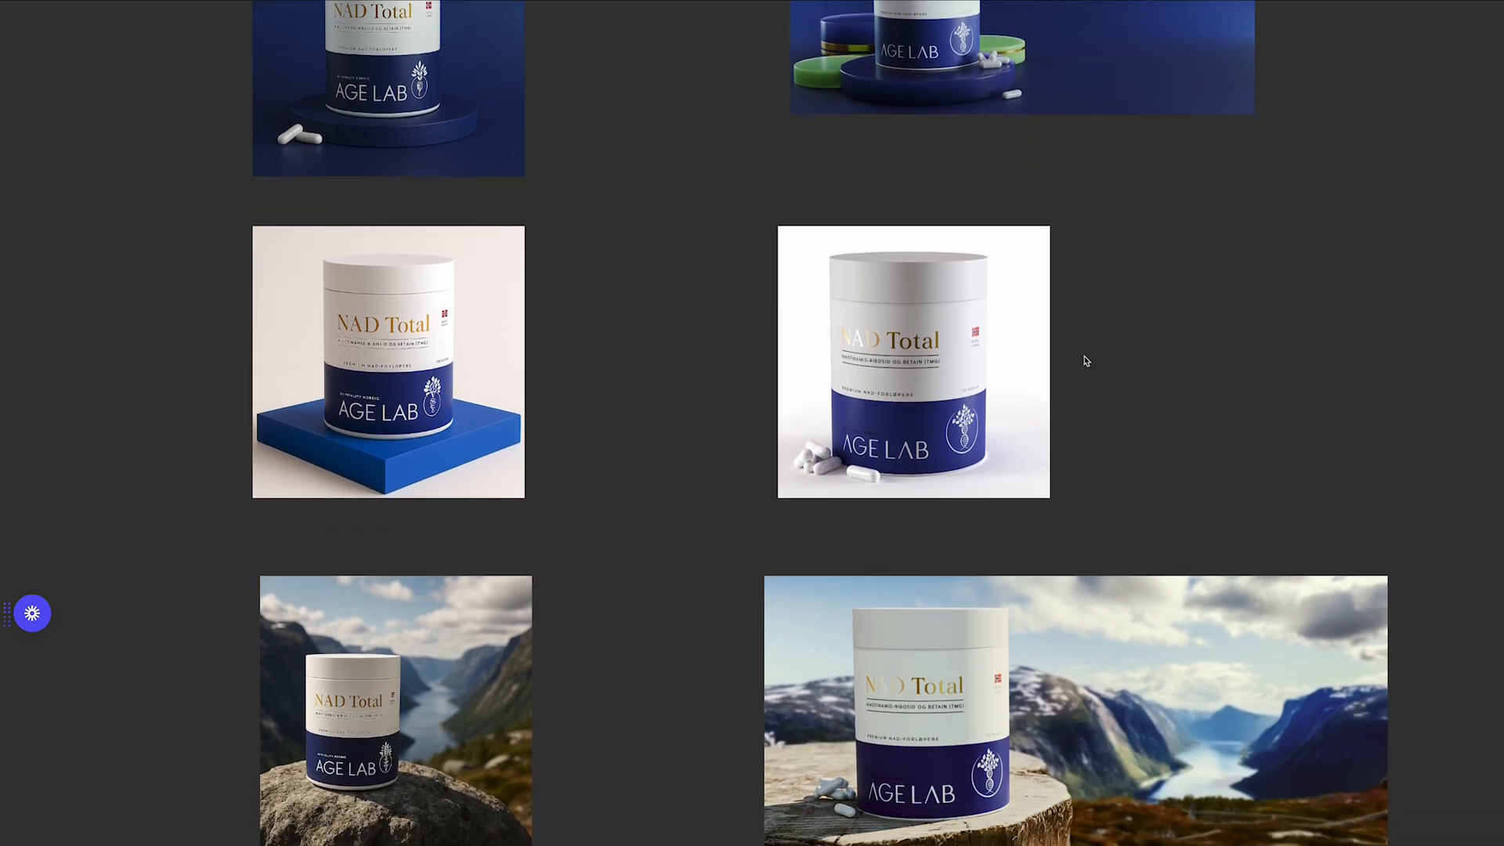
scroll("down", 3)
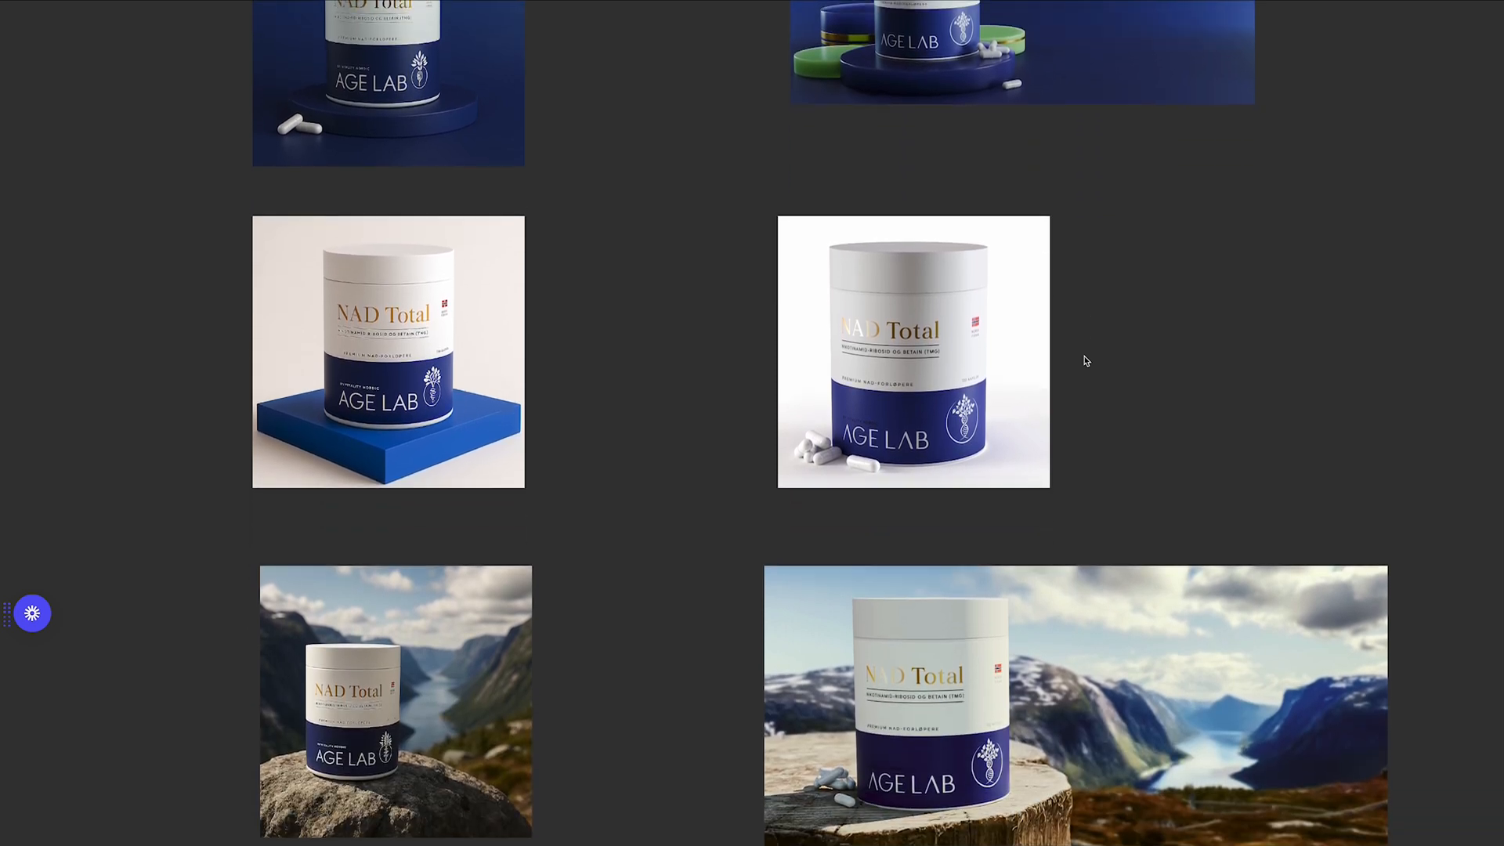
scroll("up", 3)
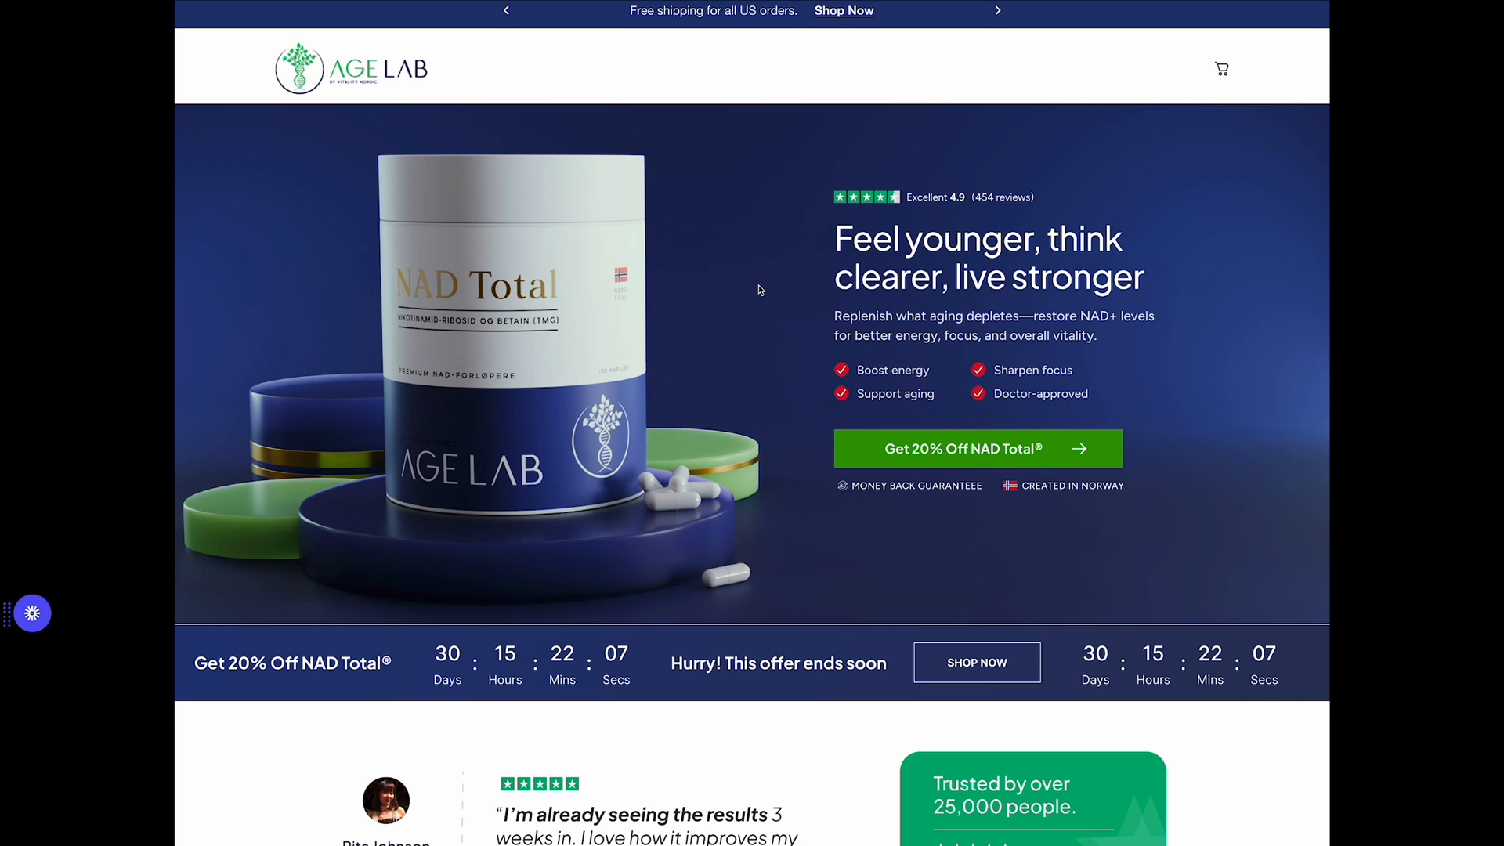
Scroll the hero slightly to reveal the Rita Johnson testimonial and Trustpilot rating card.
scroll("down", 3)
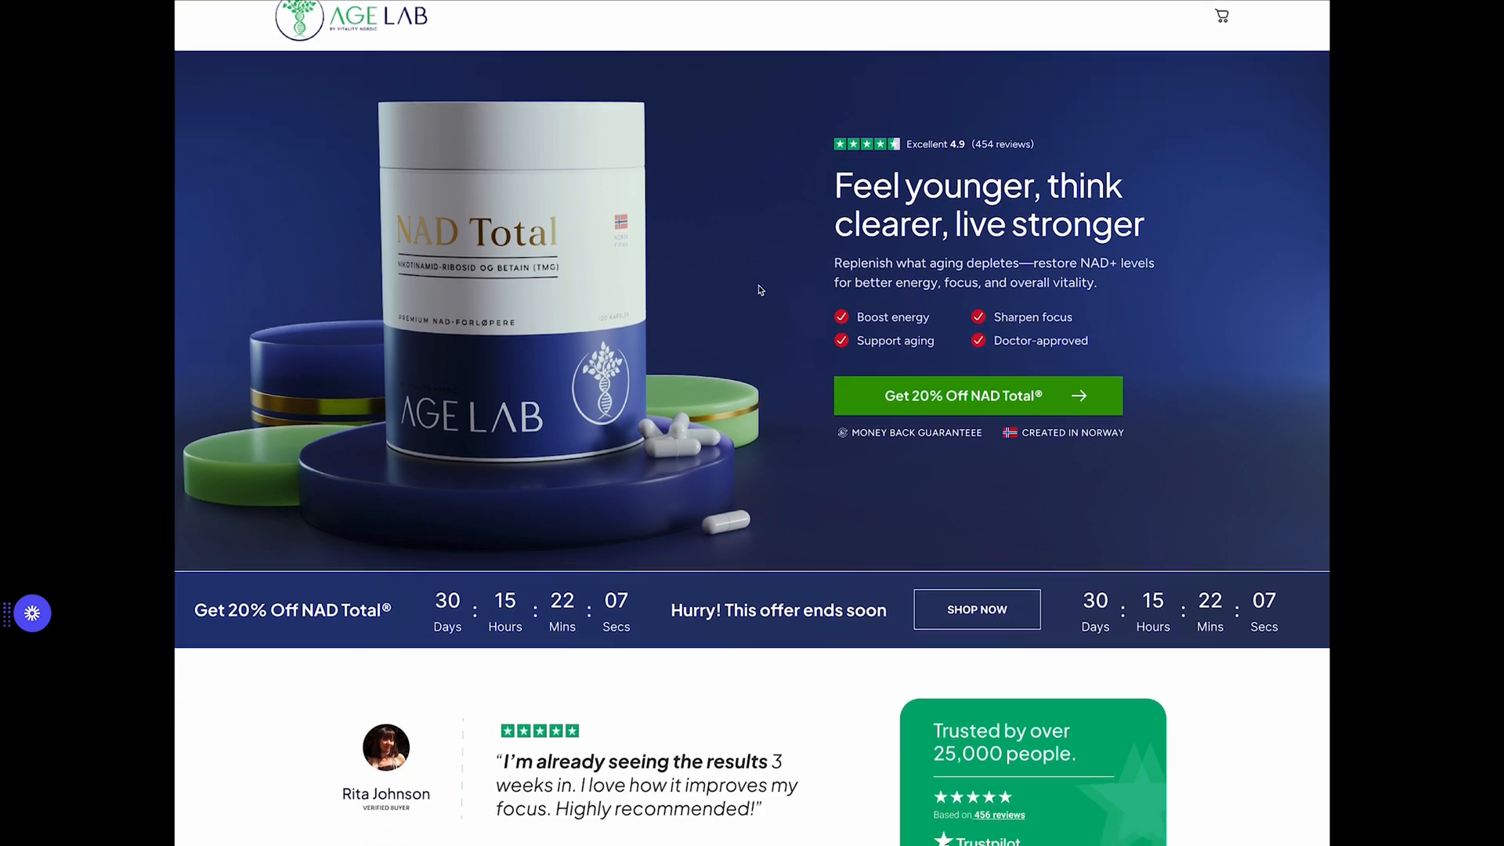
scroll("down", 3)
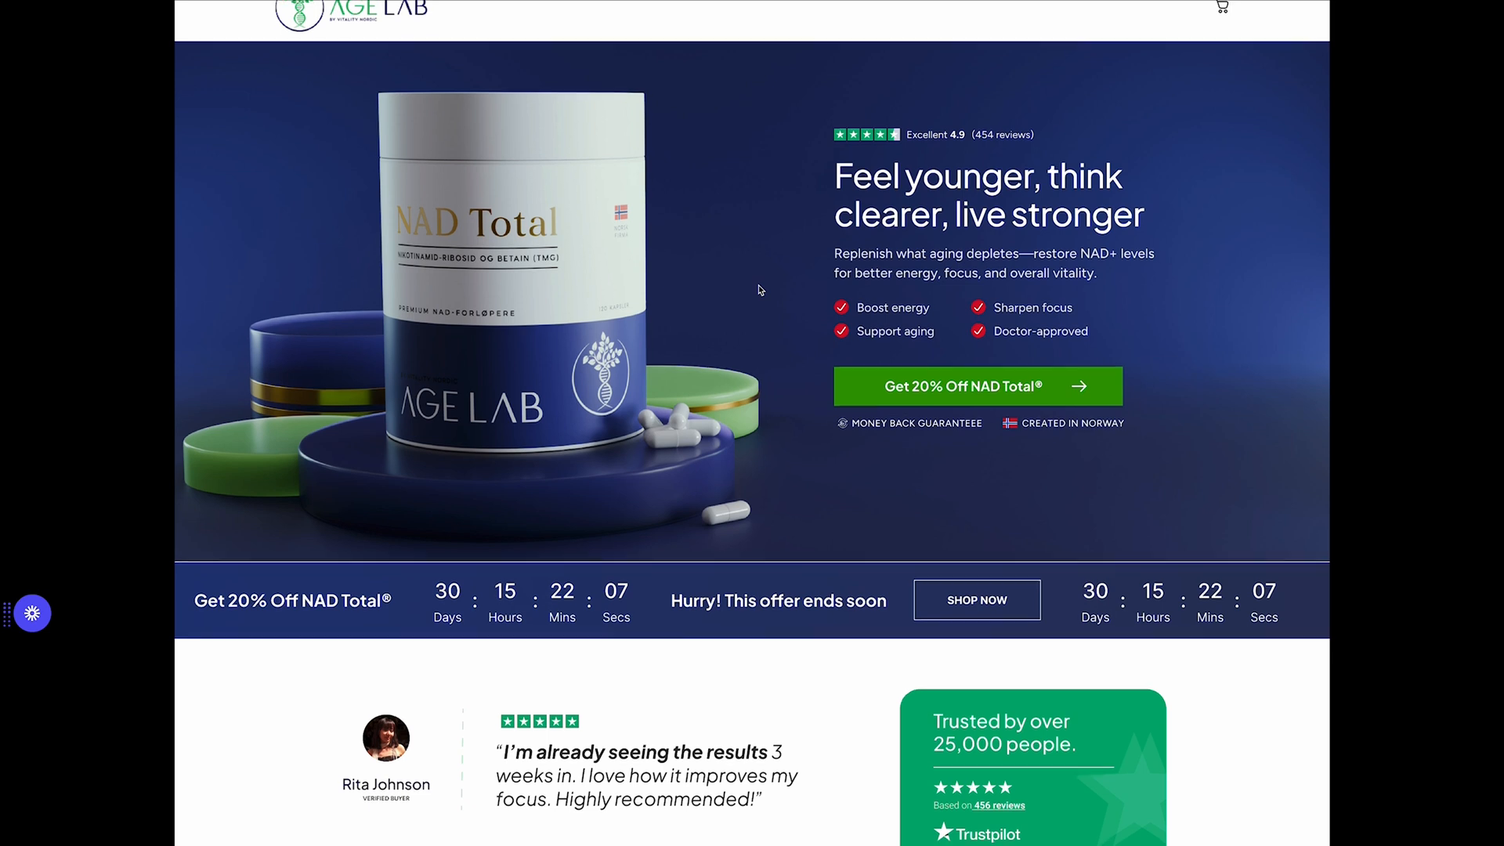
Scroll down the design past the researcher quotes to the customer review cards.
scroll("down", 3)
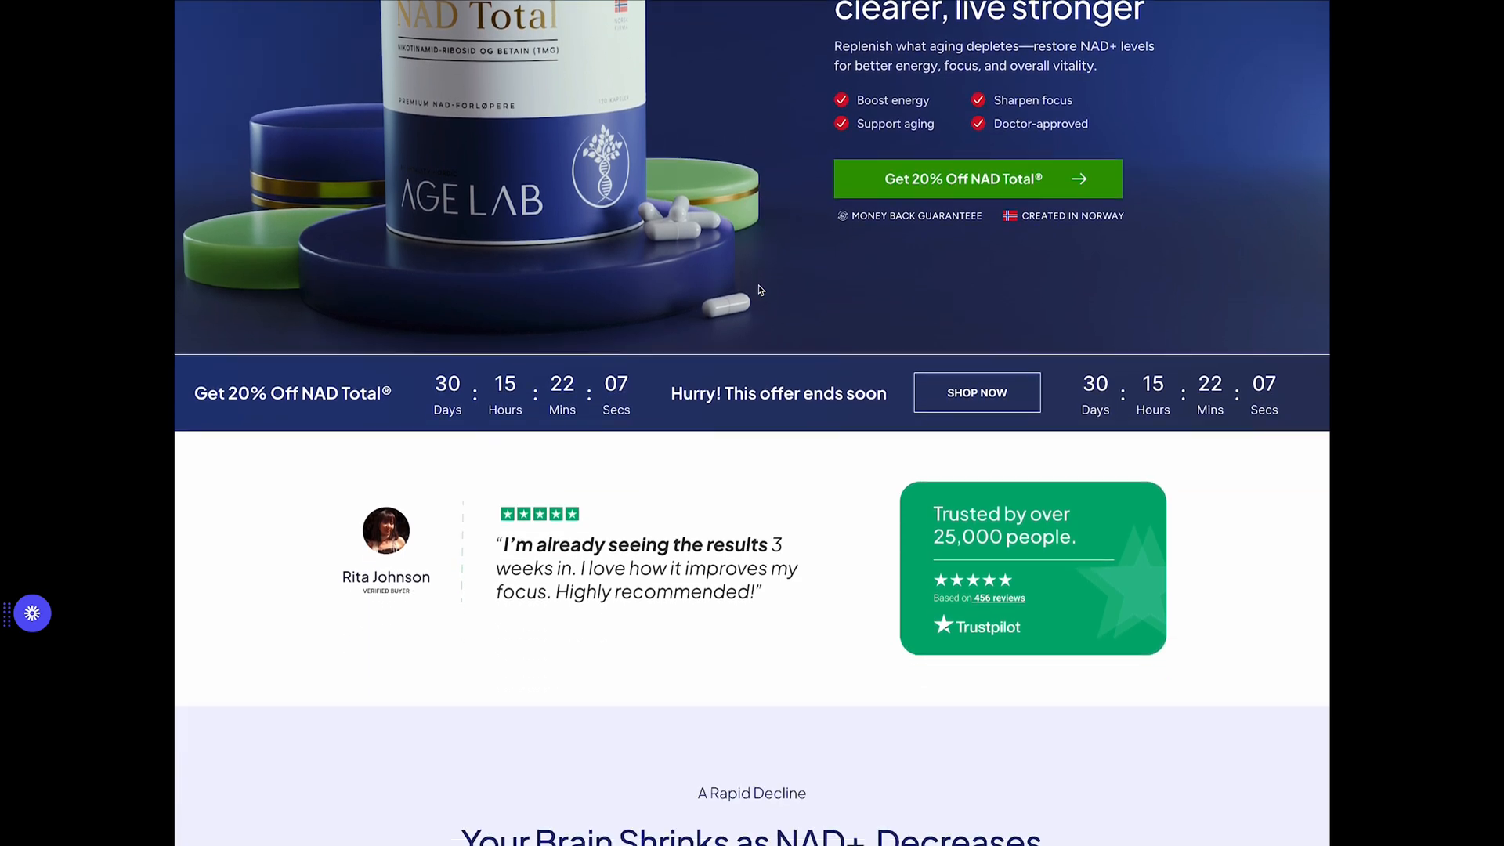
scroll("down", 3)
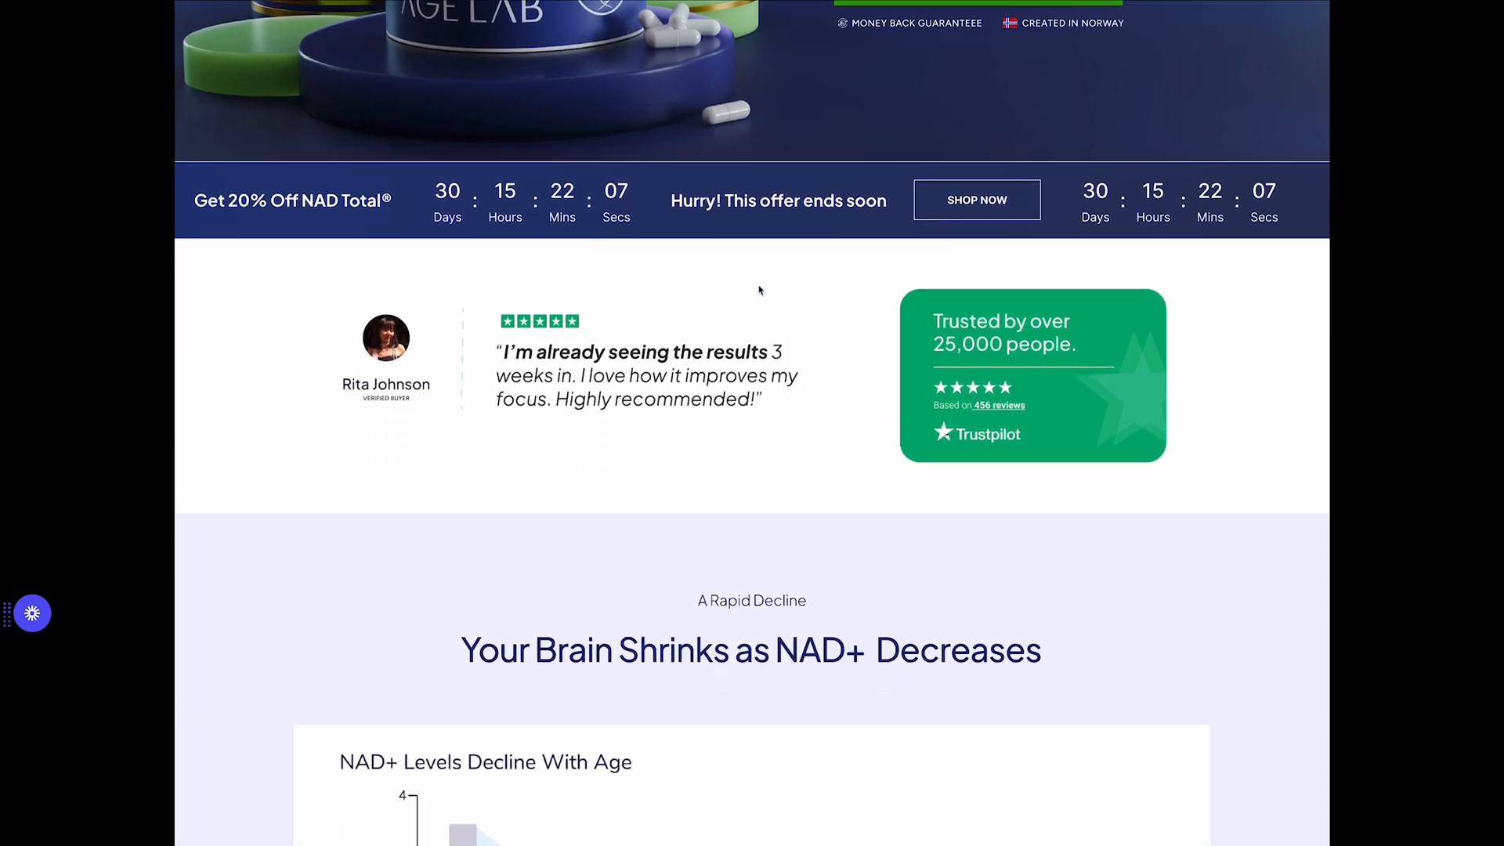
scroll("down", 3)
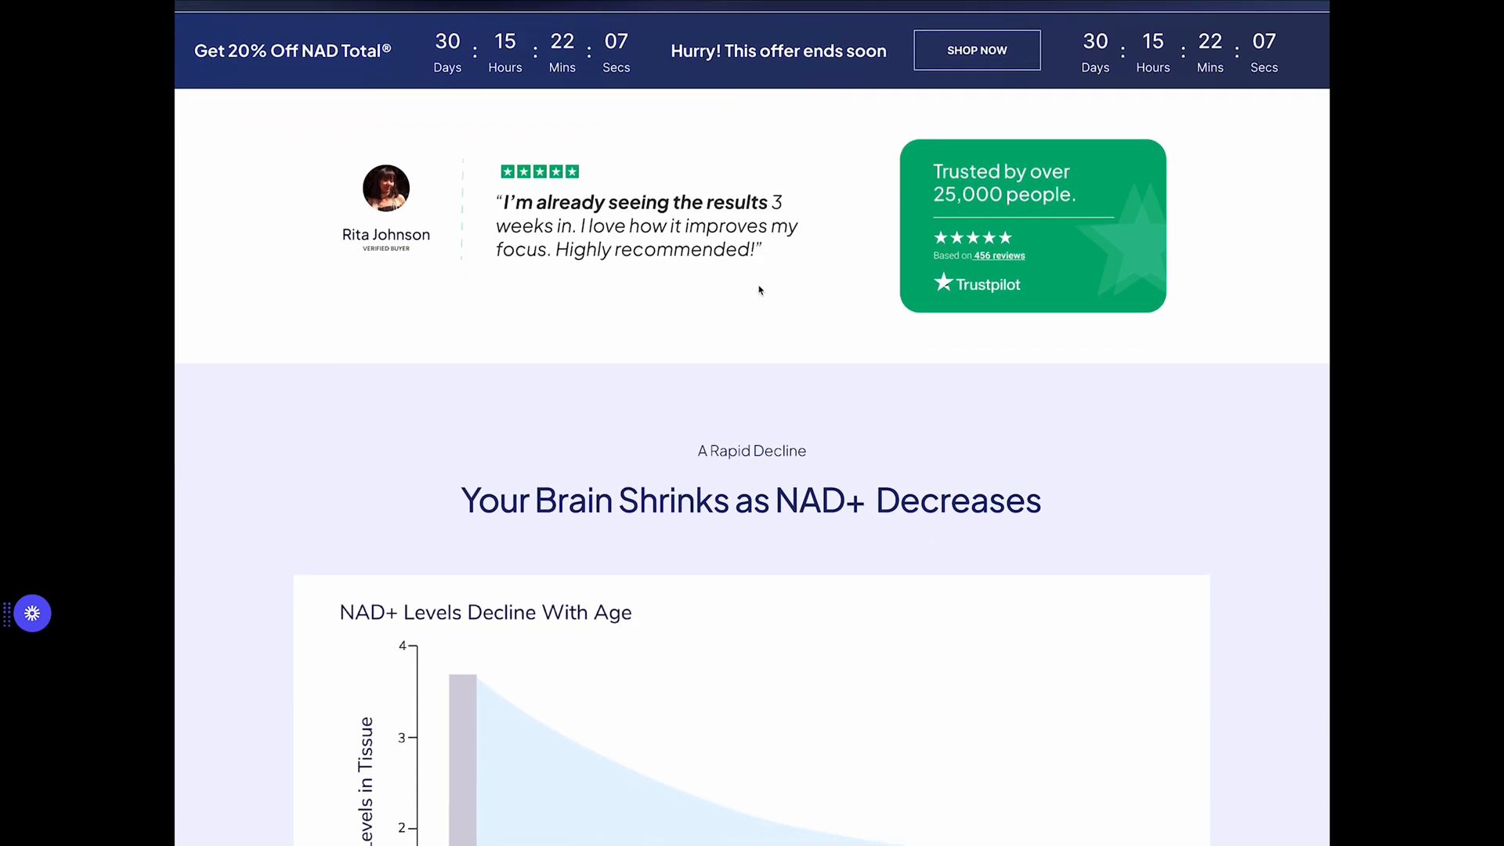
scroll("down", 3)
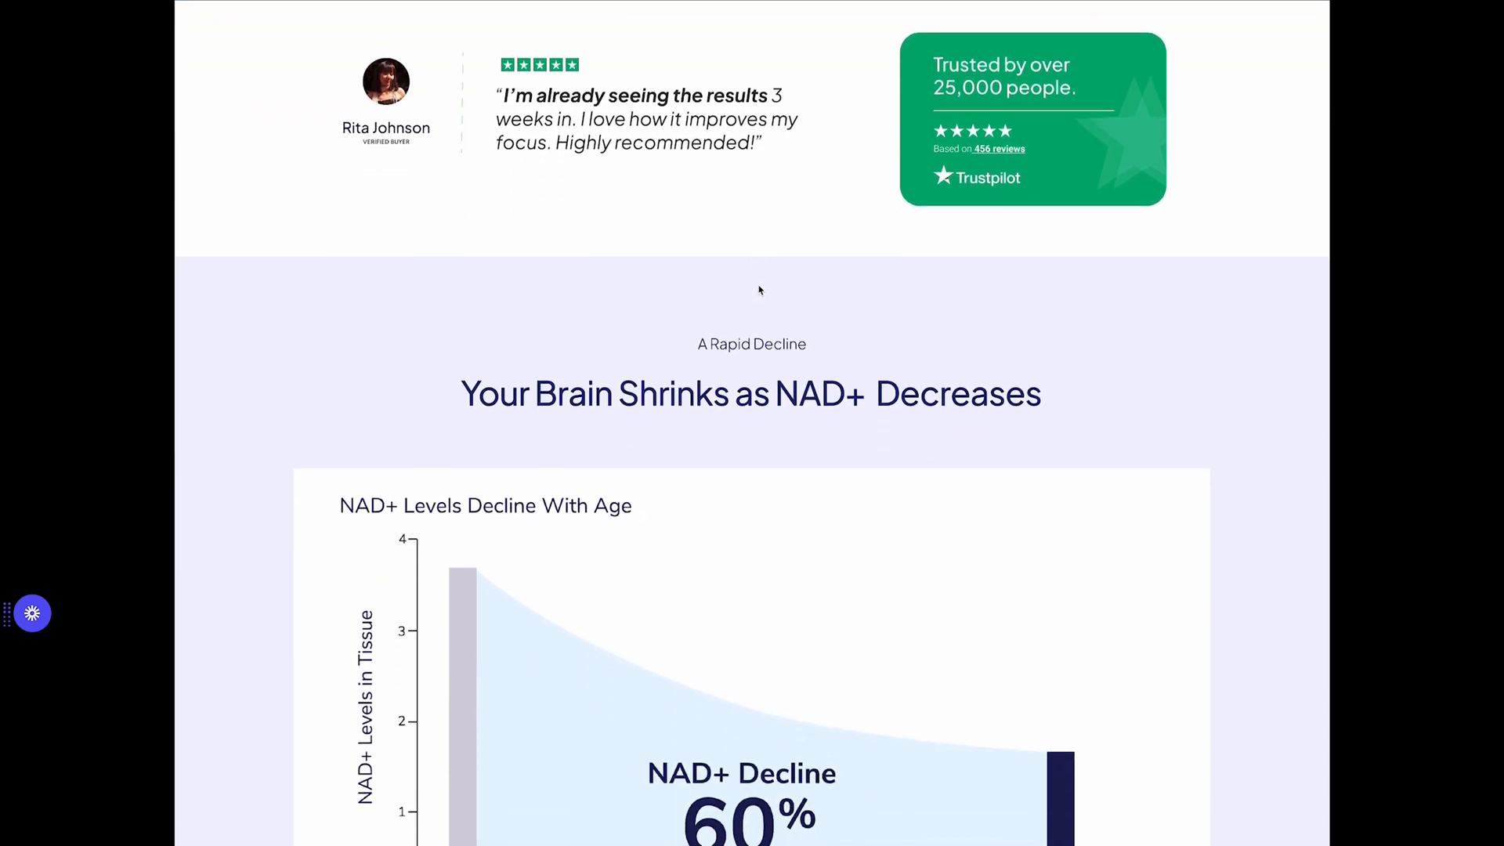
scroll("down", 3)
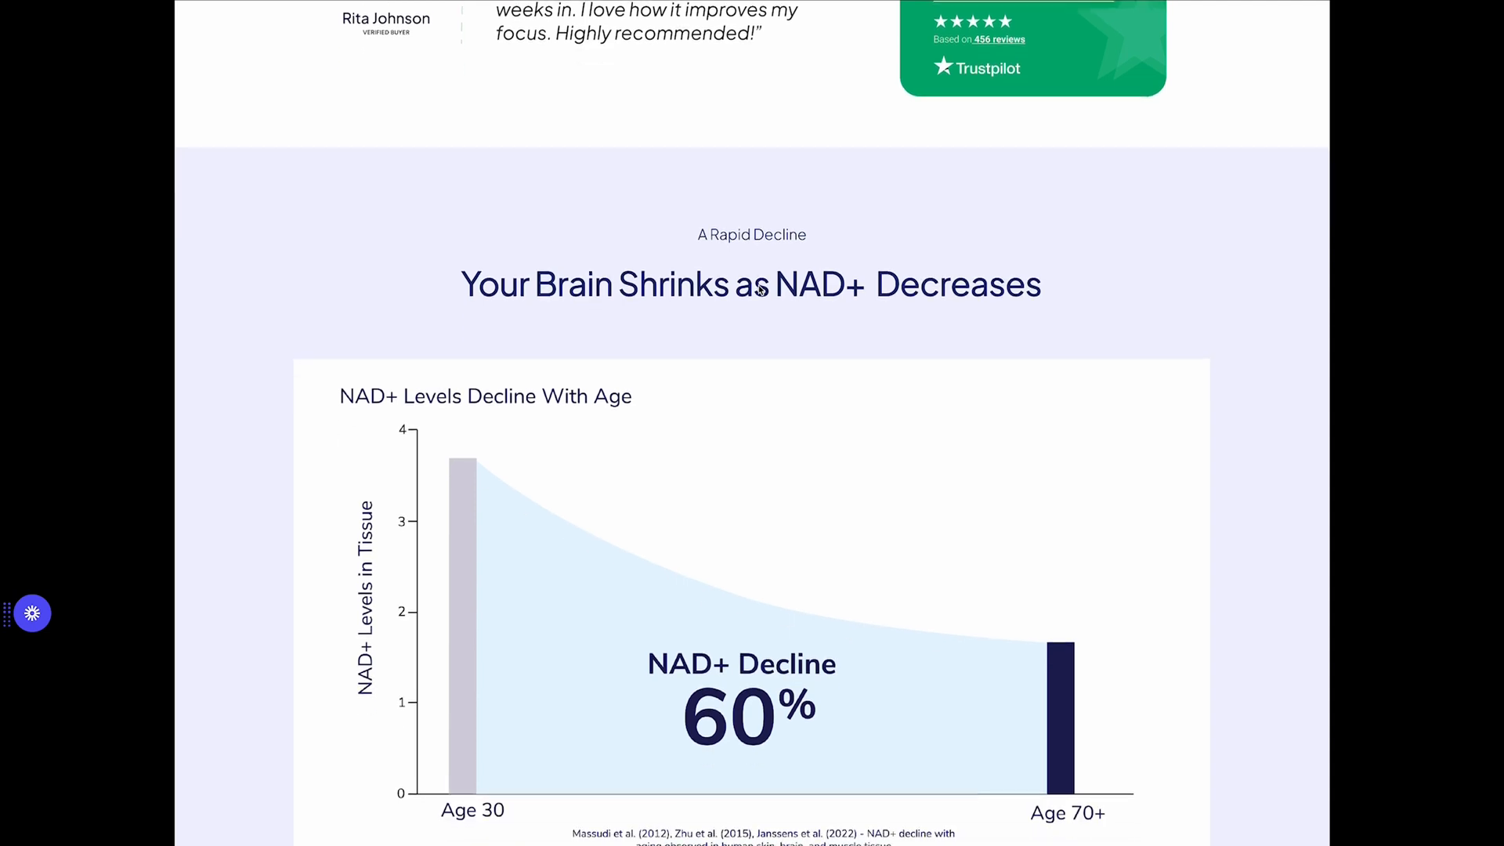
scroll("down", 3)
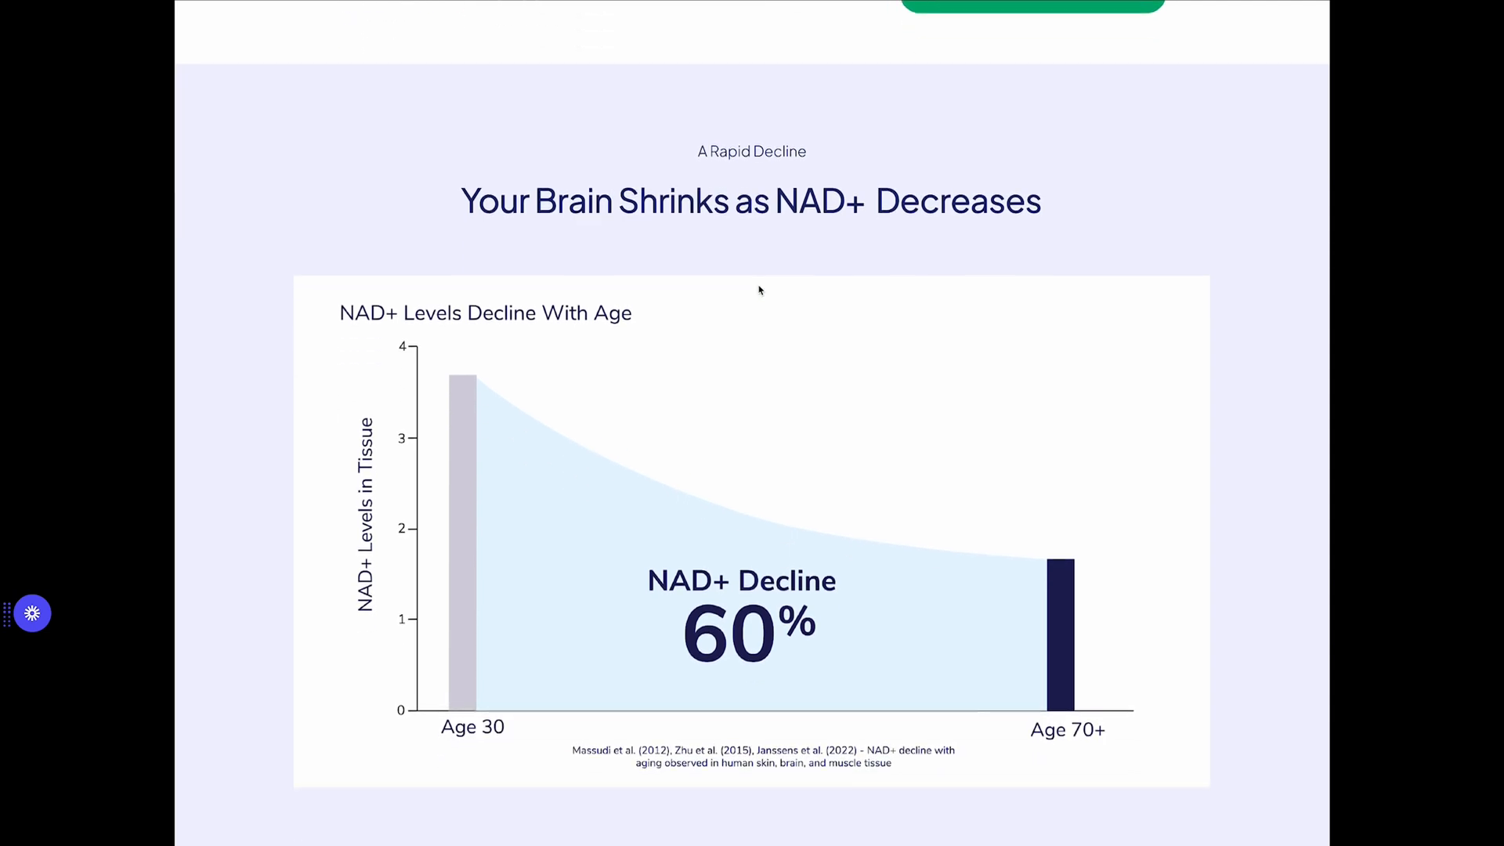
scroll("down", 3)
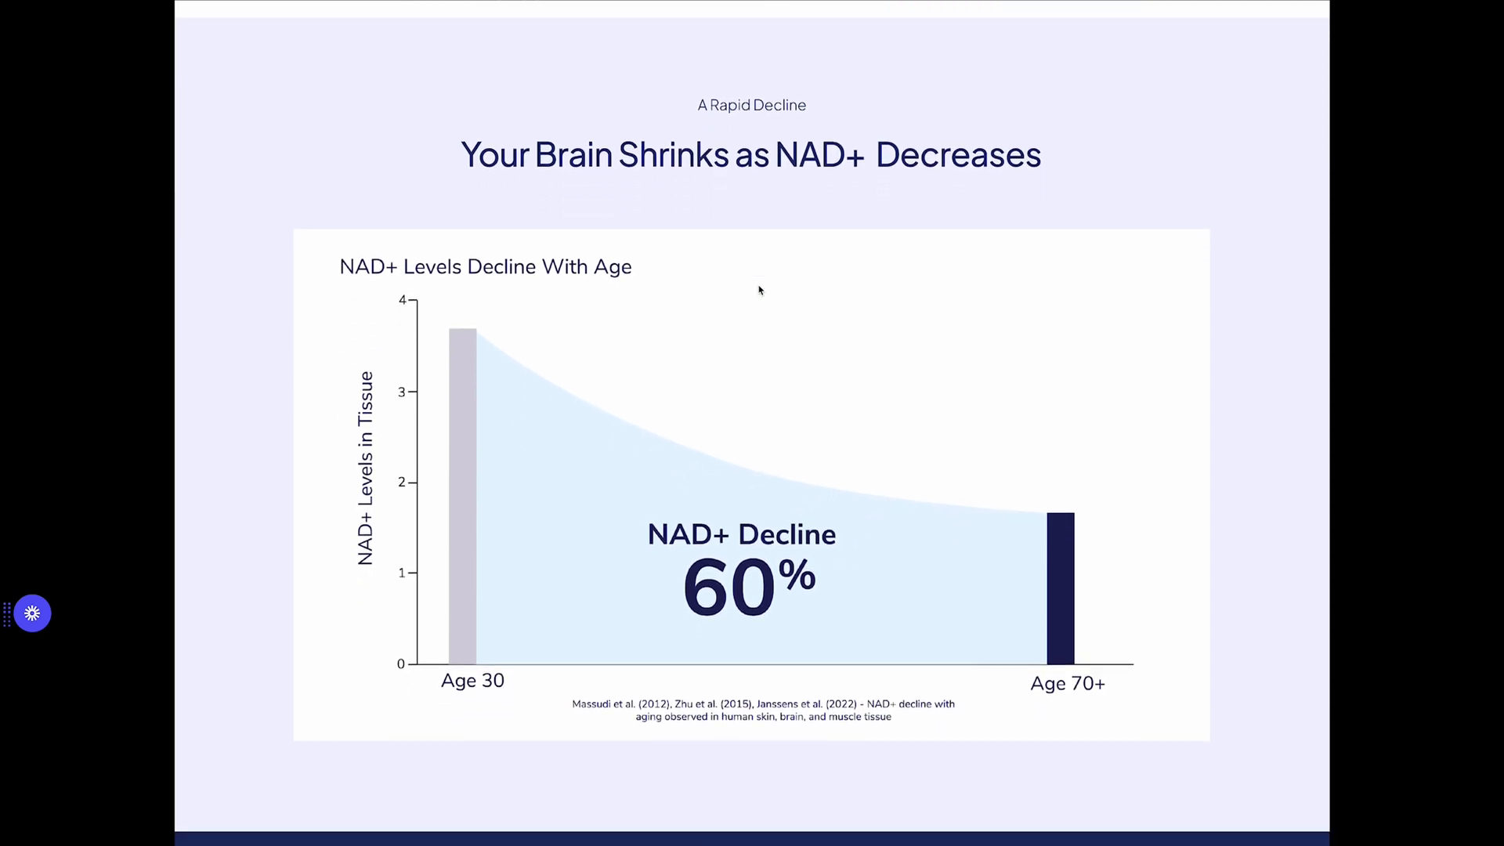
scroll("down", 3)
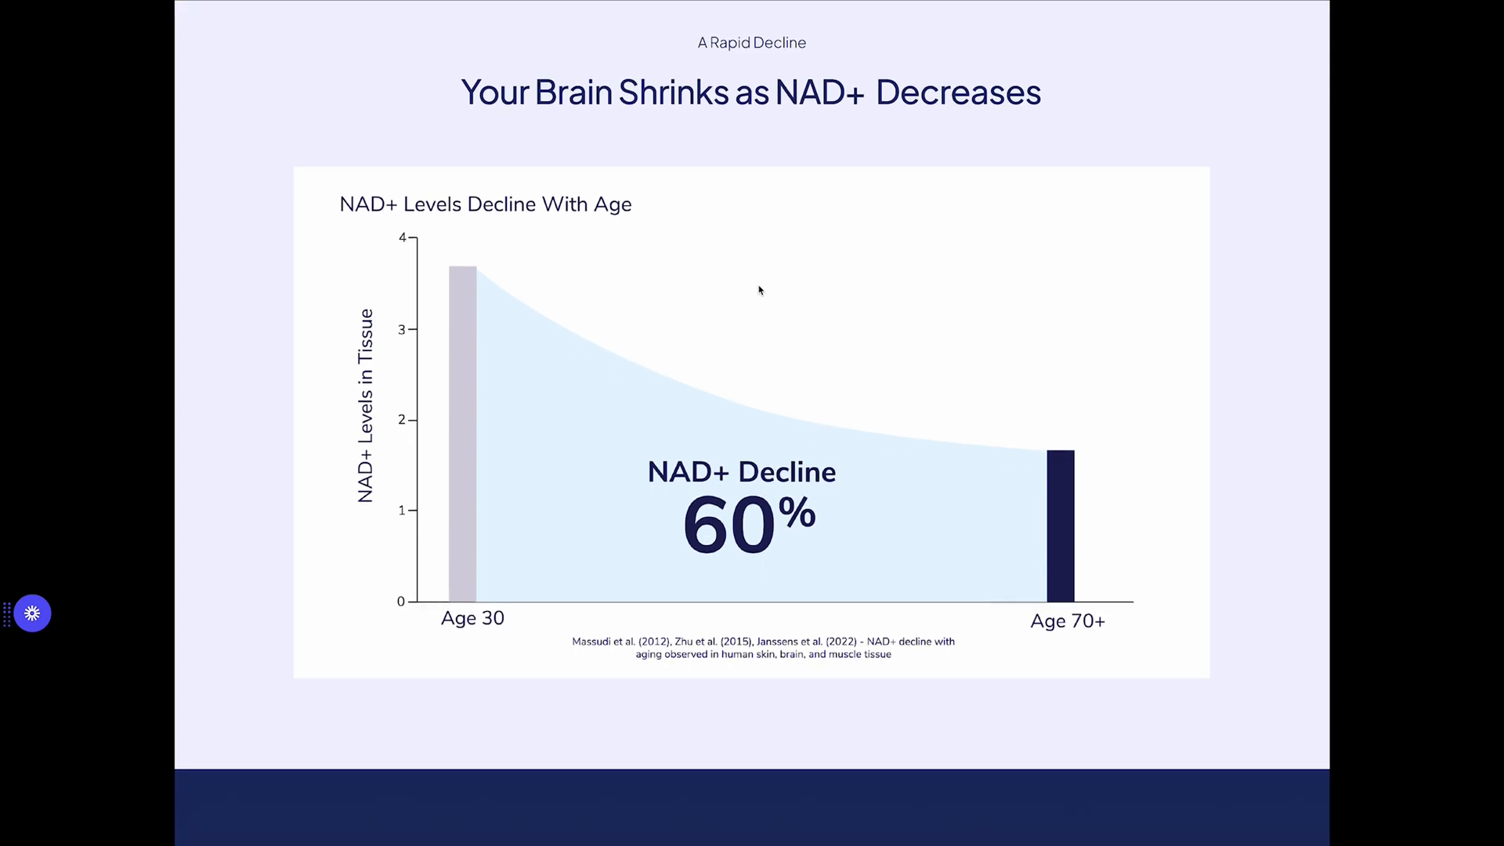
scroll("down", 3)
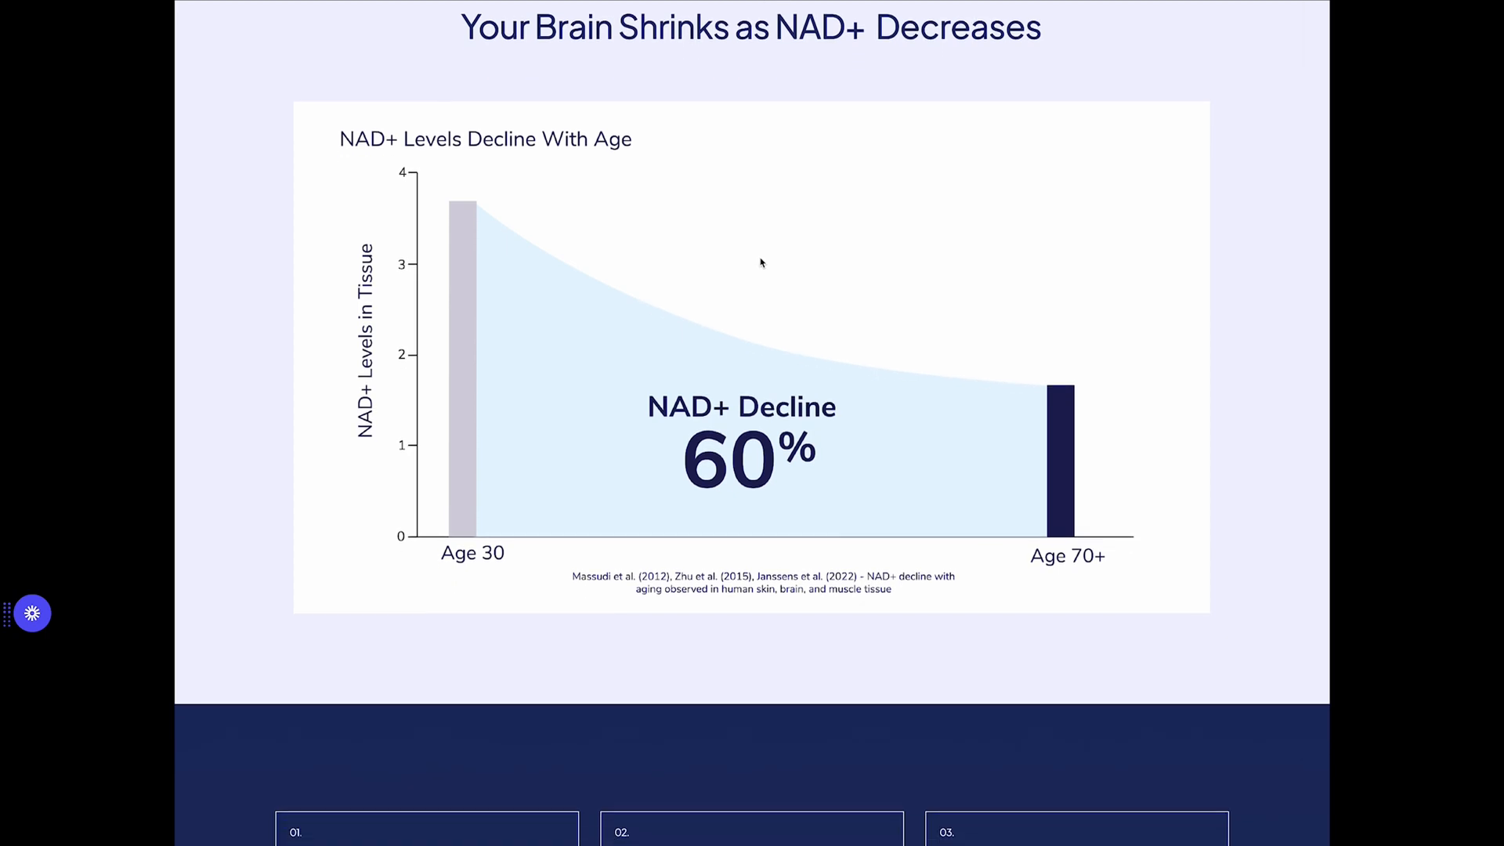
scroll("down", 3)
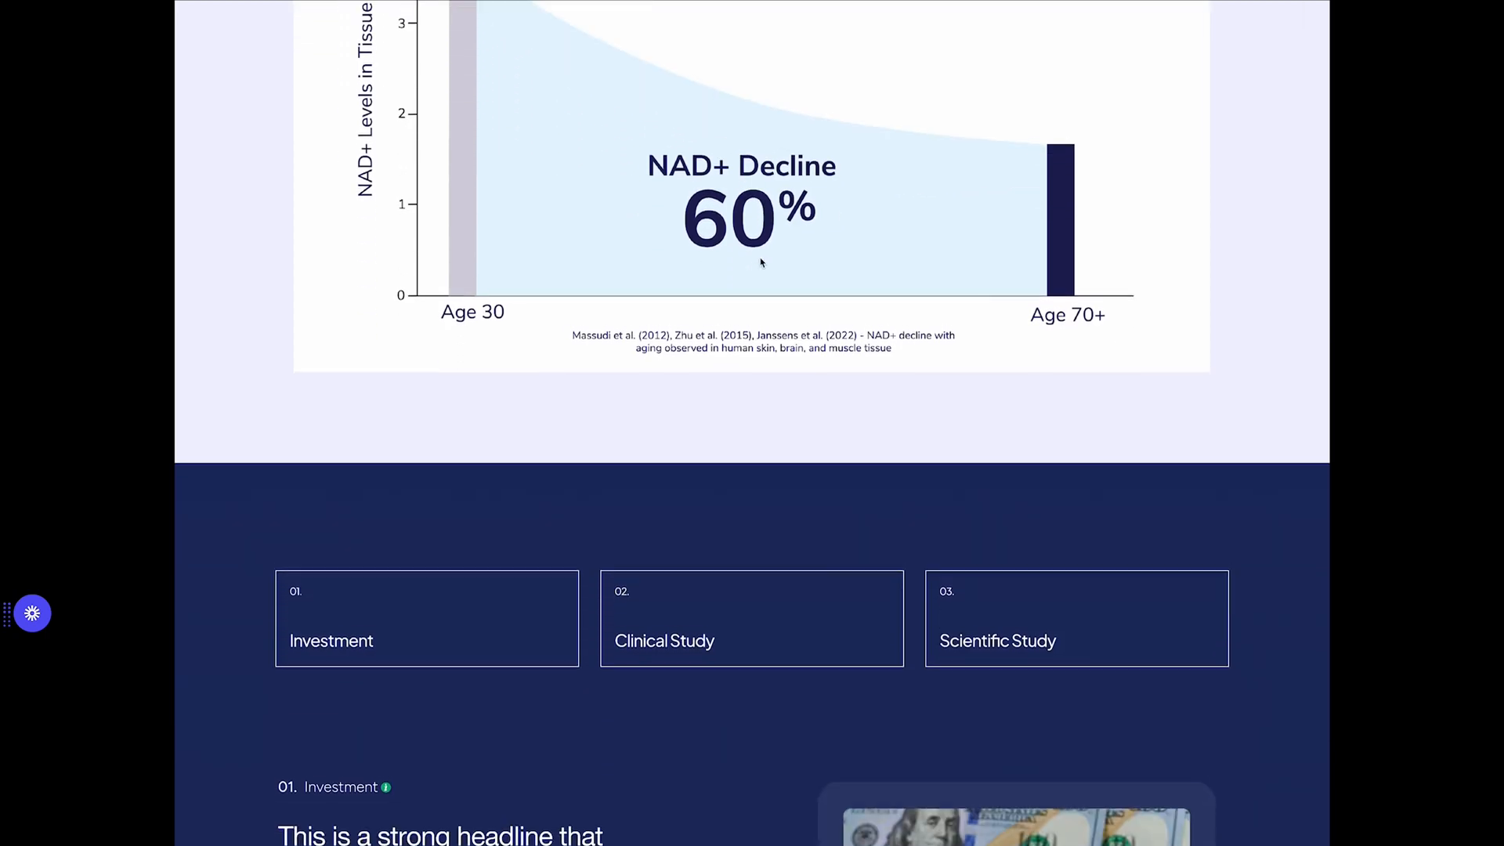
scroll("down", 3)
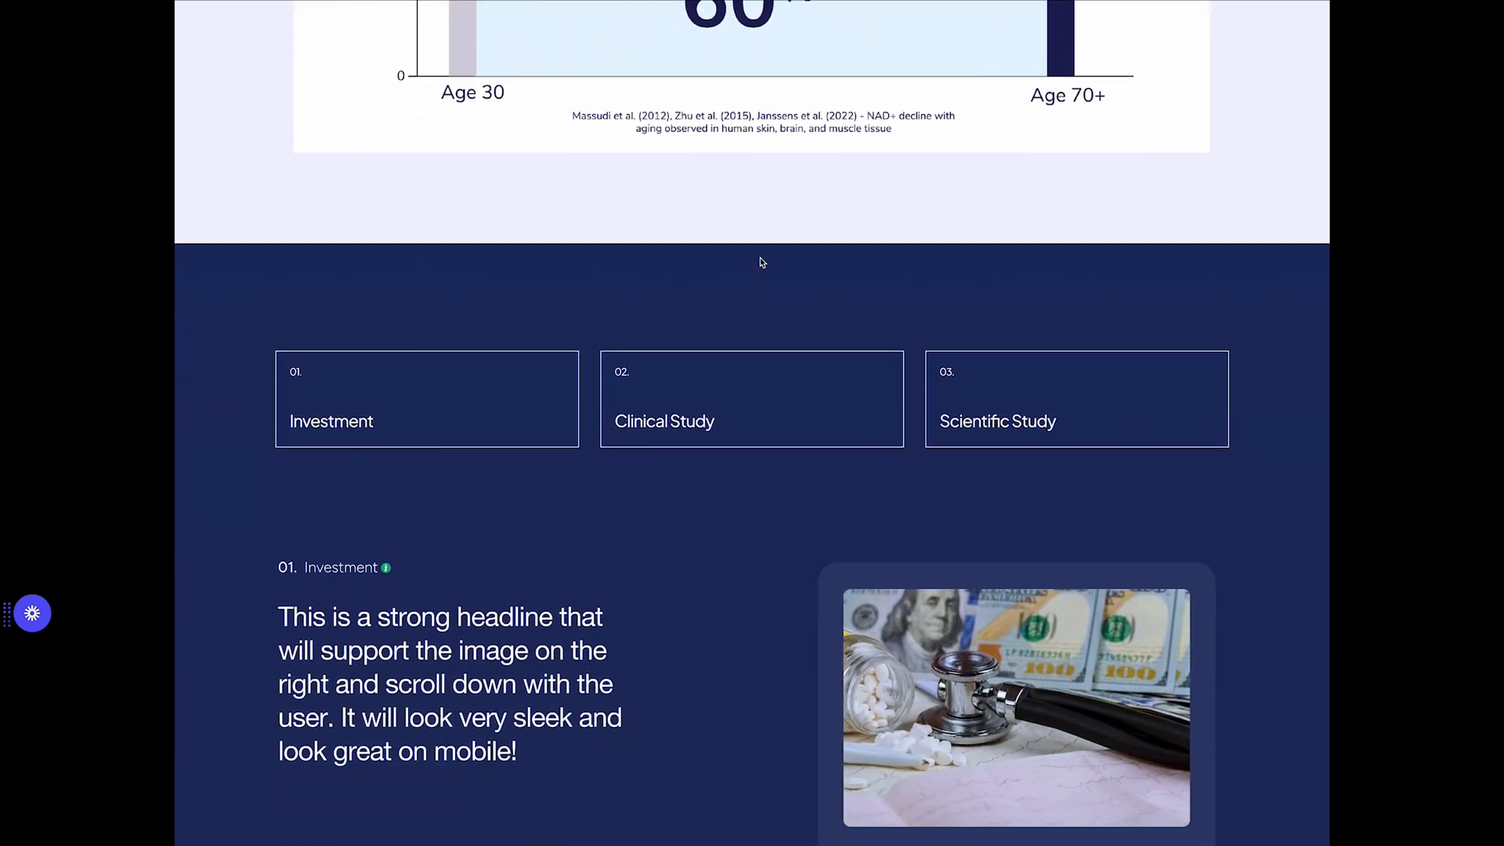
scroll("down", 3)
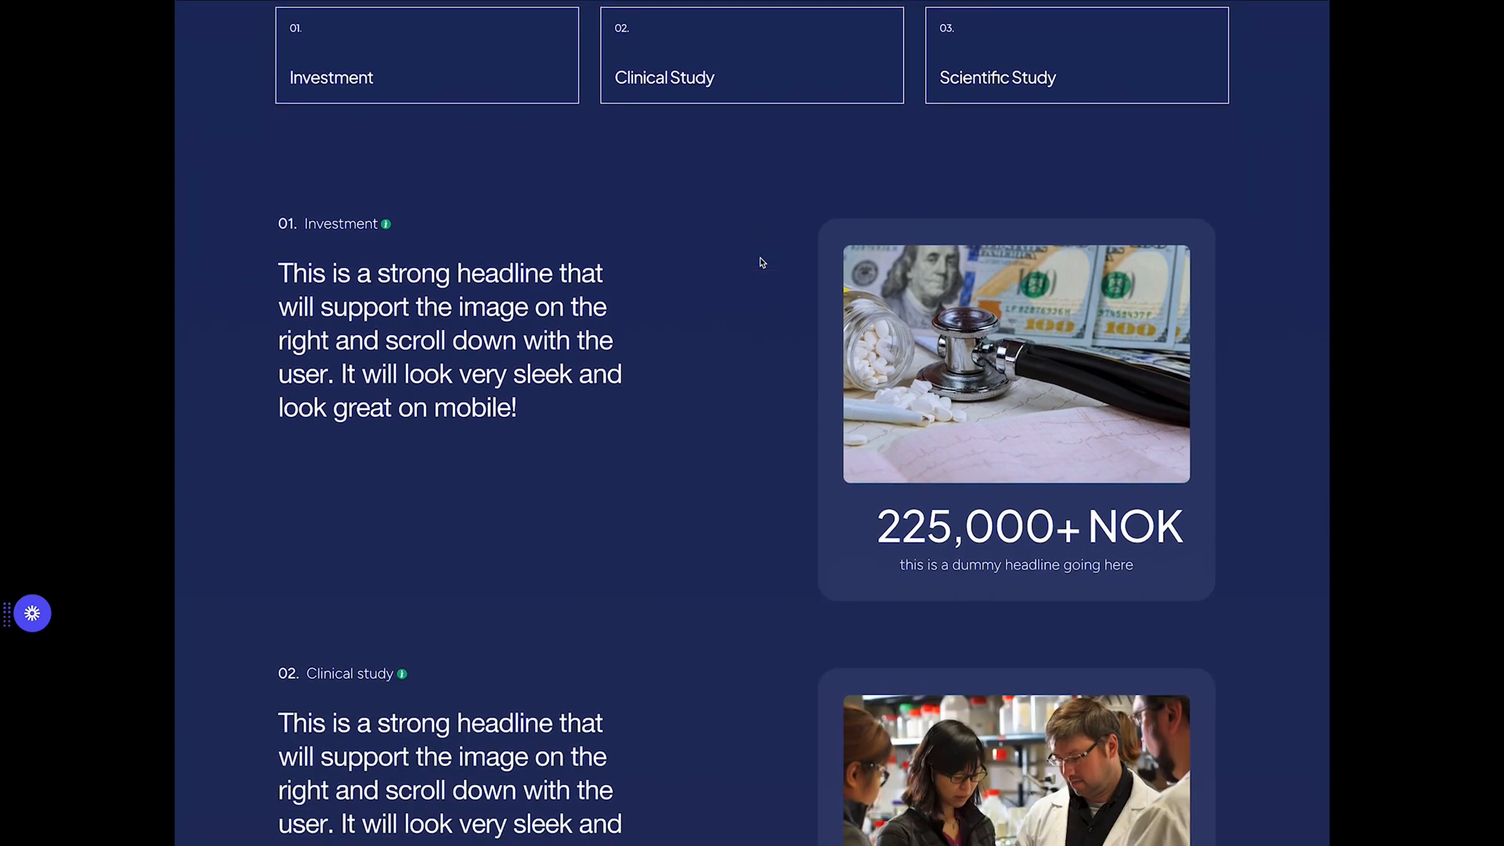
scroll("down", 3)
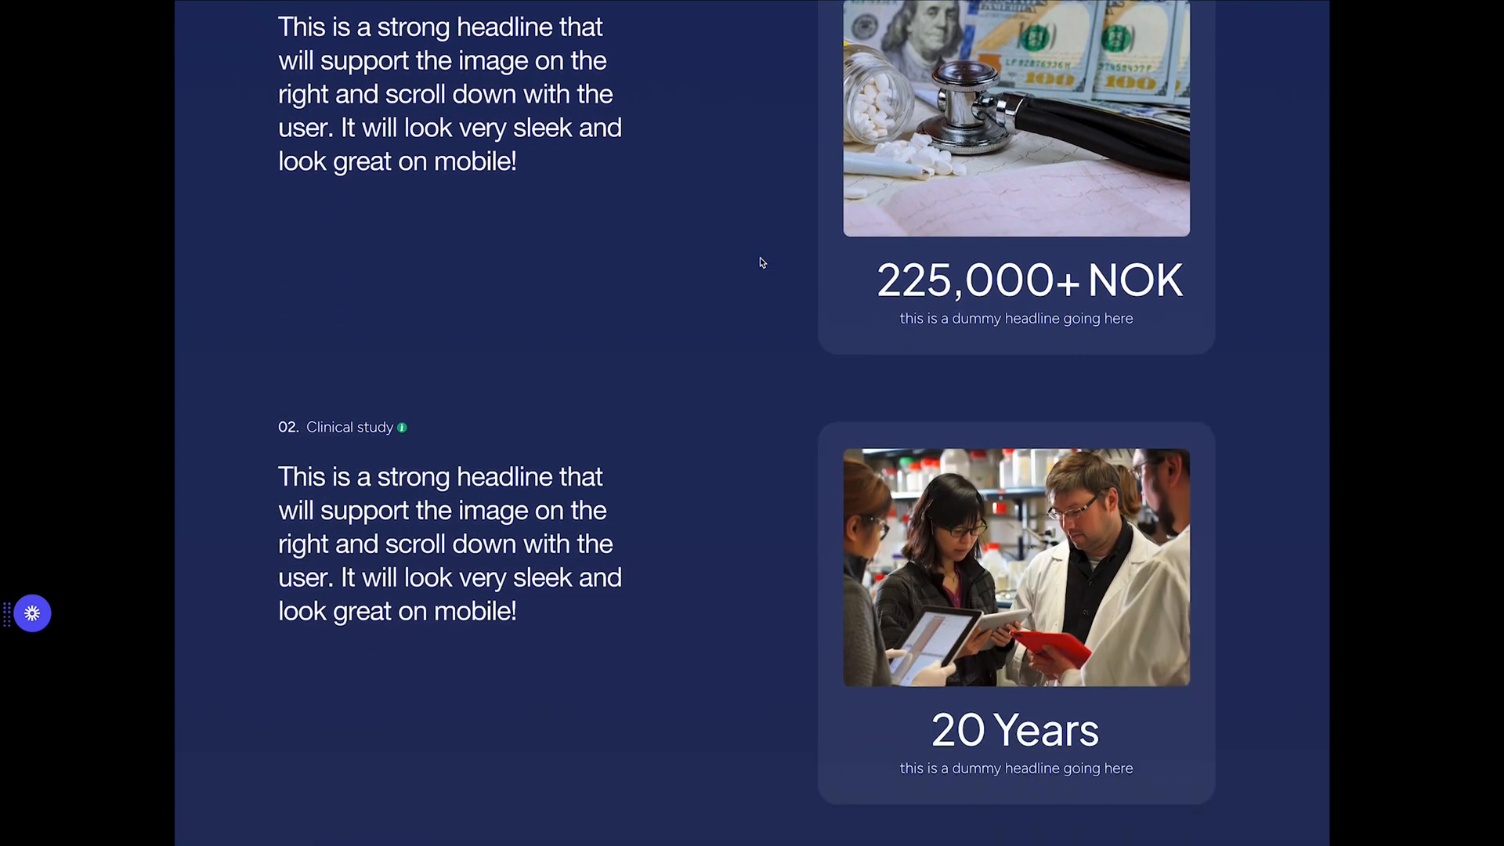
scroll("down", 3)
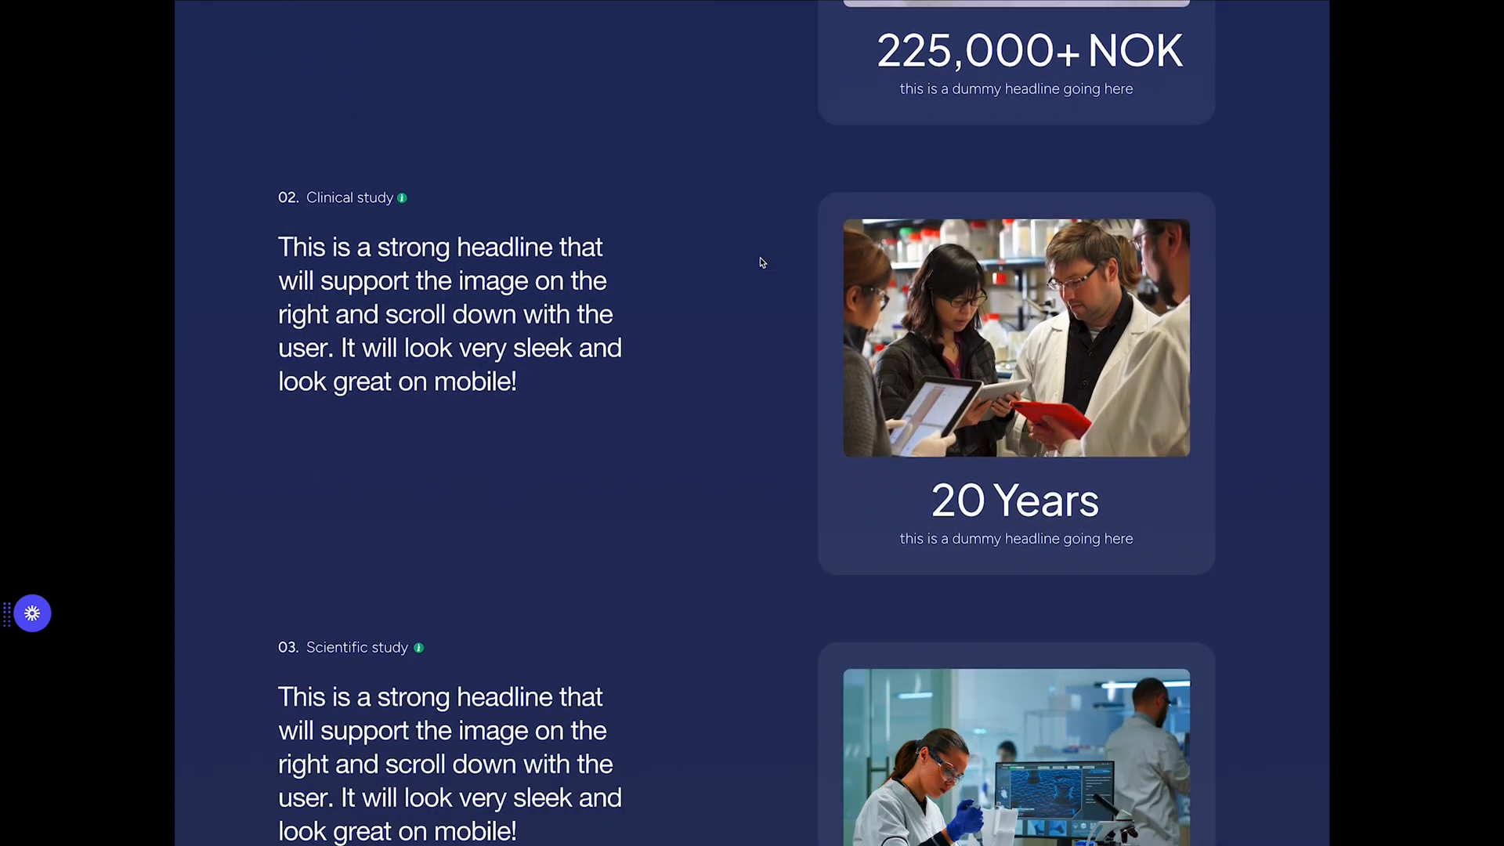
scroll("down", 3)
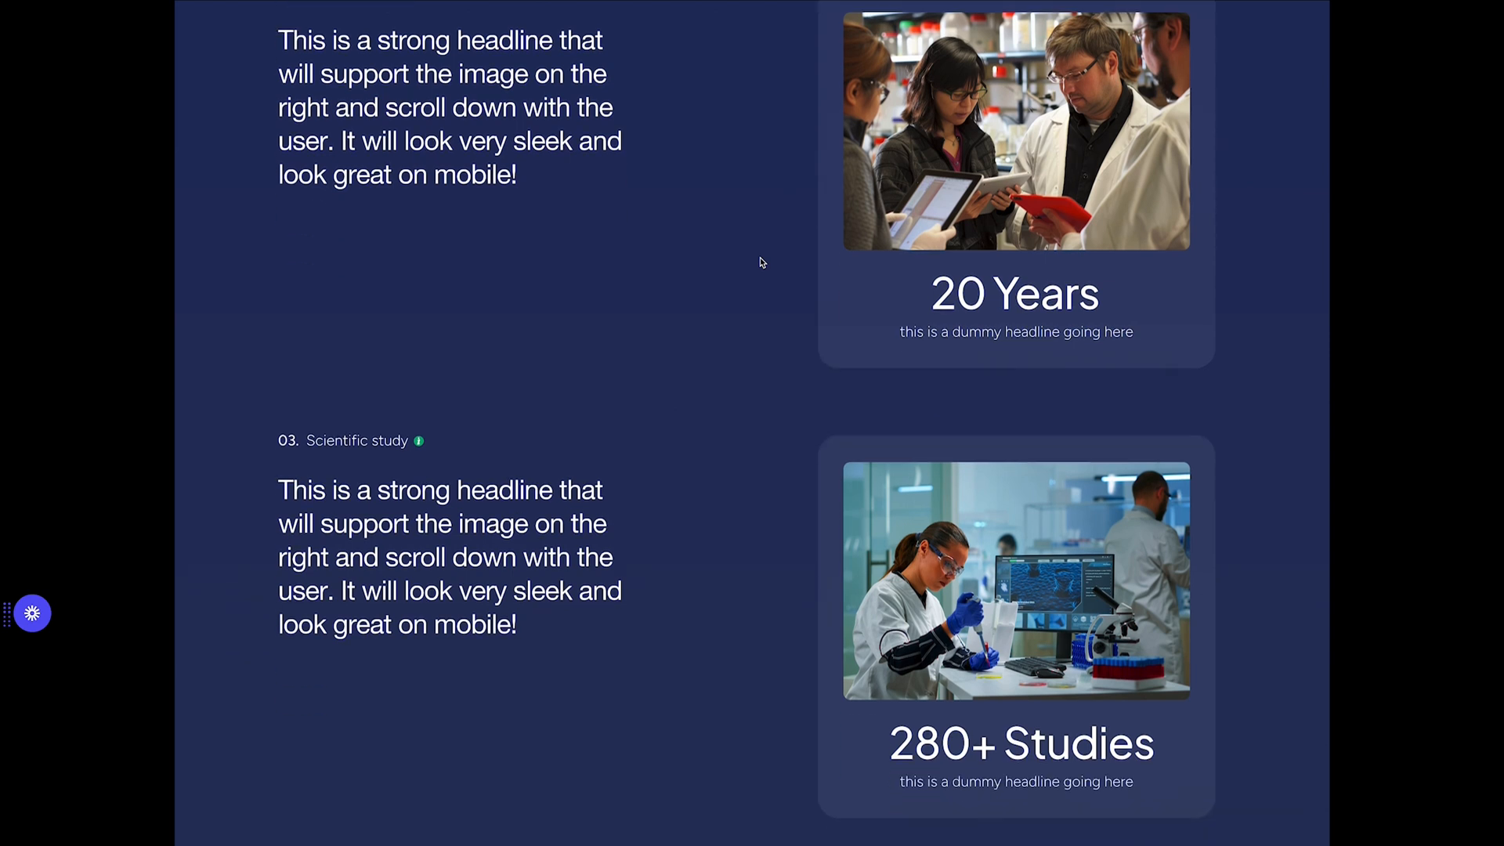
scroll("down", 3)
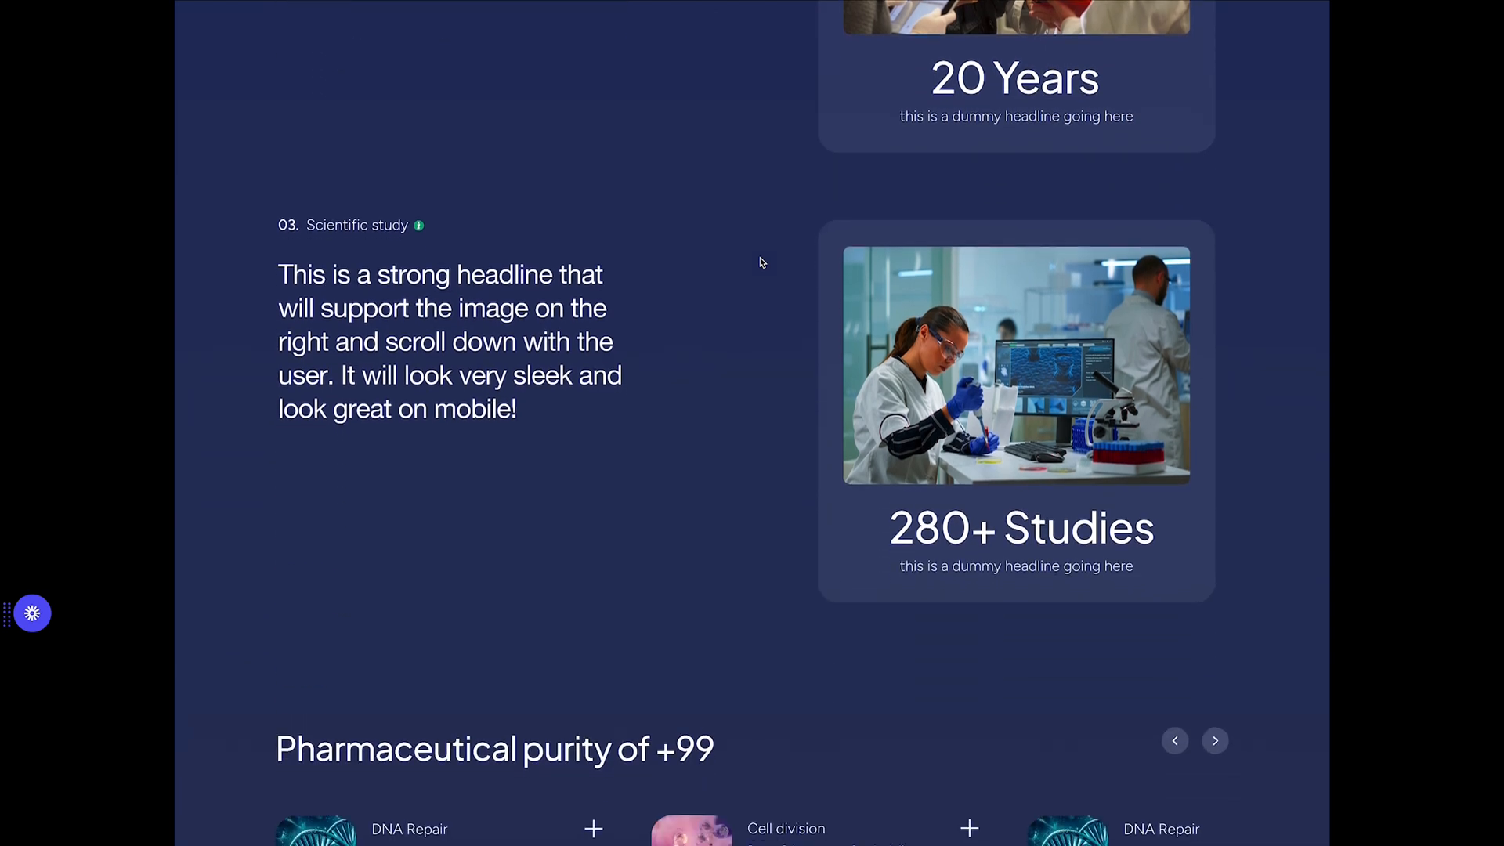
scroll("down", 3)
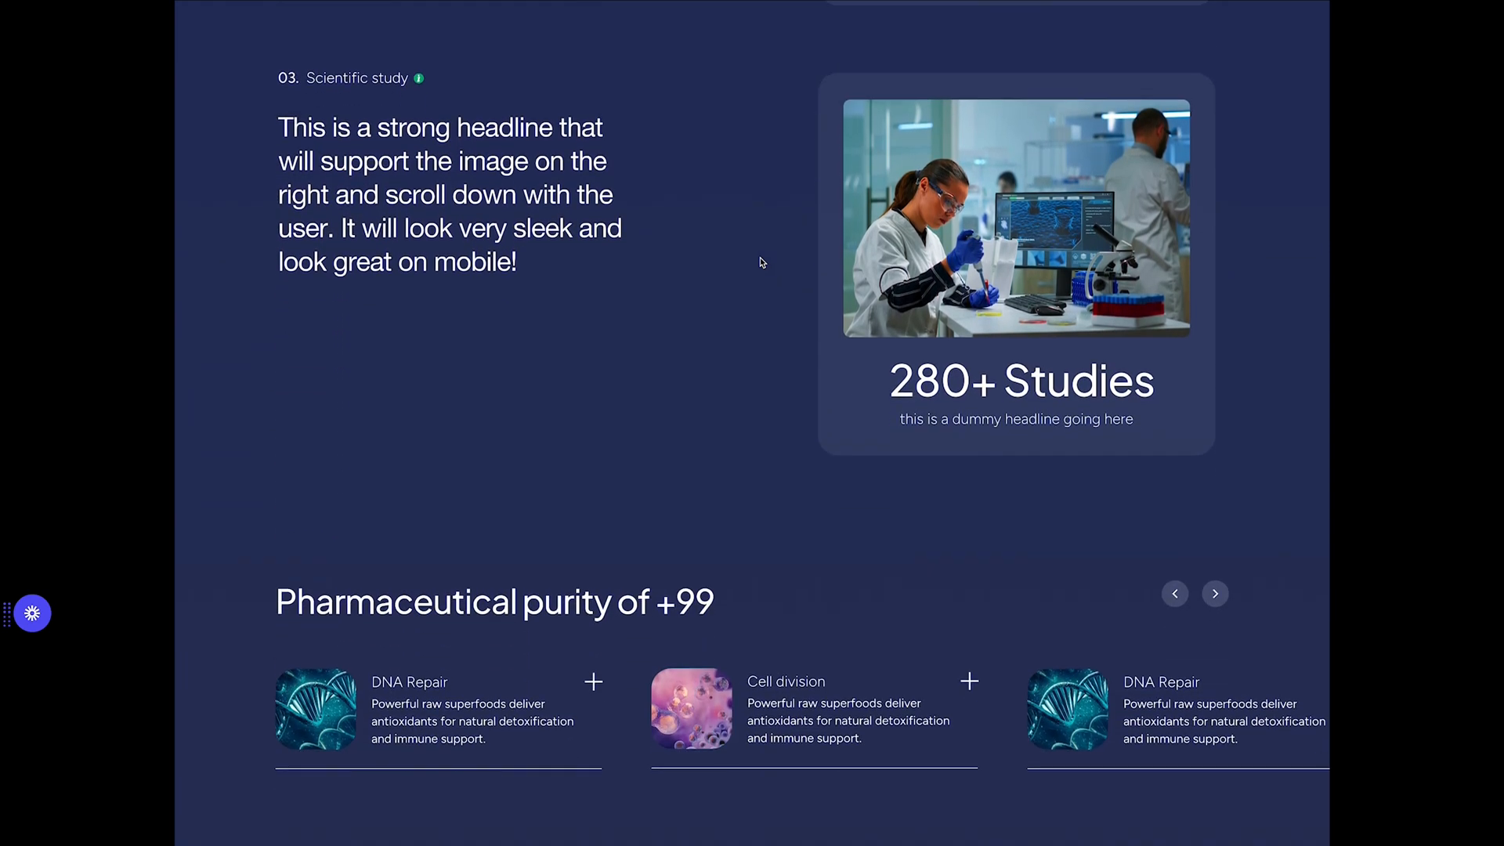
scroll("down", 3)
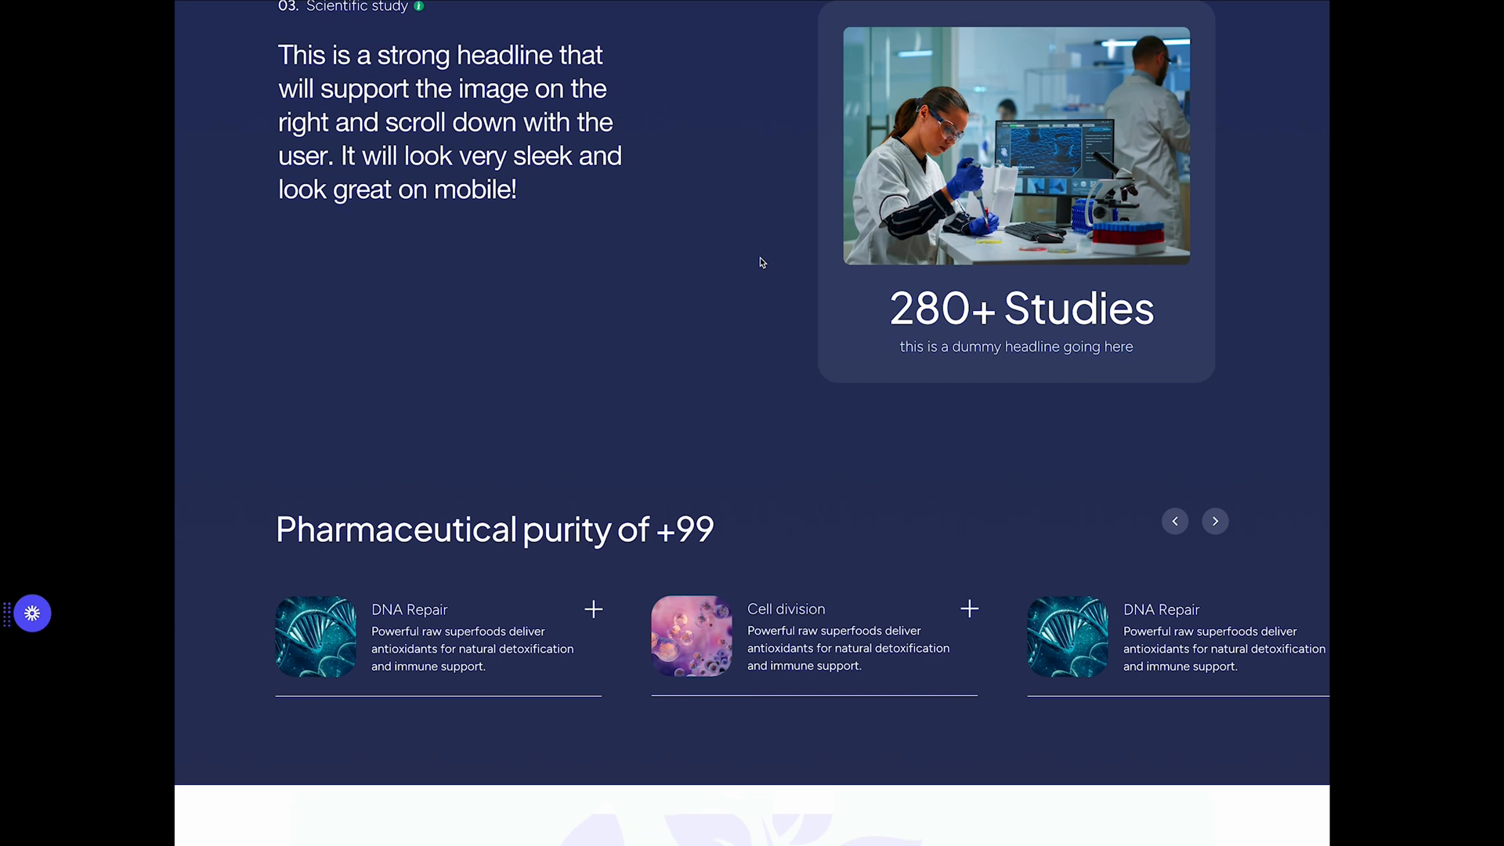
scroll("down", 3)
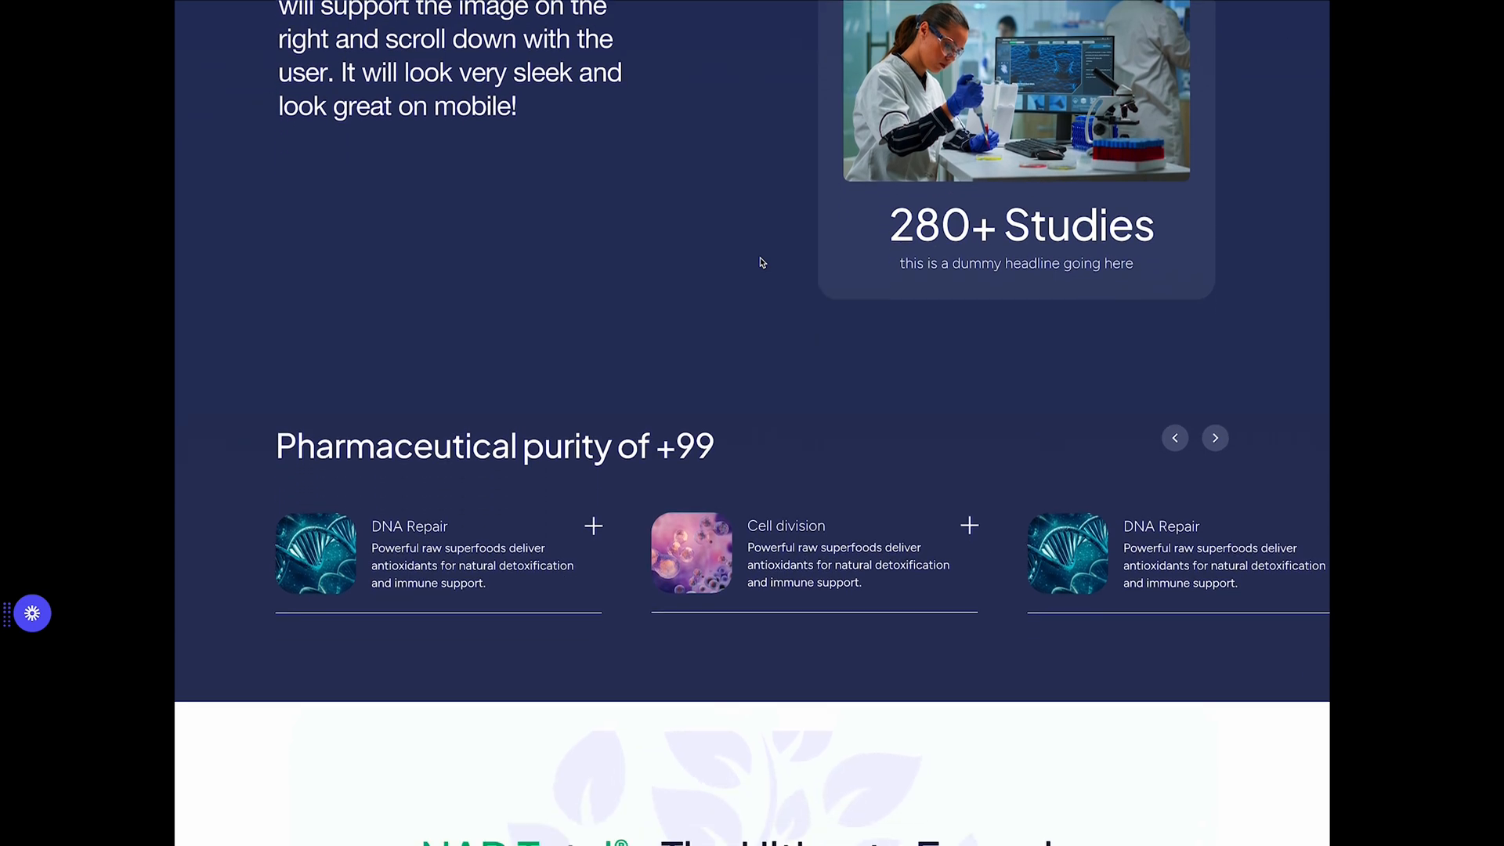
Continue down to the FAQ list, support badges and starter-pack offer.
scroll("down", 3)
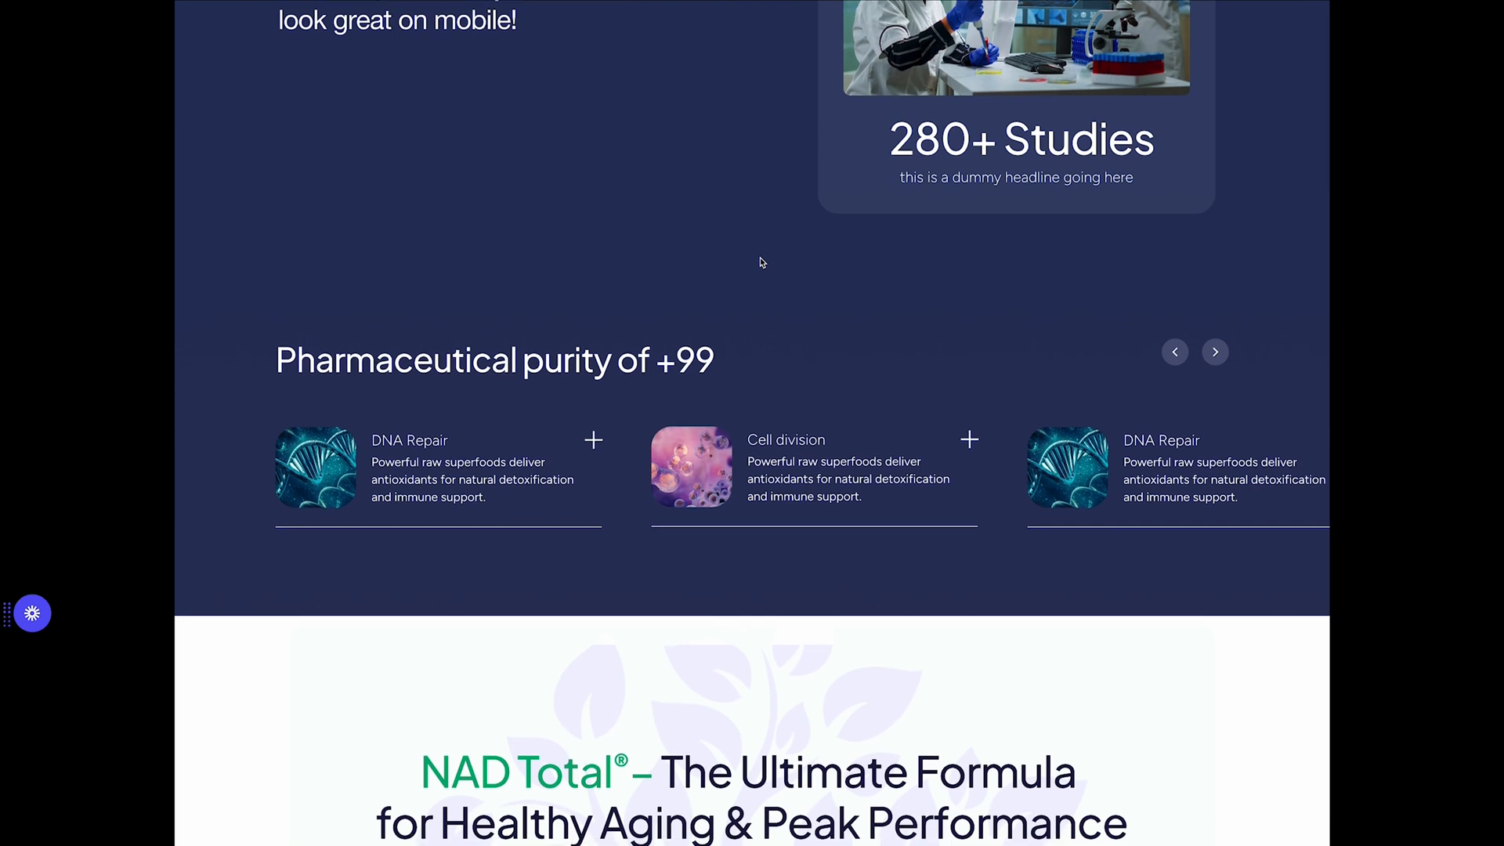
scroll("down", 3)
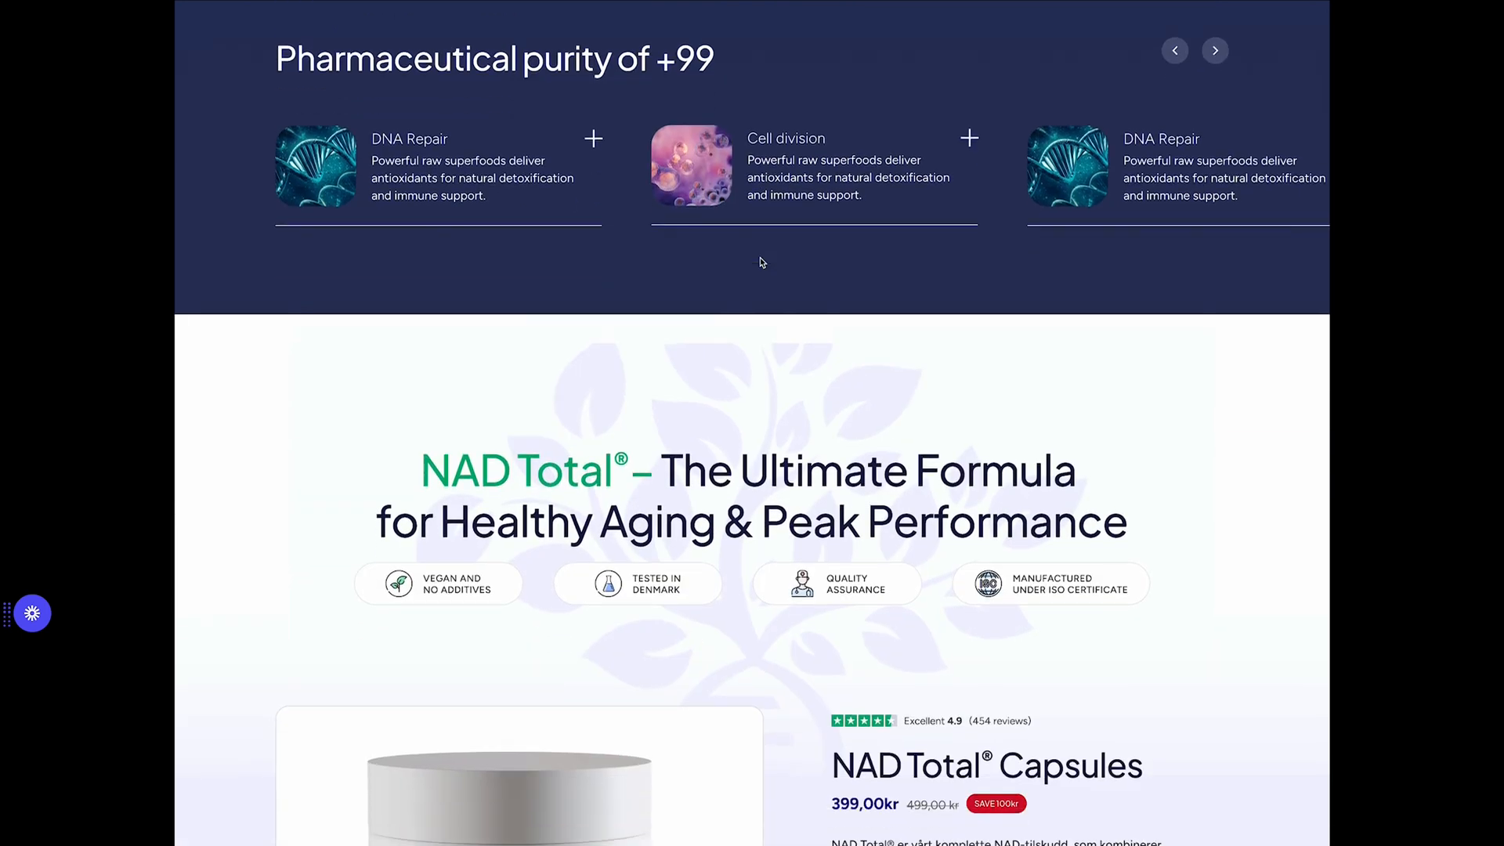
scroll("down", 3)
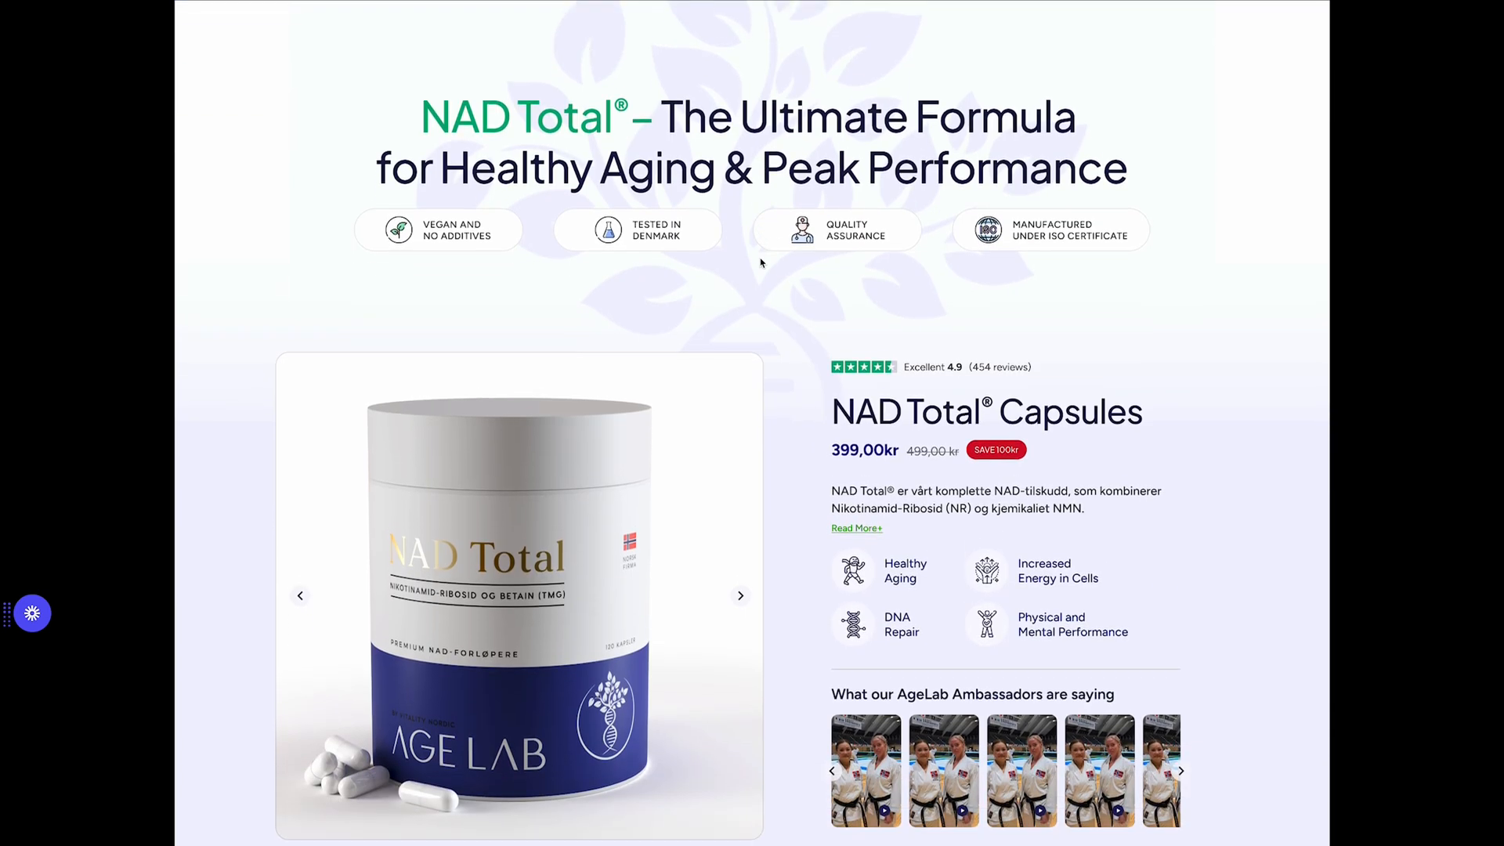
scroll("down", 3)
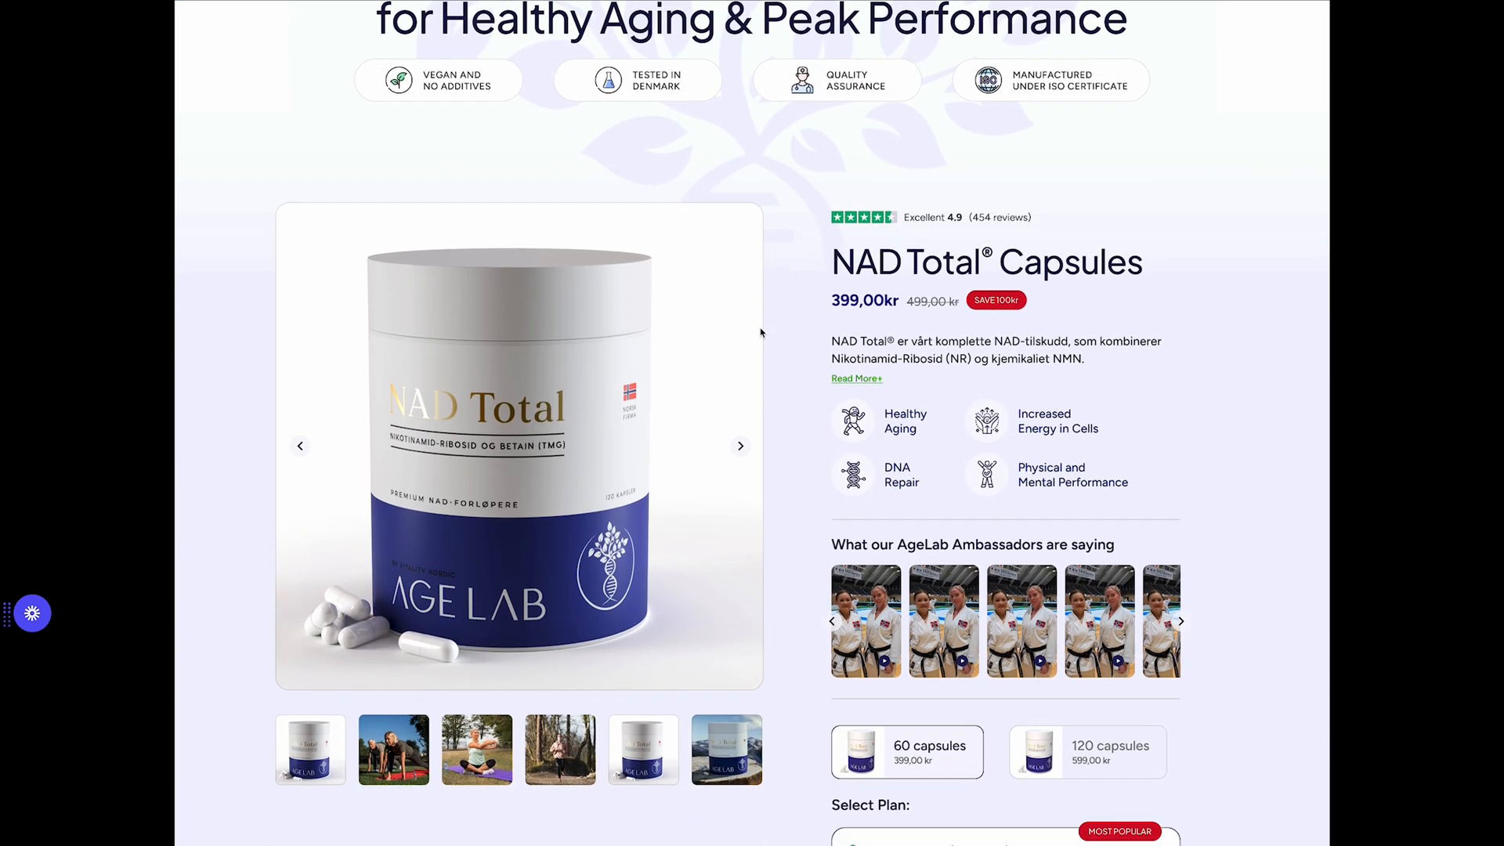
scroll("down", 3)
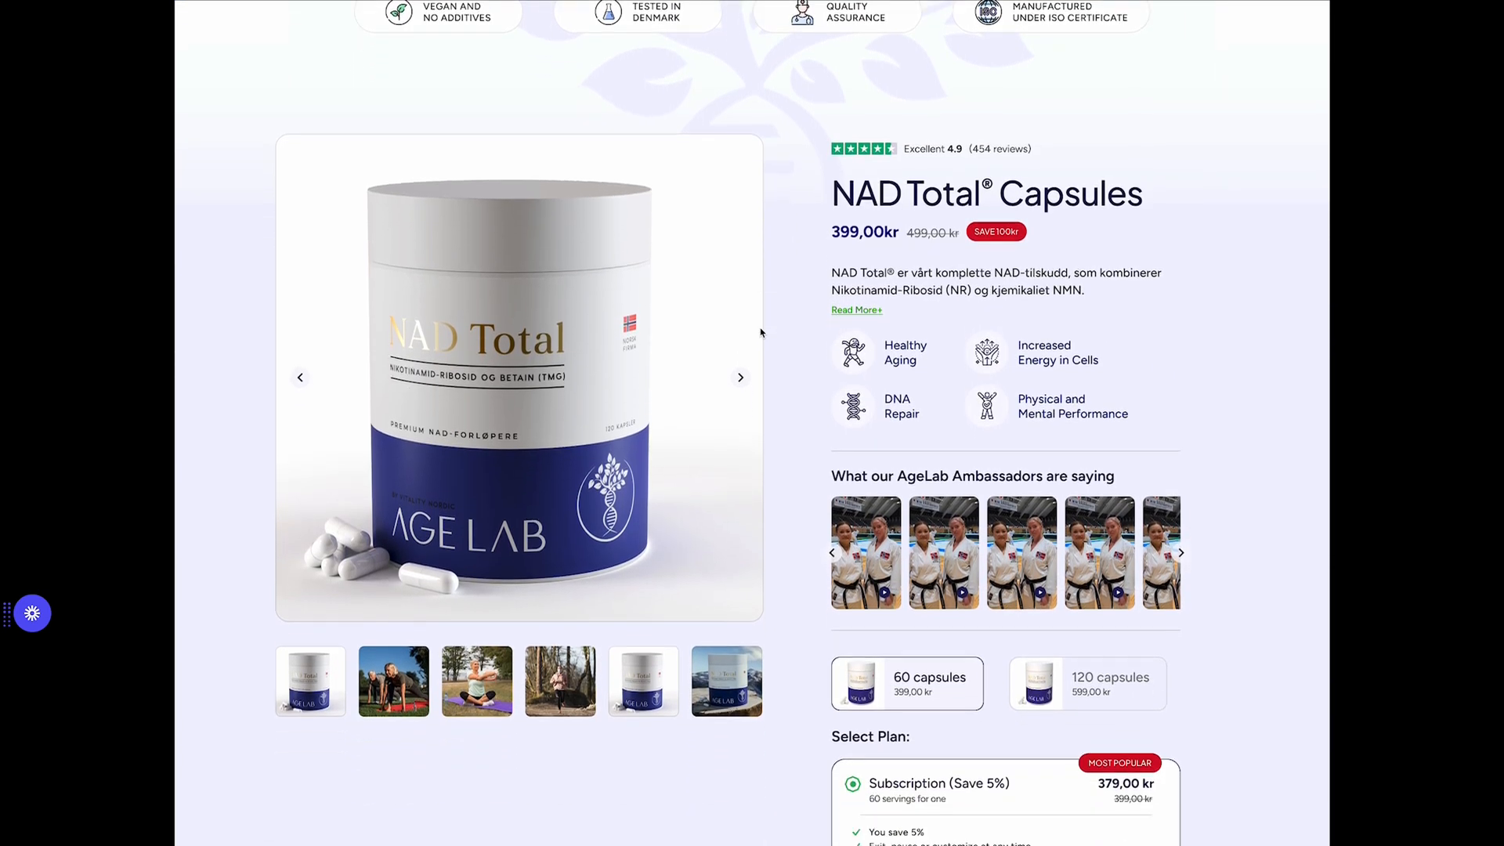
scroll("down", 3)
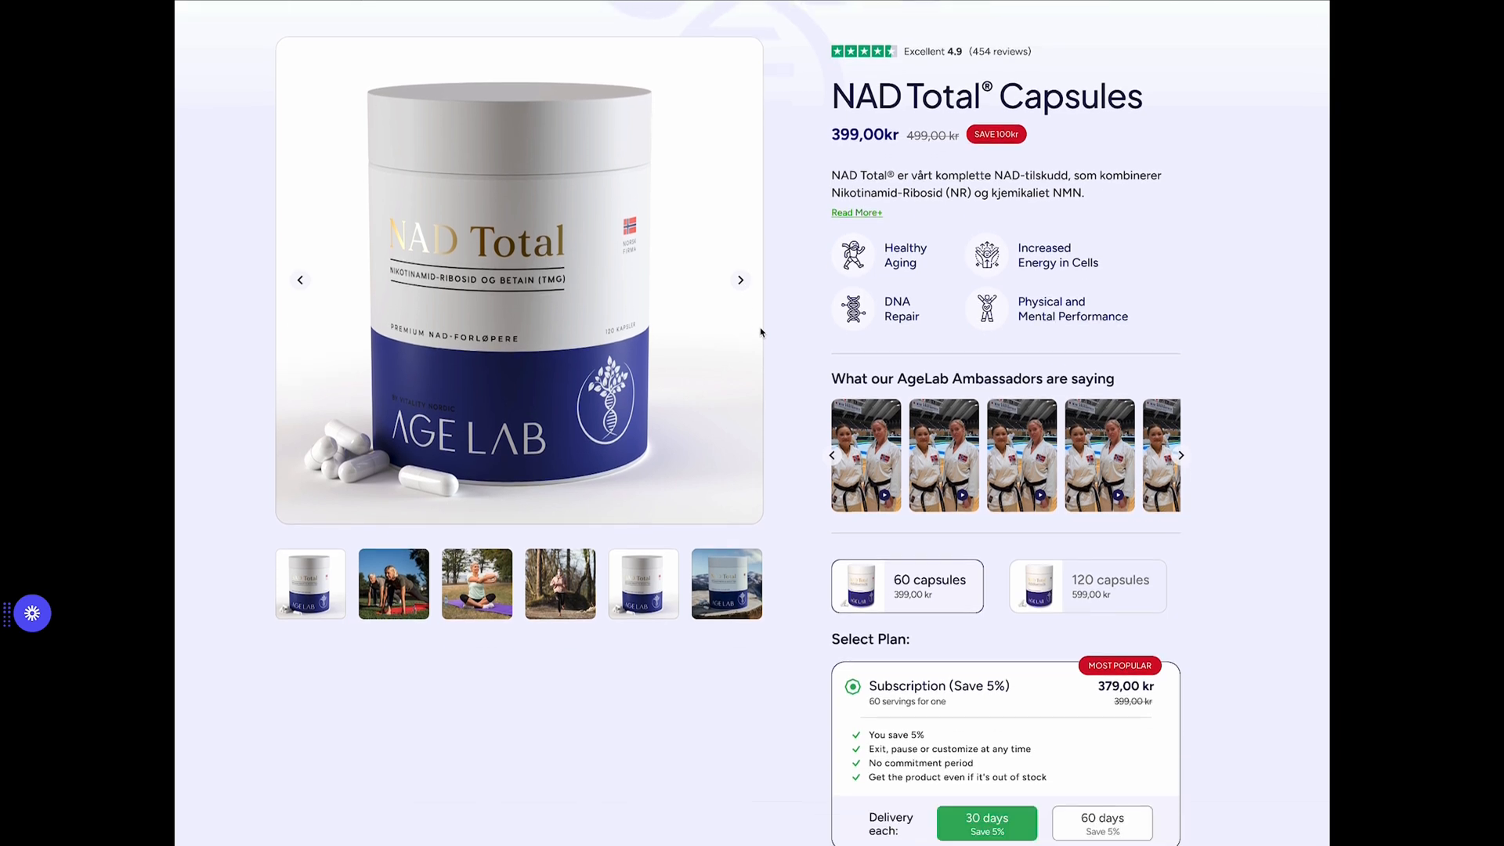
scroll("down", 3)
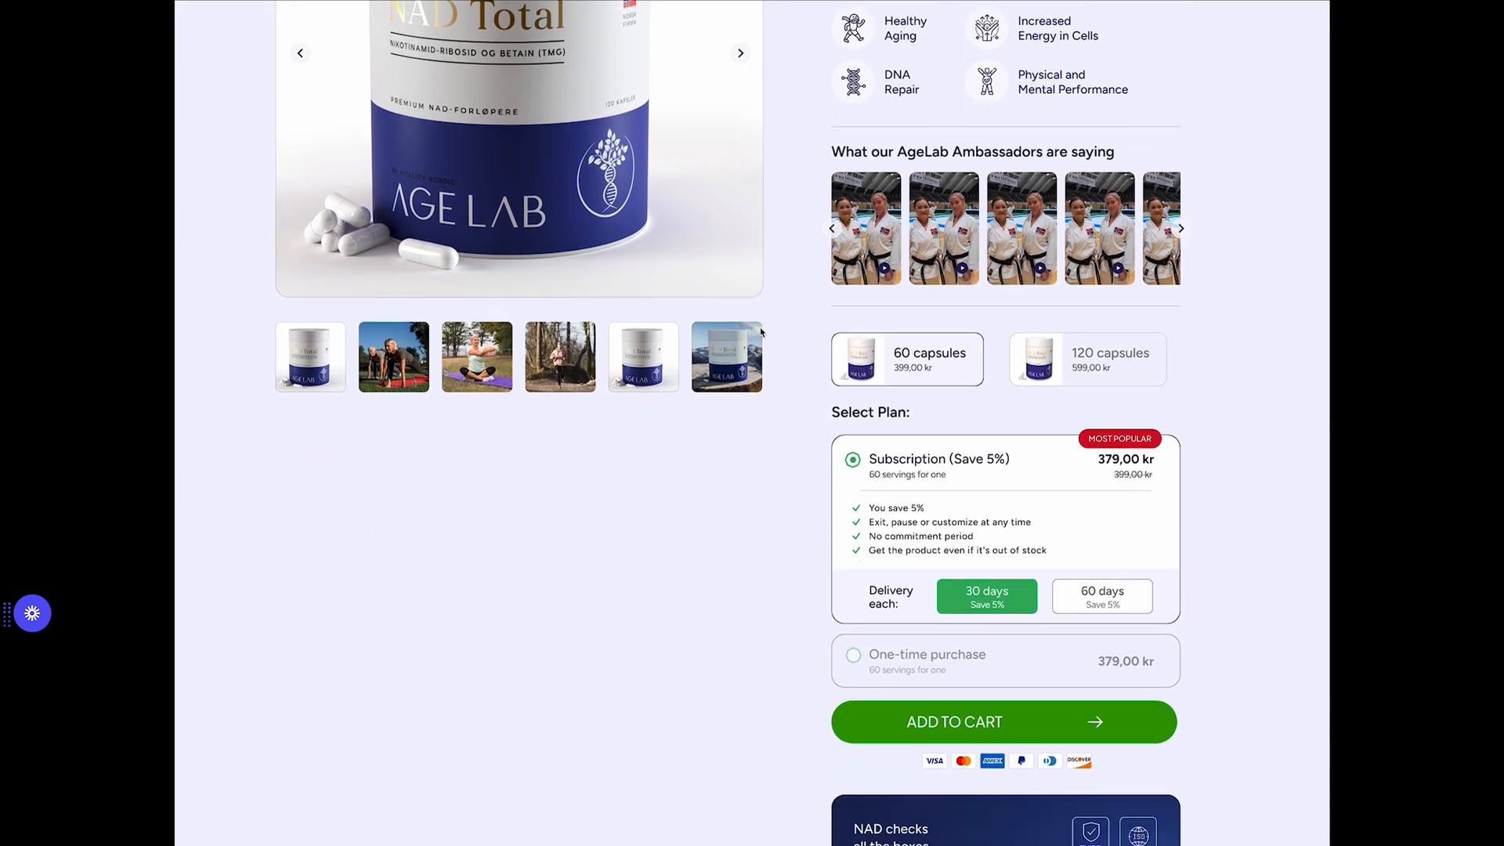
scroll("down", 3)
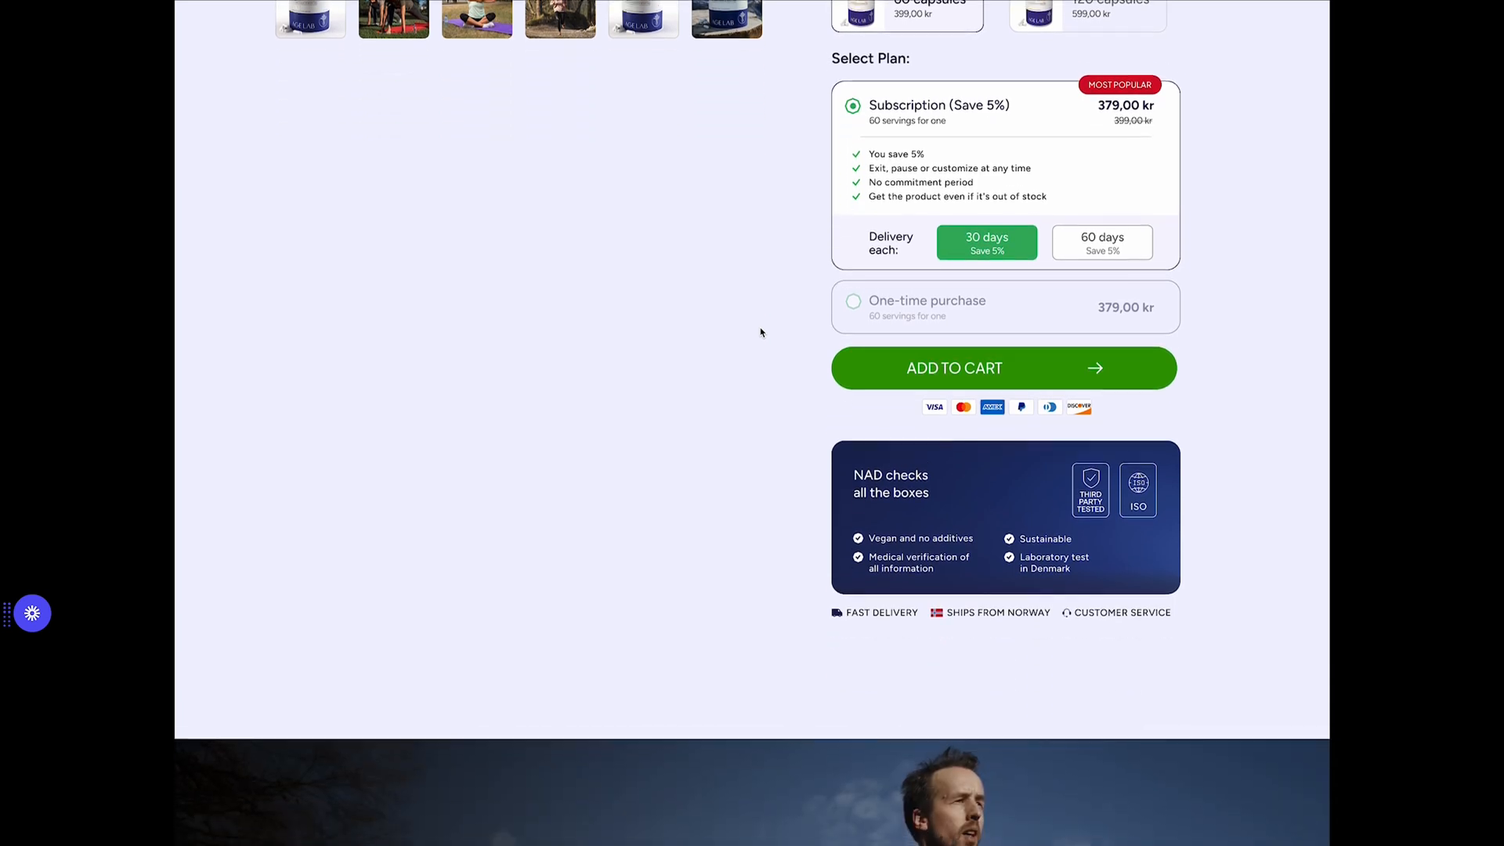
scroll("down", 3)
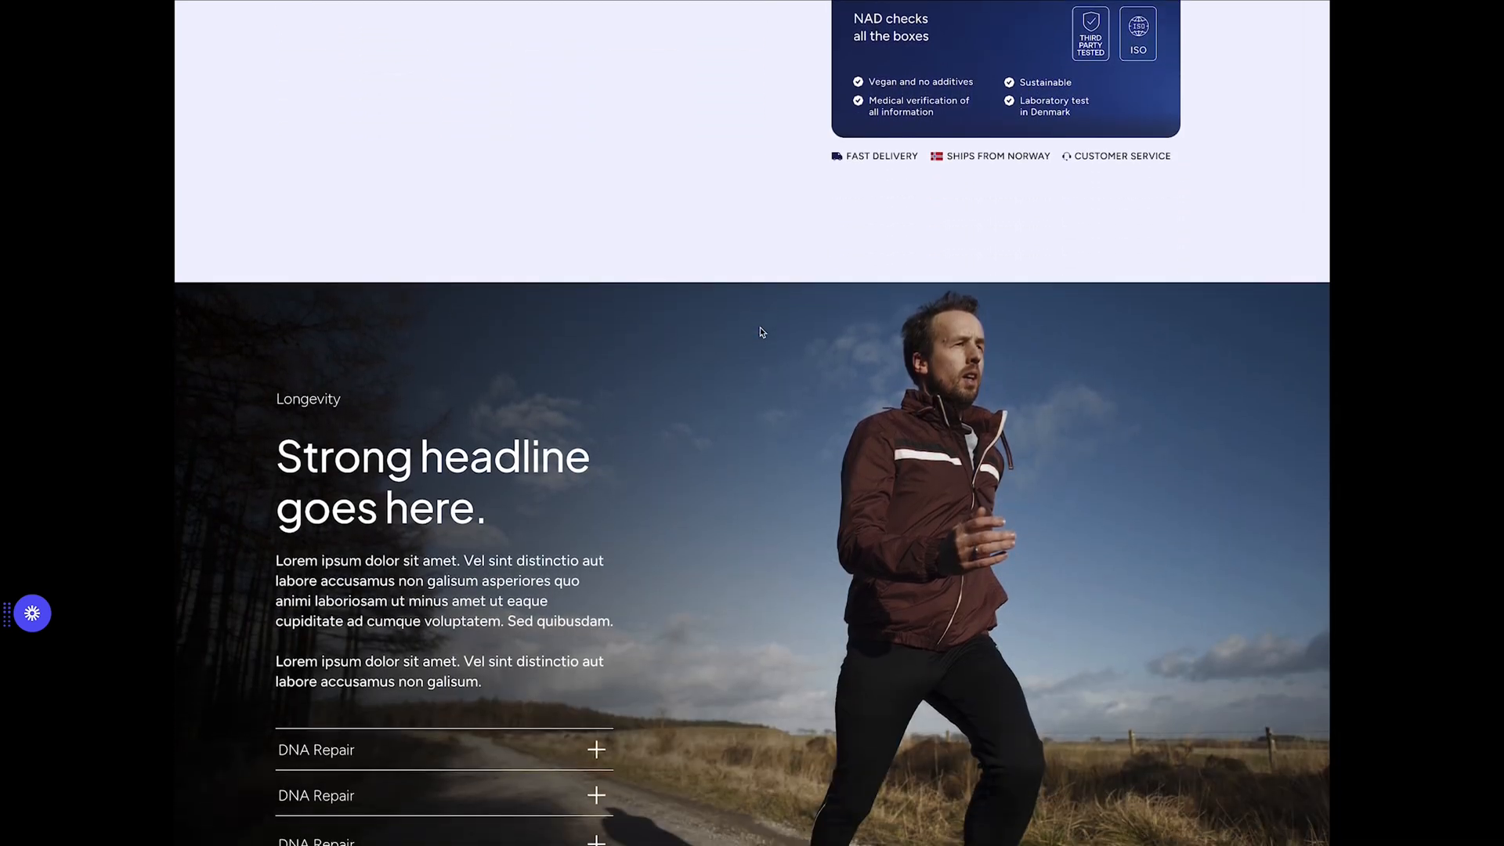
scroll("down", 3)
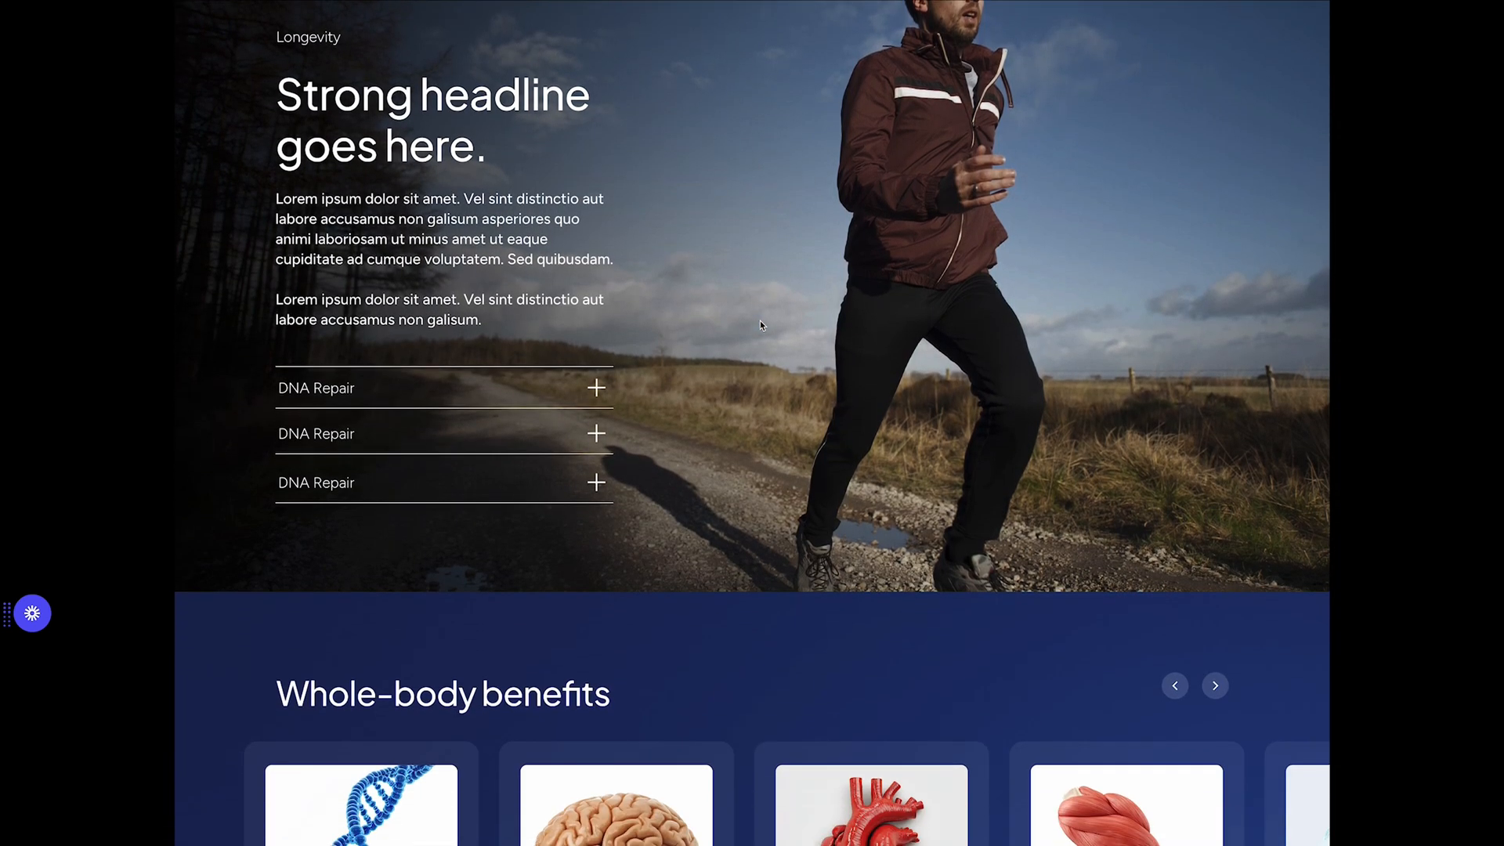
scroll("down", 3)
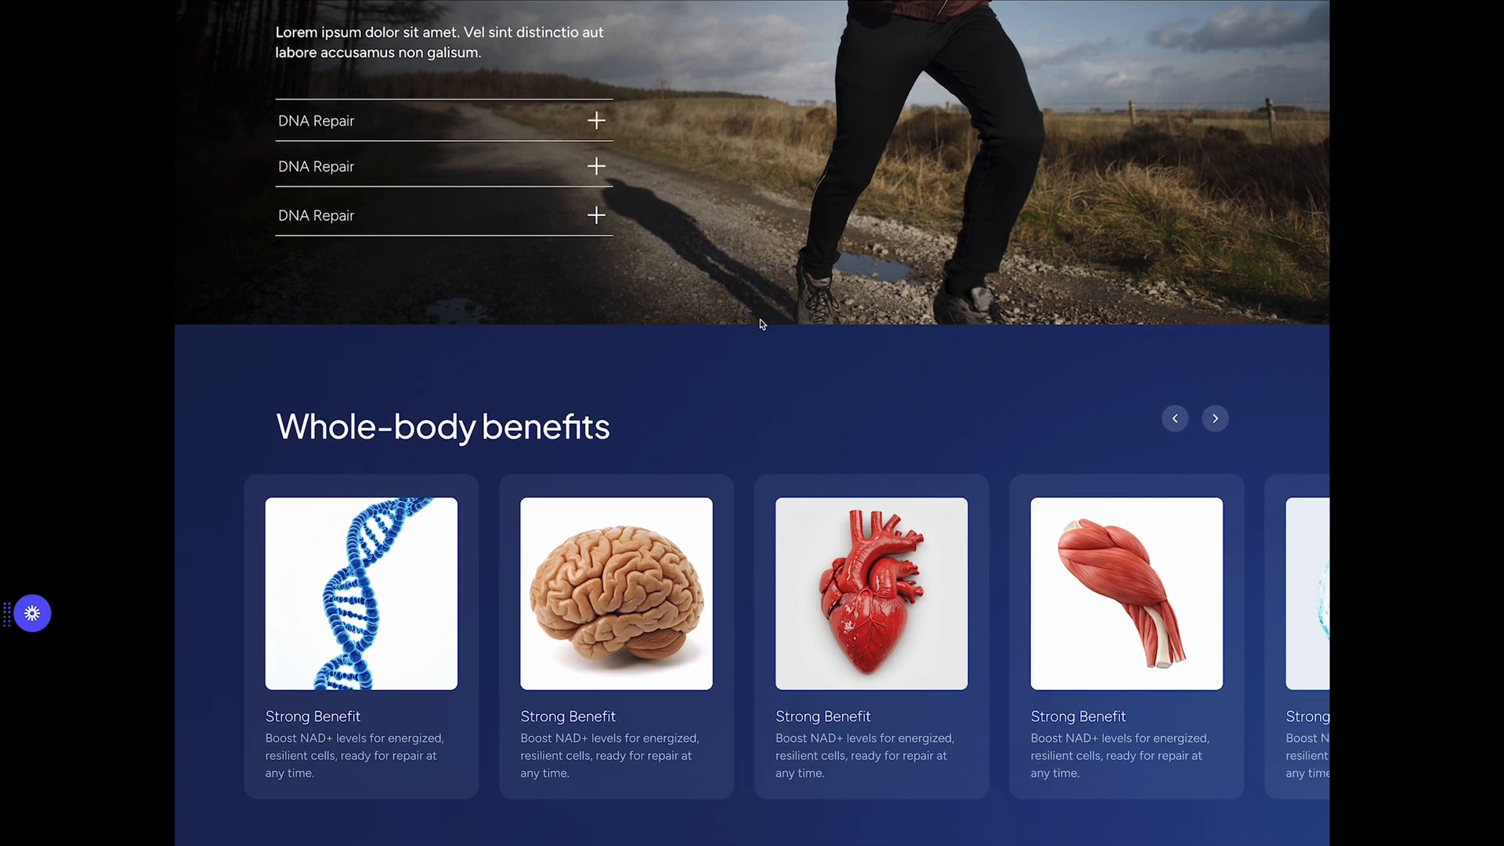
scroll("down", 3)
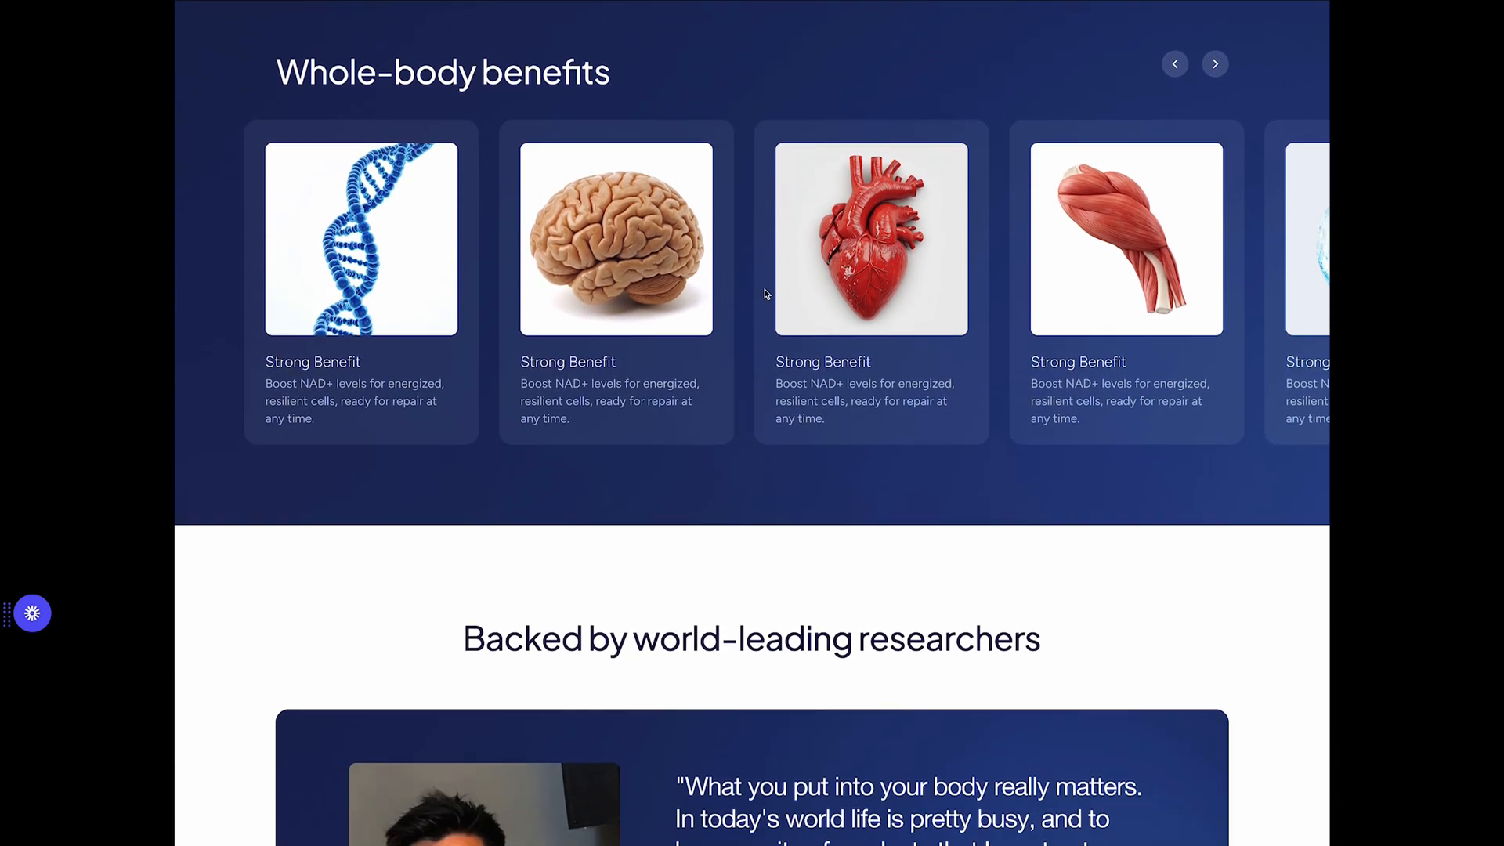
scroll("down", 3)
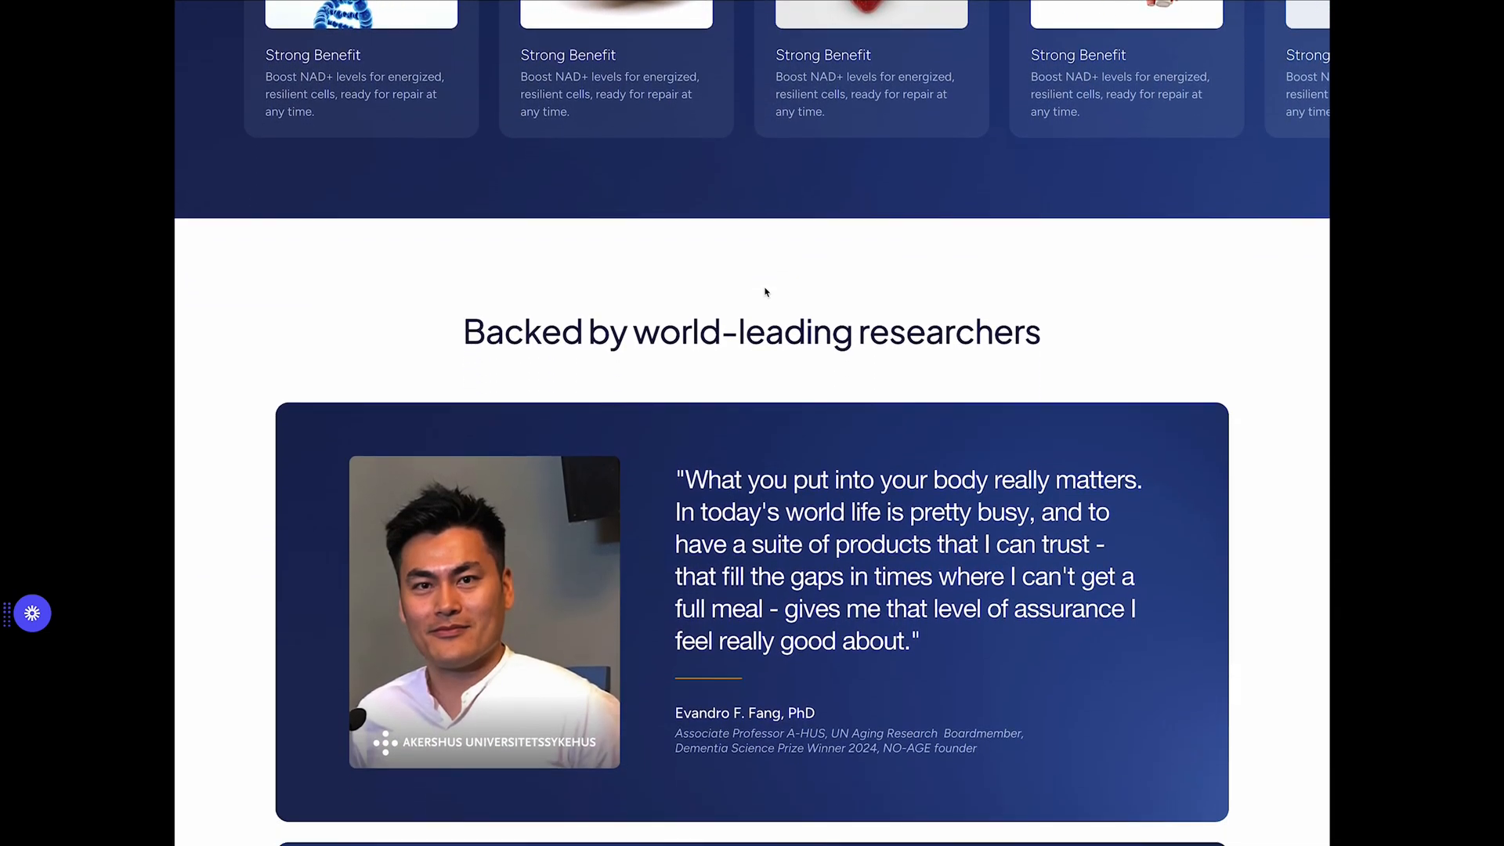
scroll("down", 3)
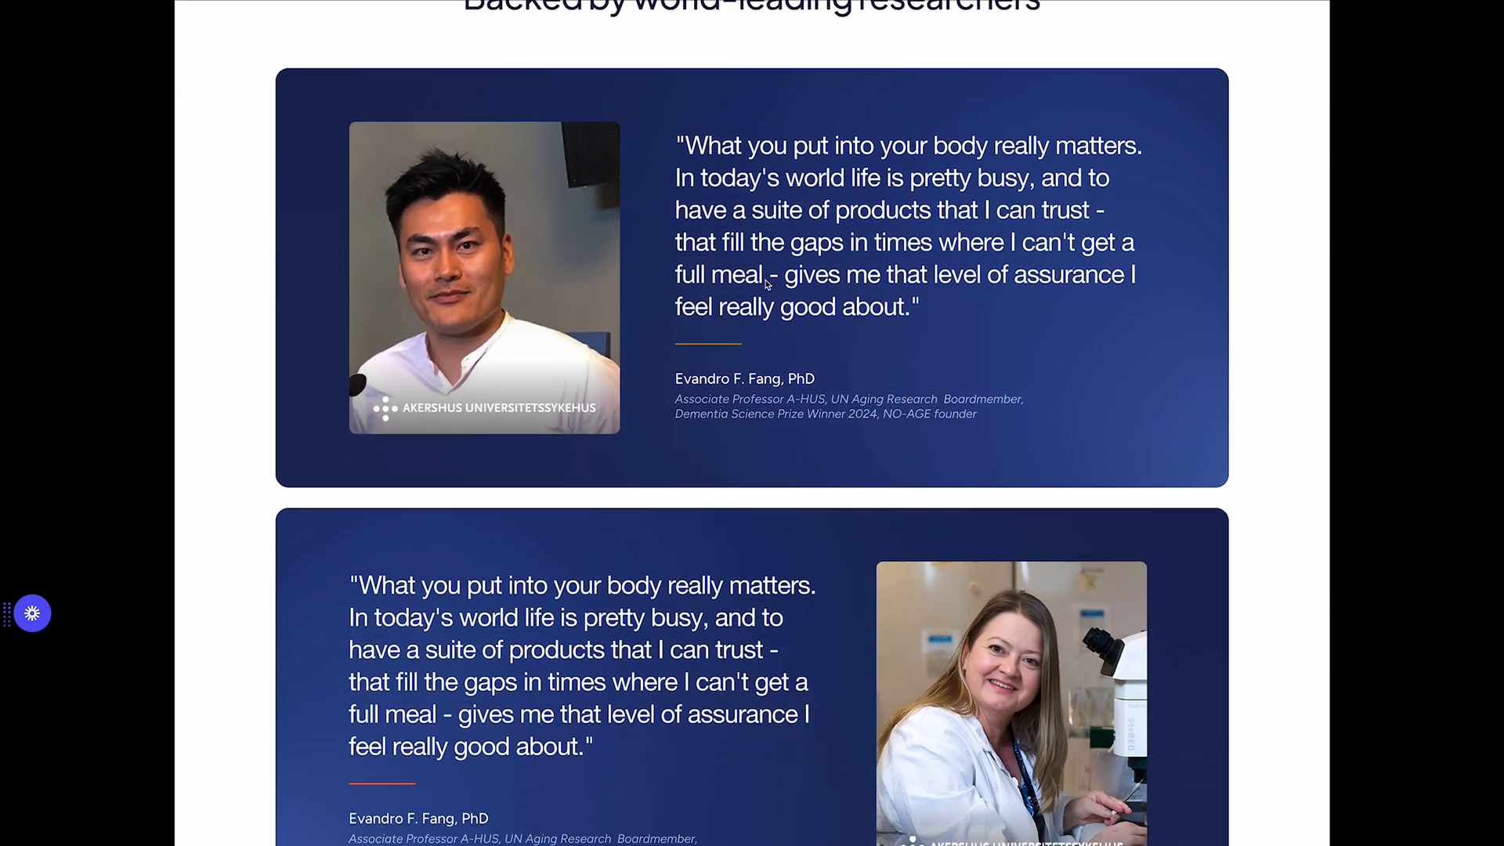
scroll("down", 3)
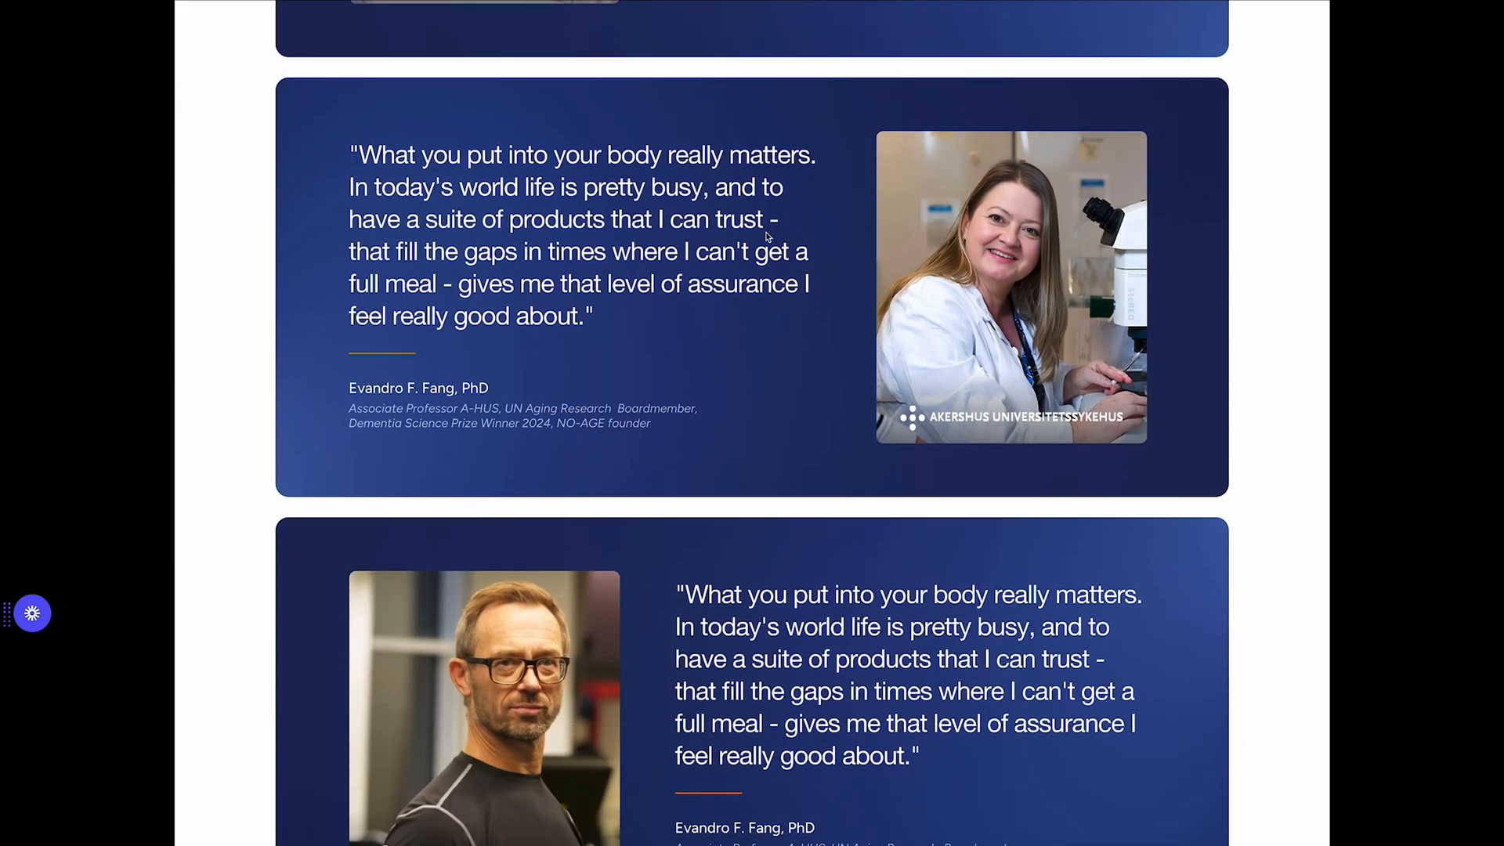
scroll("down", 3)
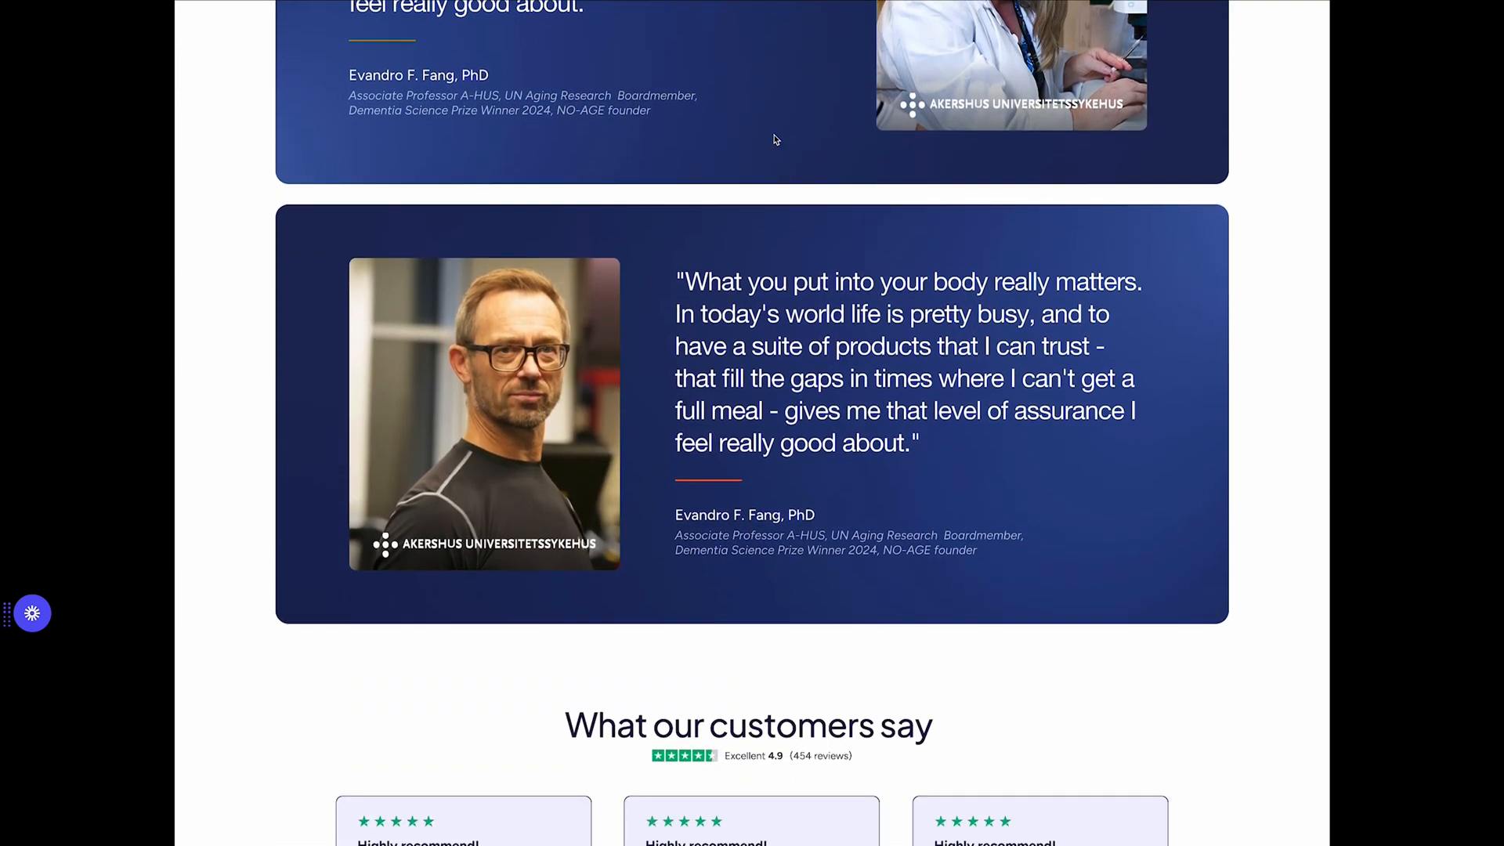
scroll("down", 3)
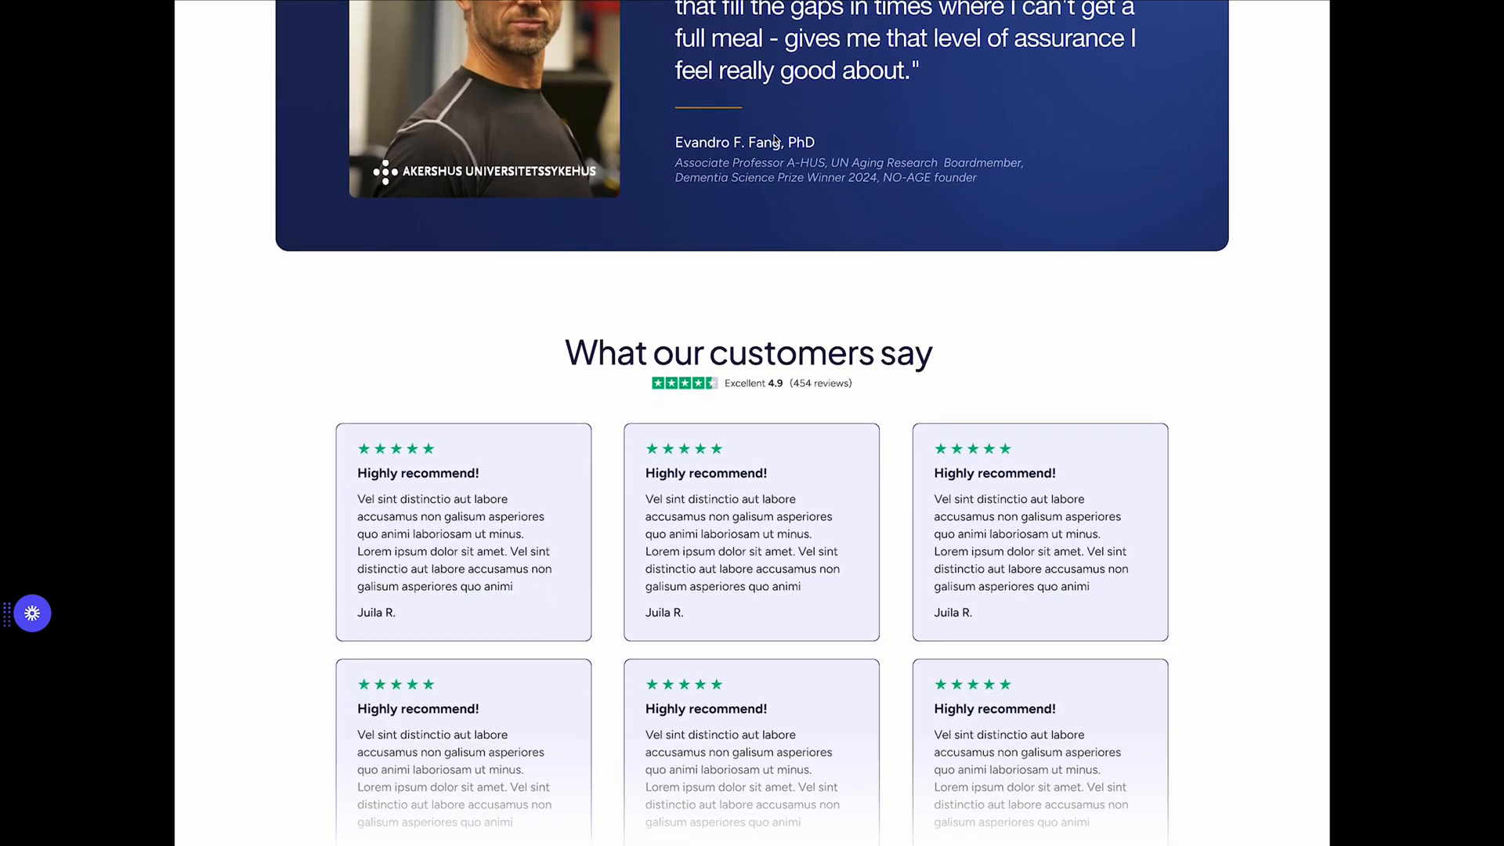
scroll("down", 3)
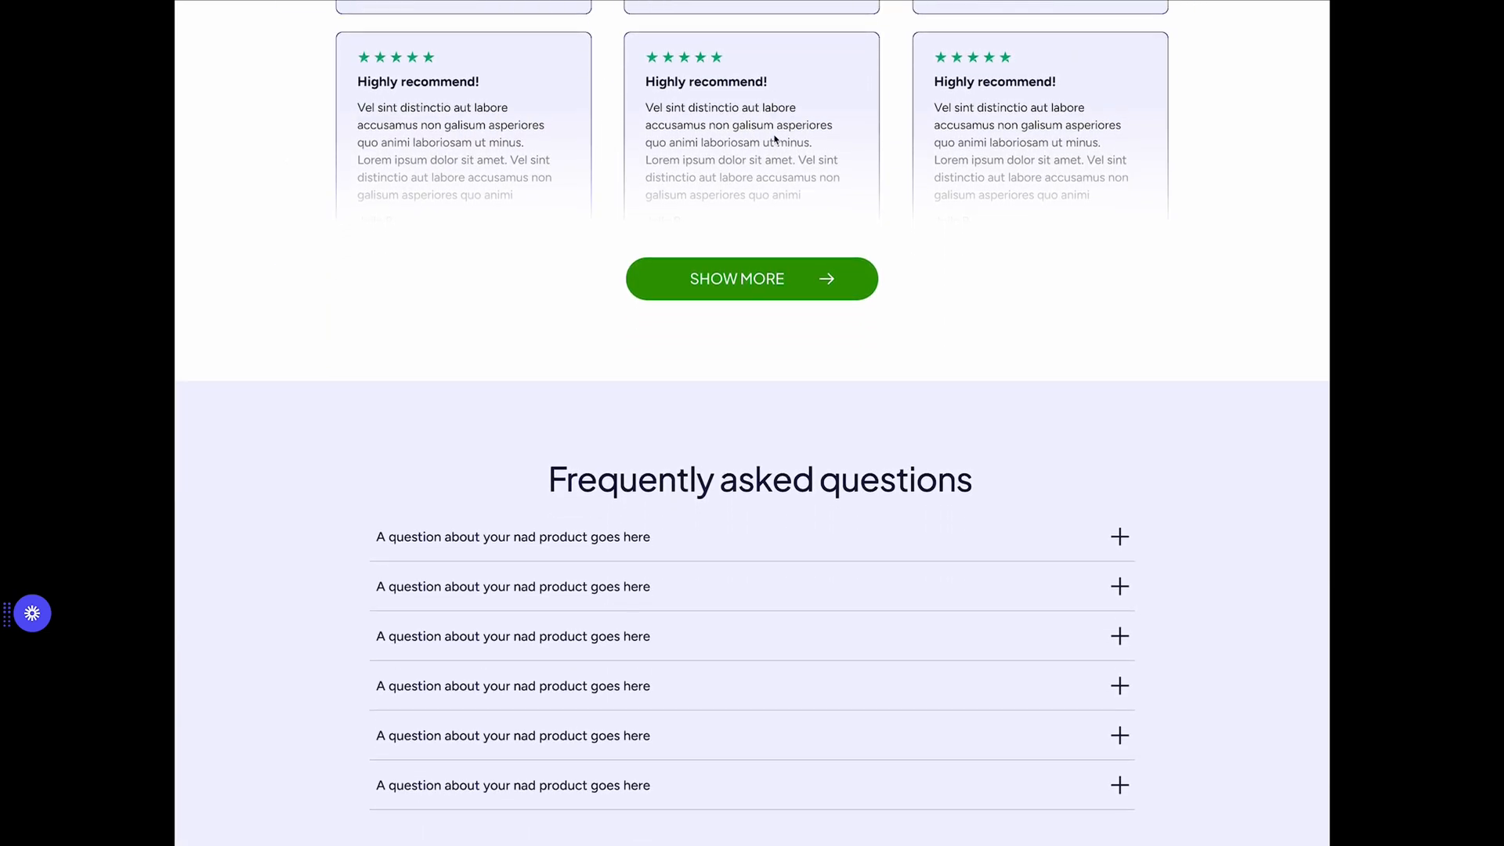
scroll("down", 3)
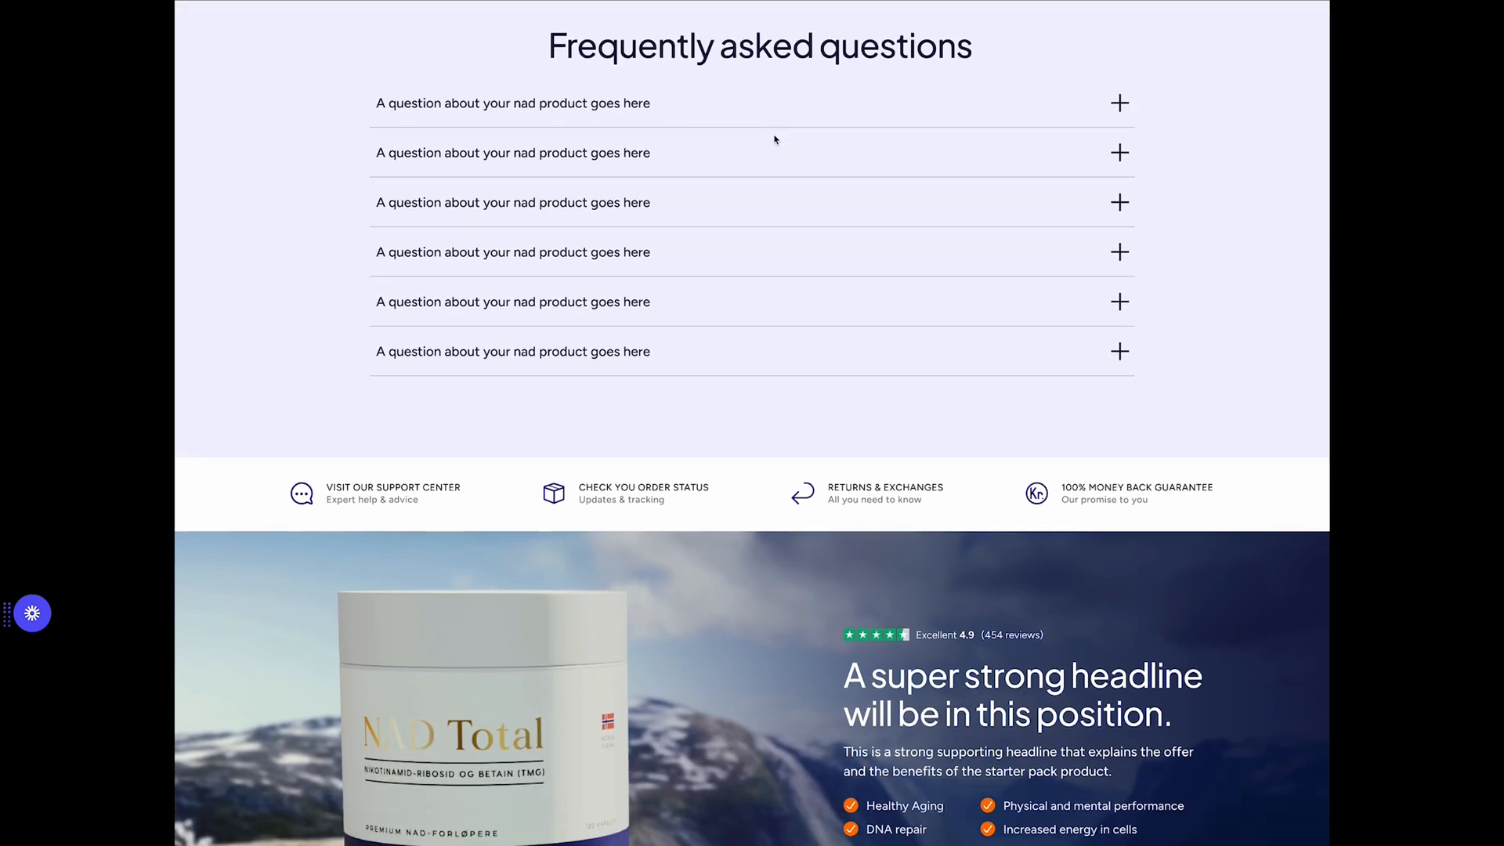
Scroll to the closing banner's Buy Starter Kit button beneath the benefit checklist.
scroll("down", 3)
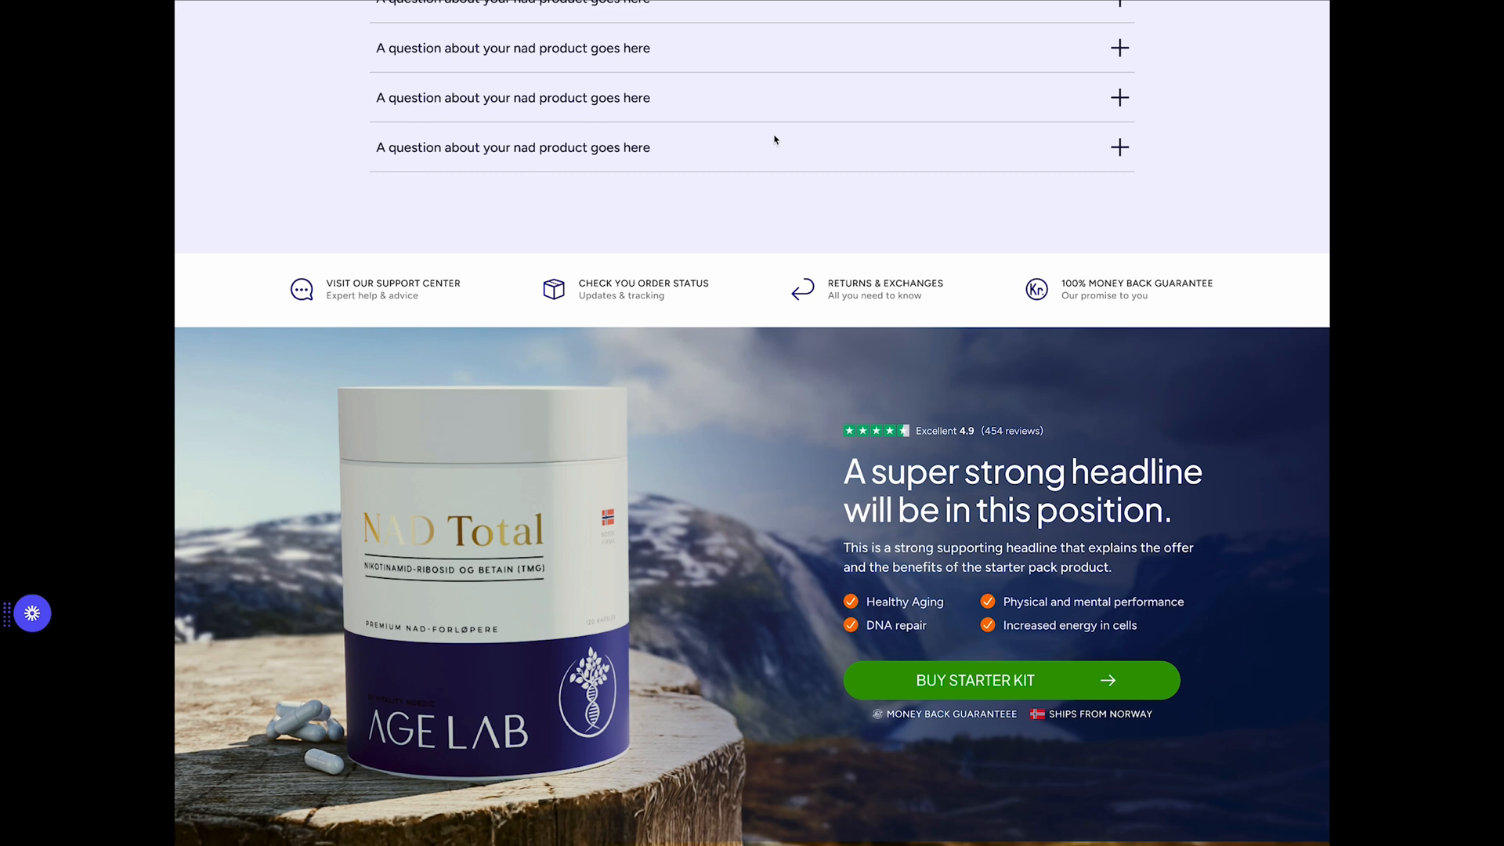
scroll("down", 3)
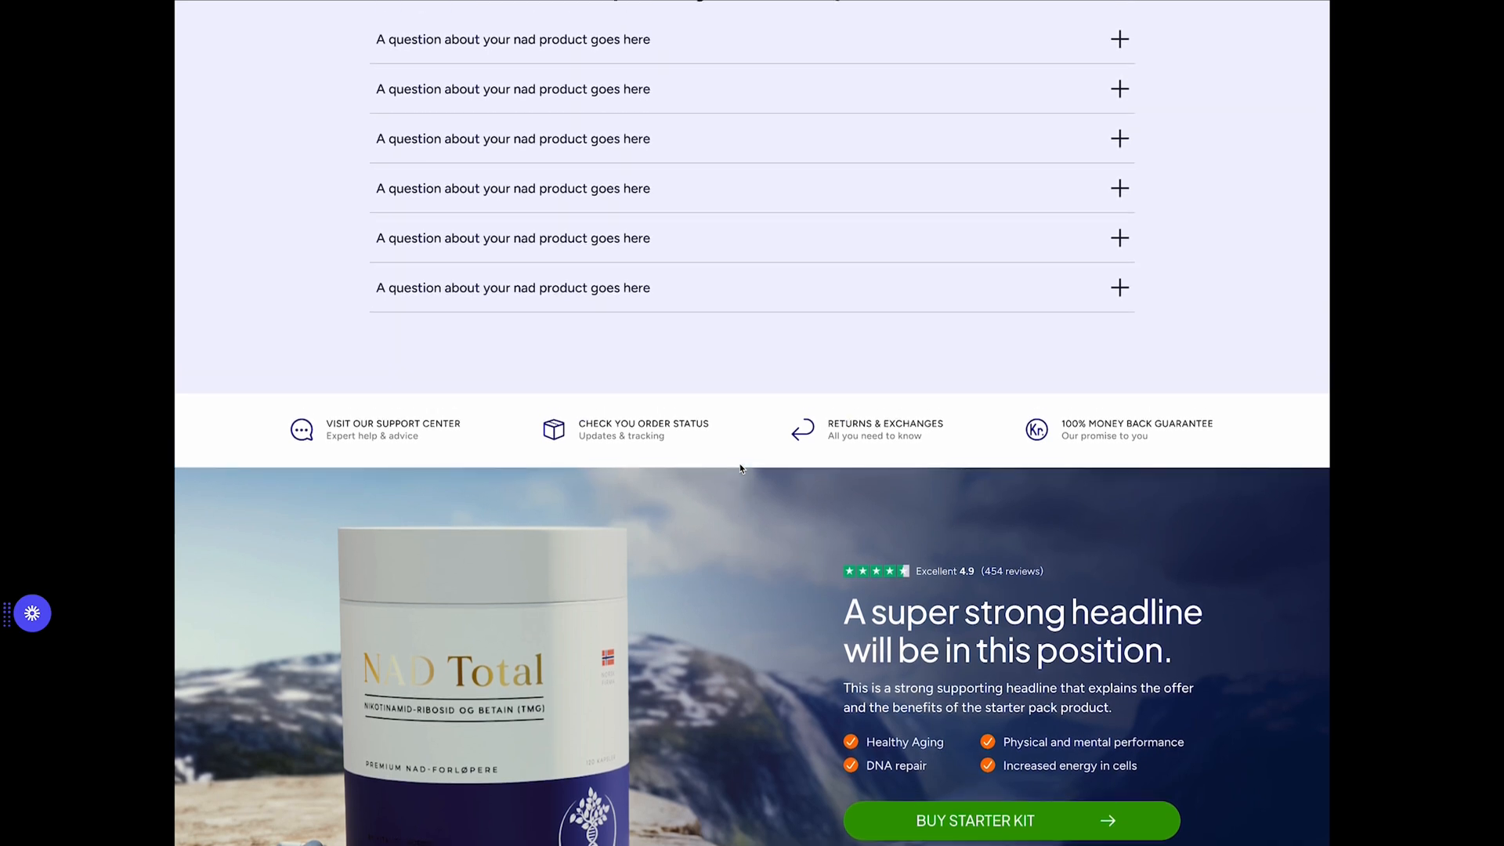
Scroll back up through the whole design to the top hero banner.
scroll("up", 3)
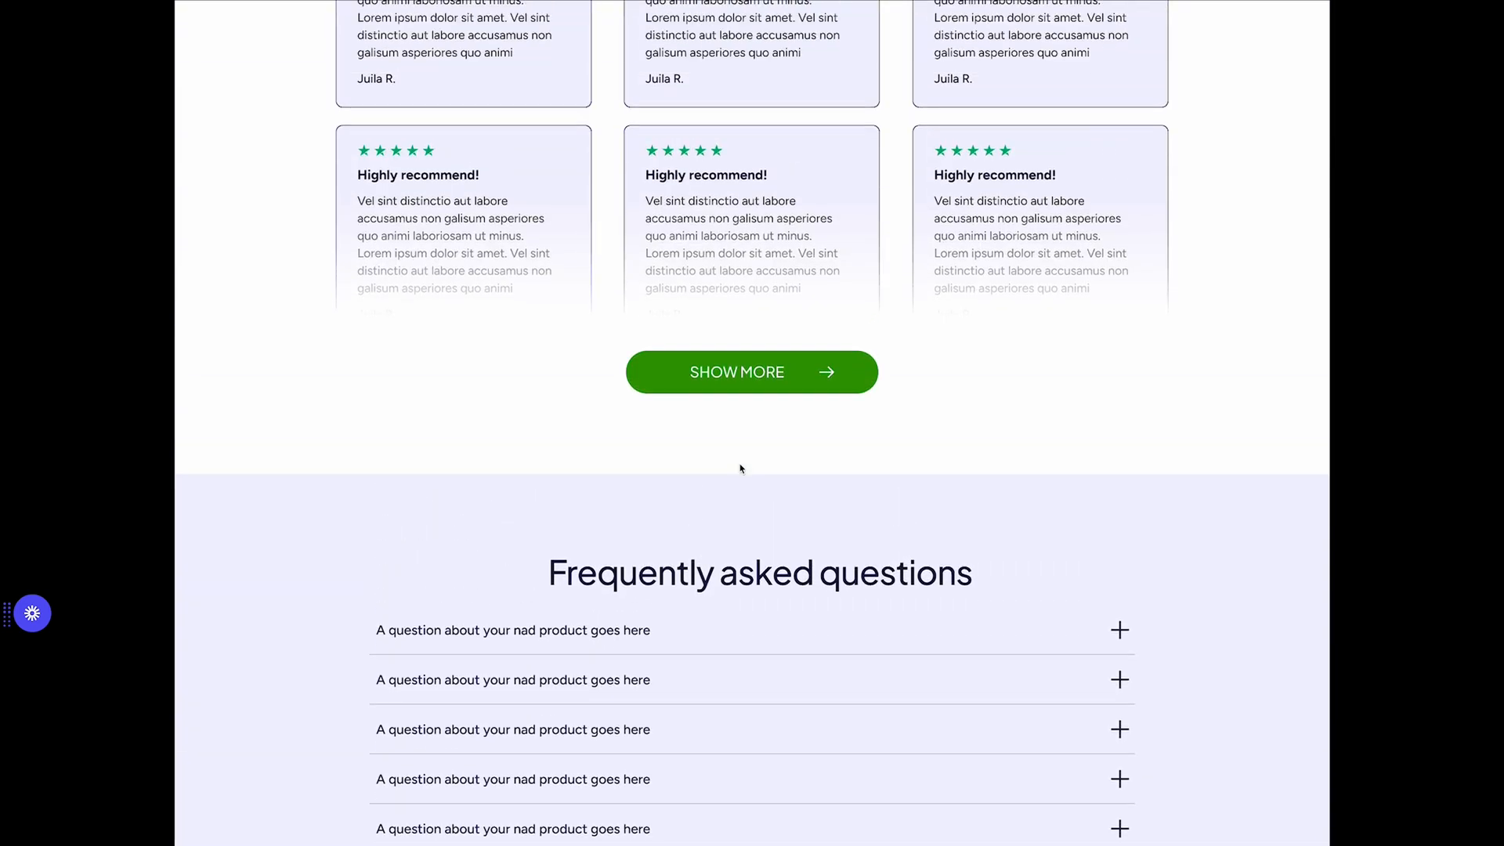
scroll("up", 3)
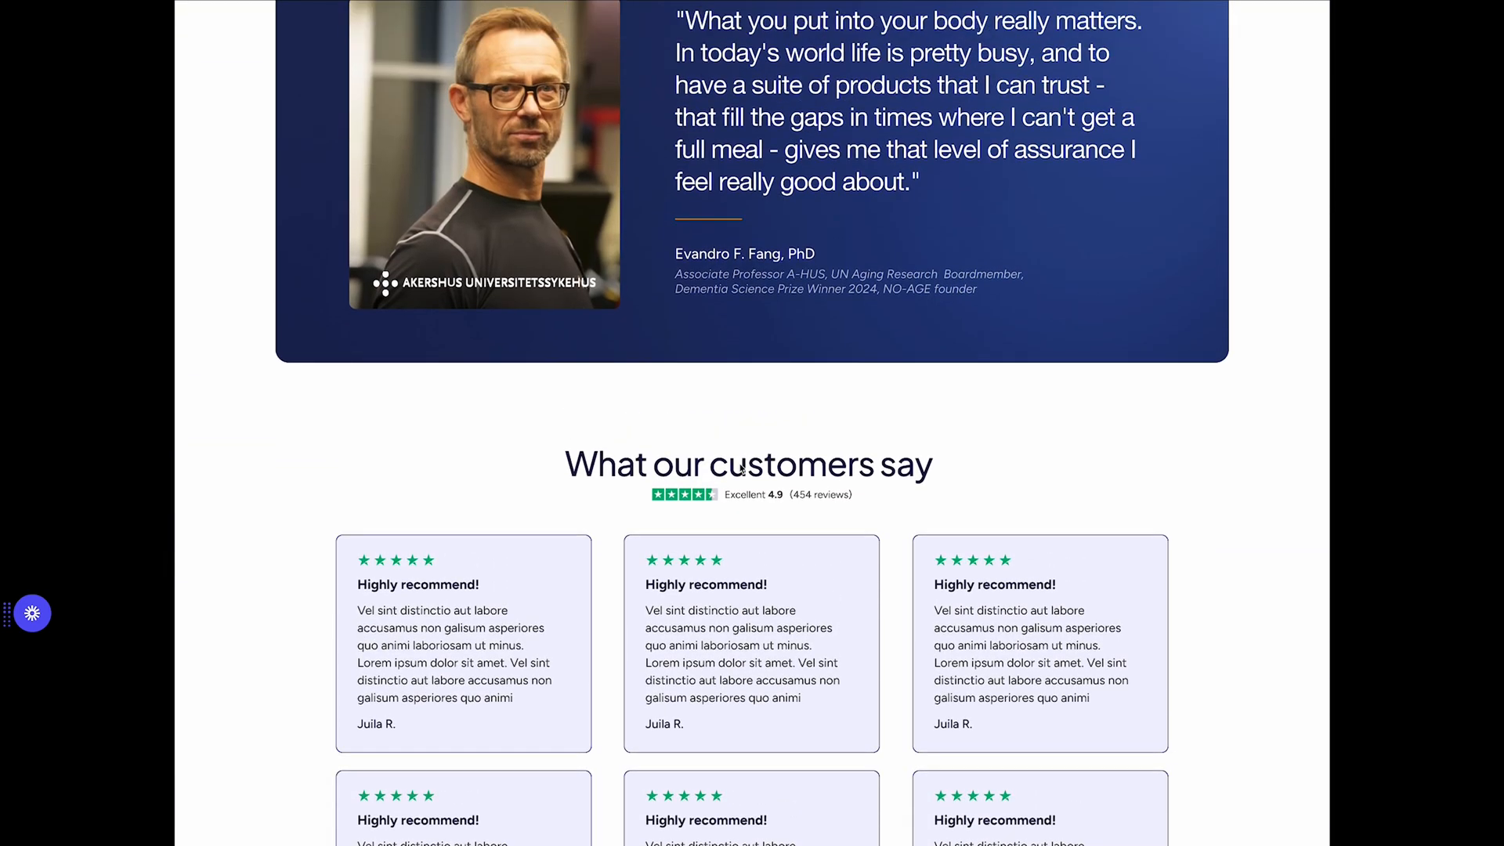
scroll("down", 3)
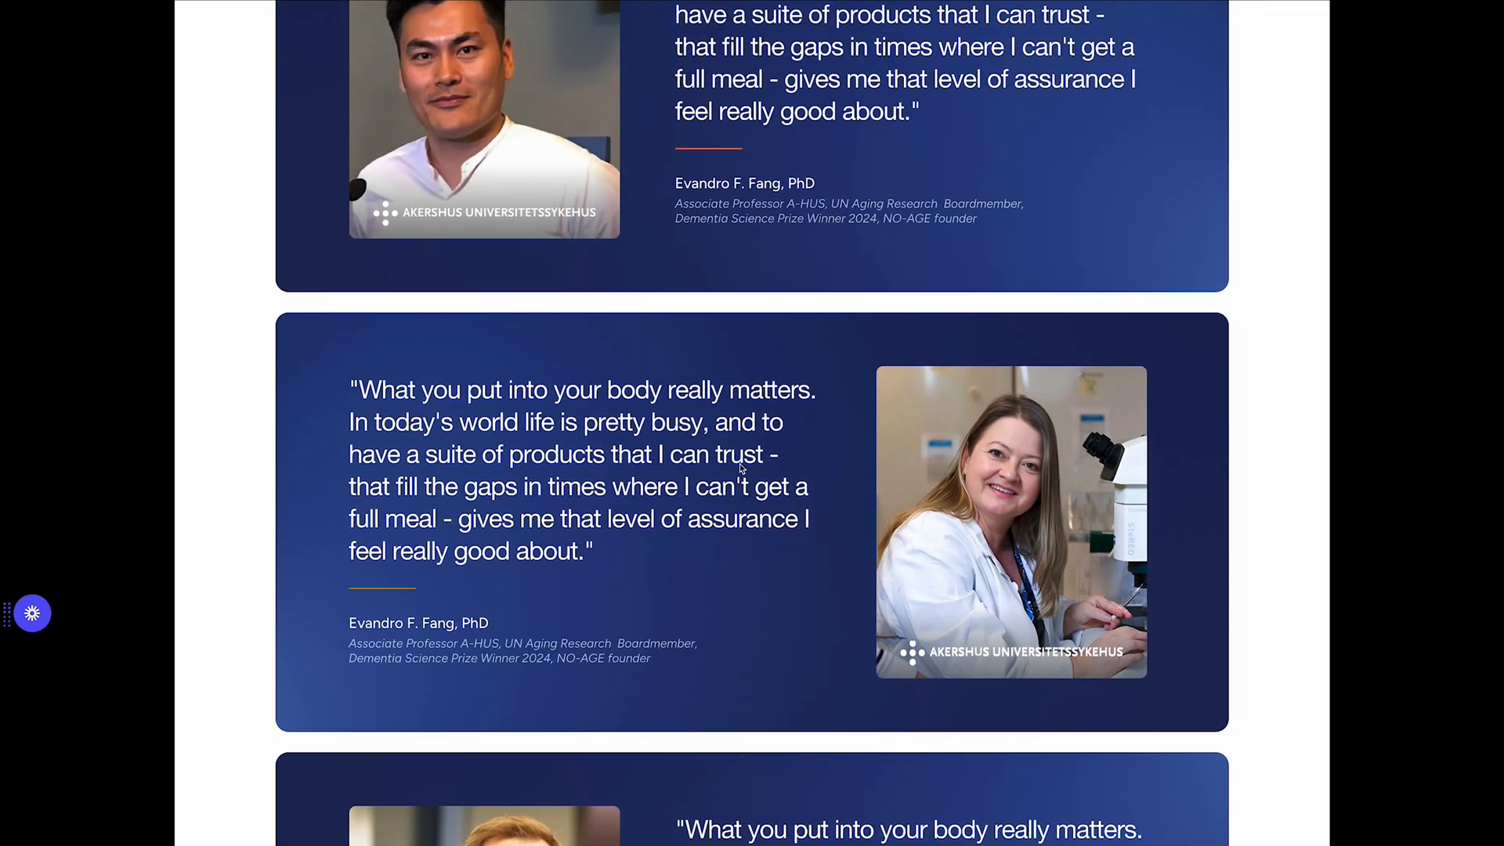
scroll("up", 3)
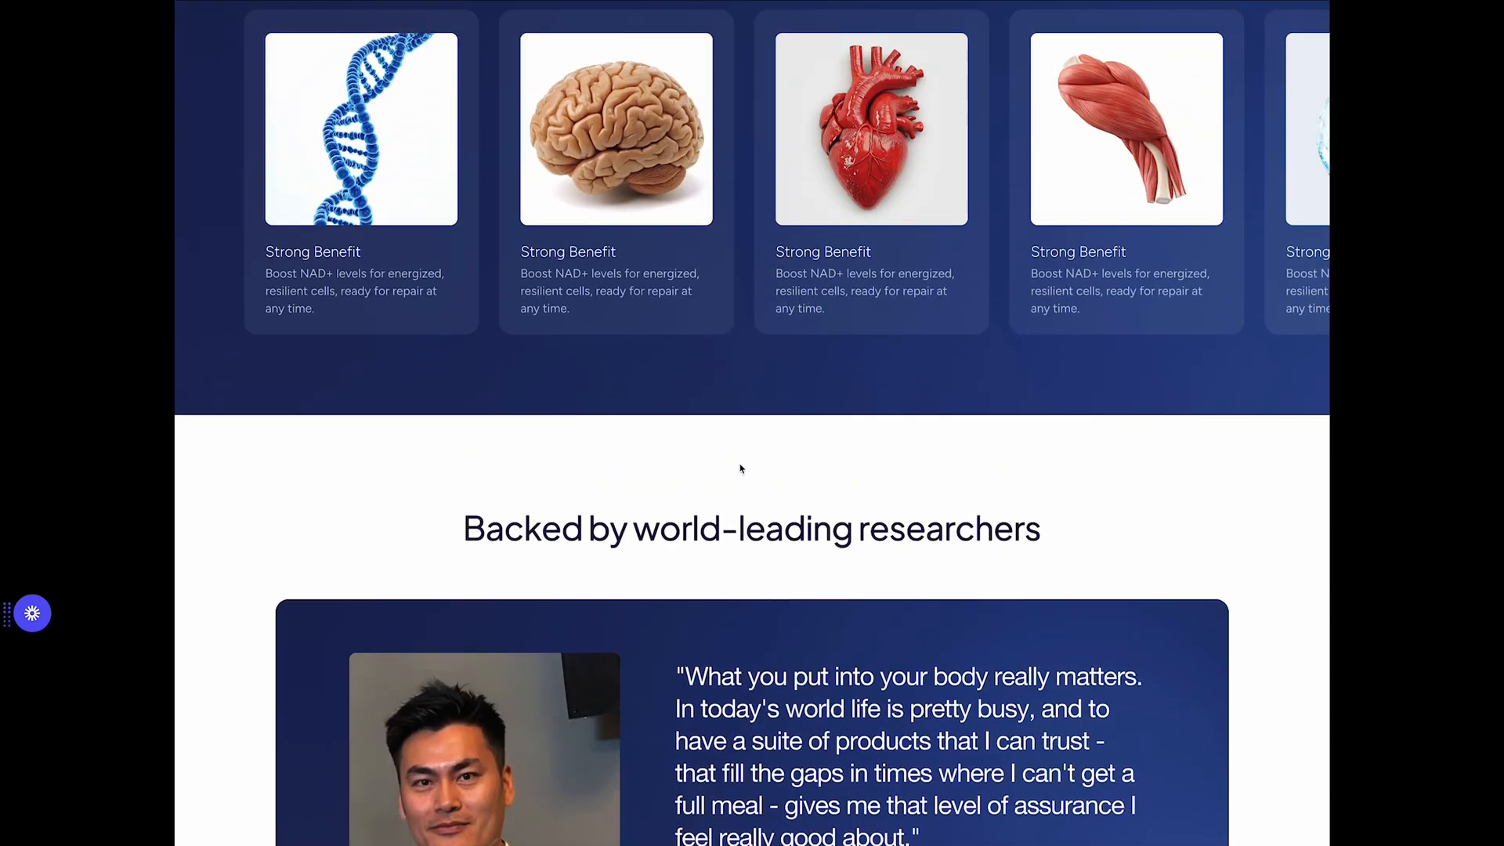
scroll("up", 3)
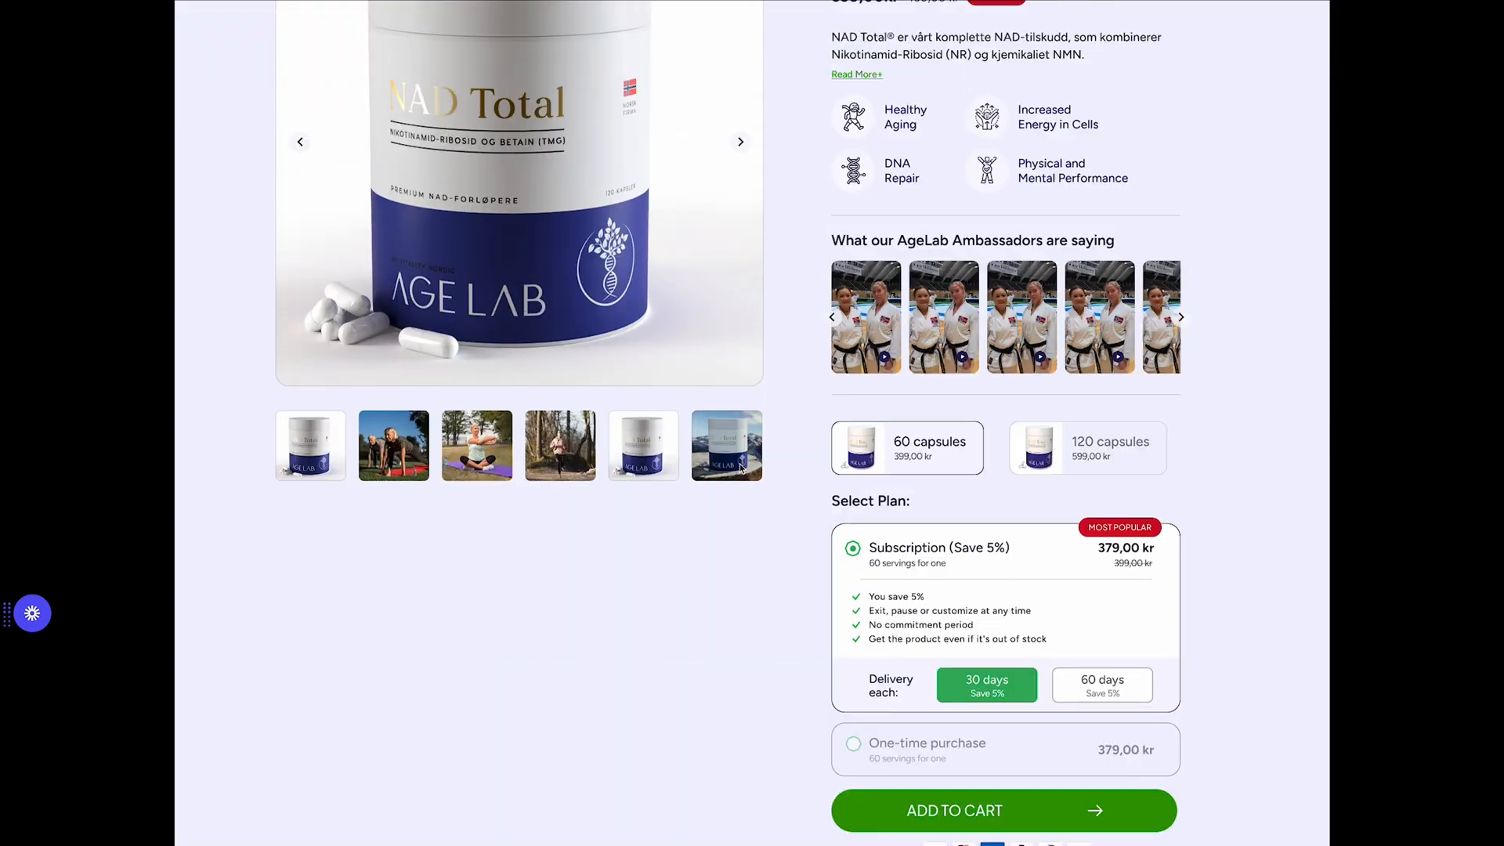
scroll("up", 3)
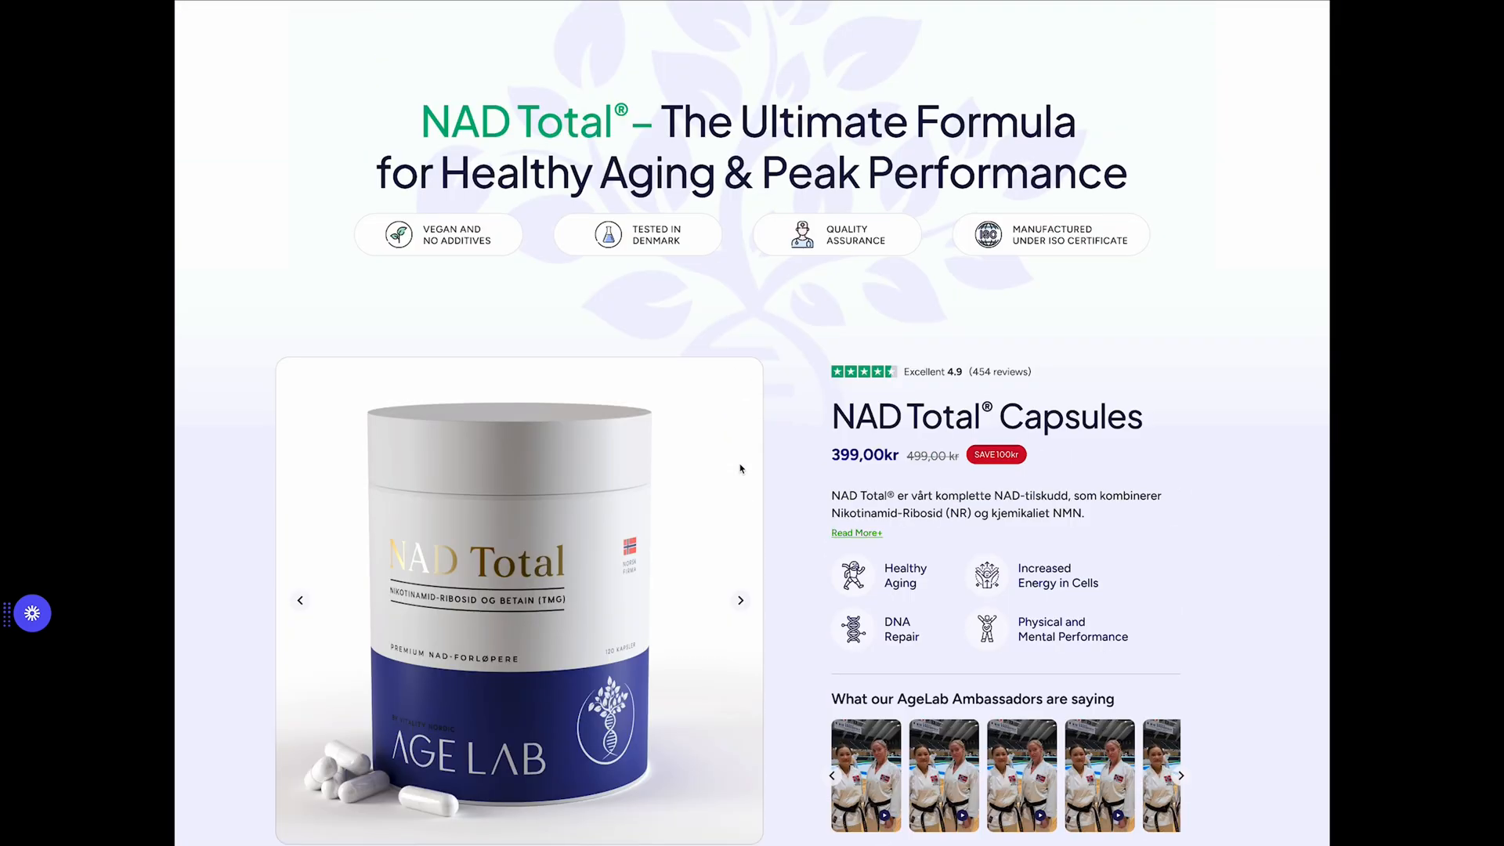
scroll("down", 3)
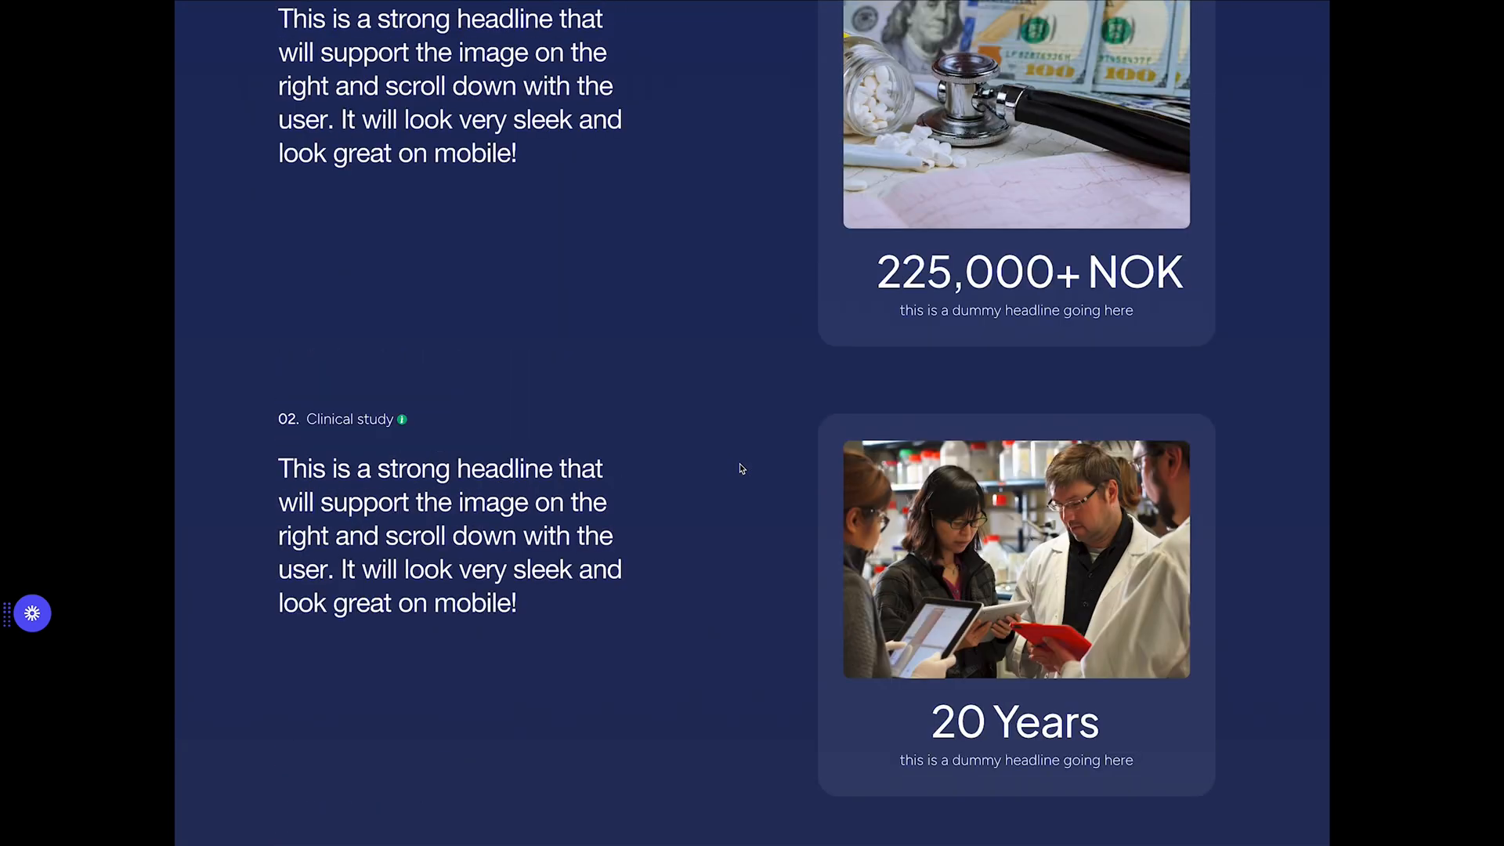
scroll("up", 3)
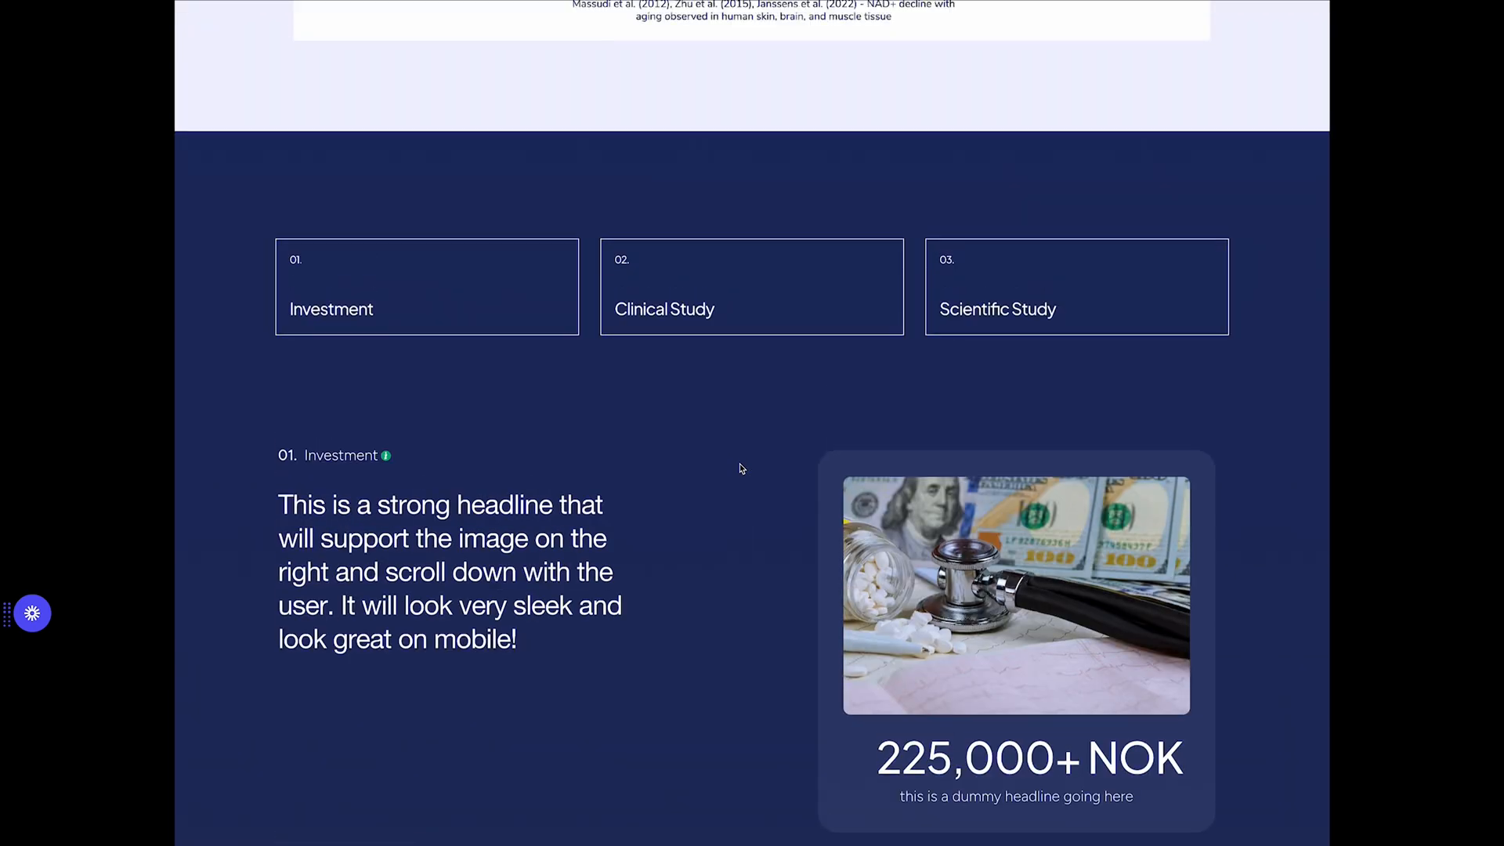
scroll("up", 3)
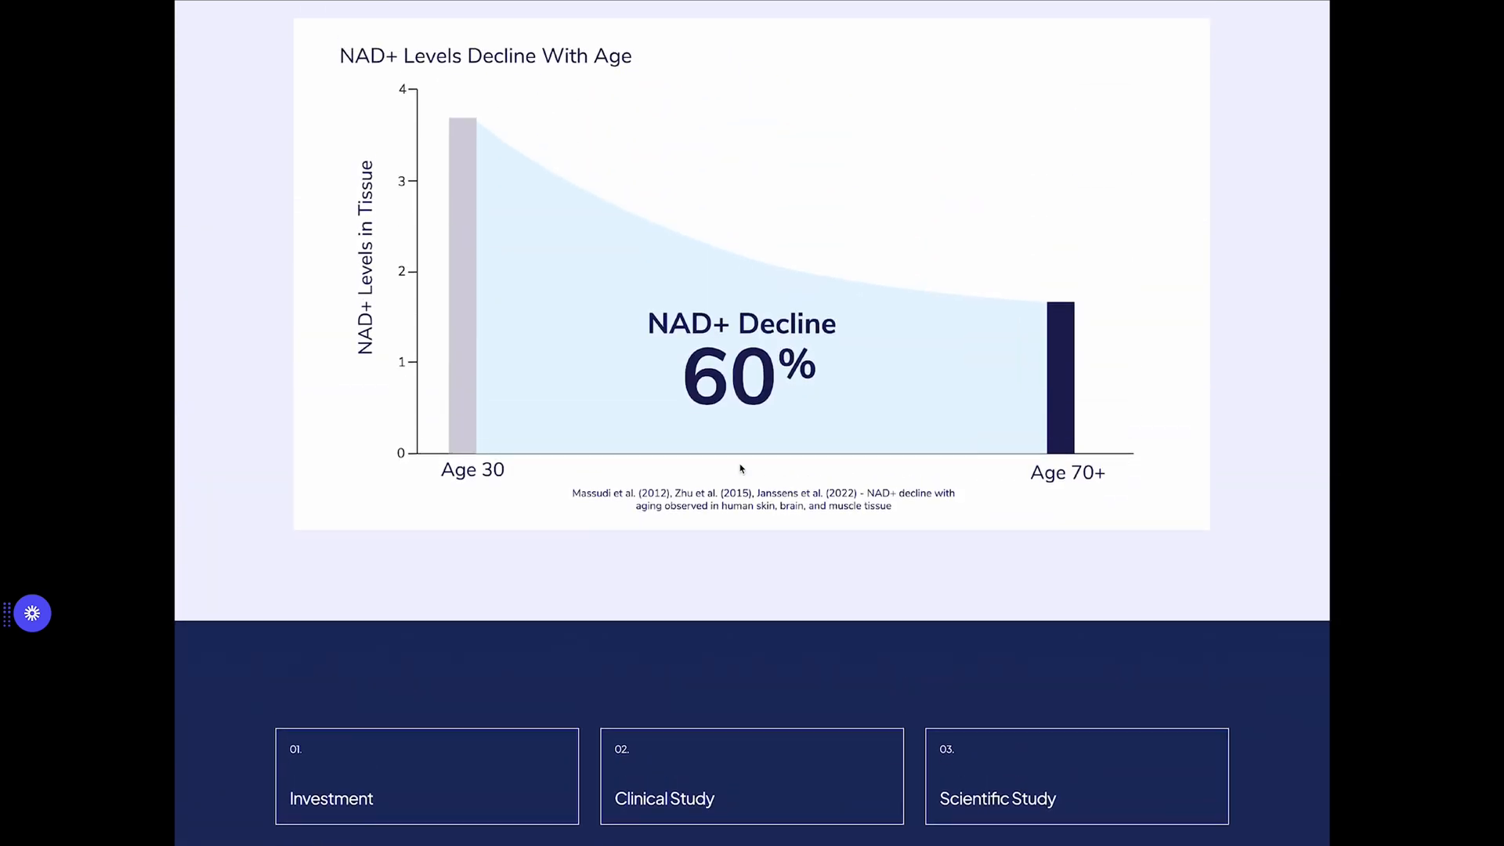
scroll("up", 3)
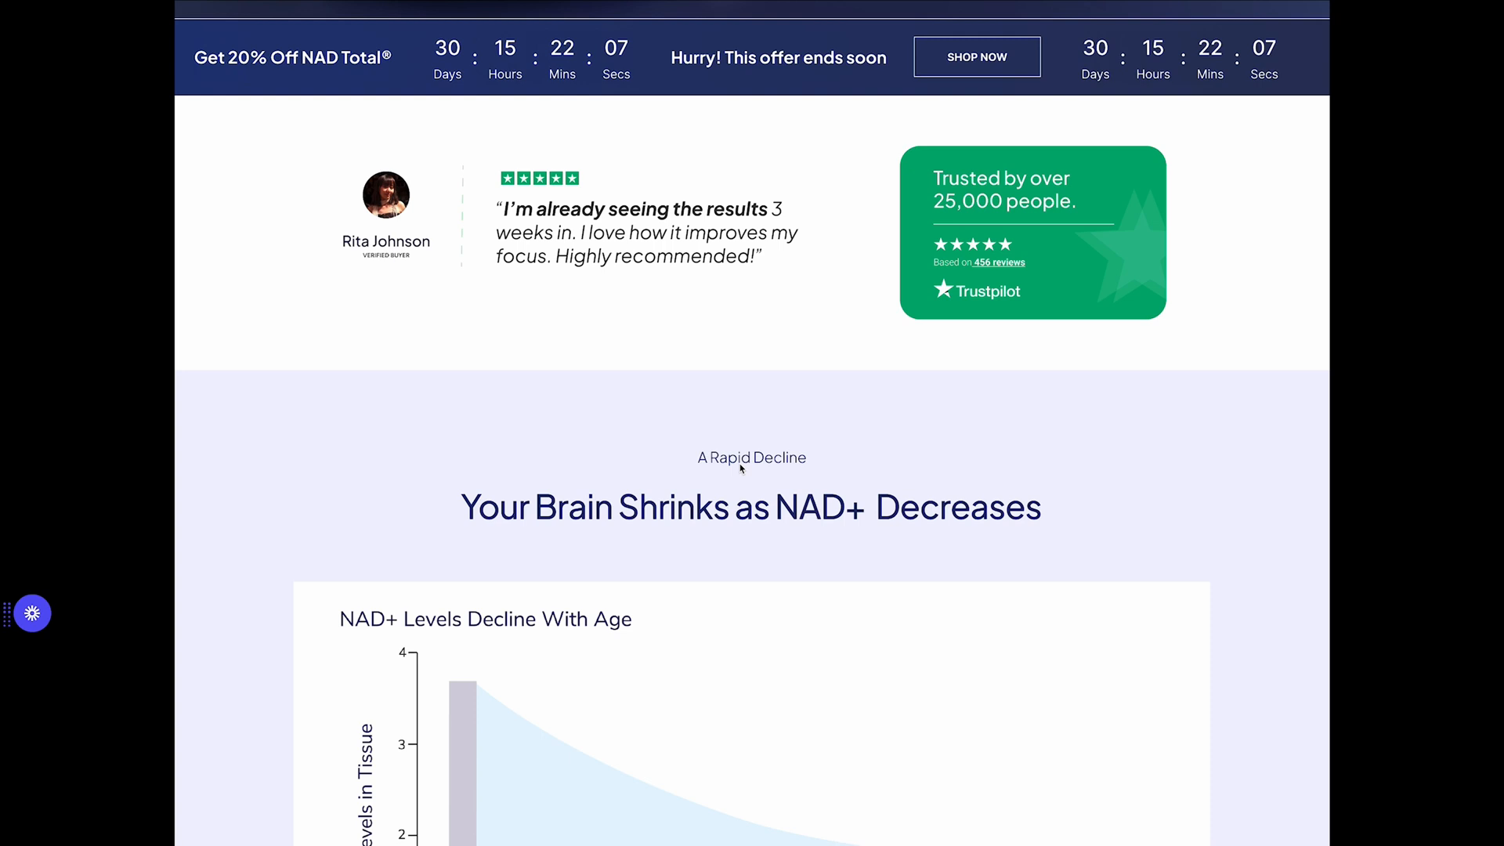
scroll("up", 3)
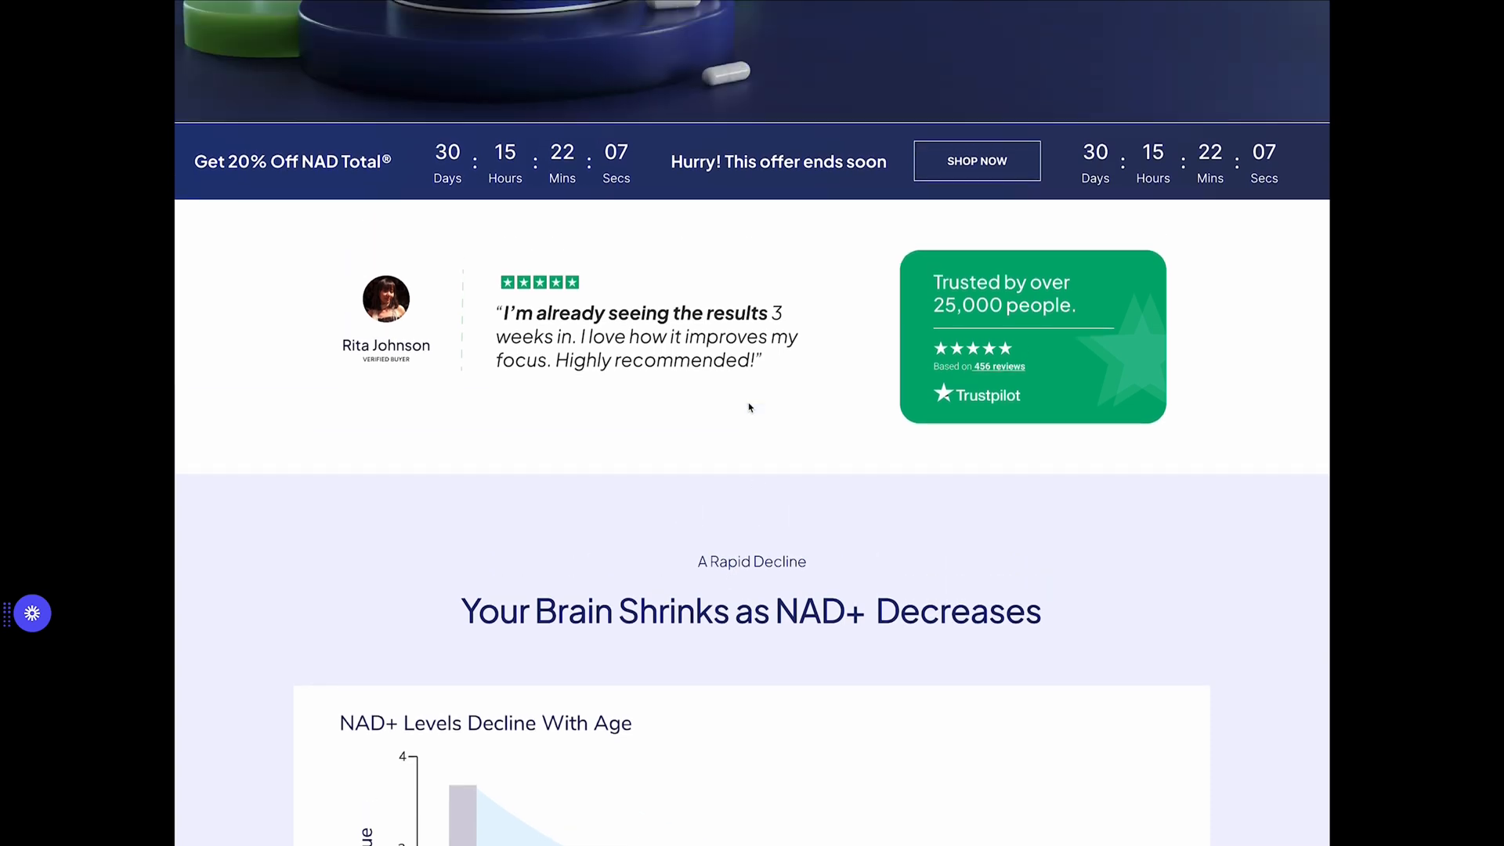
scroll("up", 3)
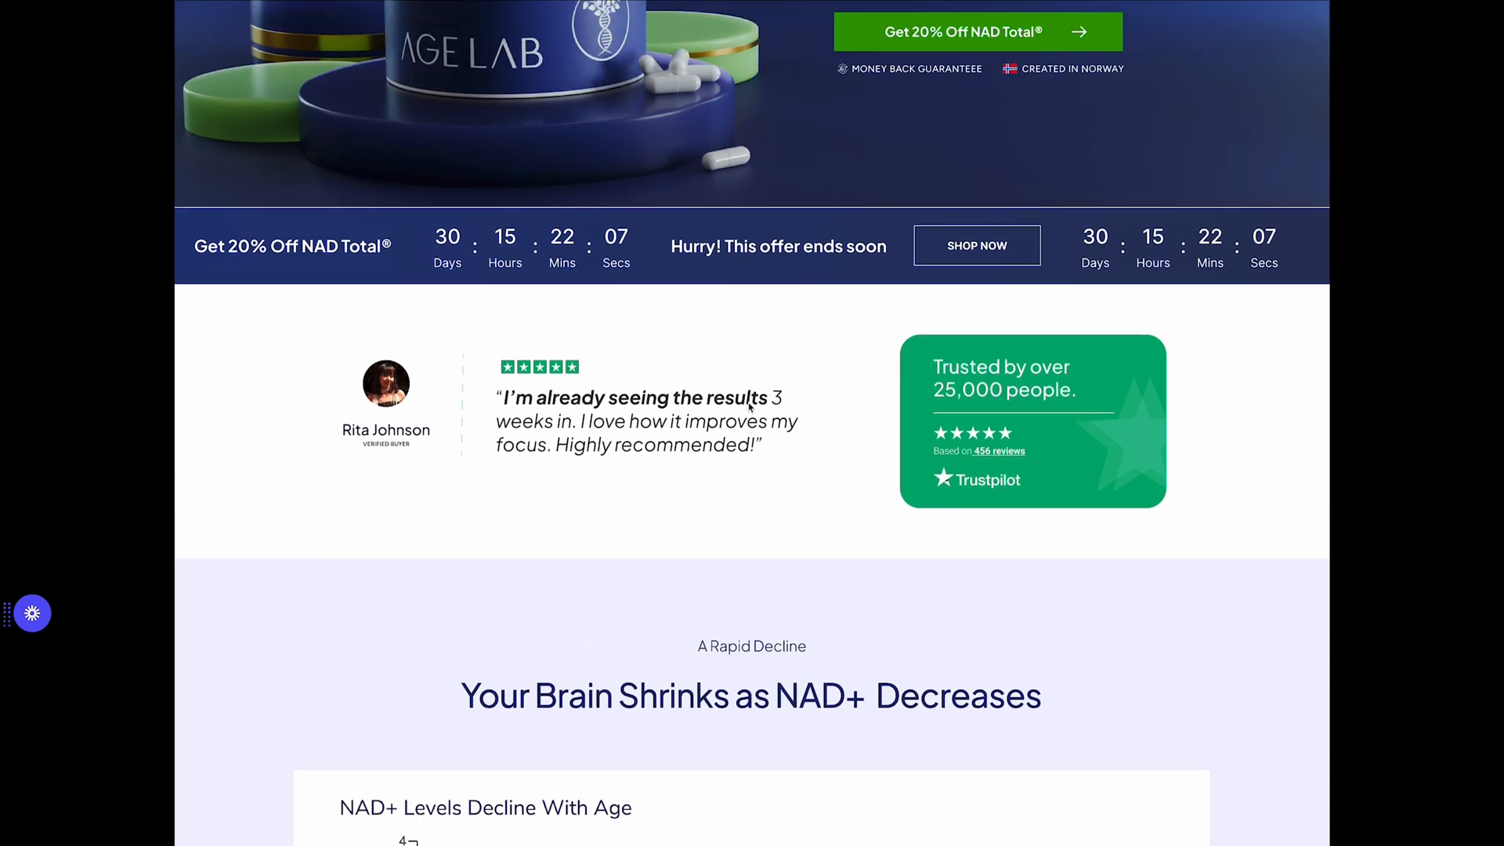
scroll("up", 3)
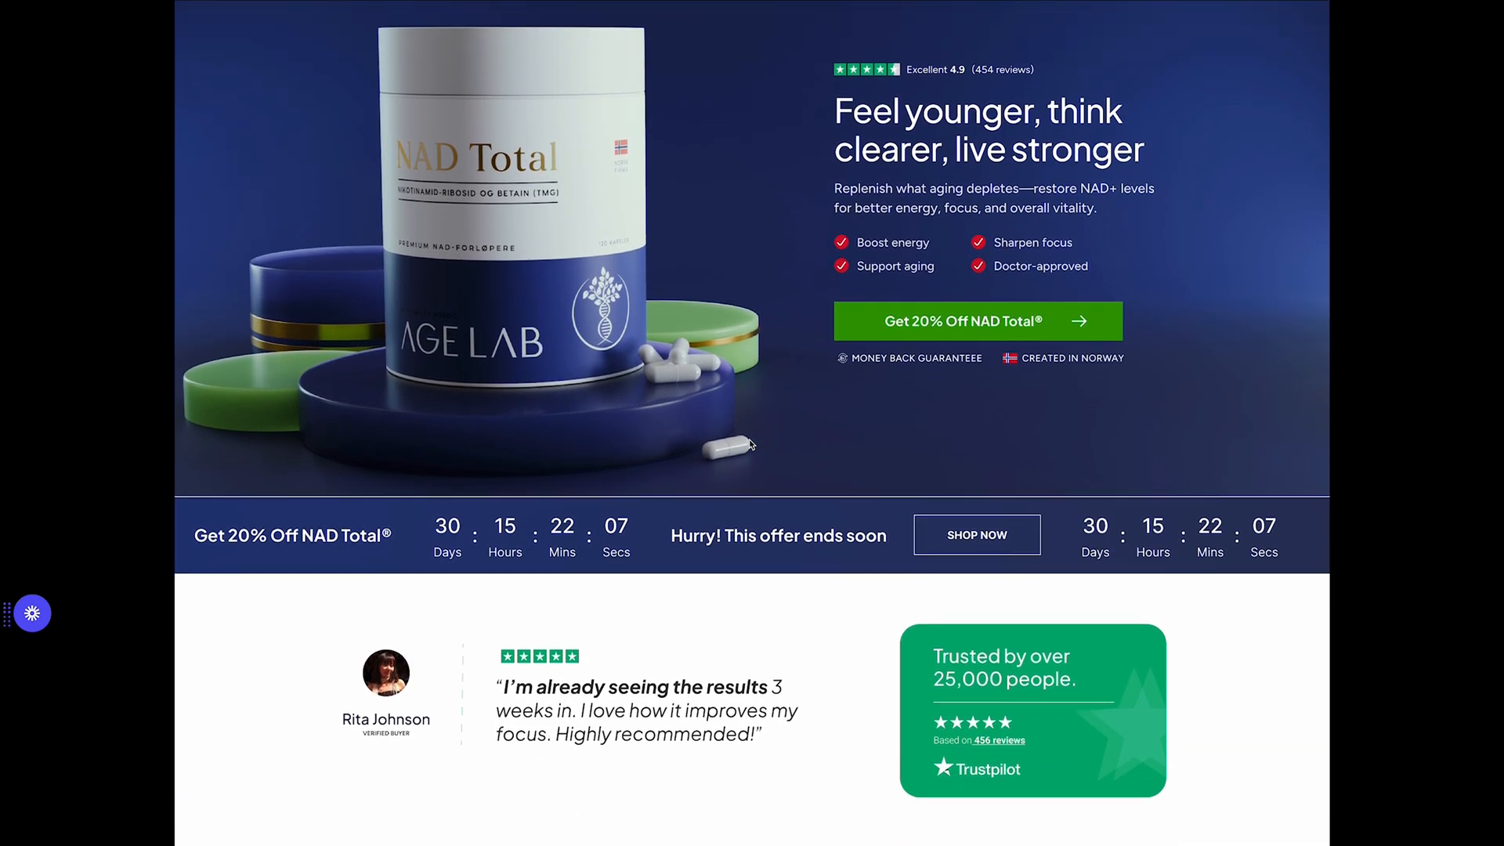
Scroll down again to the Clinical study and Scientific study blocks.
scroll("down", 3)
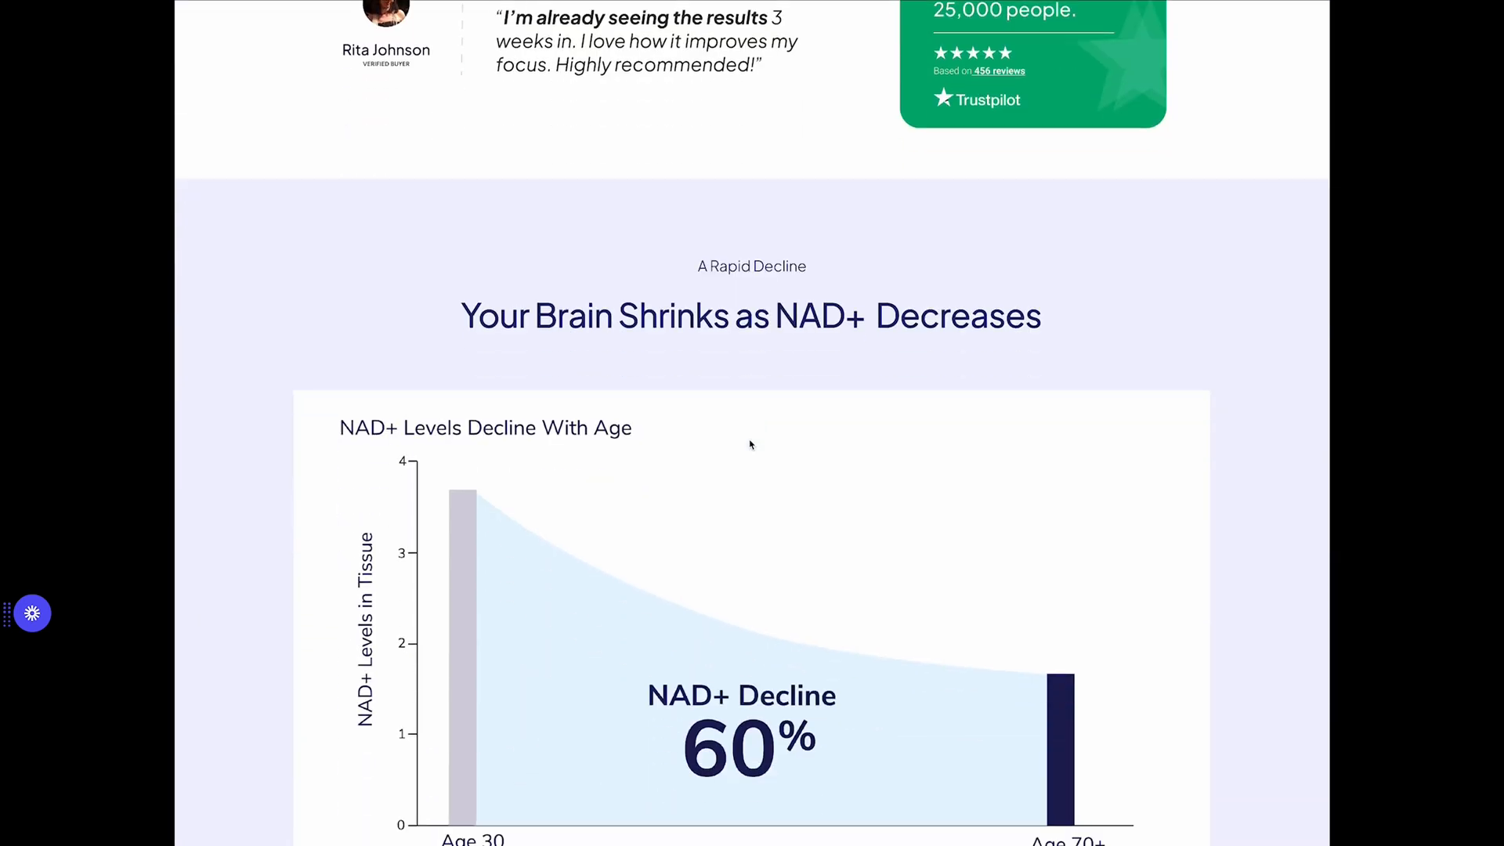
scroll("down", 3)
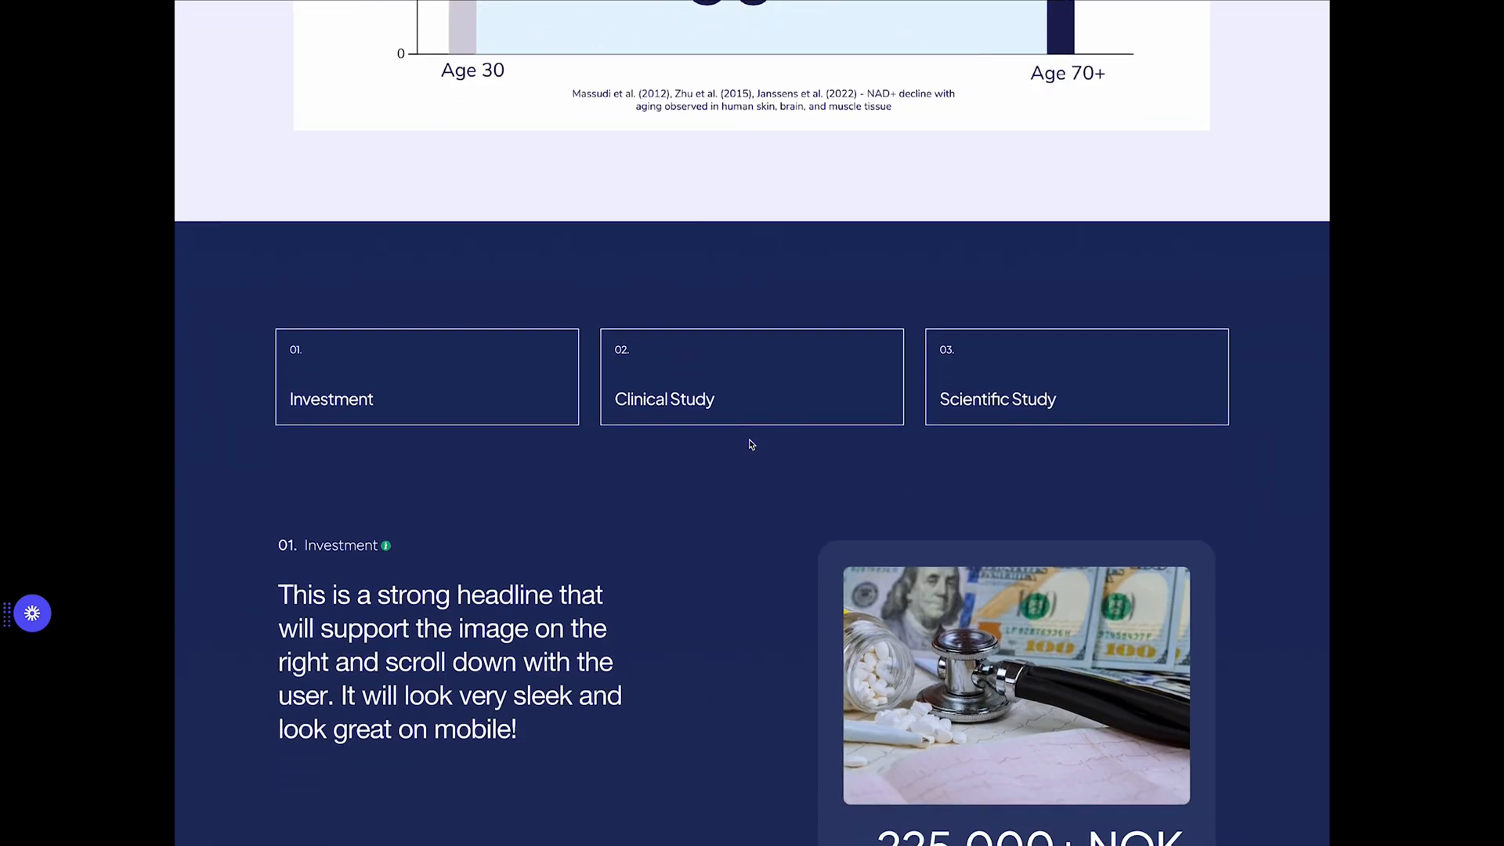
scroll("down", 3)
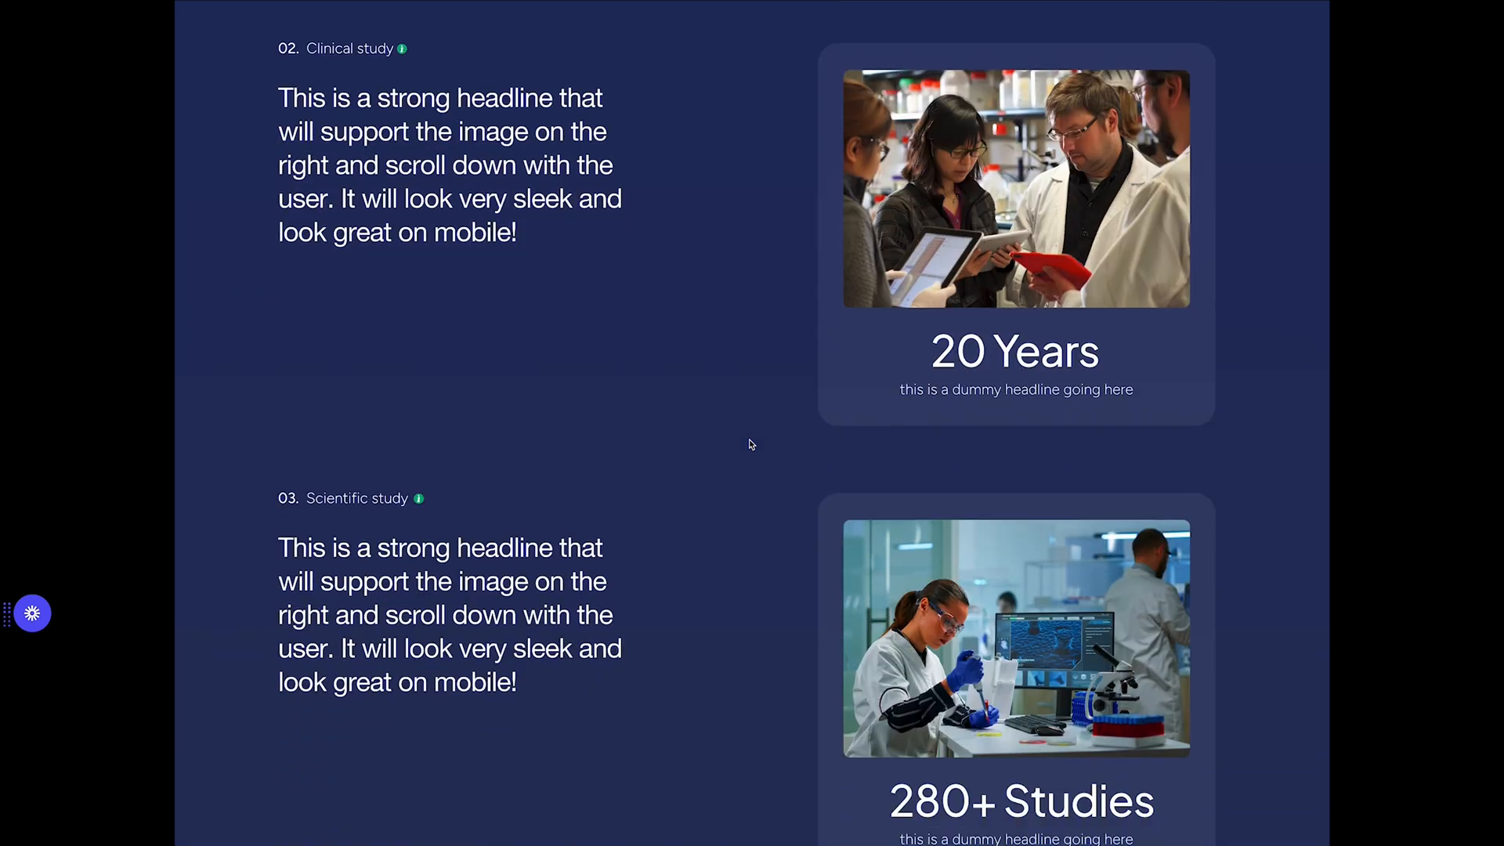
scroll("down", 3)
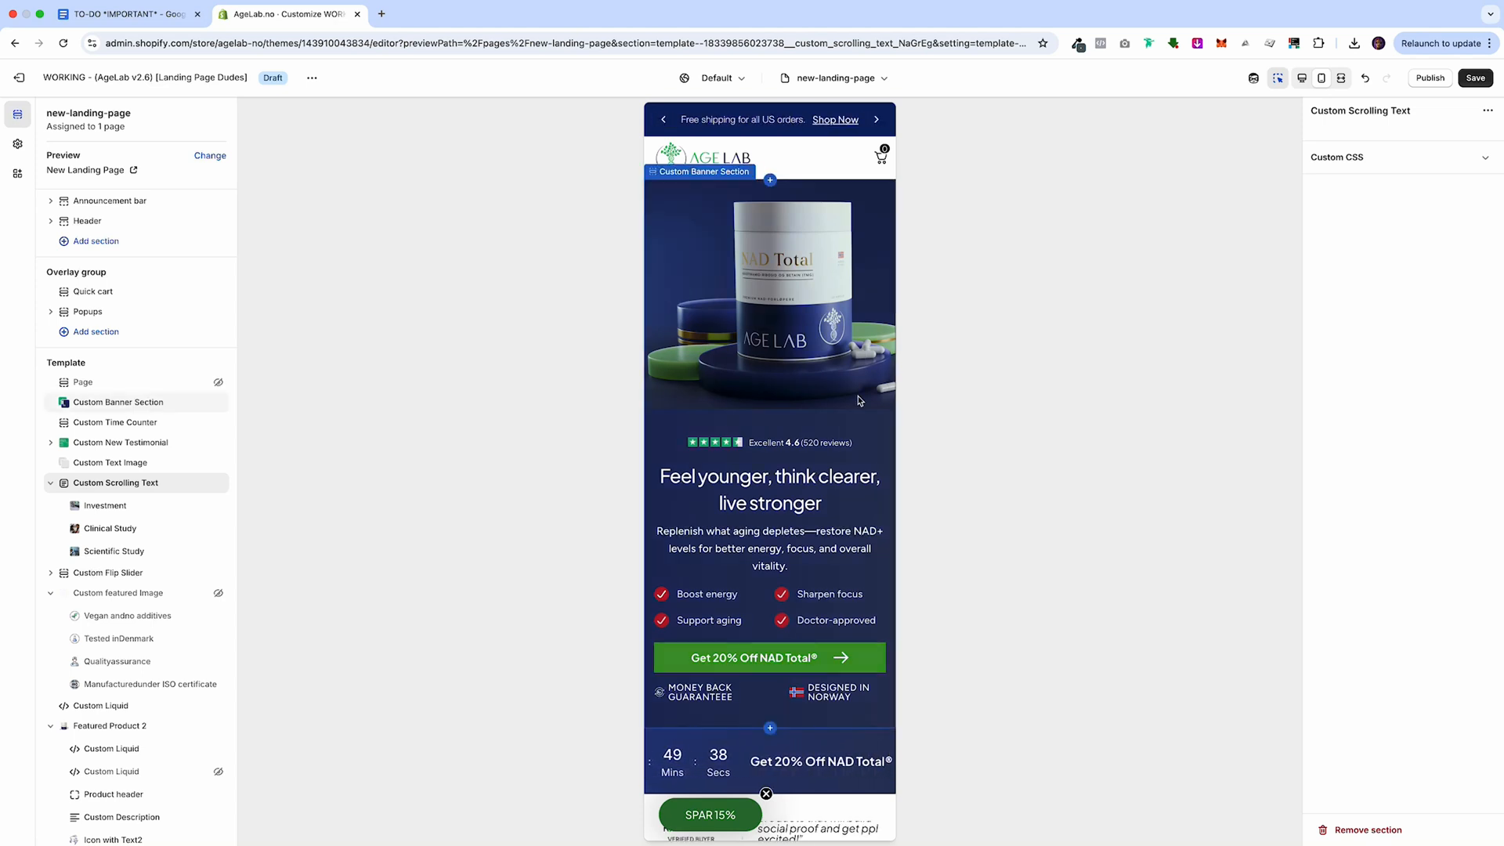
scroll("down", 3)
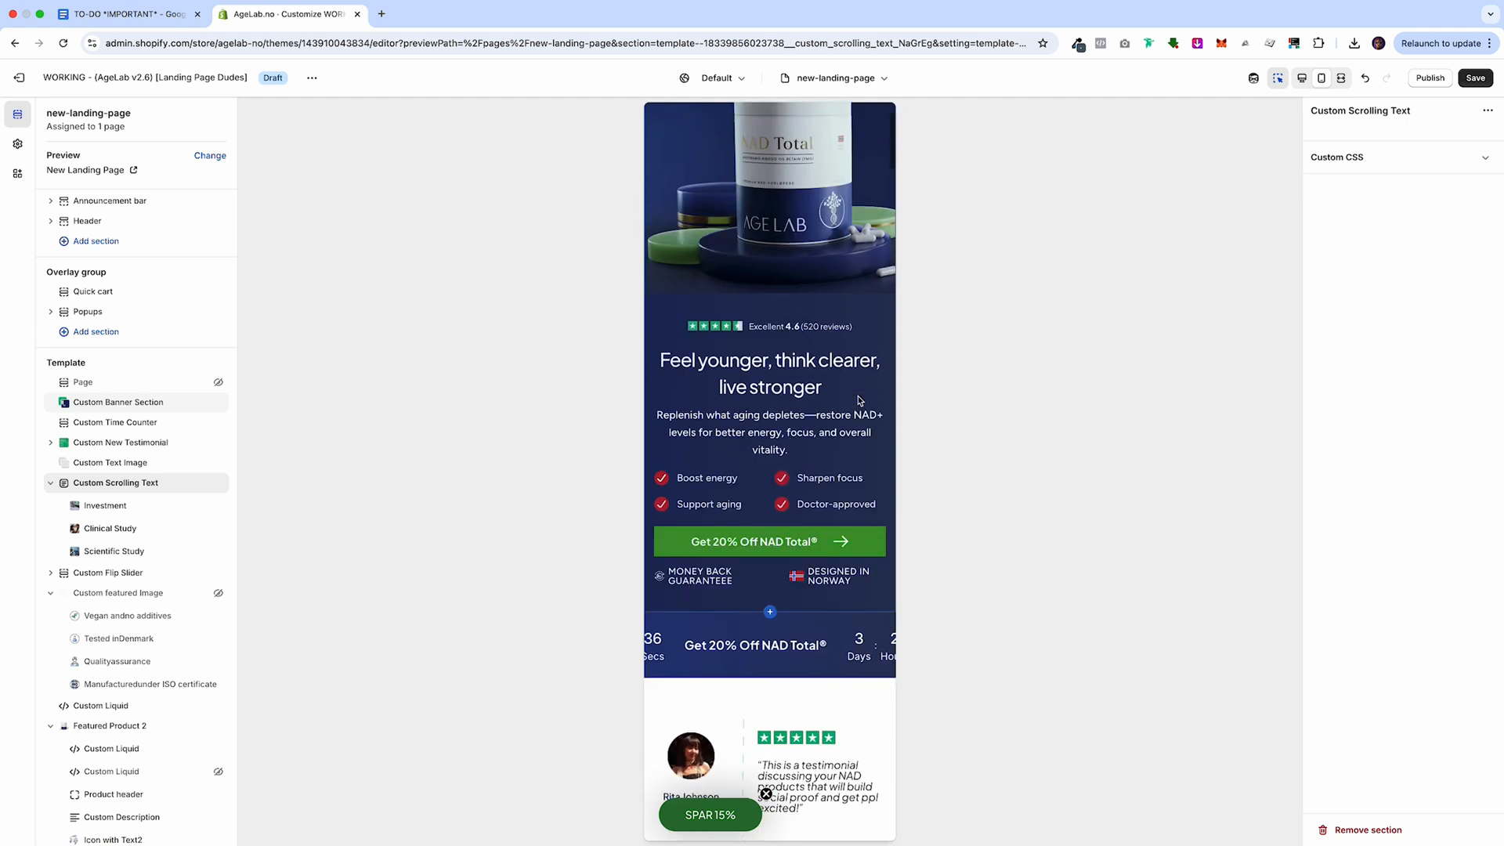
scroll("down", 3)
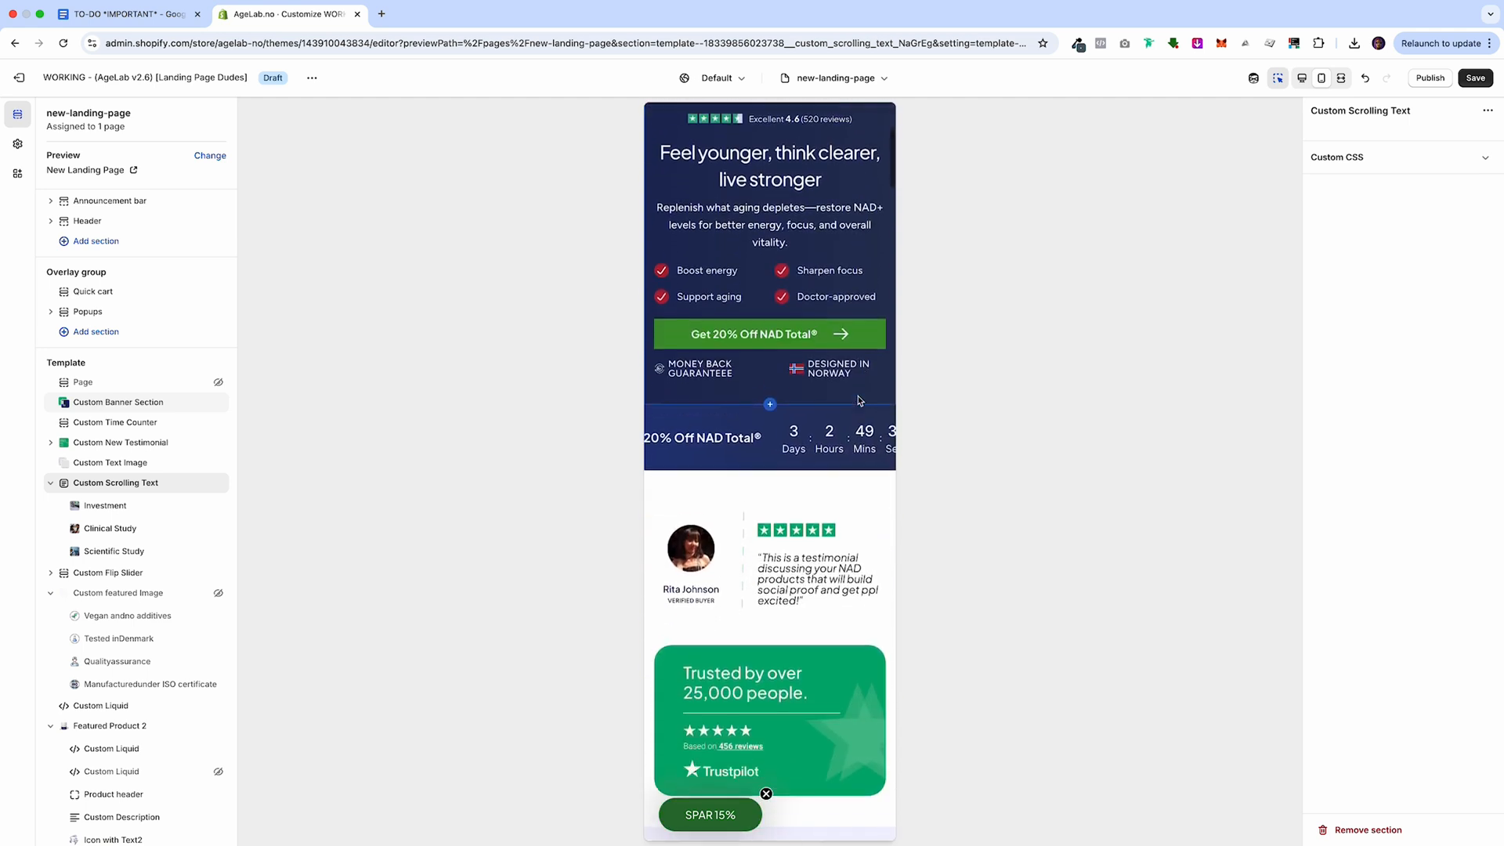
scroll("down", 3)
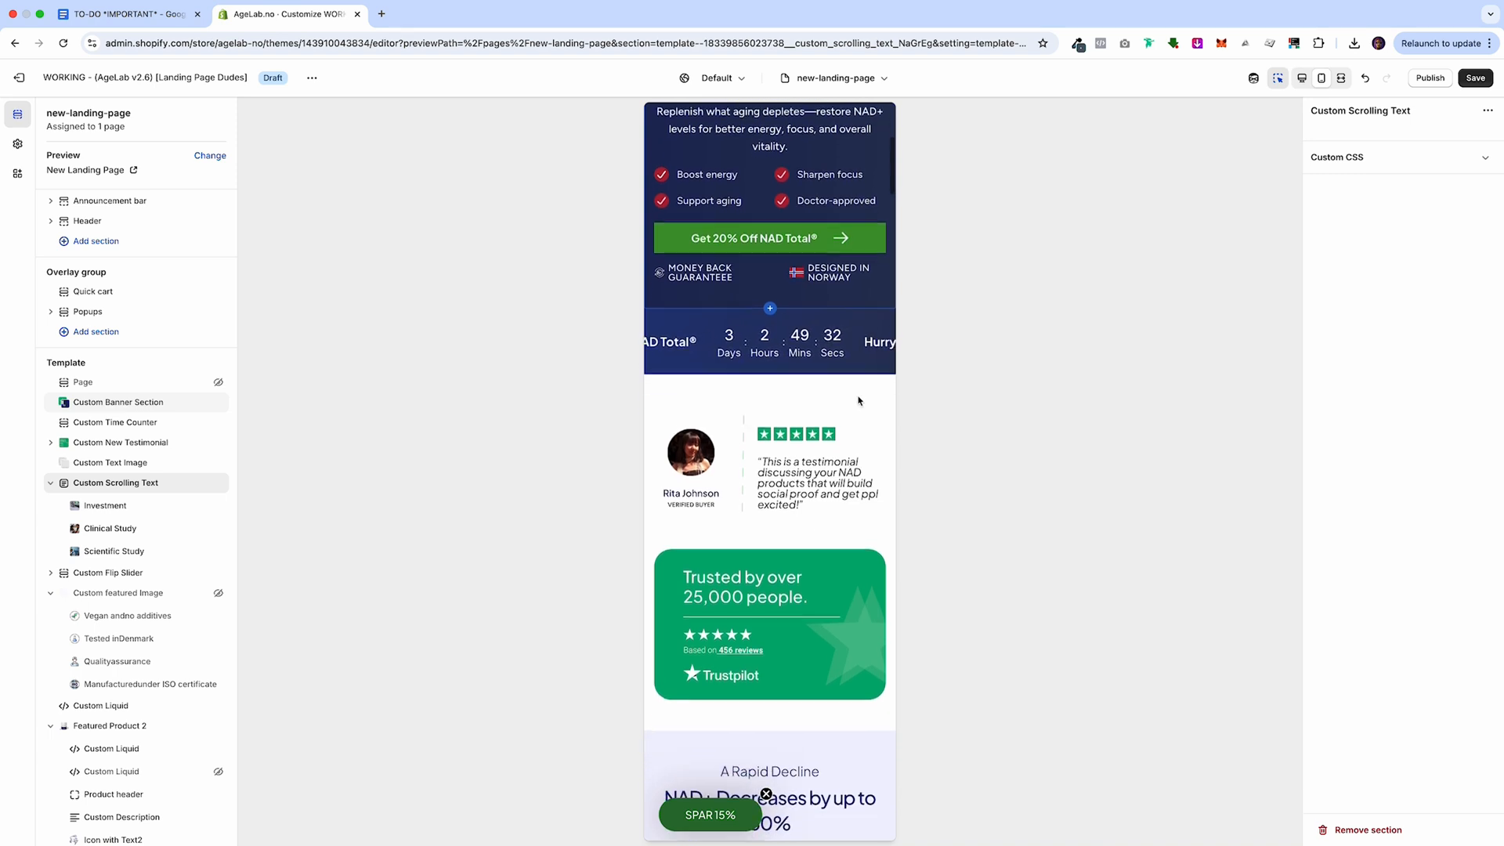
scroll("down", 3)
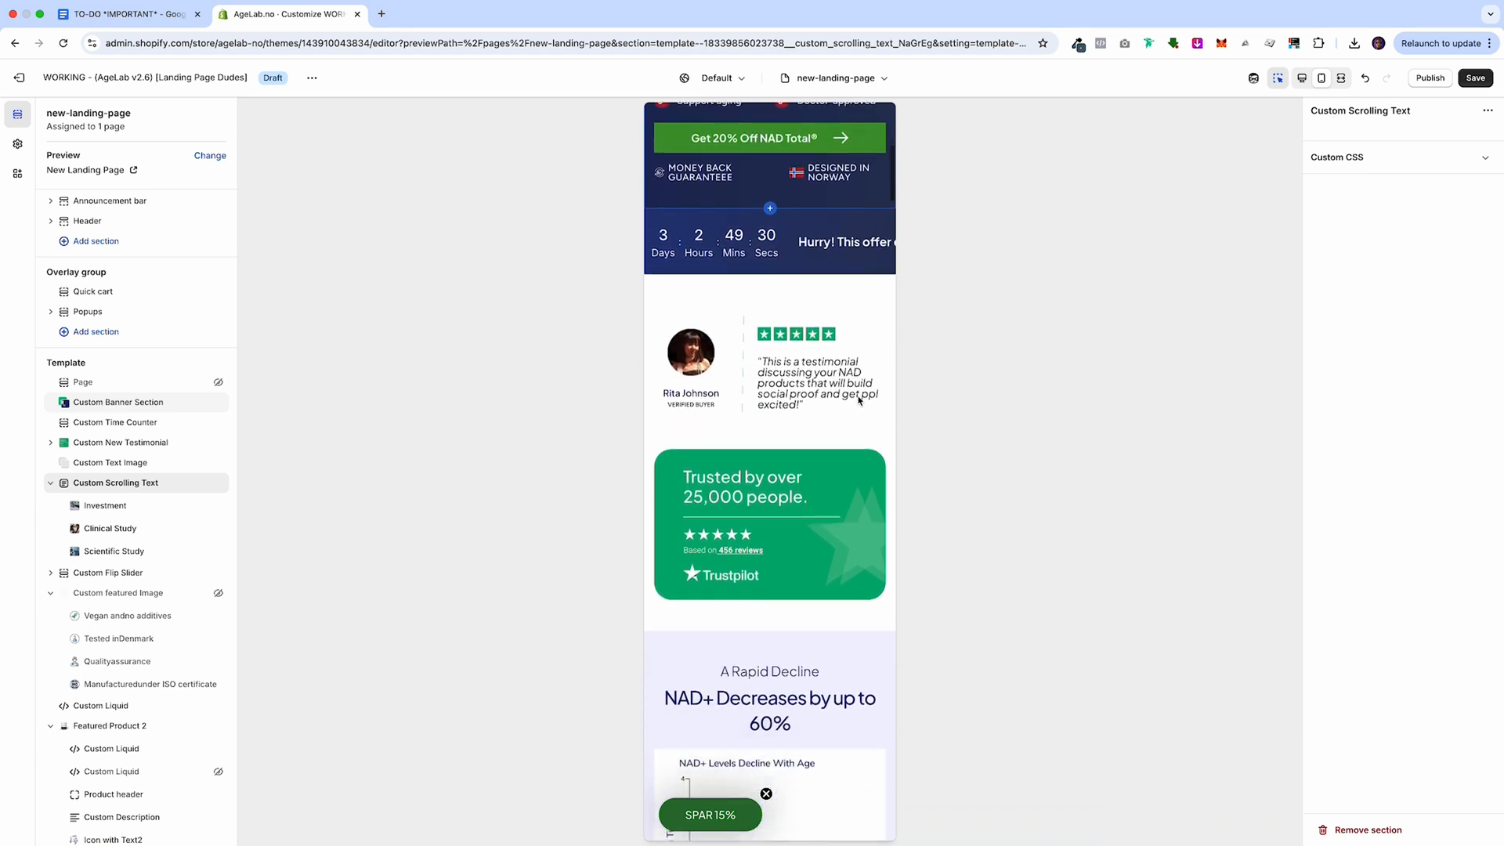
scroll("down", 3)
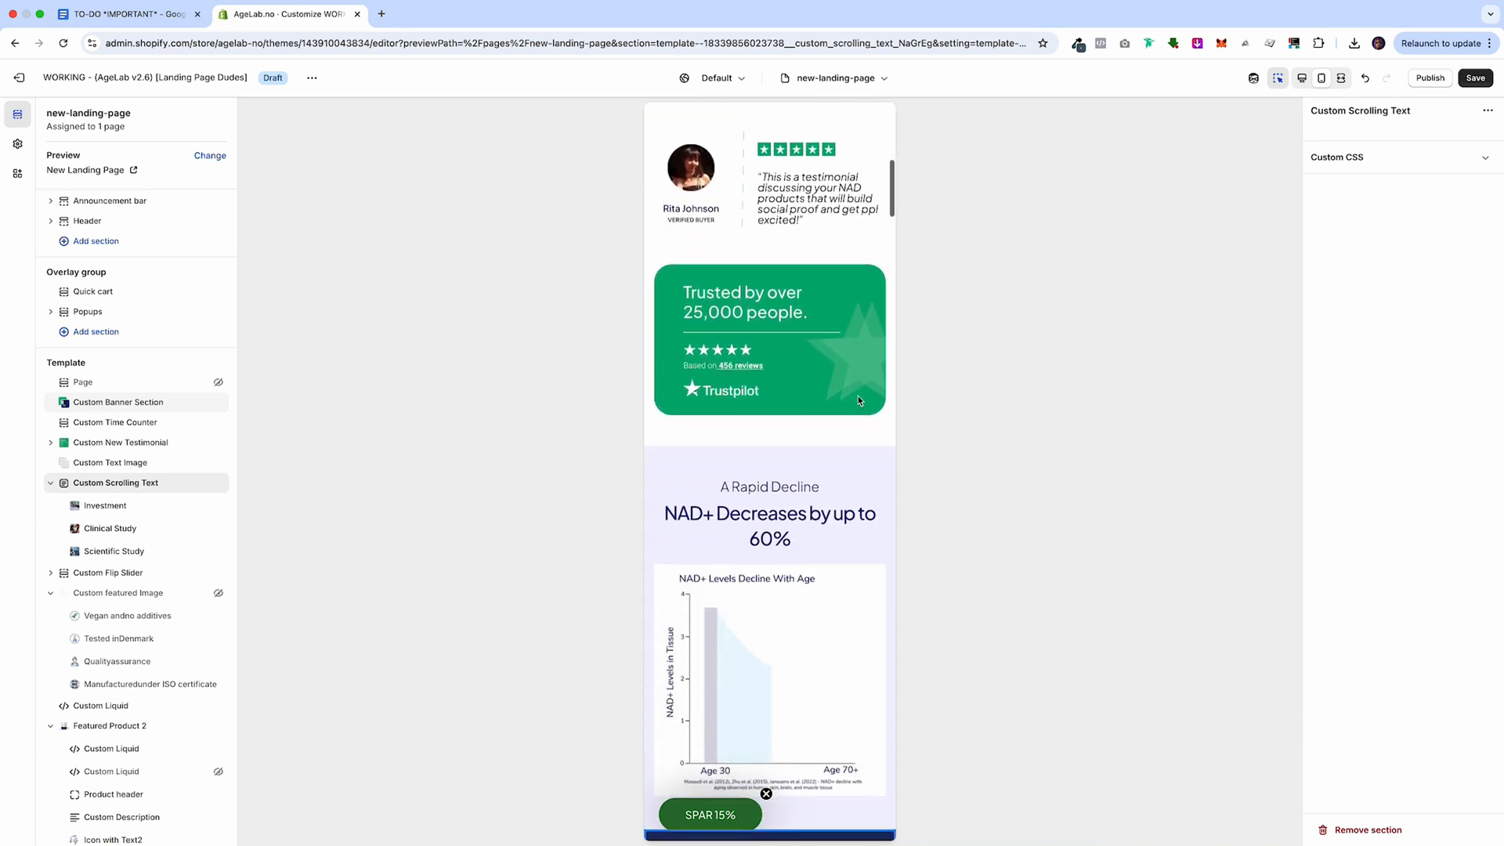
scroll("down", 3)
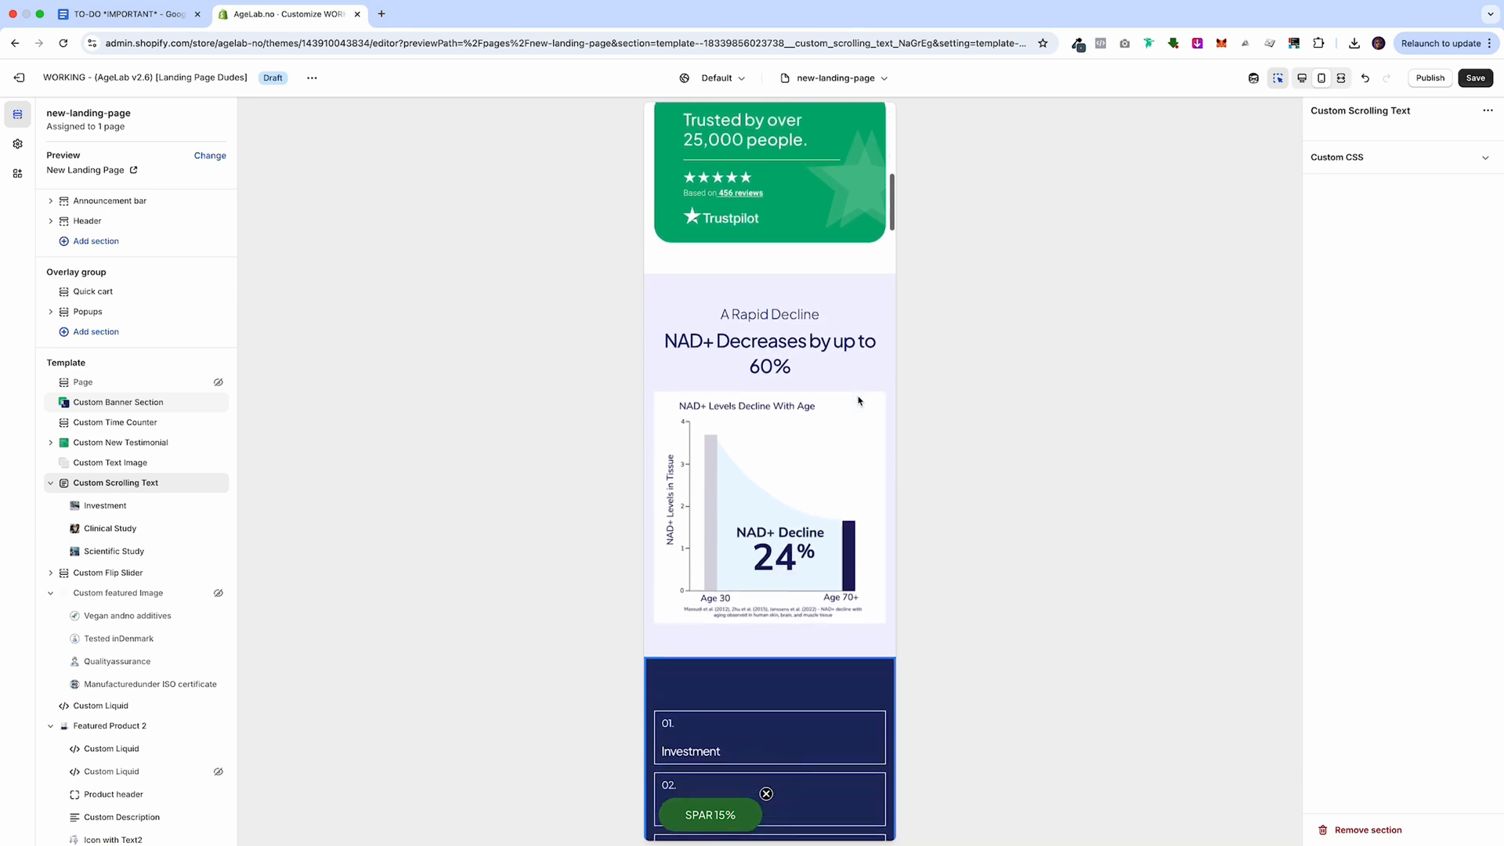
scroll("down", 3)
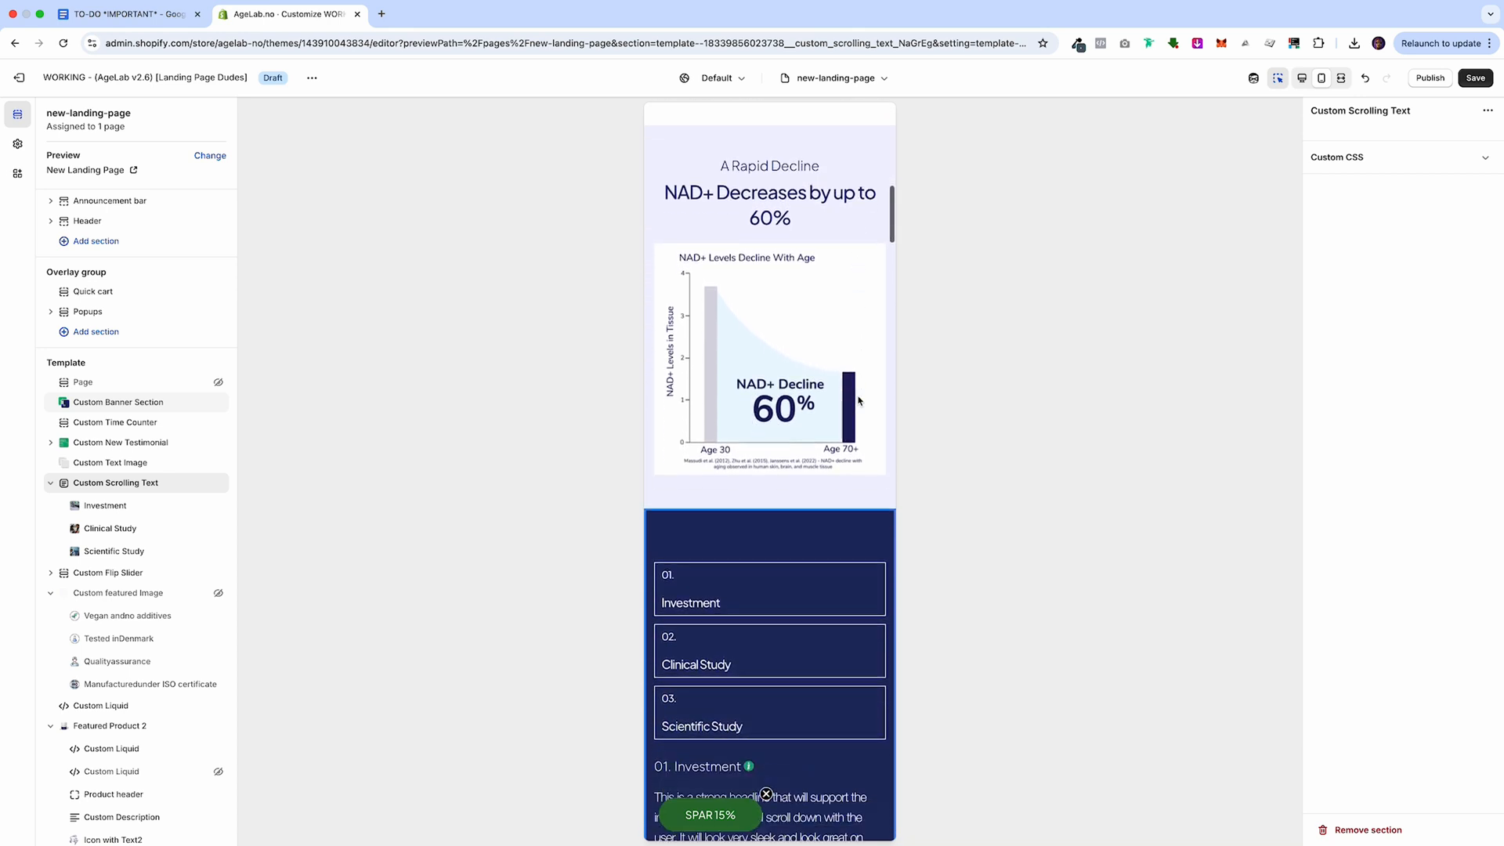
scroll("down", 3)
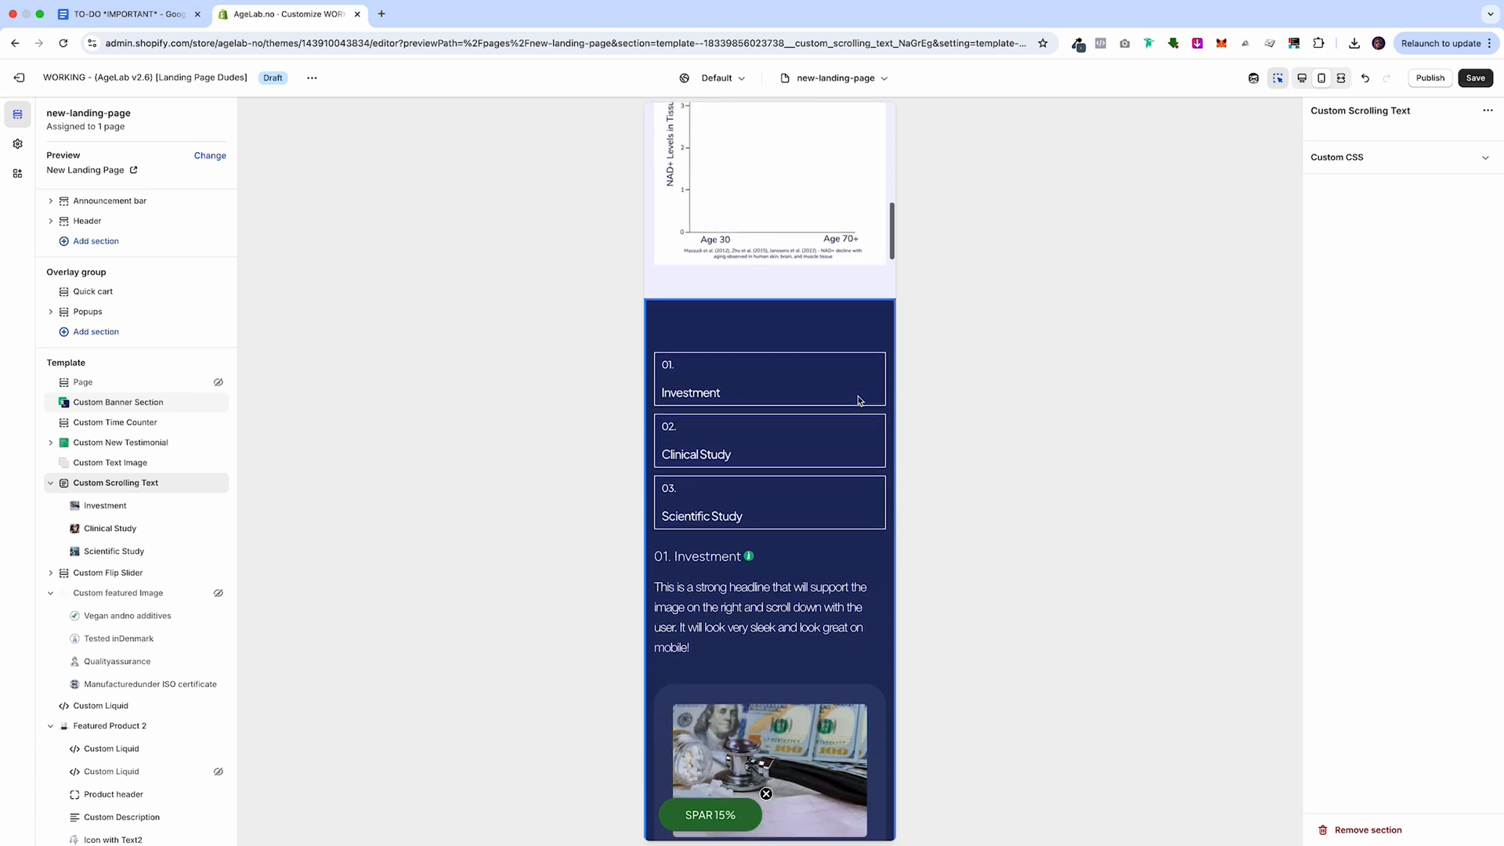
scroll("down", 3)
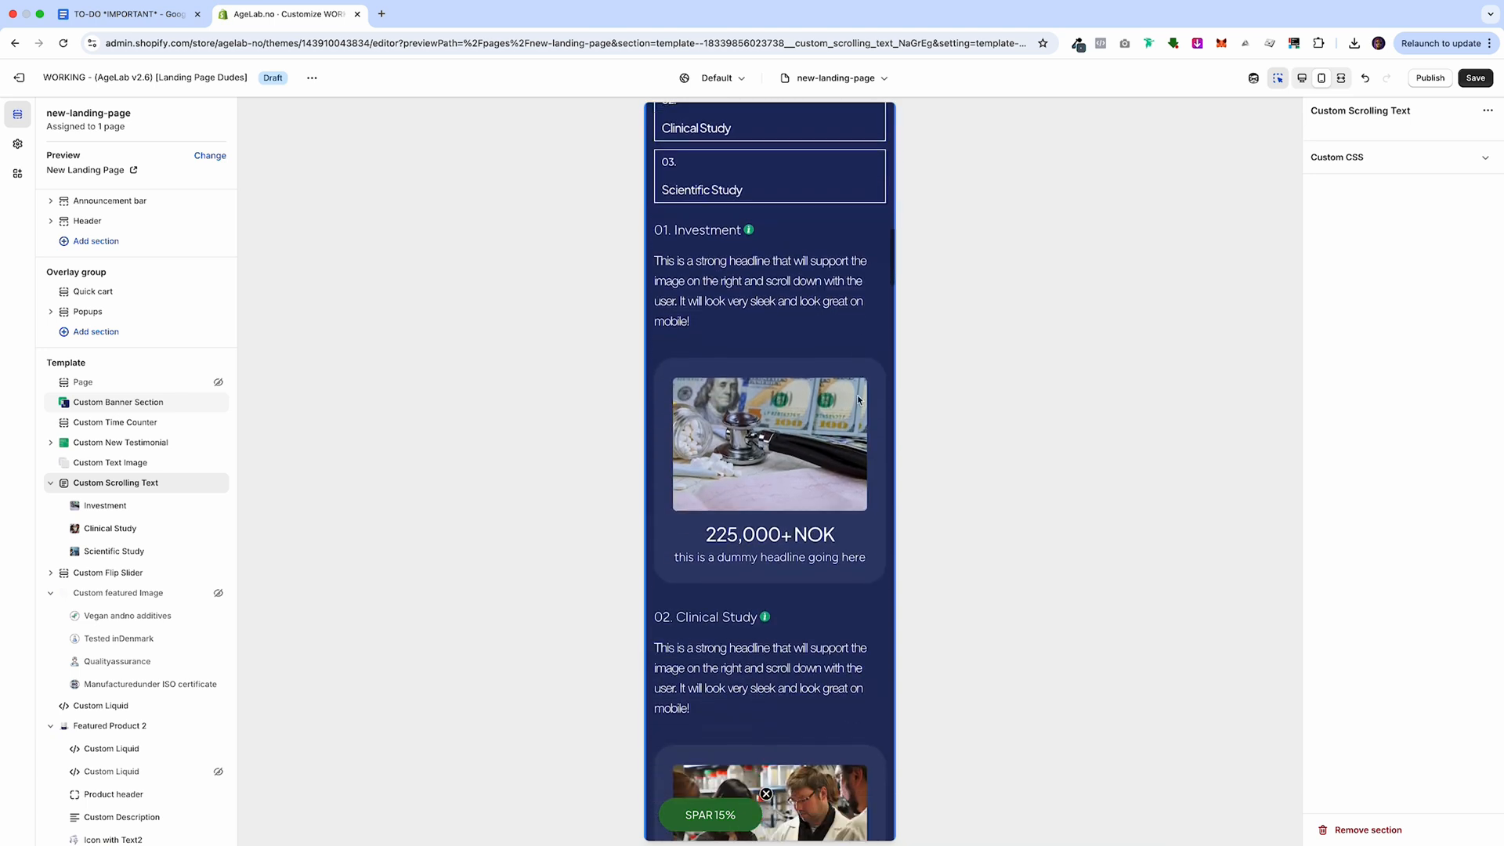
scroll("down", 3)
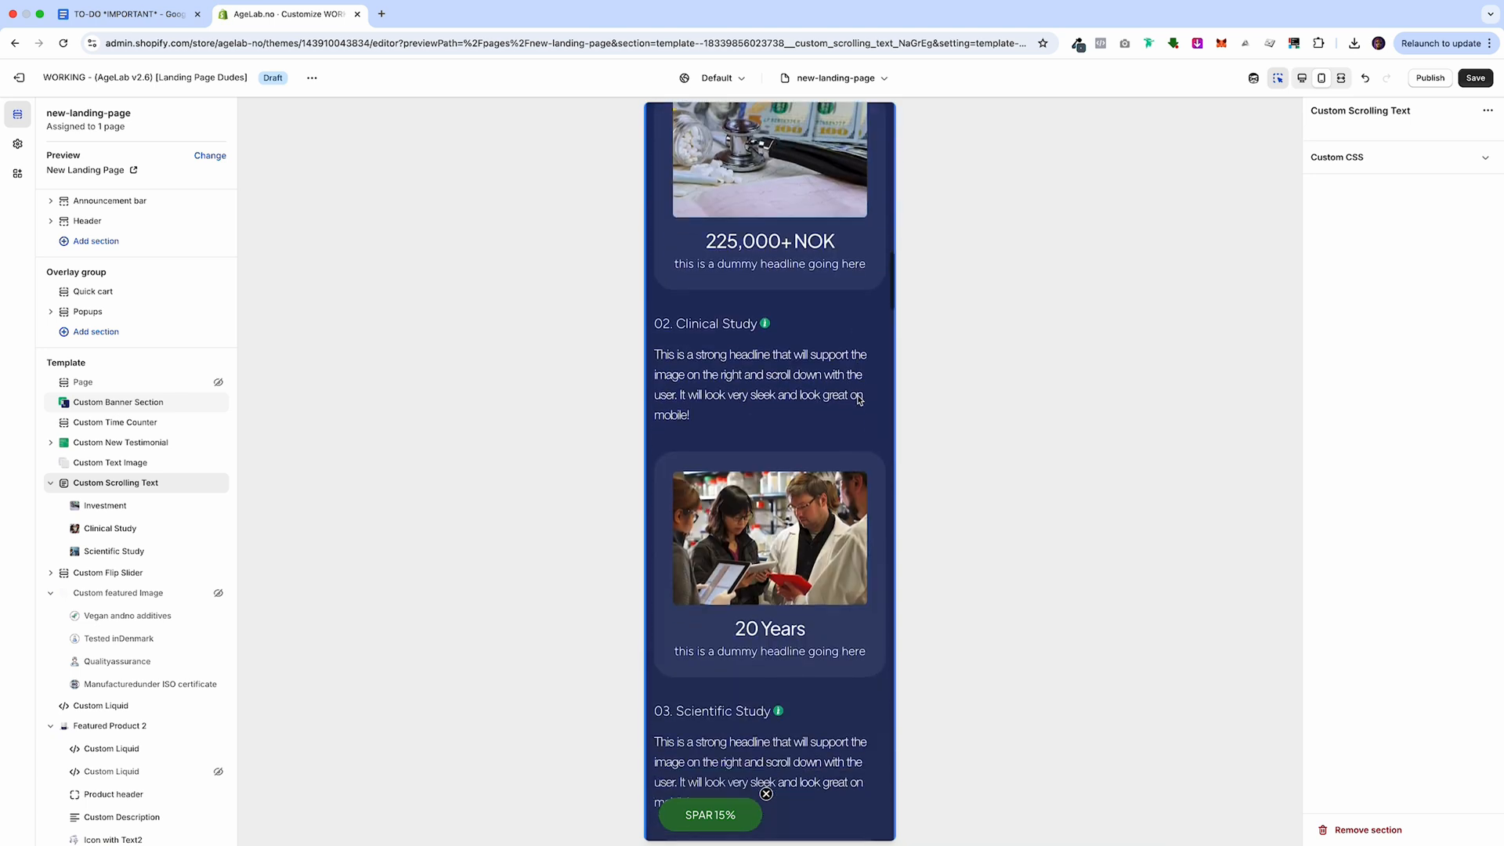
scroll("down", 3)
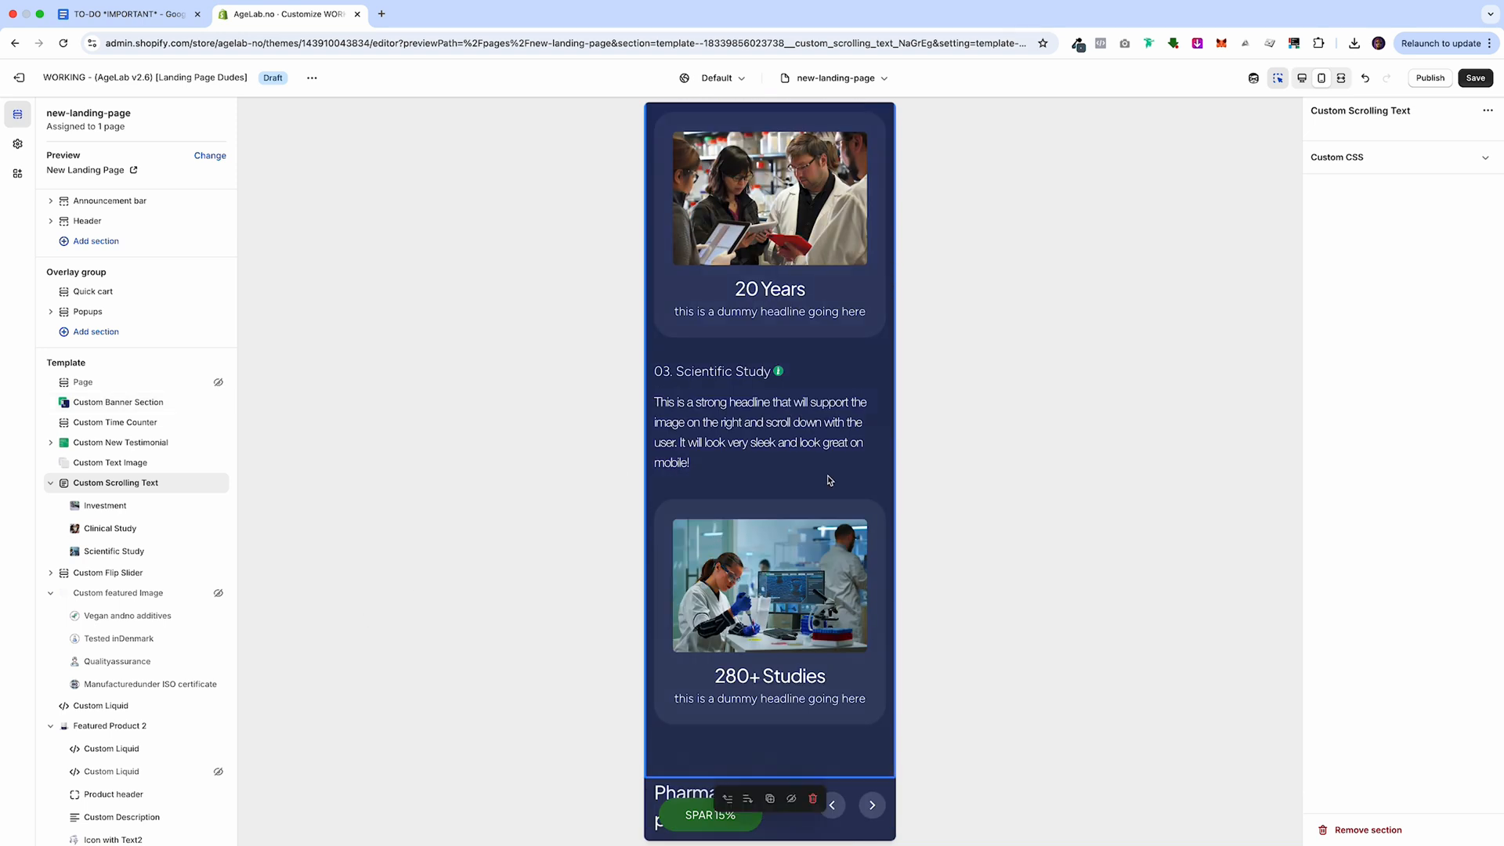
scroll("down", 3)
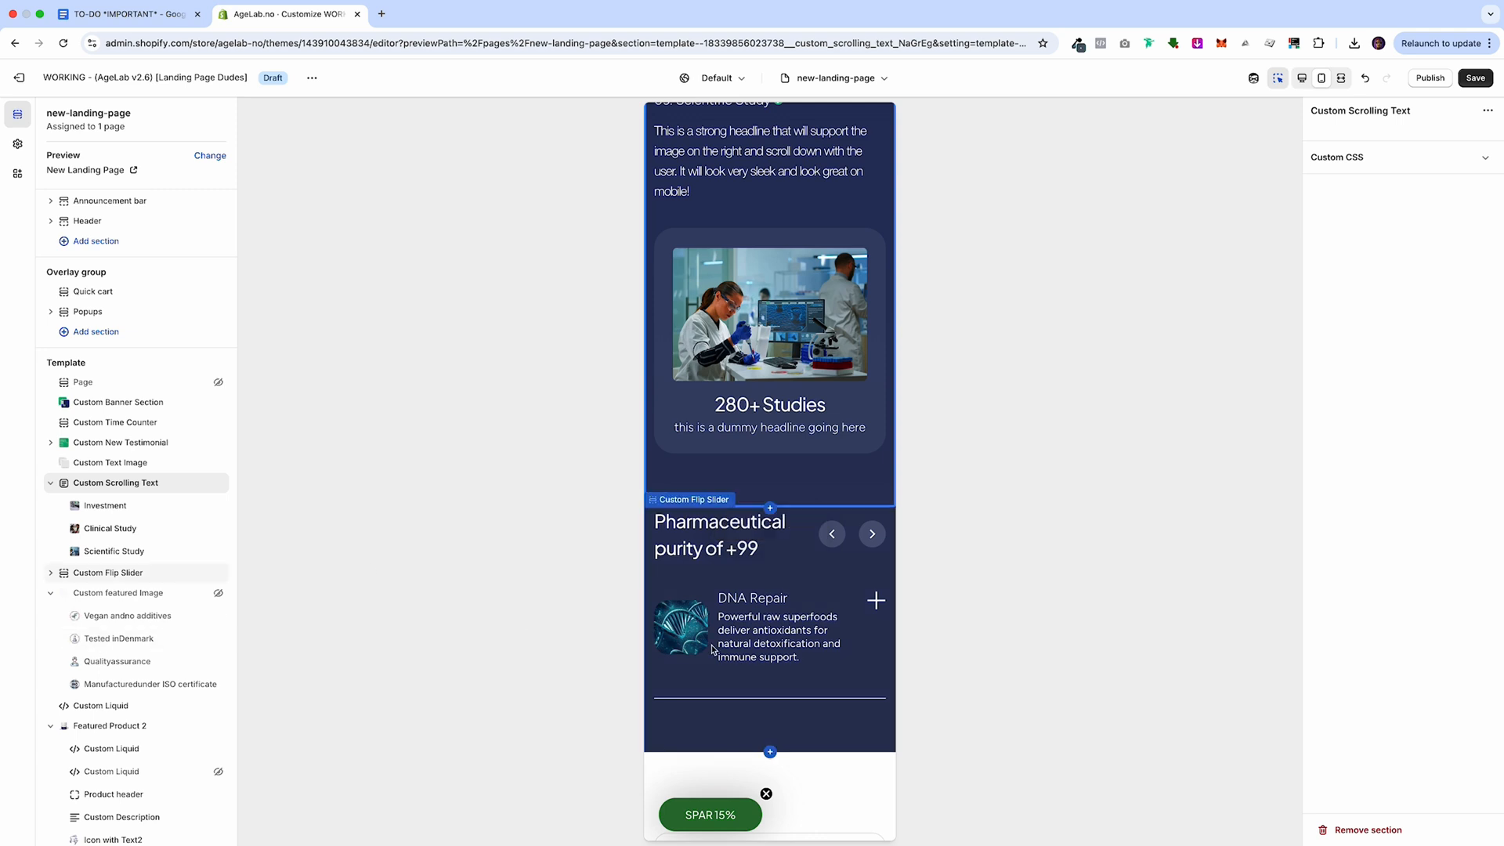
scroll("down", 3)
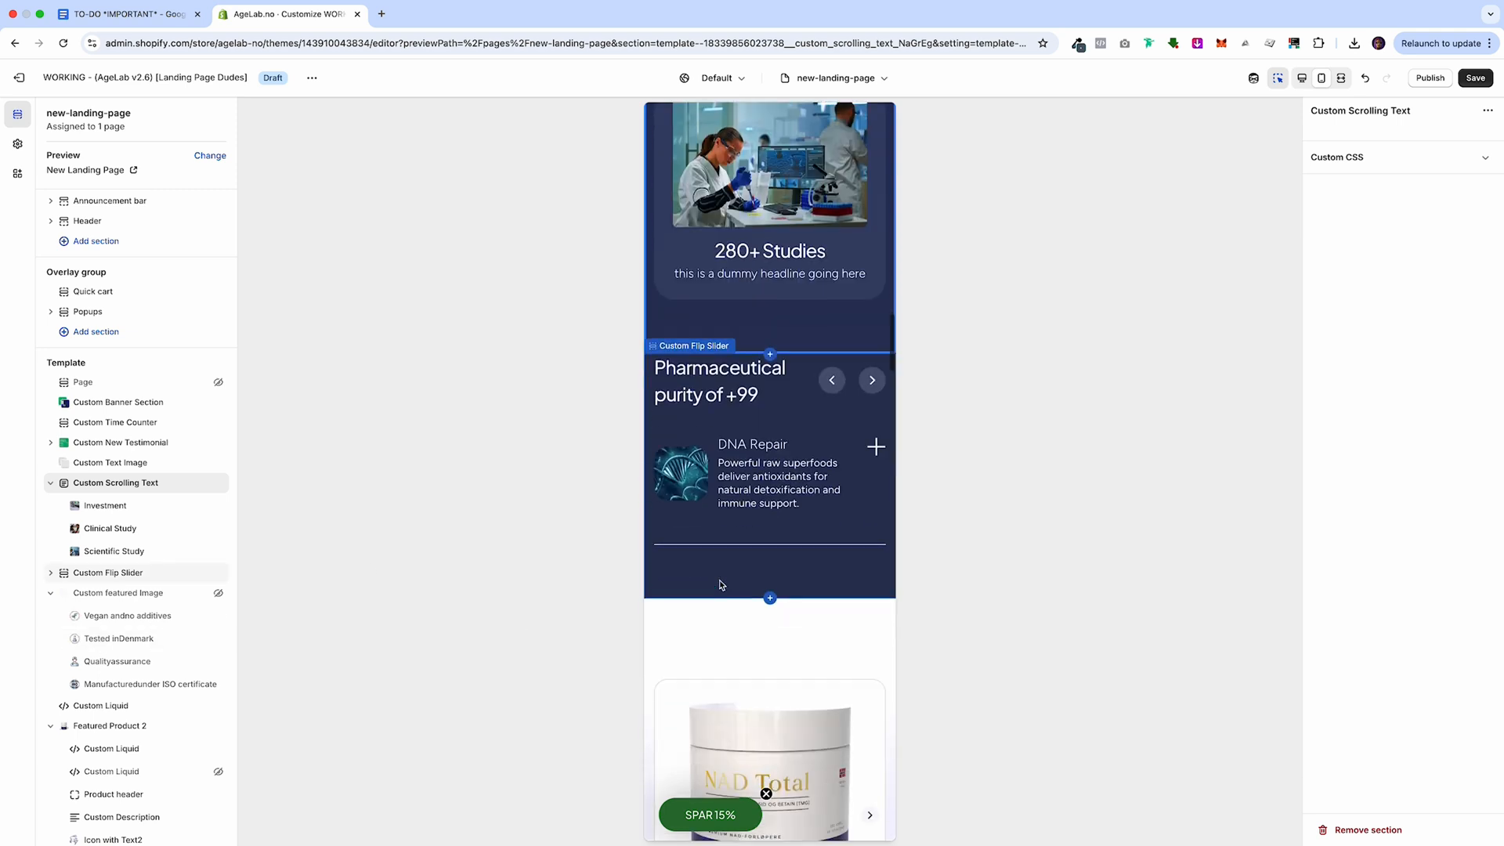
scroll("down", 3)
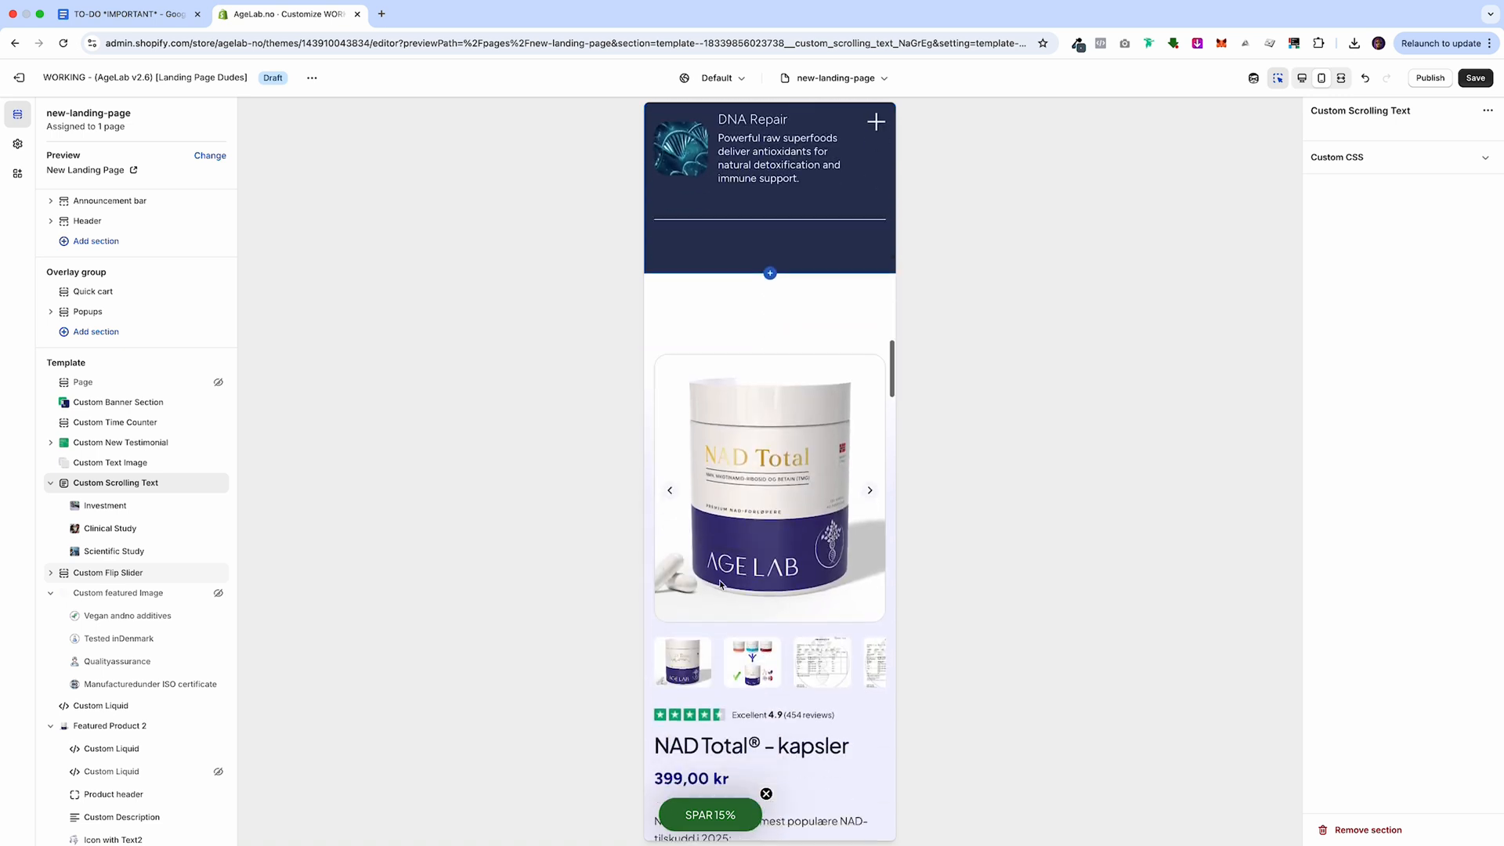
scroll("down", 3)
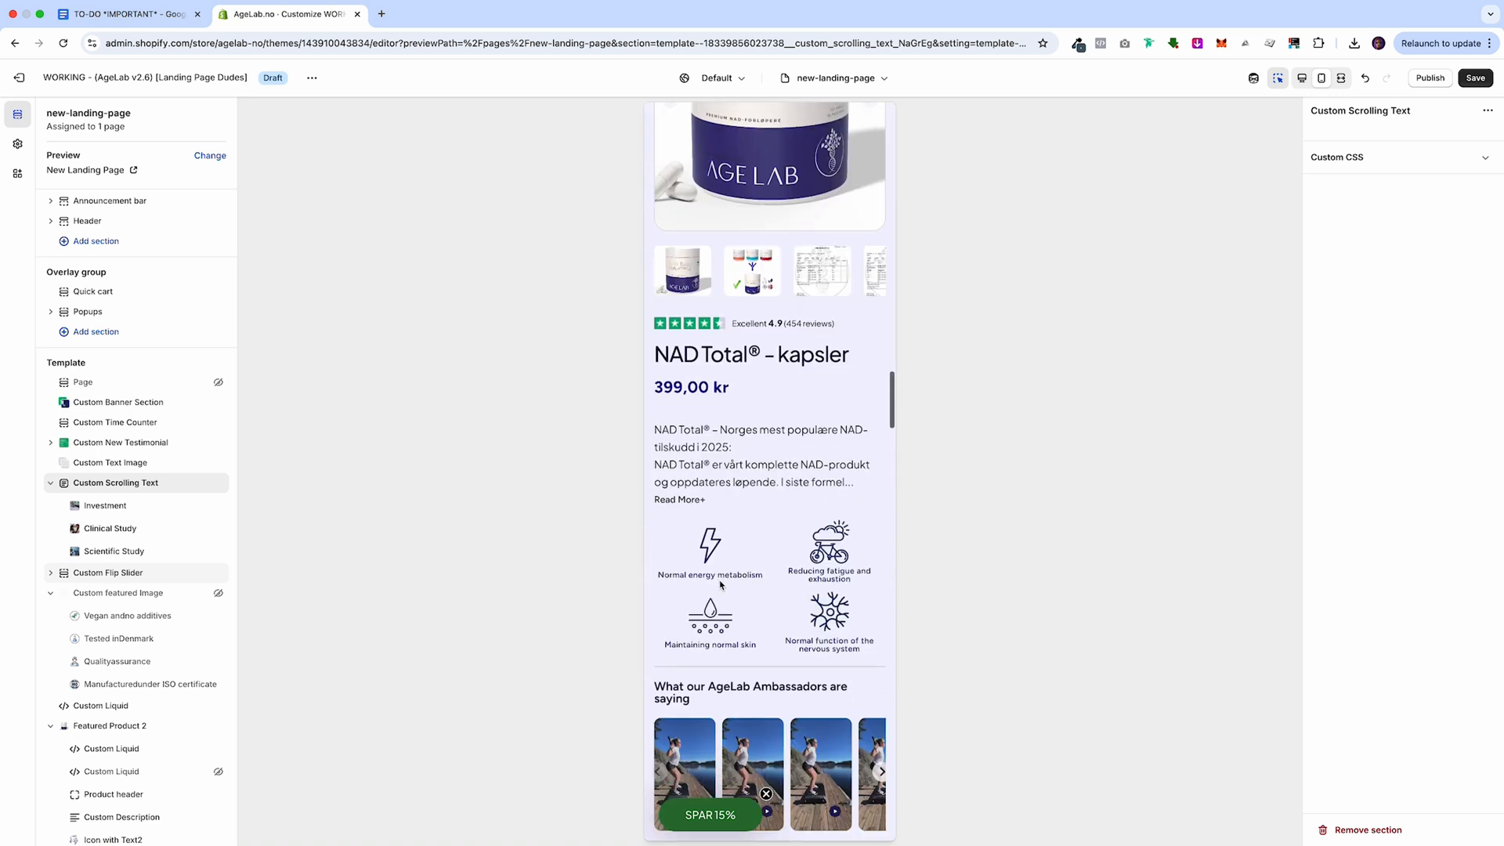
scroll("down", 3)
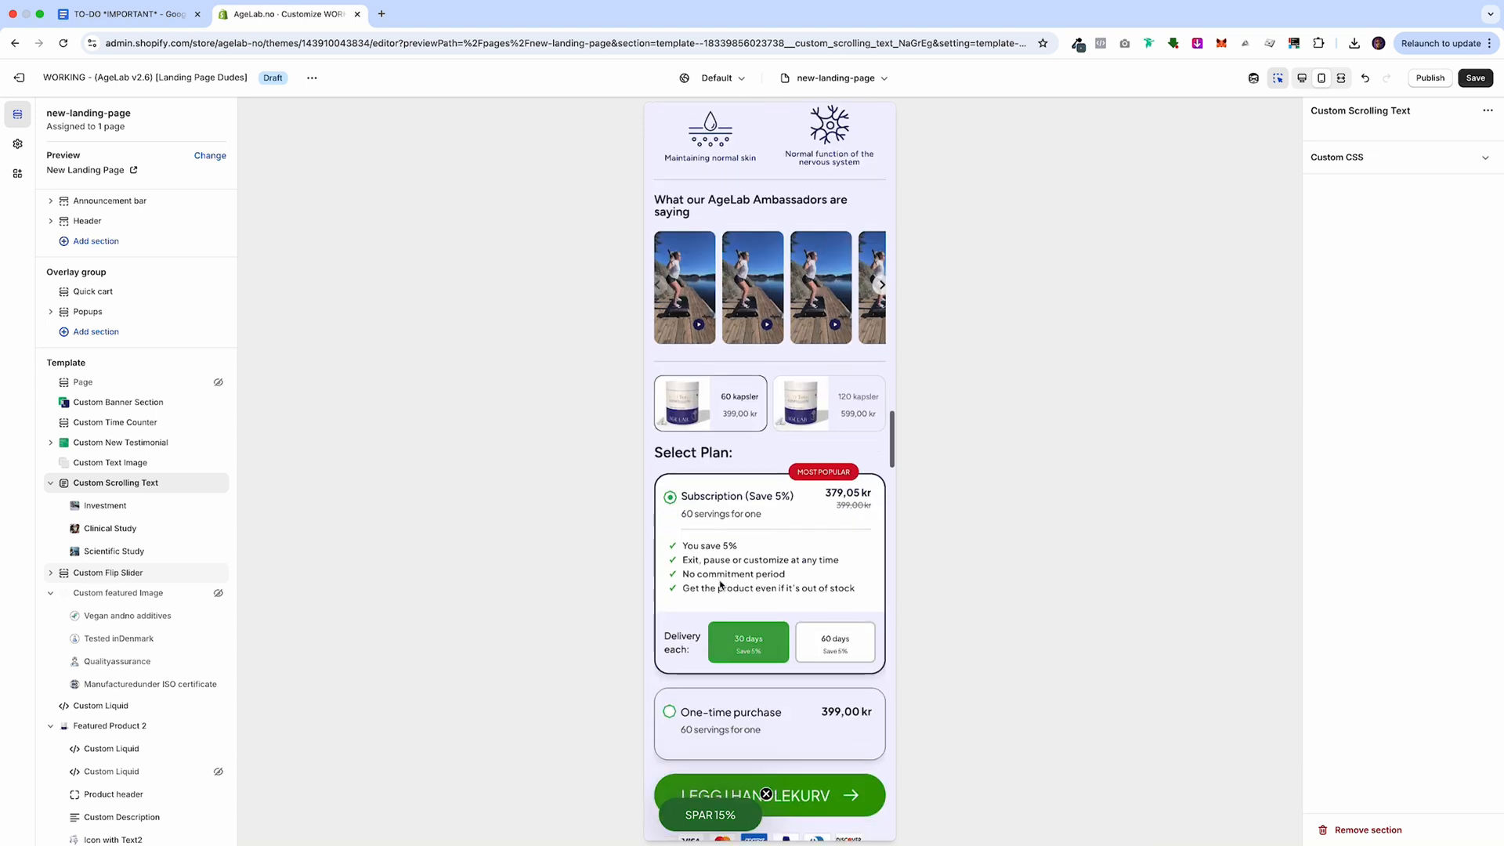
scroll("down", 3)
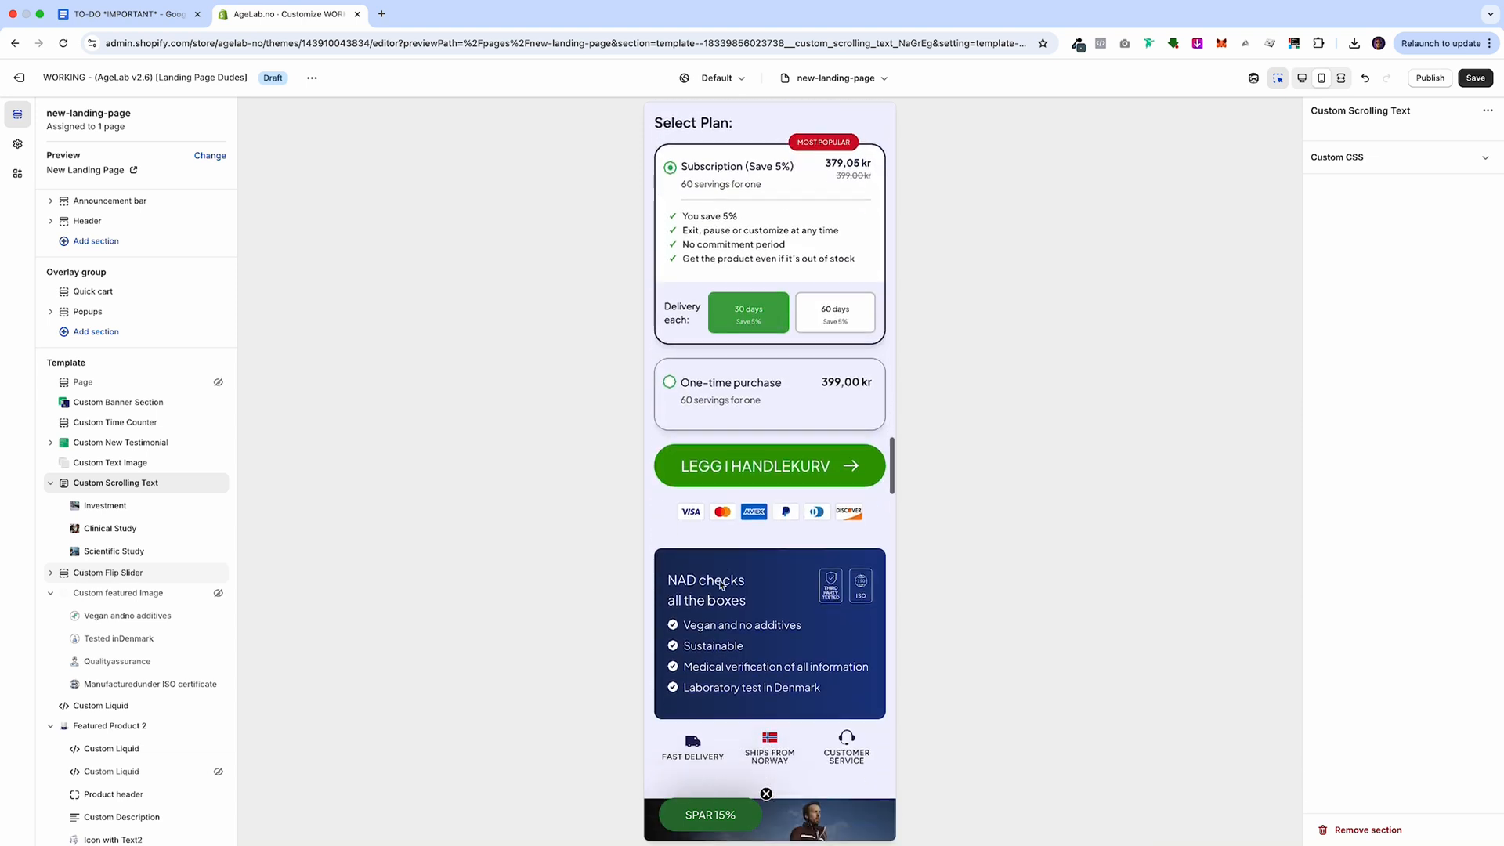
scroll("down", 3)
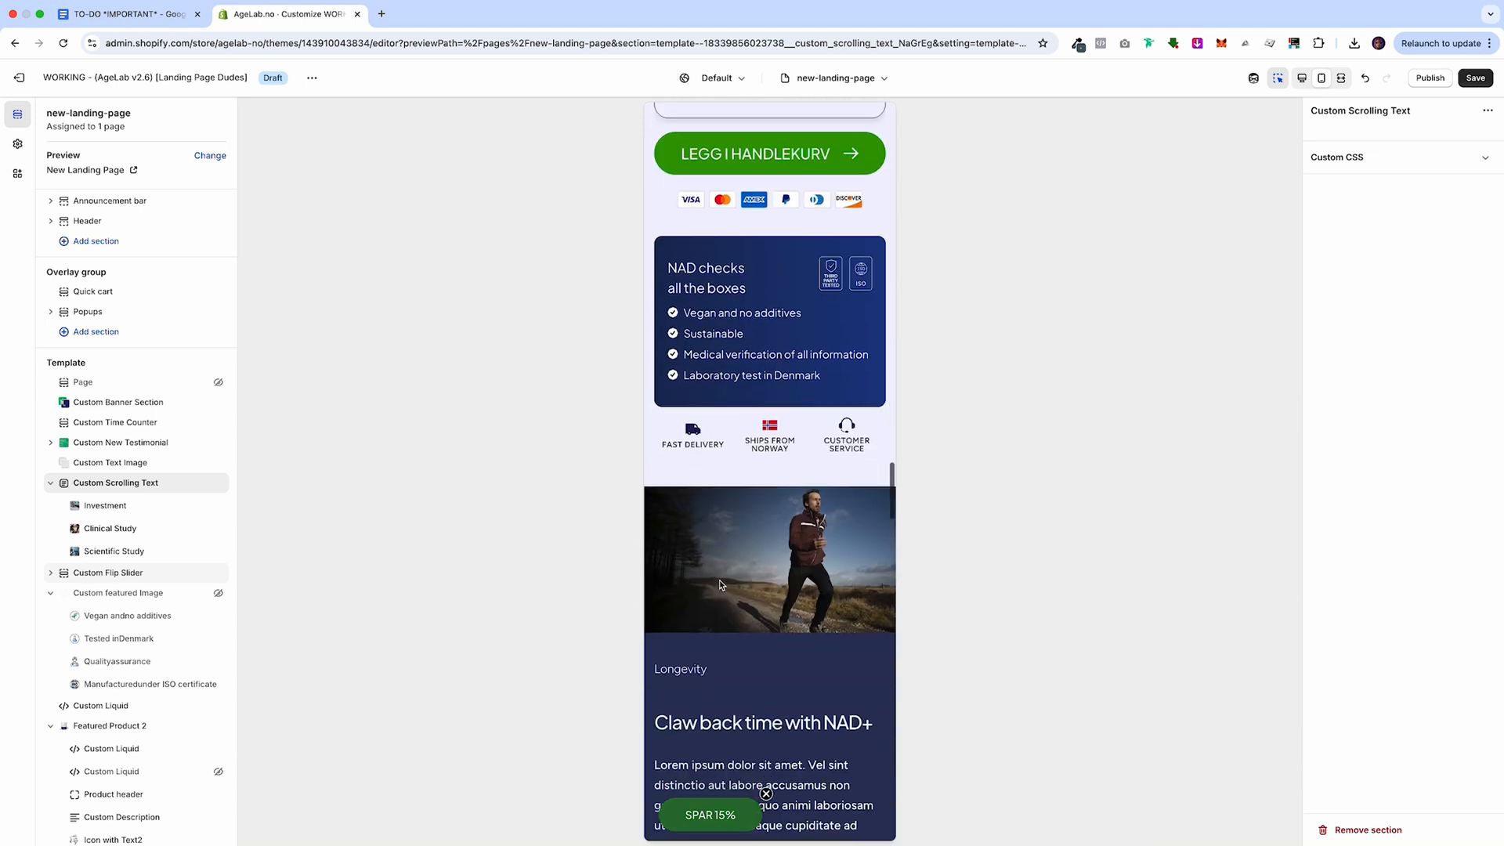
scroll("down", 3)
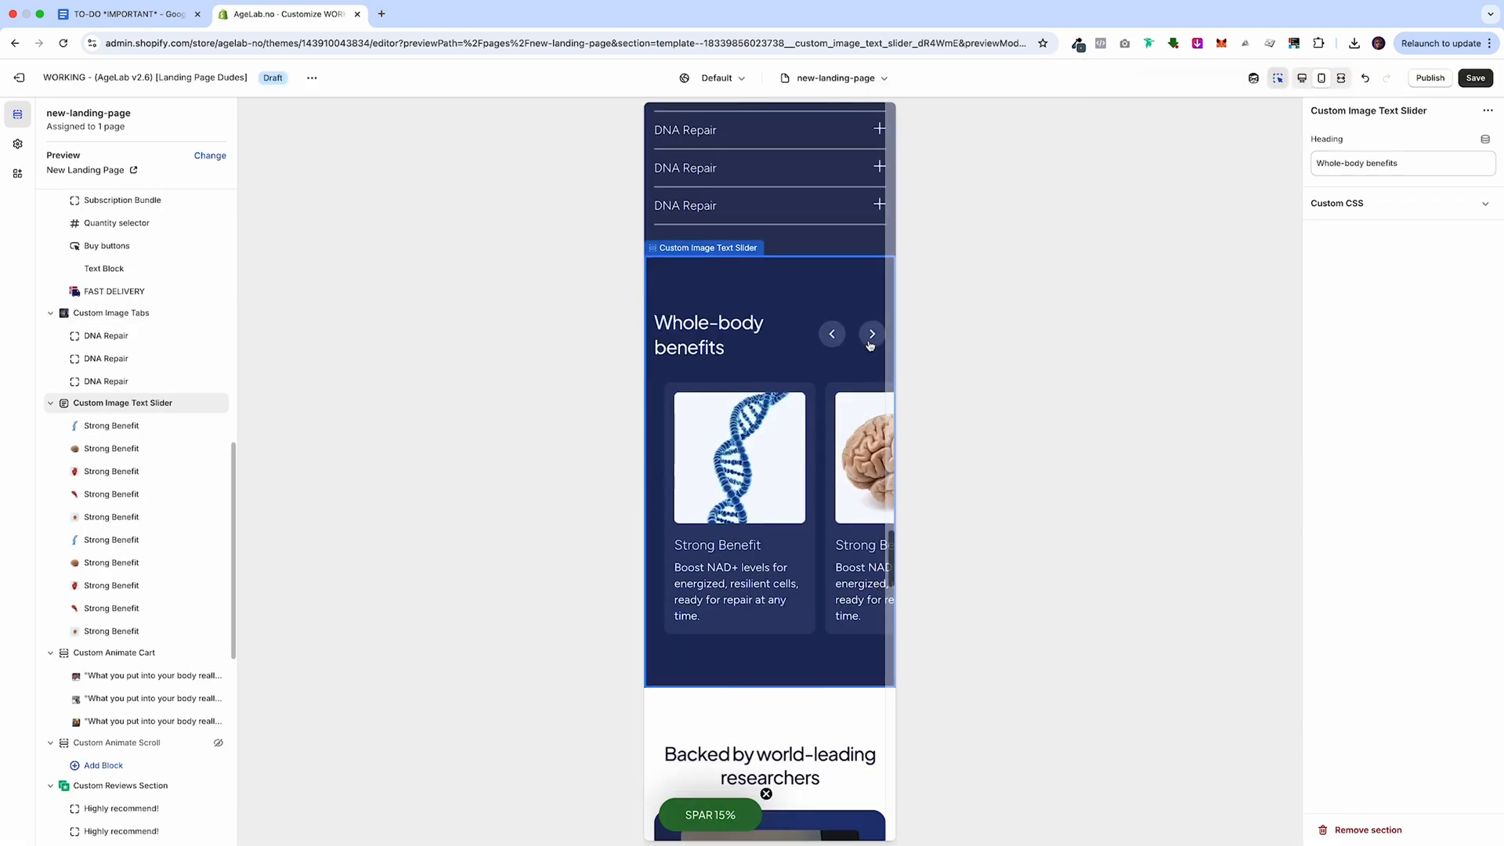
Advance the Whole-body benefits slider one card and scroll through researchers and reviews.
left_click(870, 333)
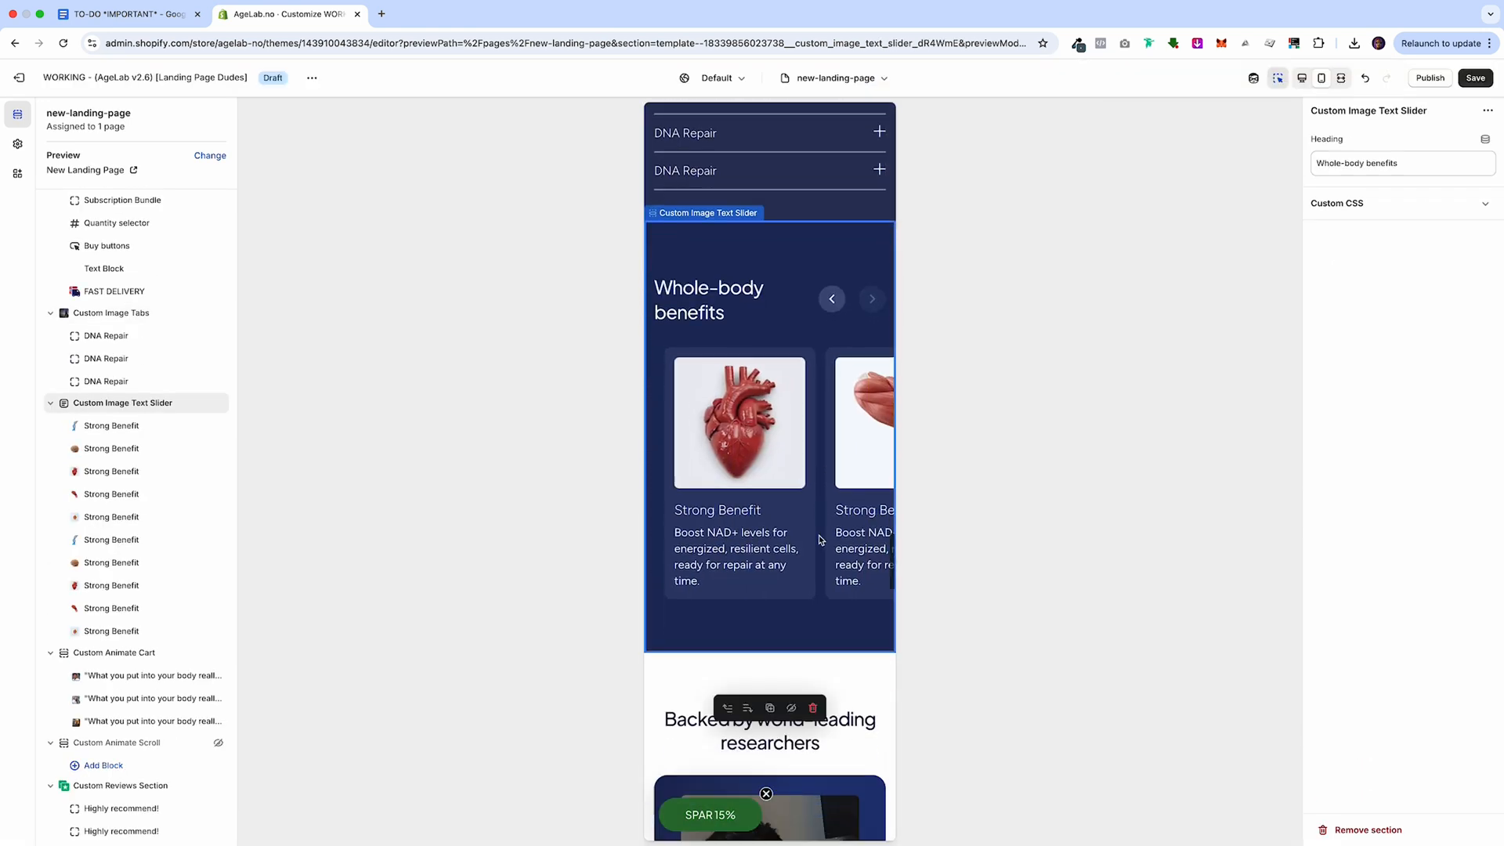
scroll("down", 3)
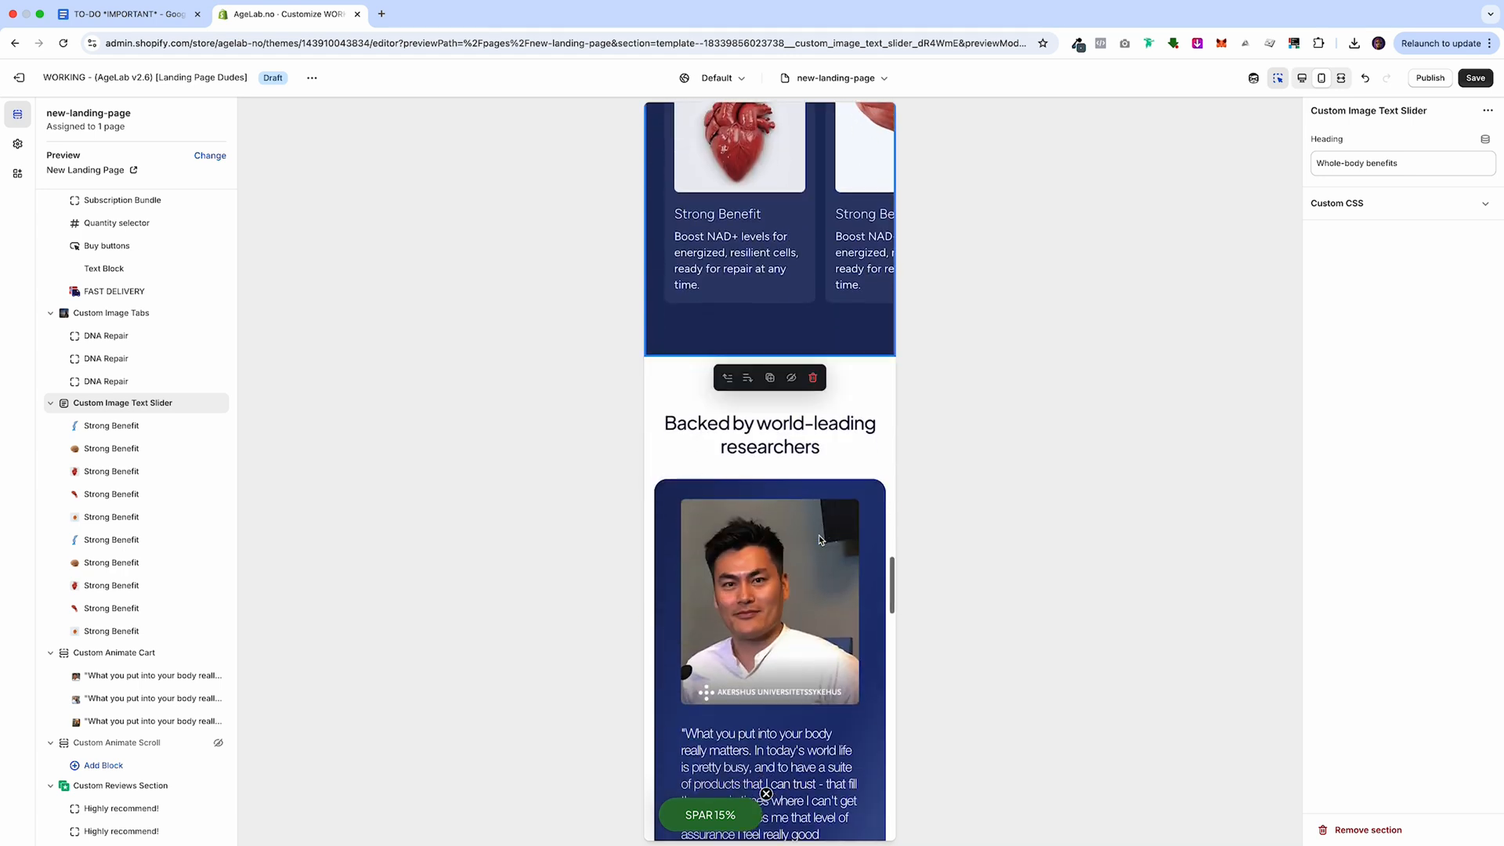
scroll("down", 3)
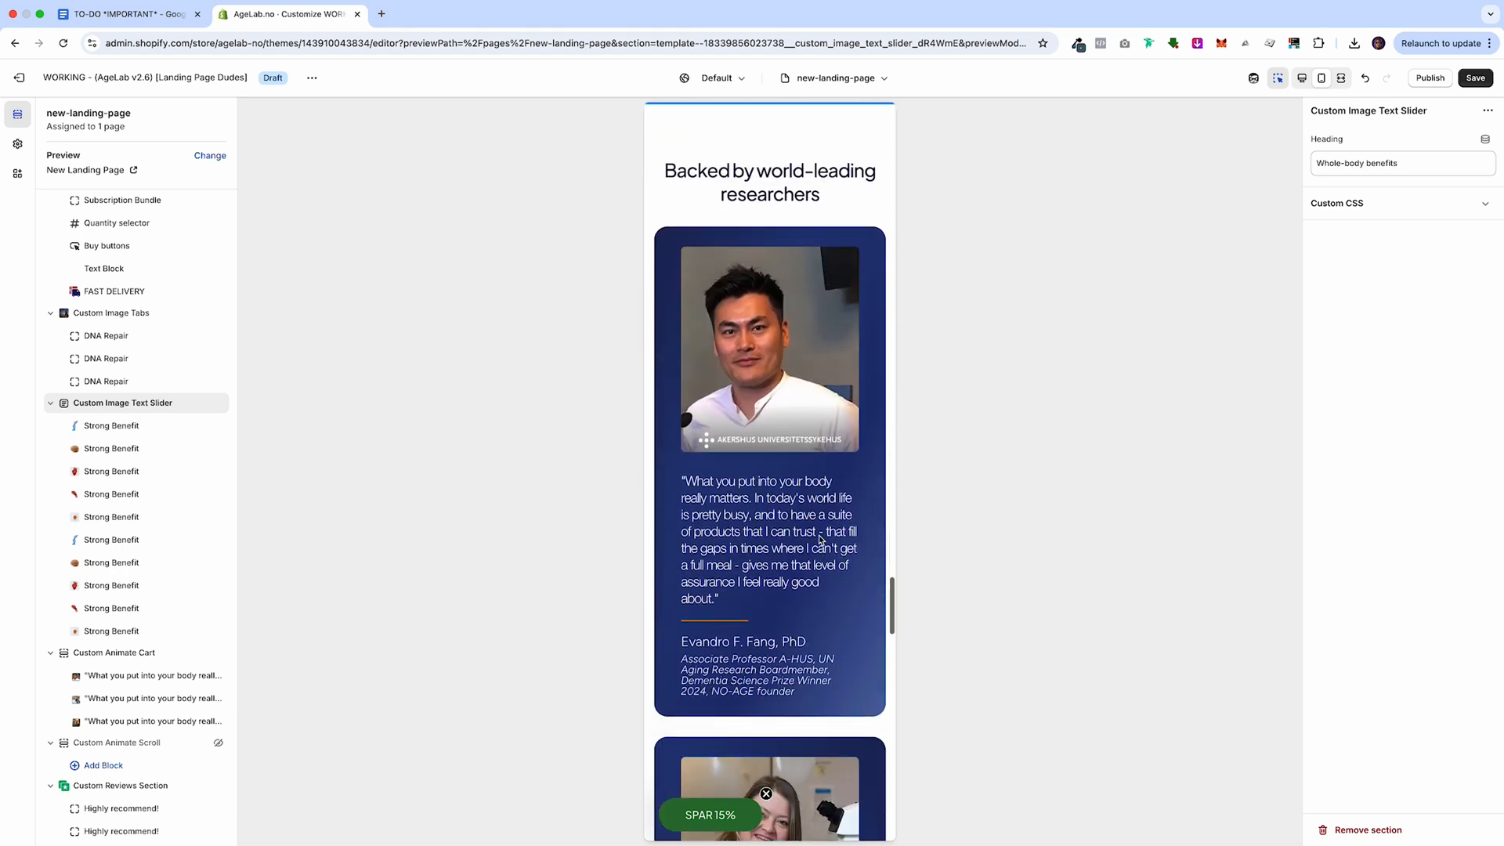
scroll("down", 3)
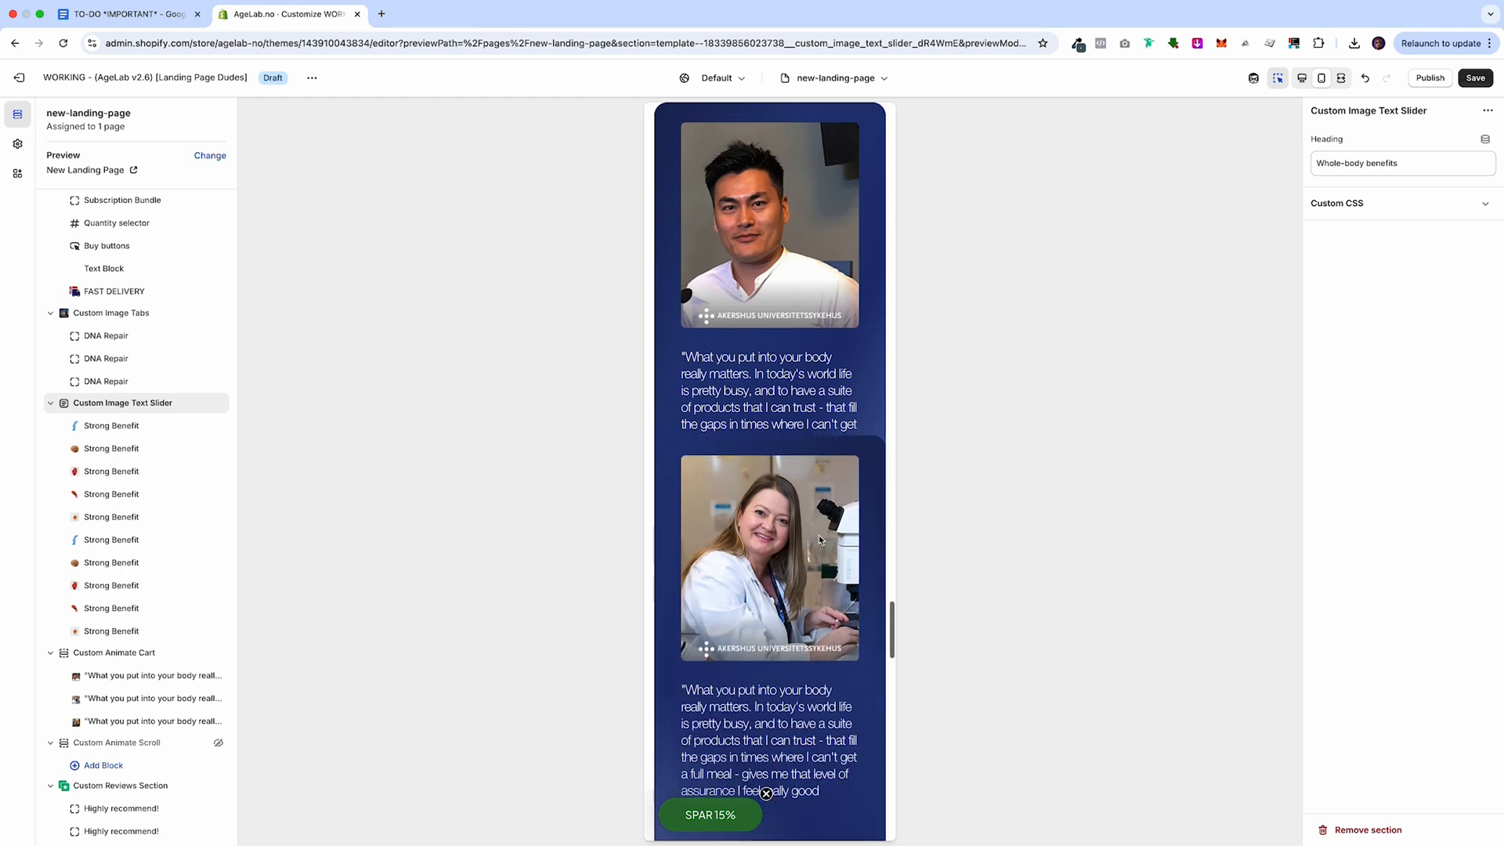
Scroll on to the FAQ list and expand the page preview to fullscreen.
scroll("down", 3)
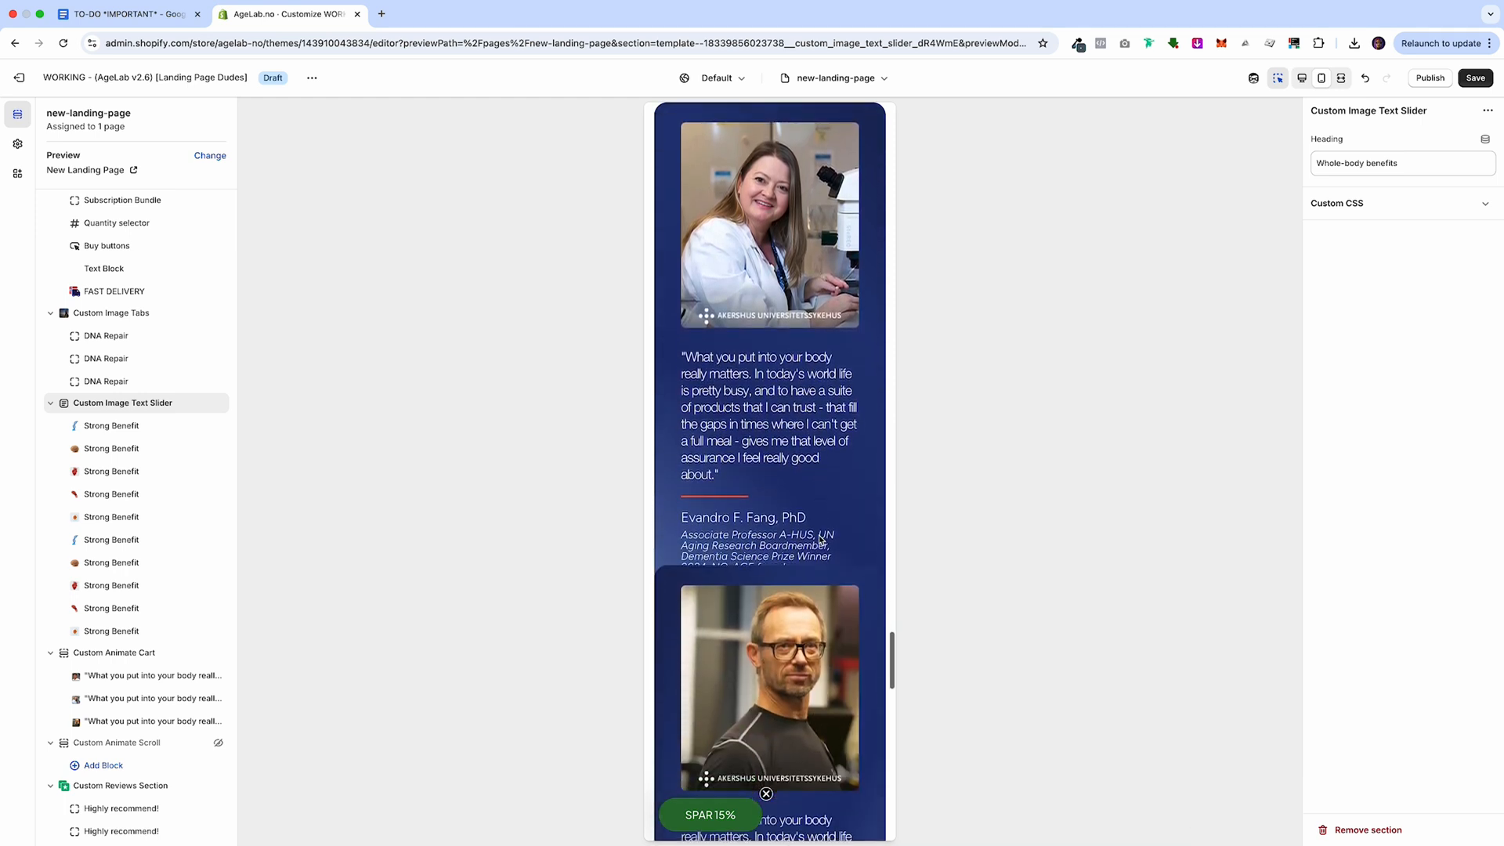
scroll("down", 3)
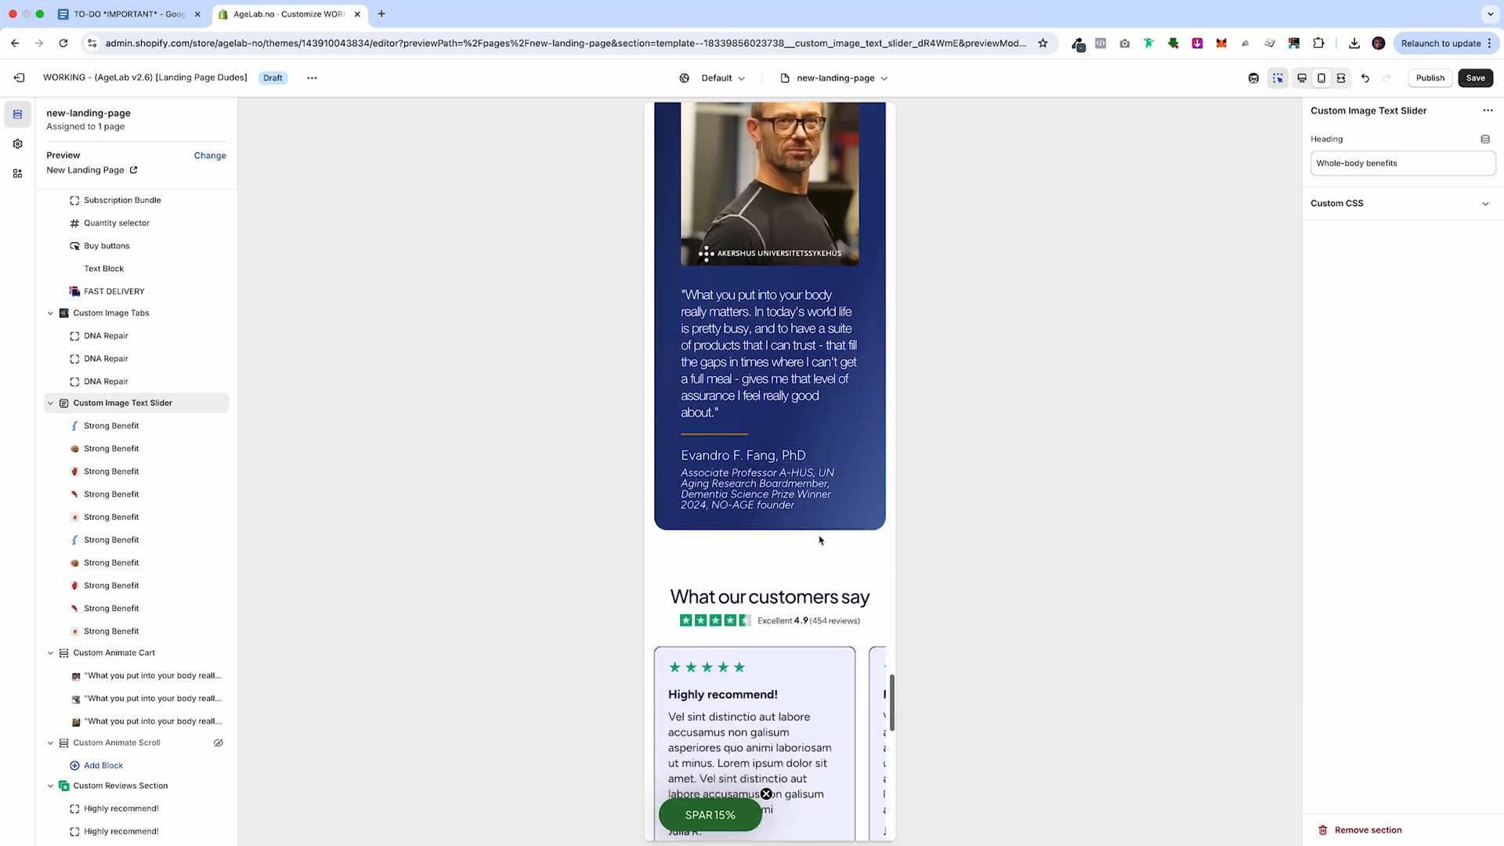
scroll("down", 3)
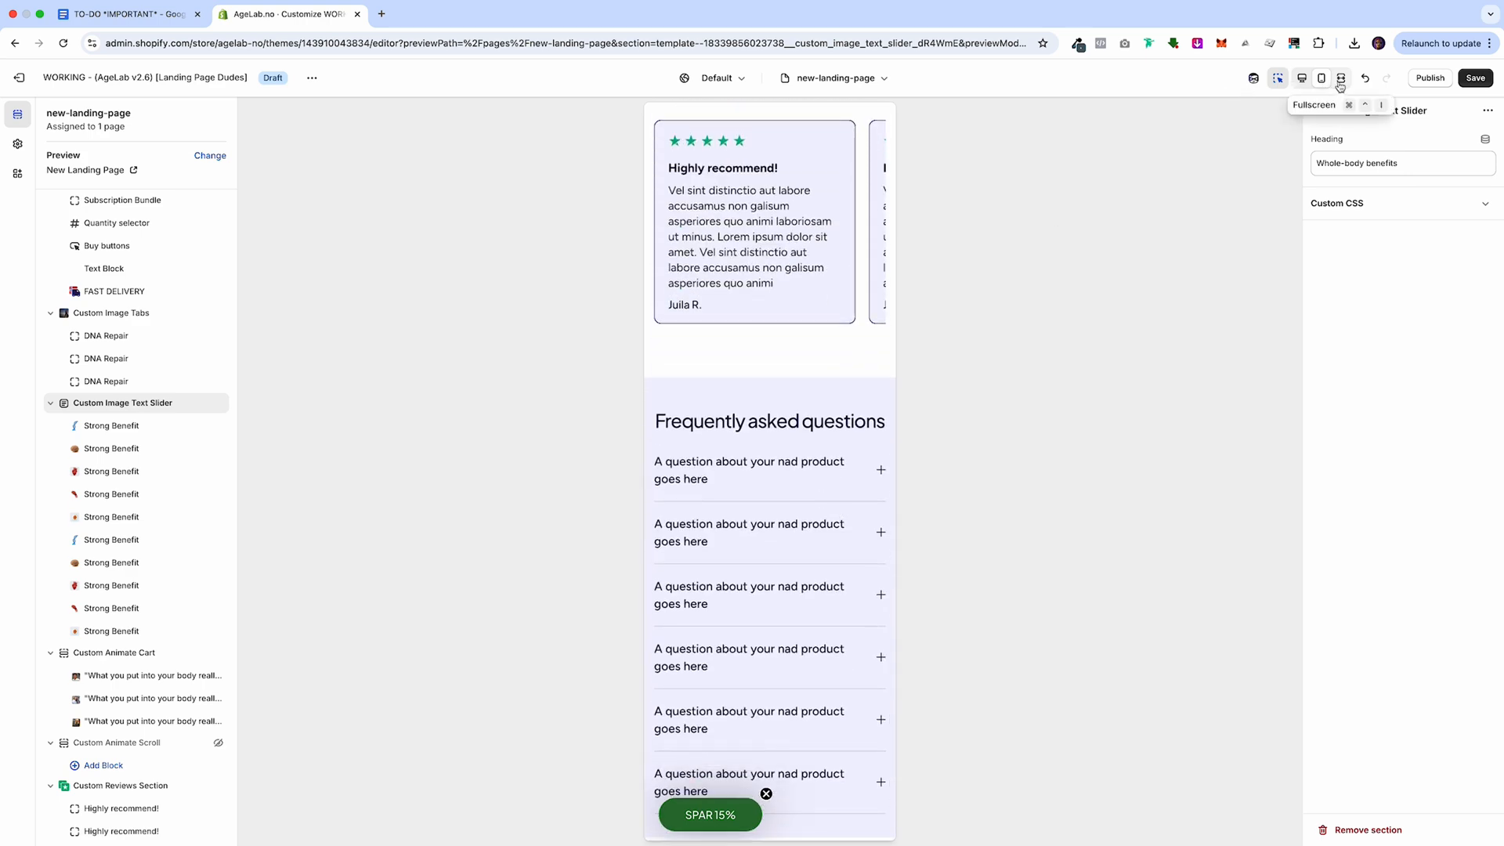
left_click(1341, 78)
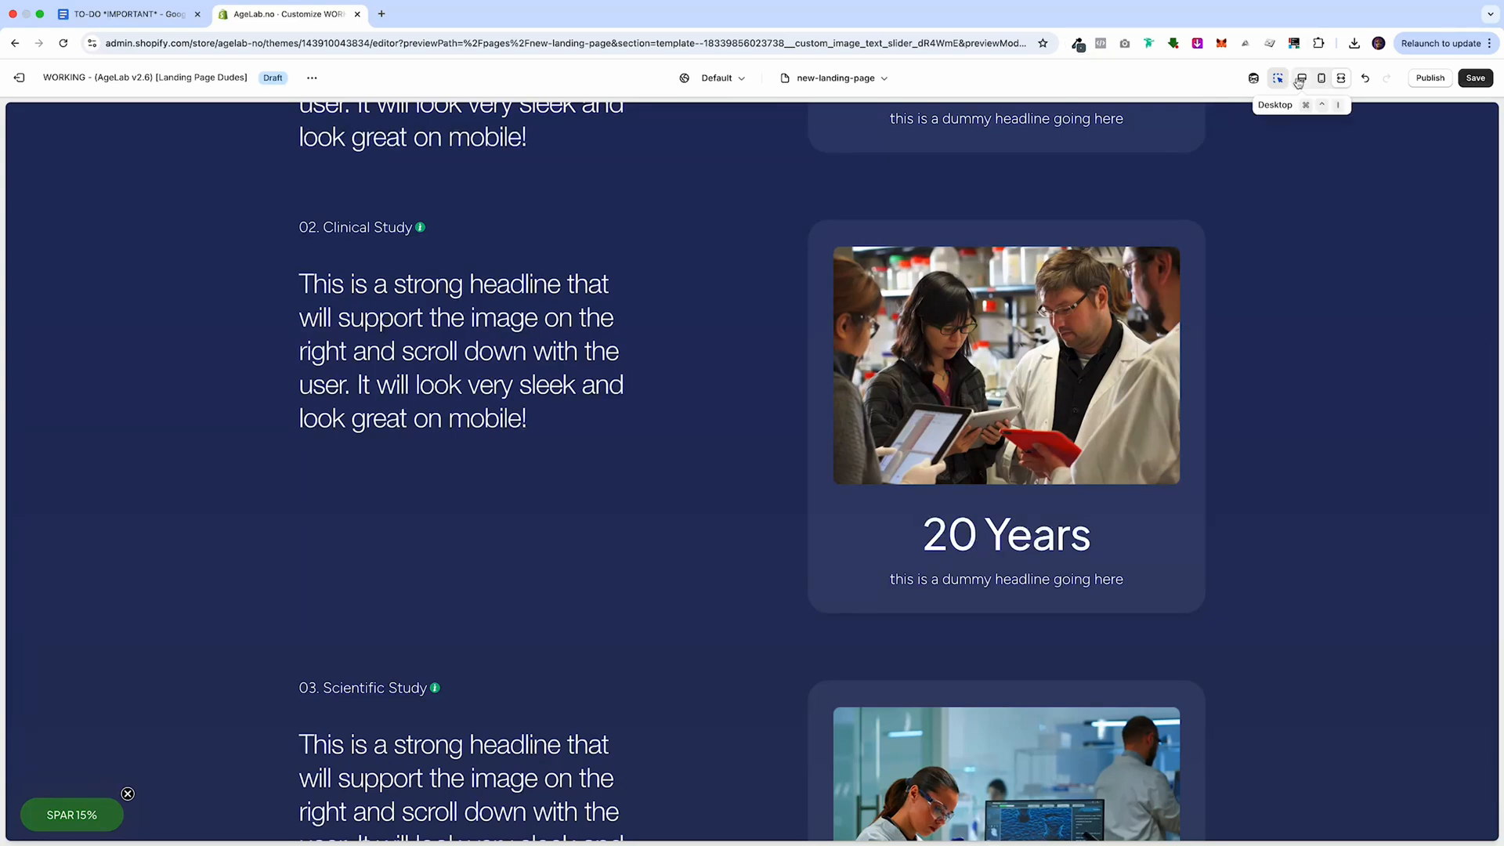
Switch to desktop preview and scroll from the hero down to the Scientific Study block.
left_click(1253, 79)
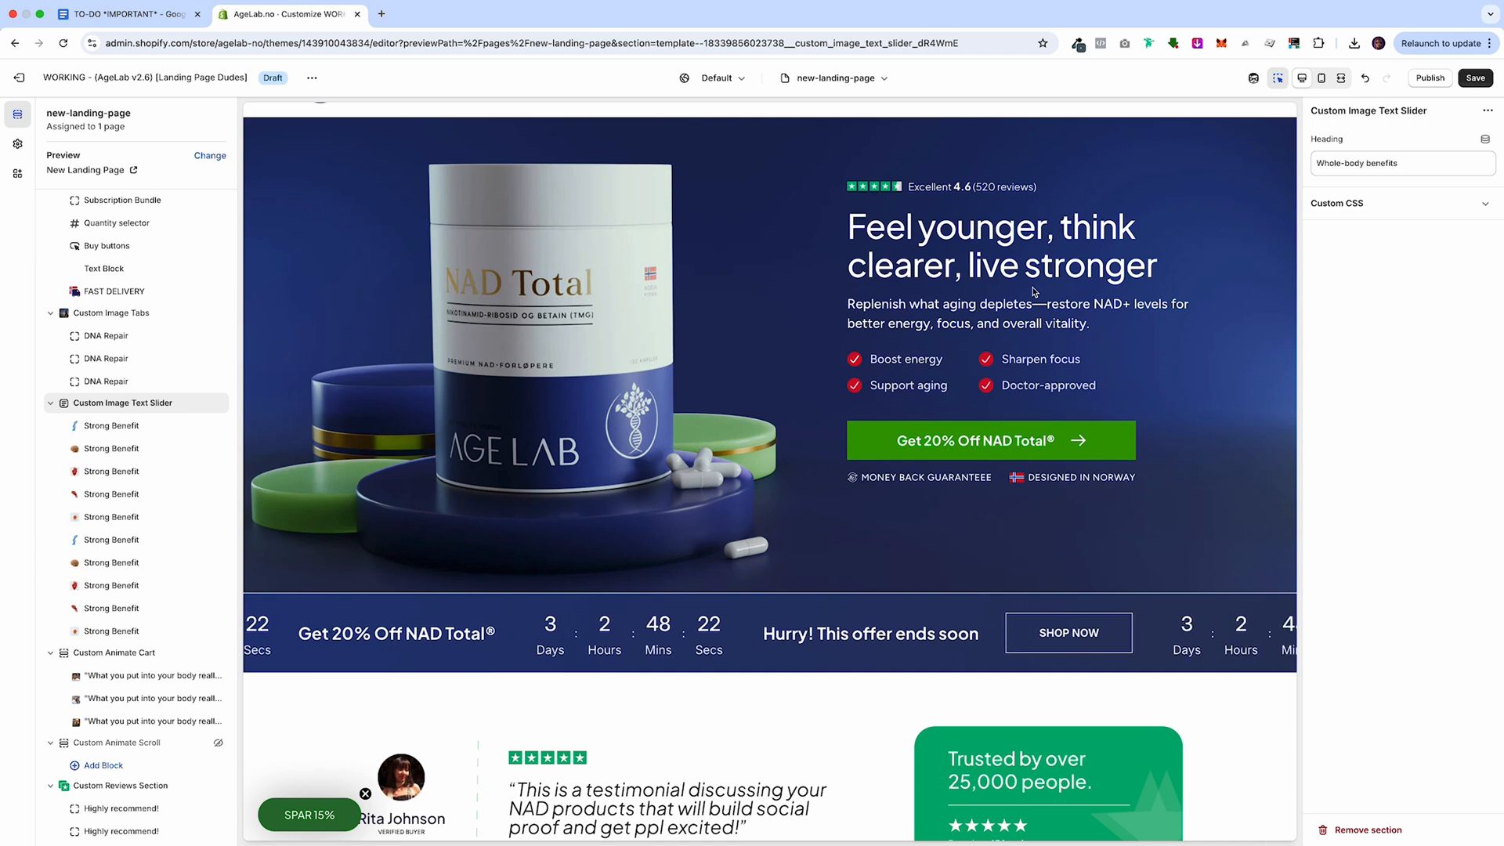
scroll("down", 3)
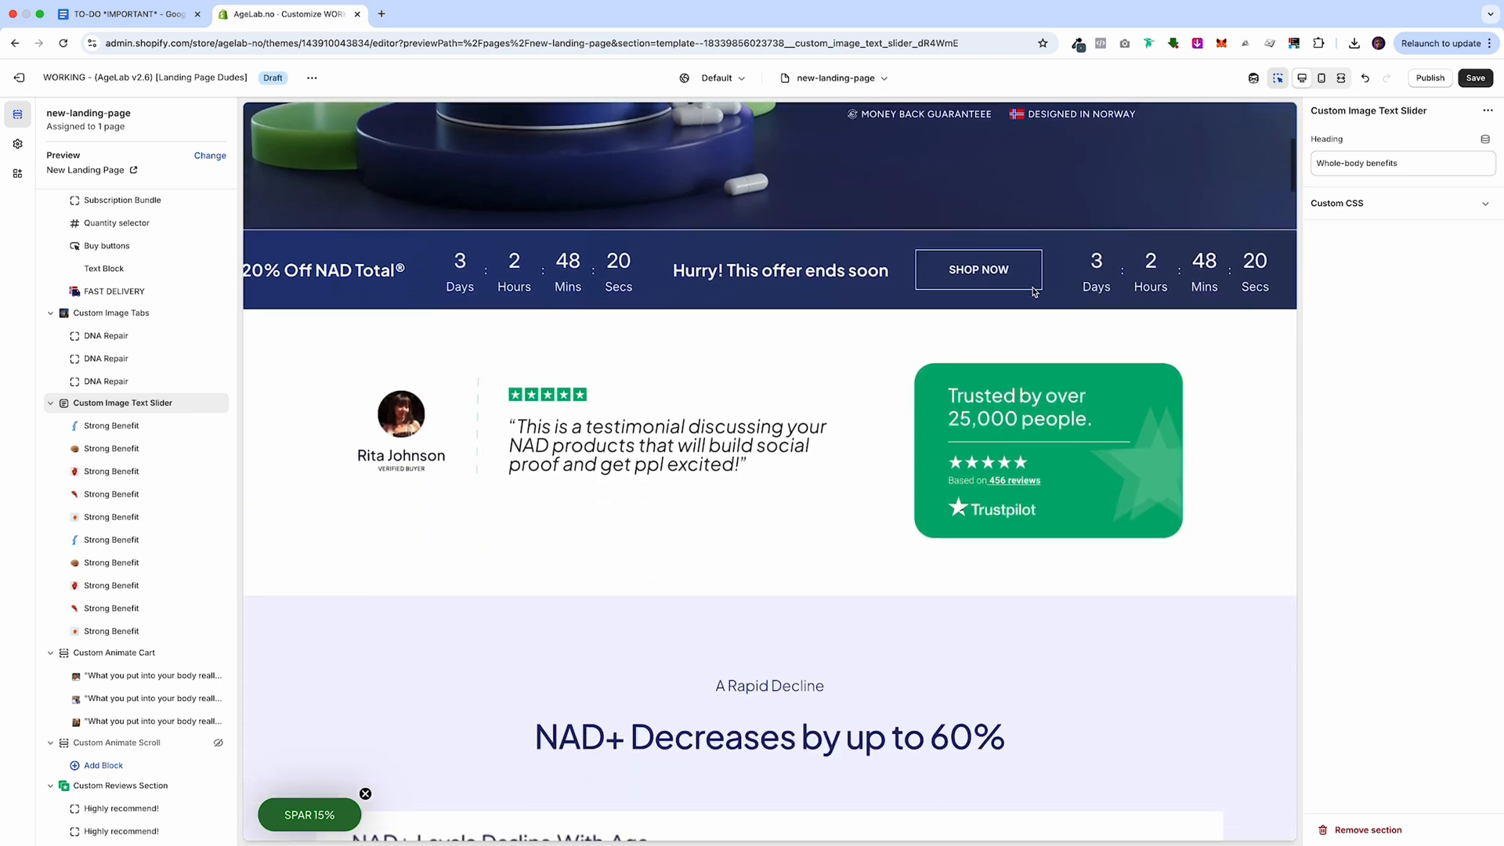
scroll("down", 3)
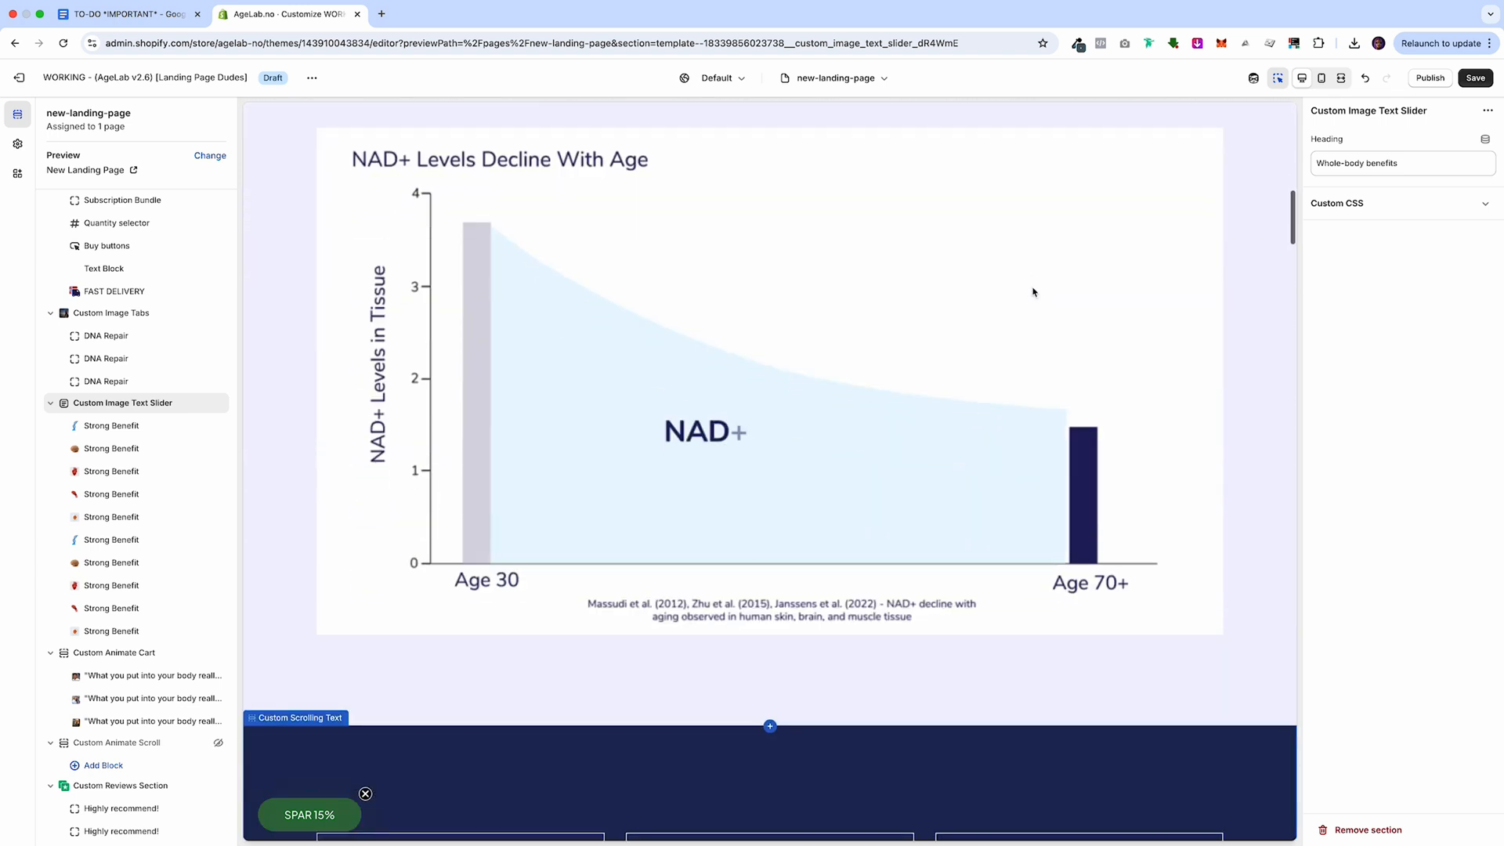
scroll("down", 3)
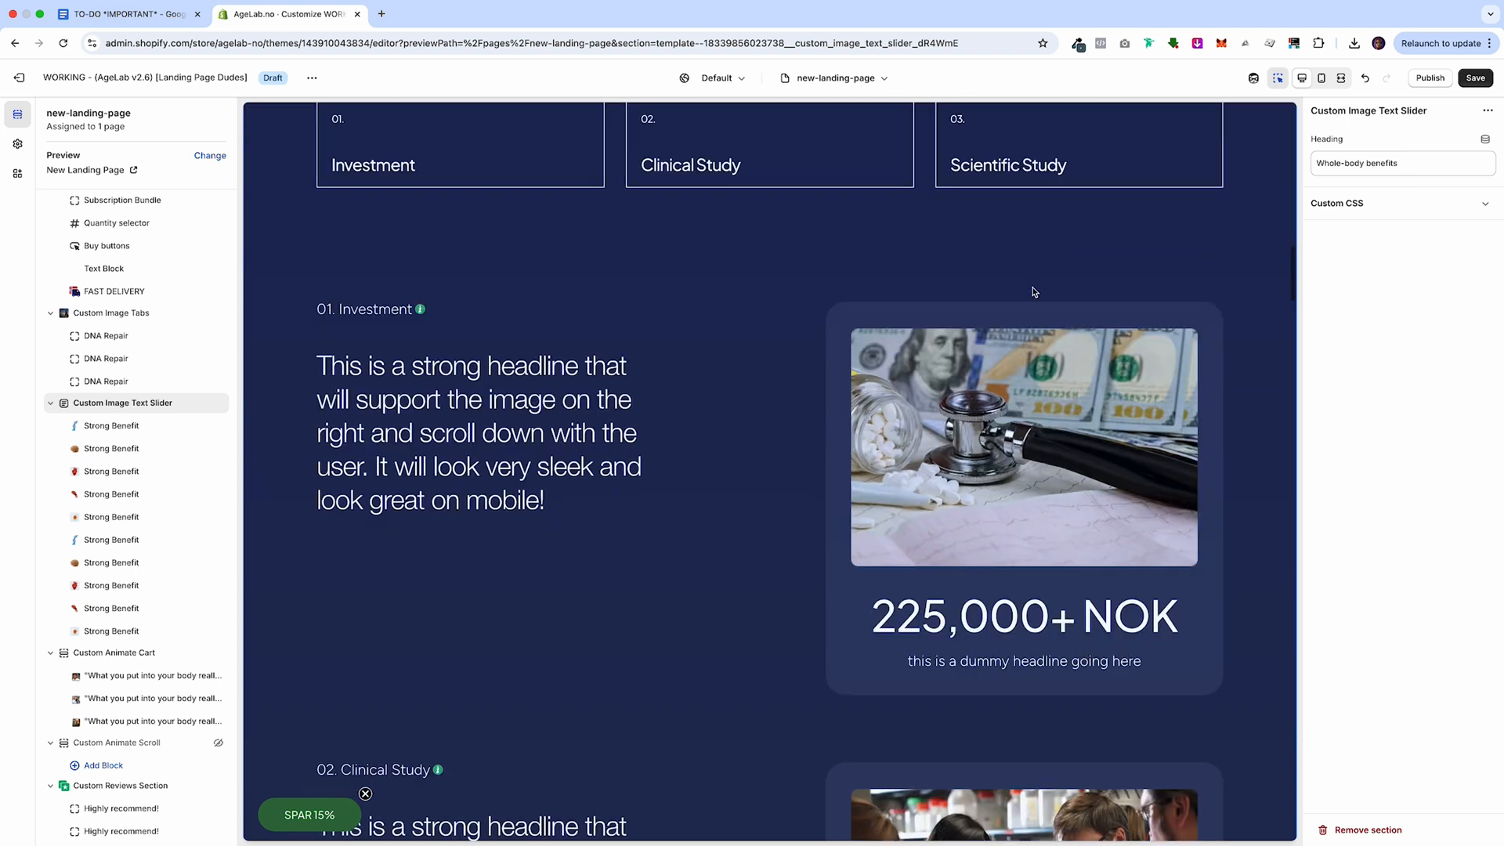
scroll("down", 3)
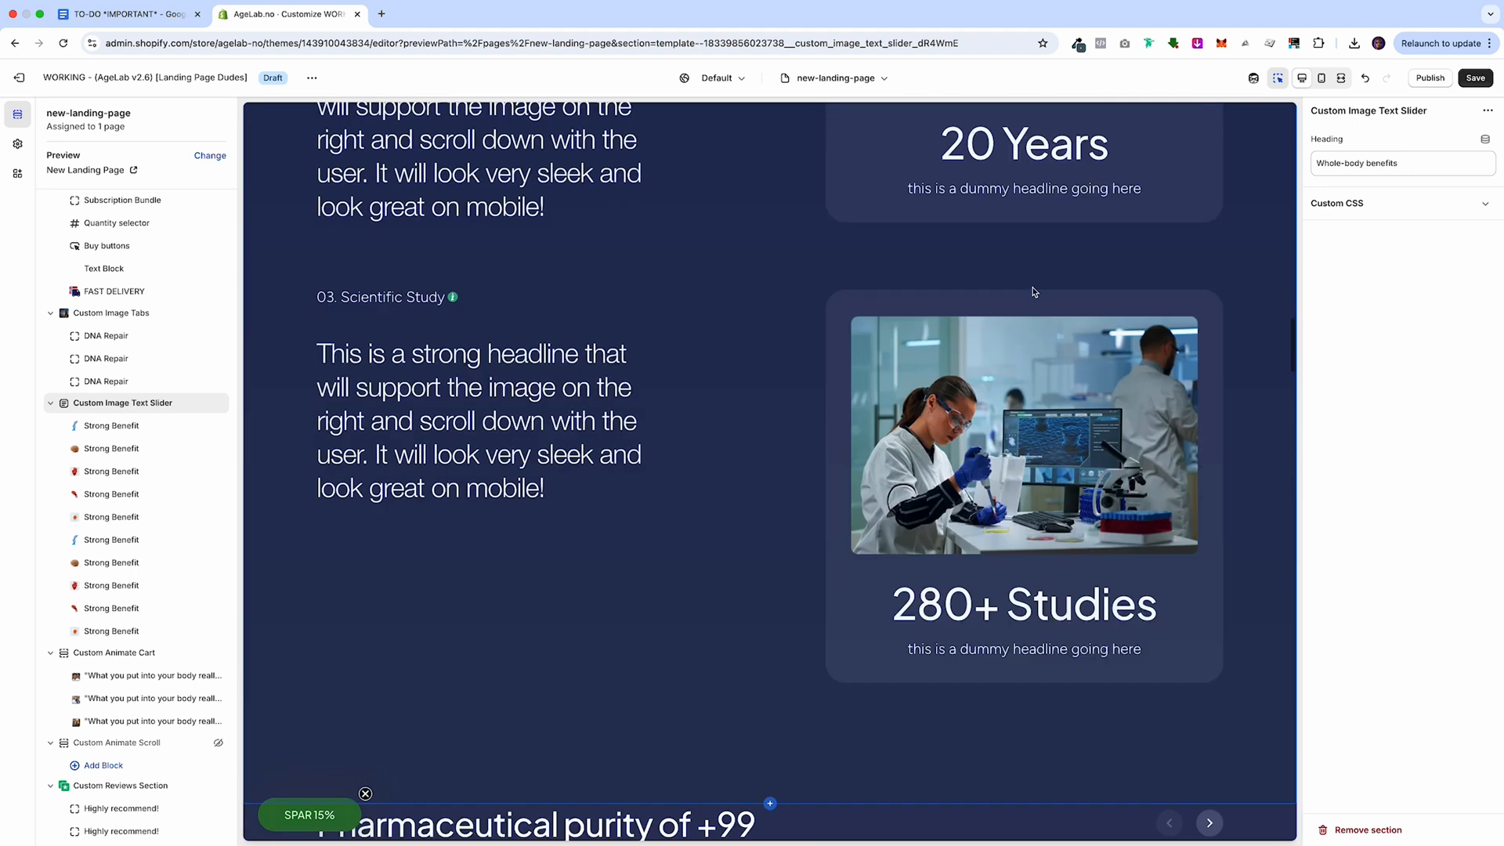